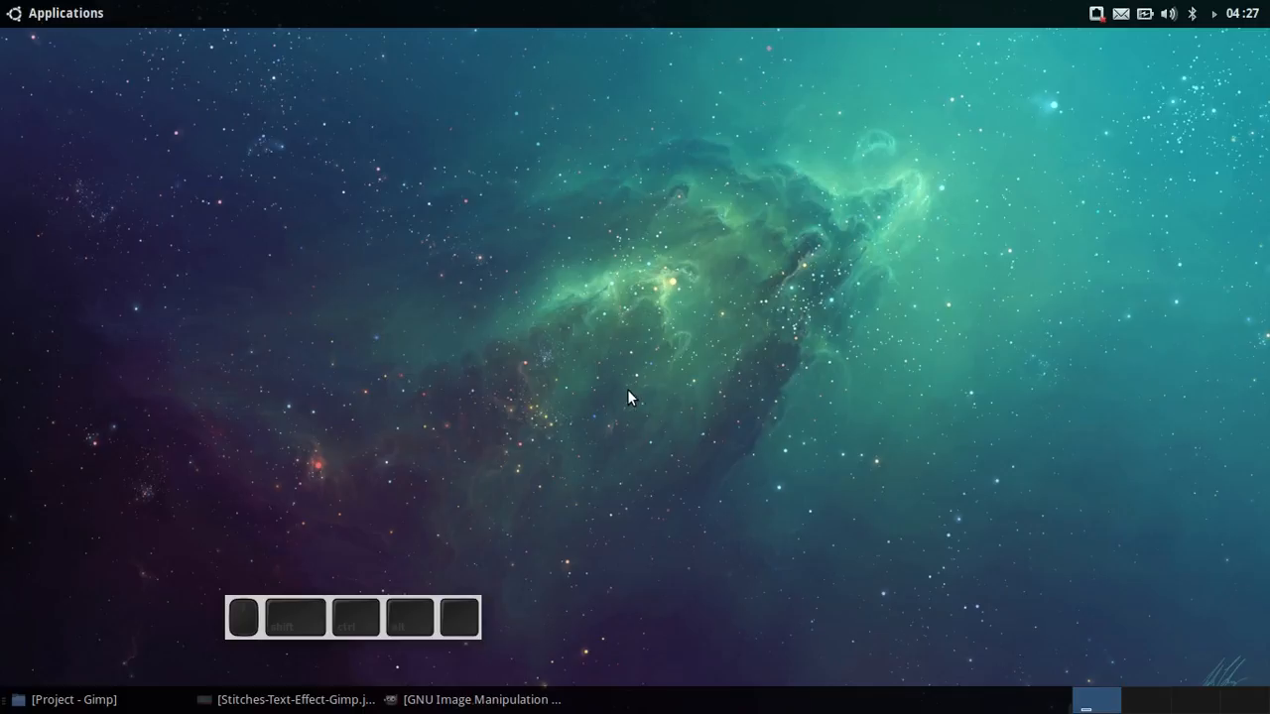
mouse_move(625, 408)
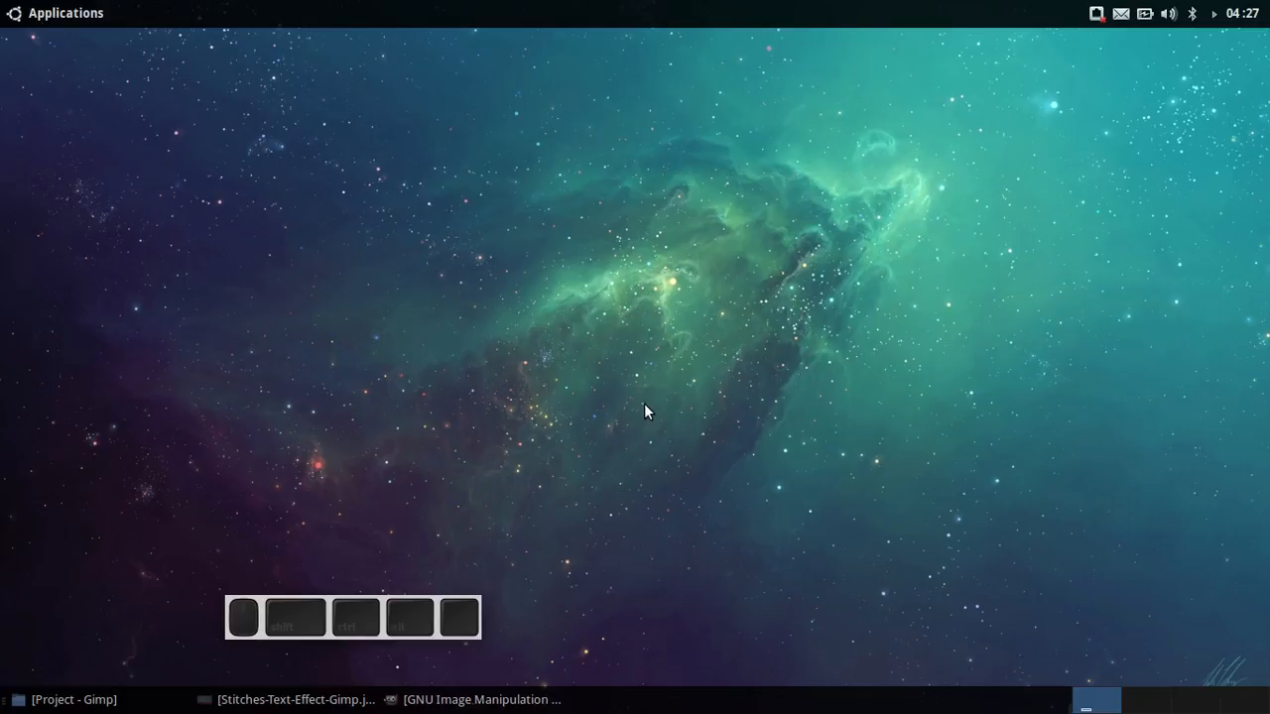
Step: Preview the finished stitched patch reference, then return to GIMP
click(287, 700)
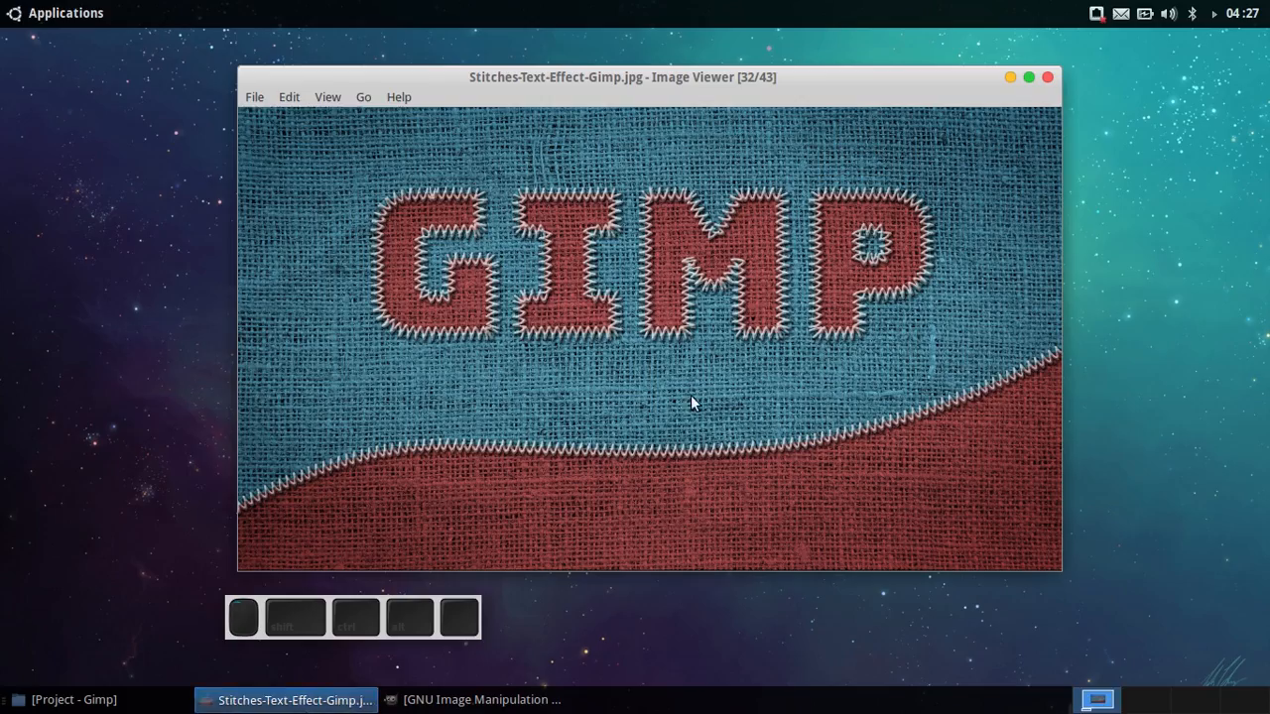
mouse_move(657, 372)
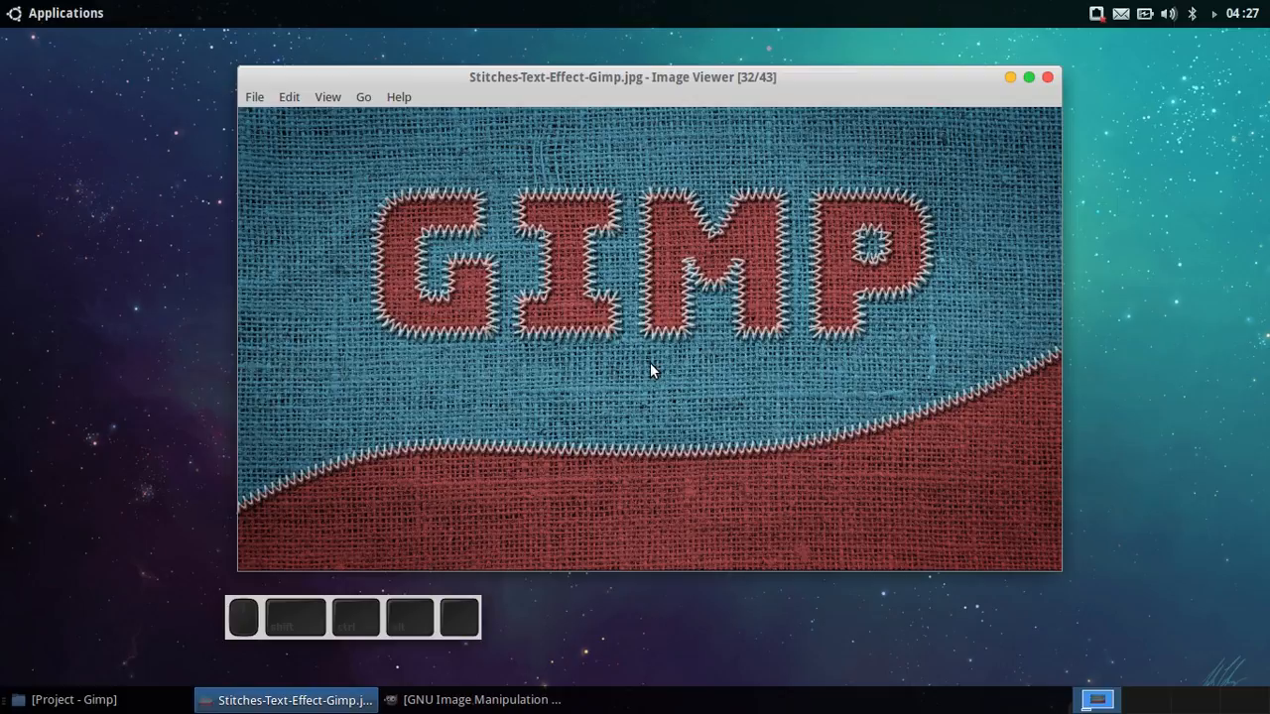
mouse_move(673, 338)
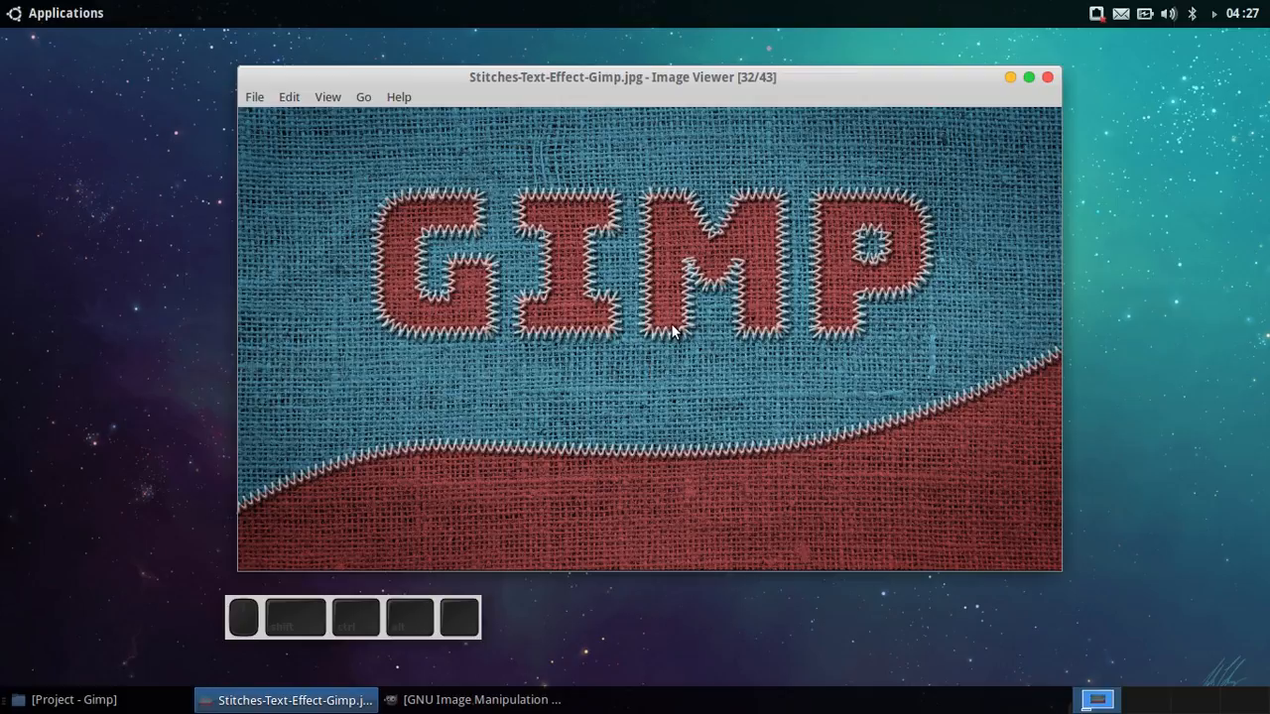
mouse_move(1009, 81)
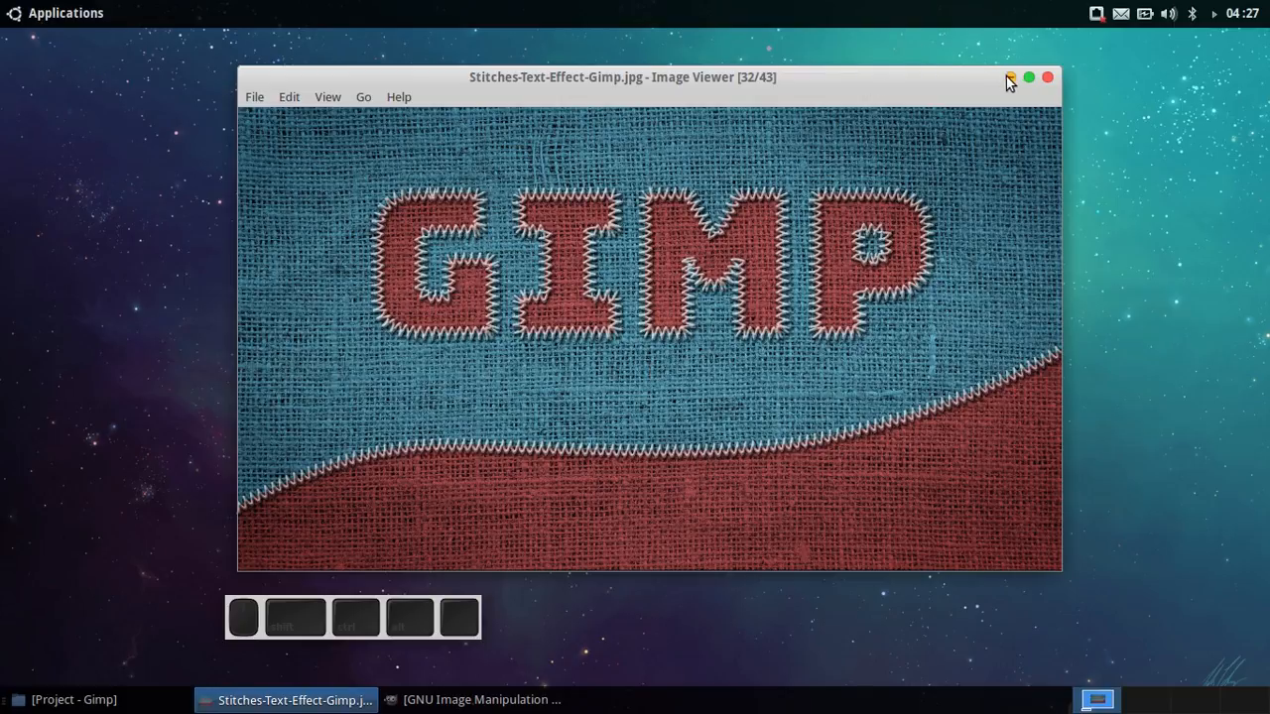
click(1047, 78)
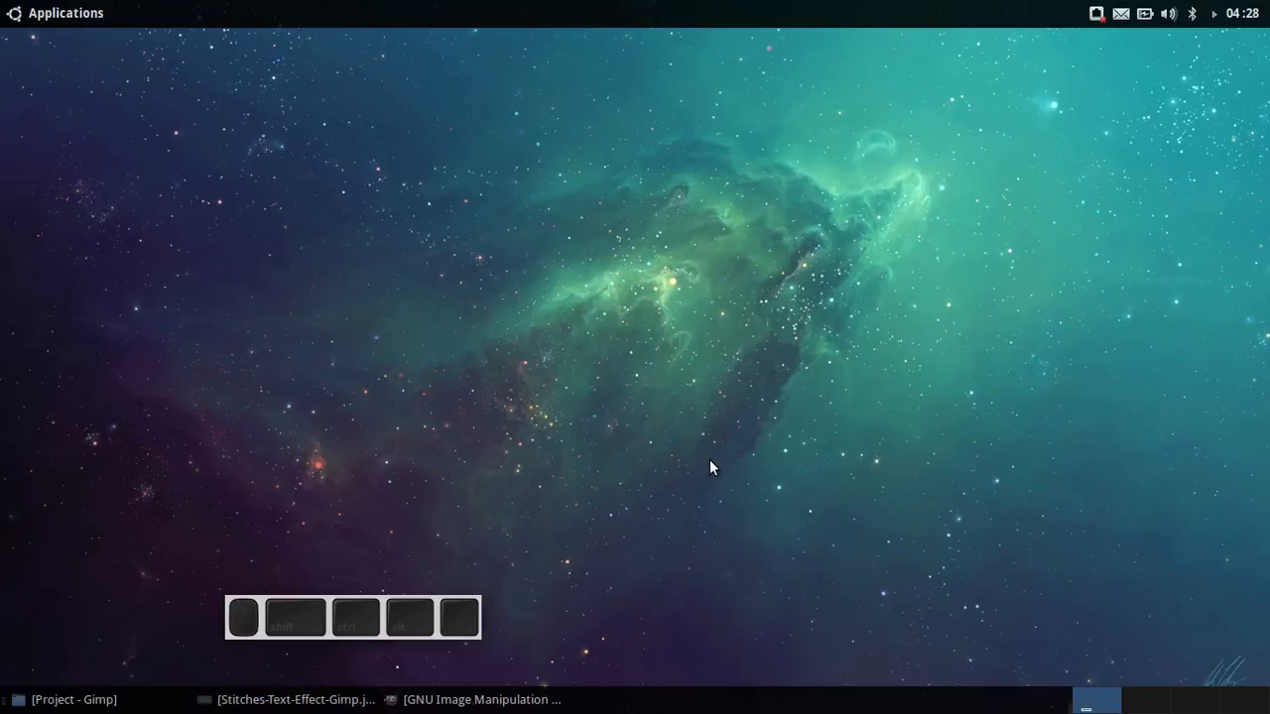
click(479, 699)
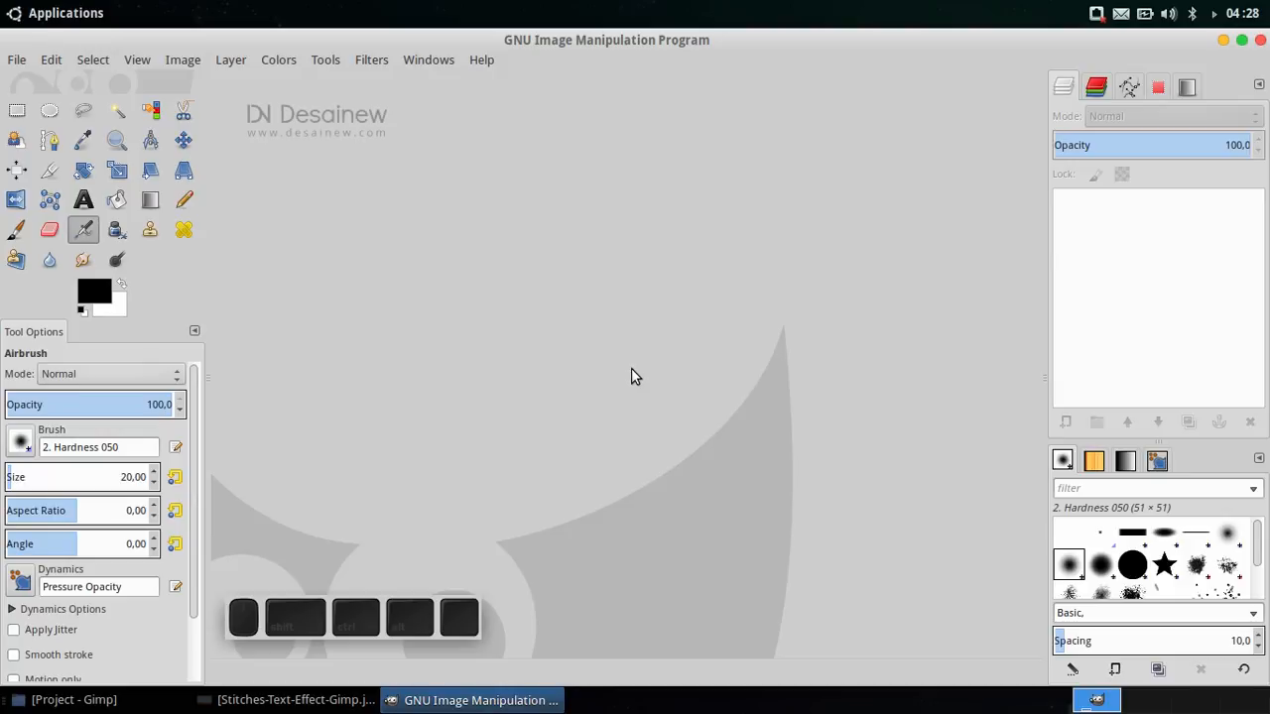
mouse_move(15, 62)
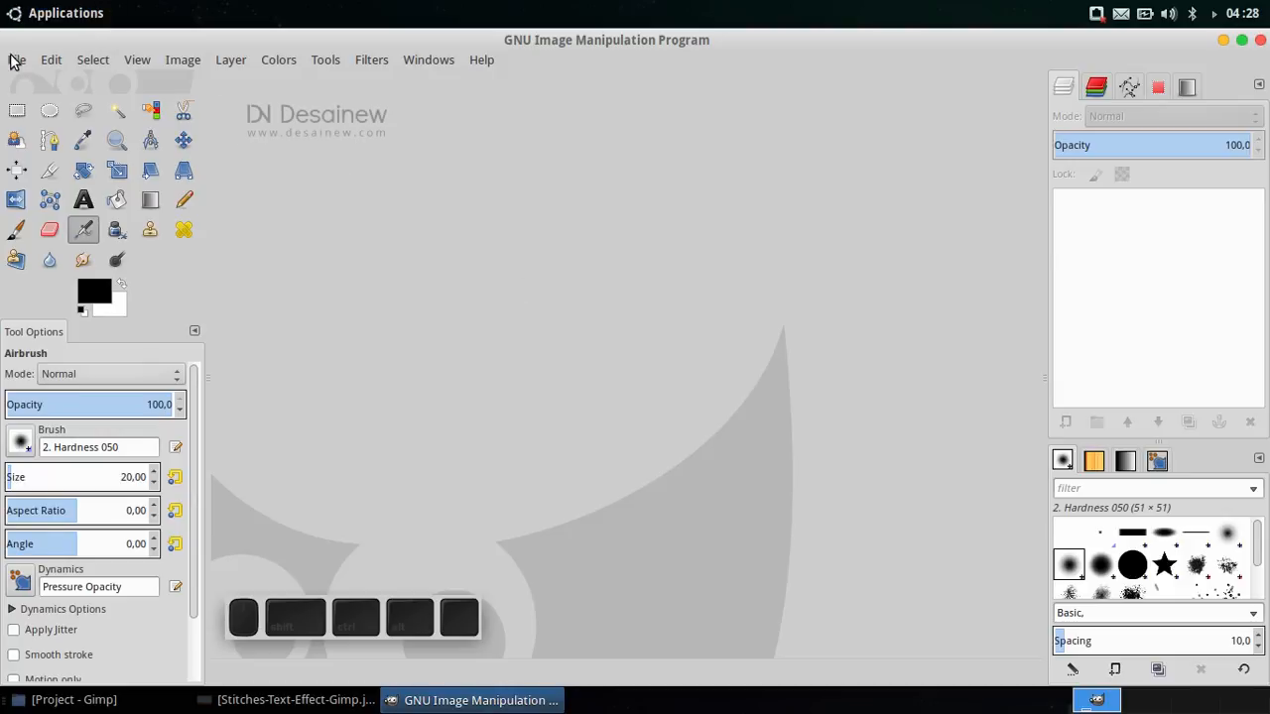
Step: Create a new image 1366 pixels wide by 768 pixels high
click(16, 59)
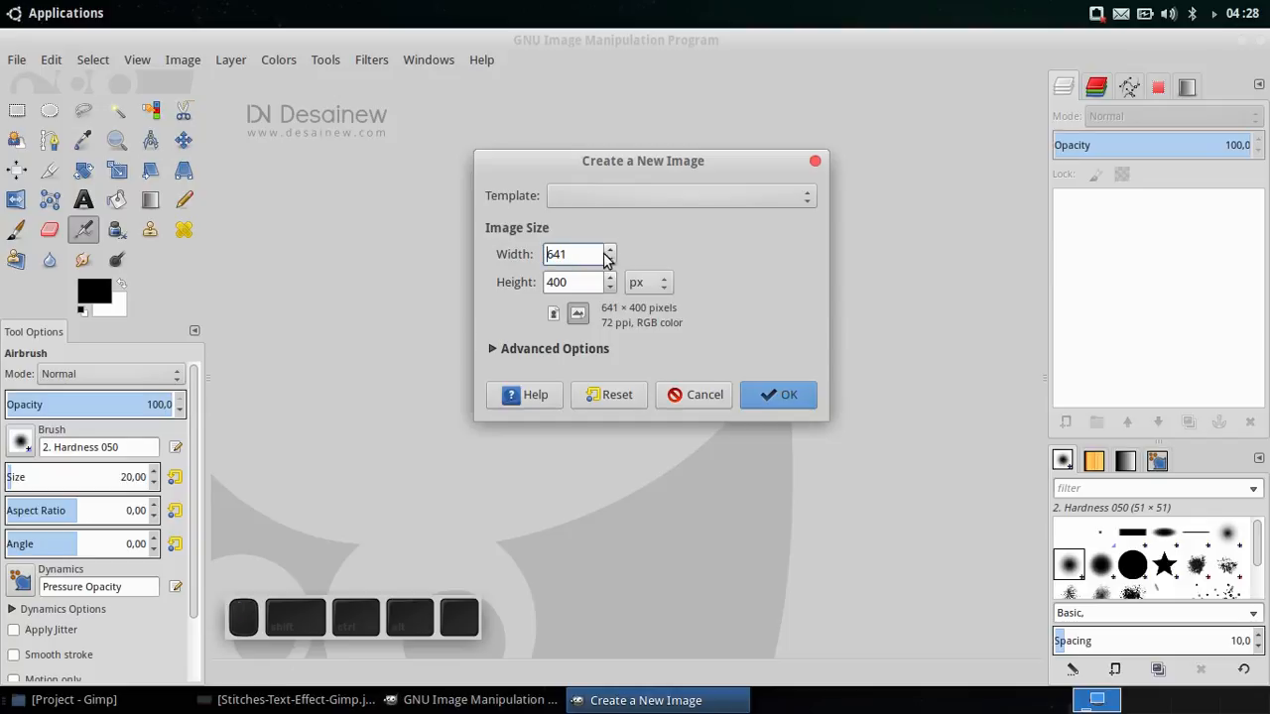
triple_click(574, 254)
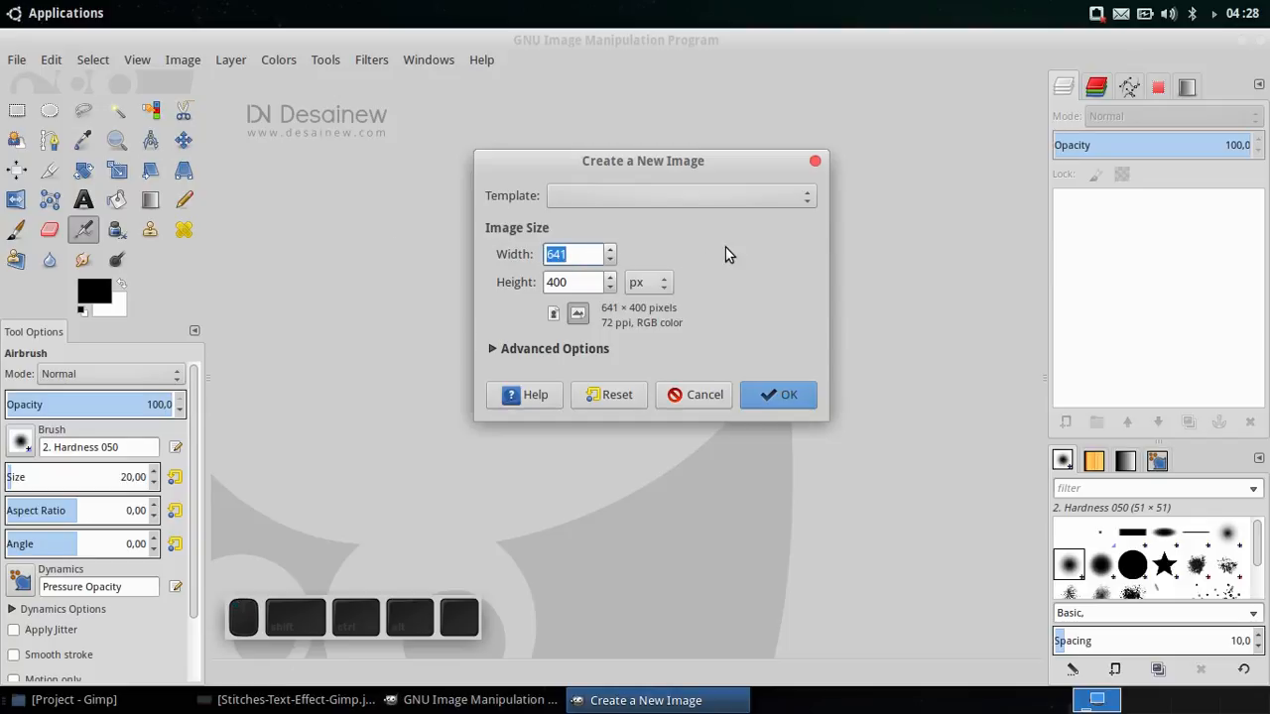
mouse_move(734, 260)
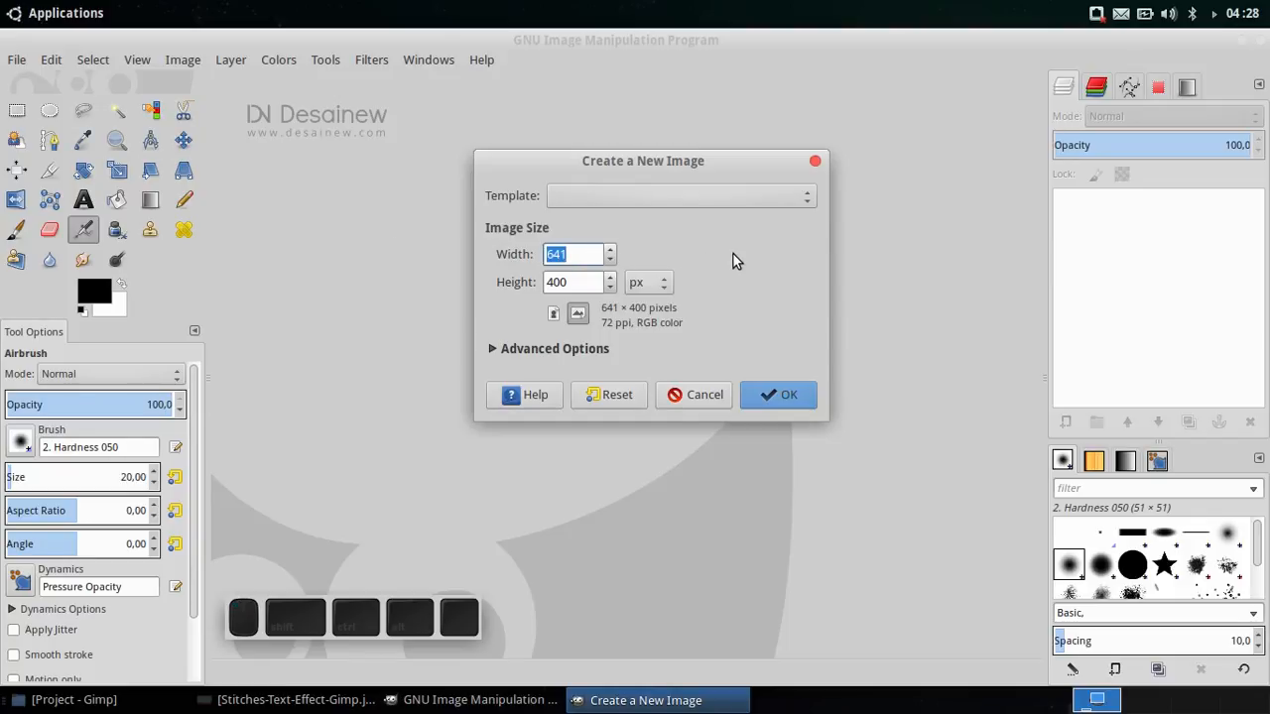
text(1366)
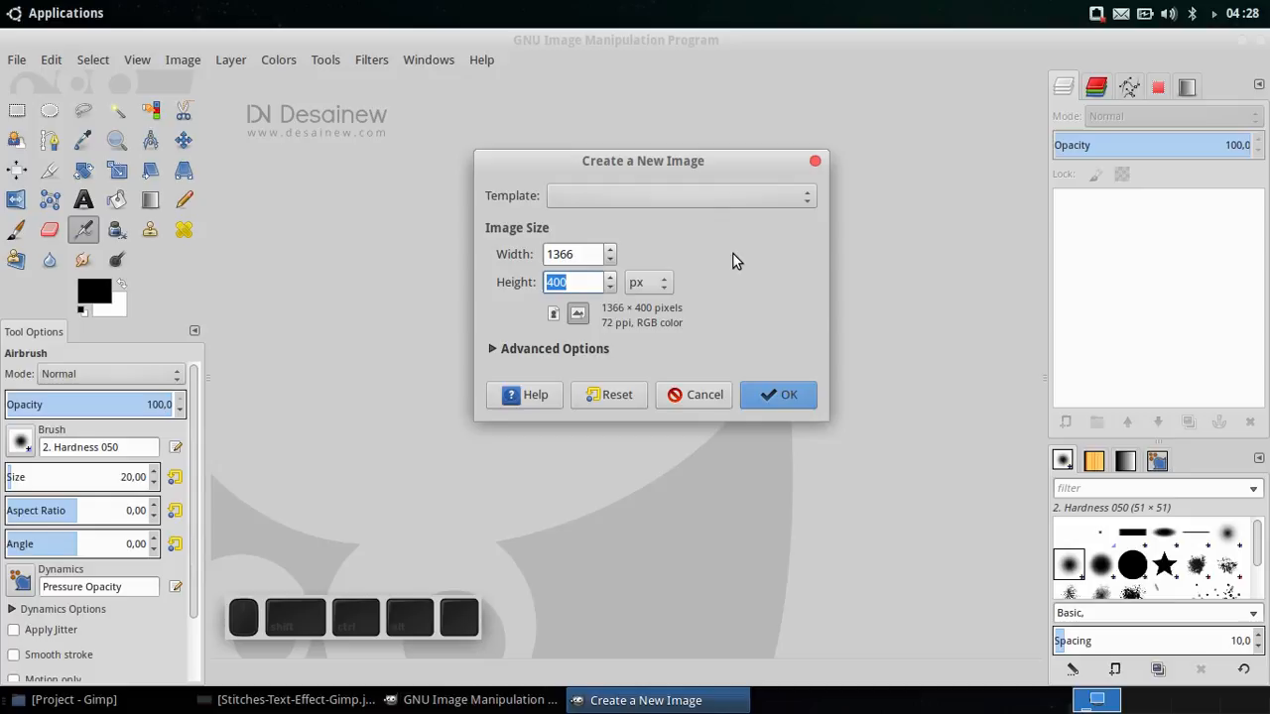
text(768)
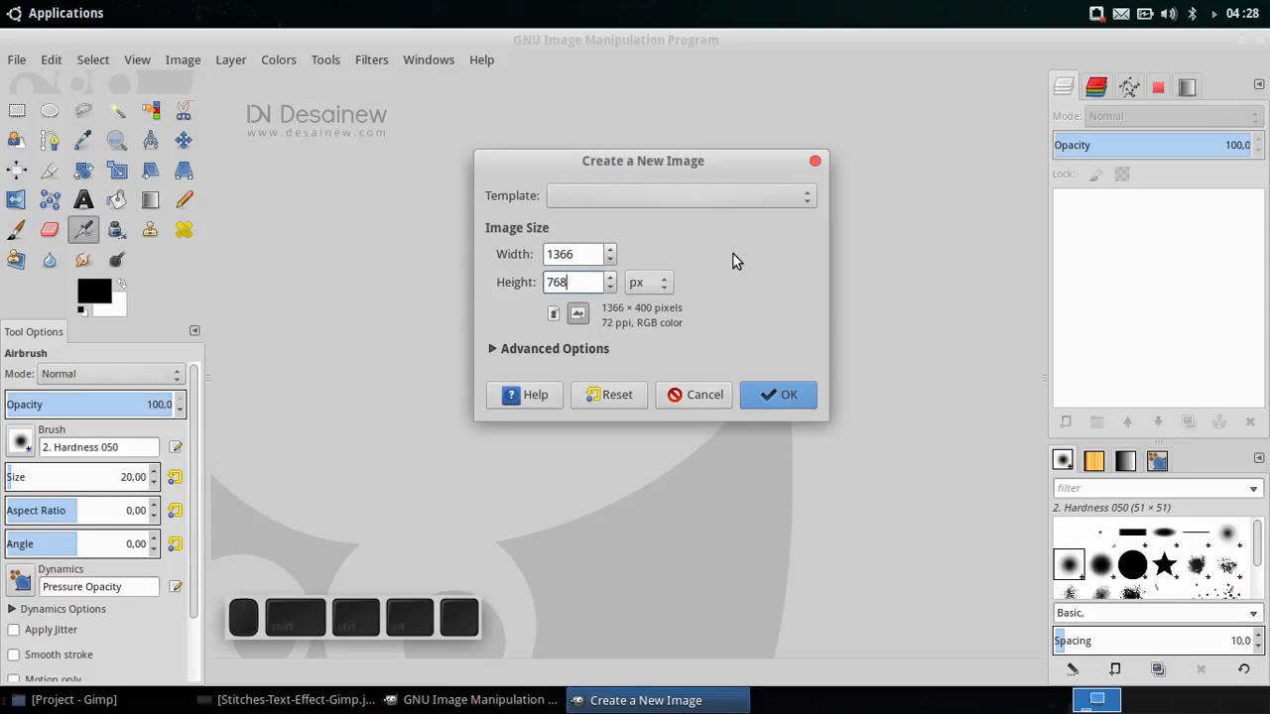
click(778, 393)
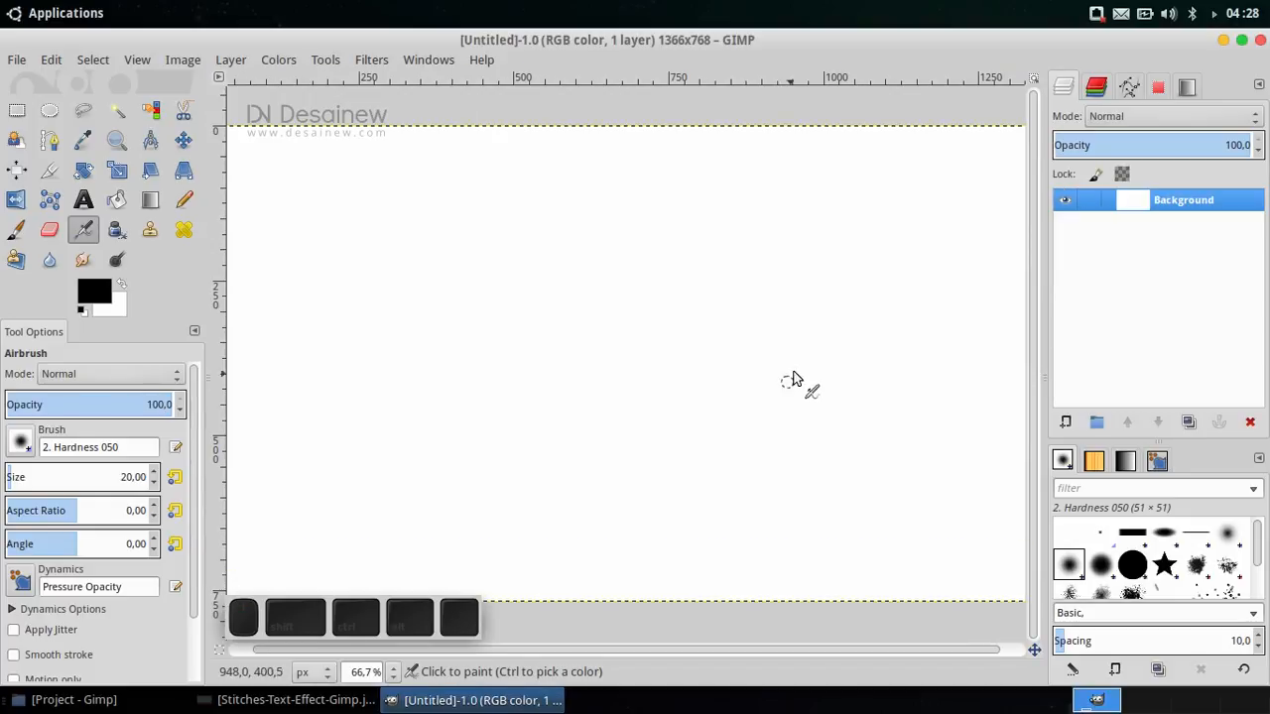
mouse_move(811, 342)
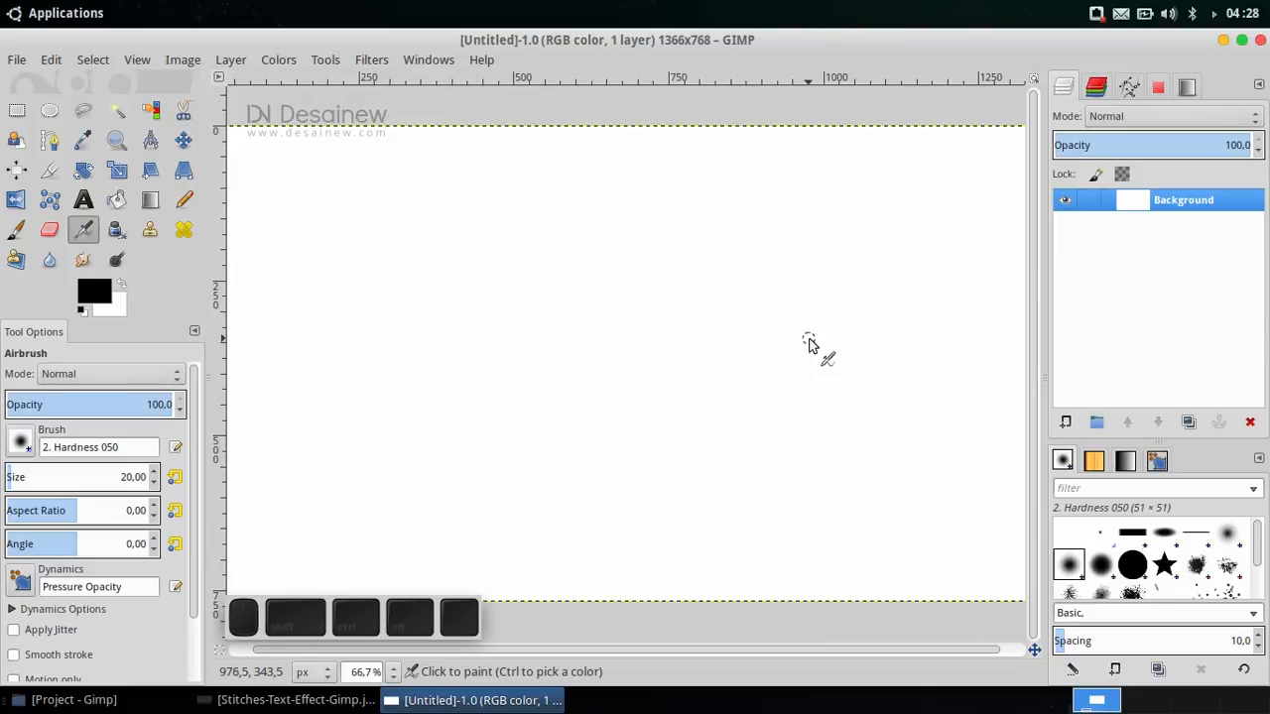
mouse_move(732, 381)
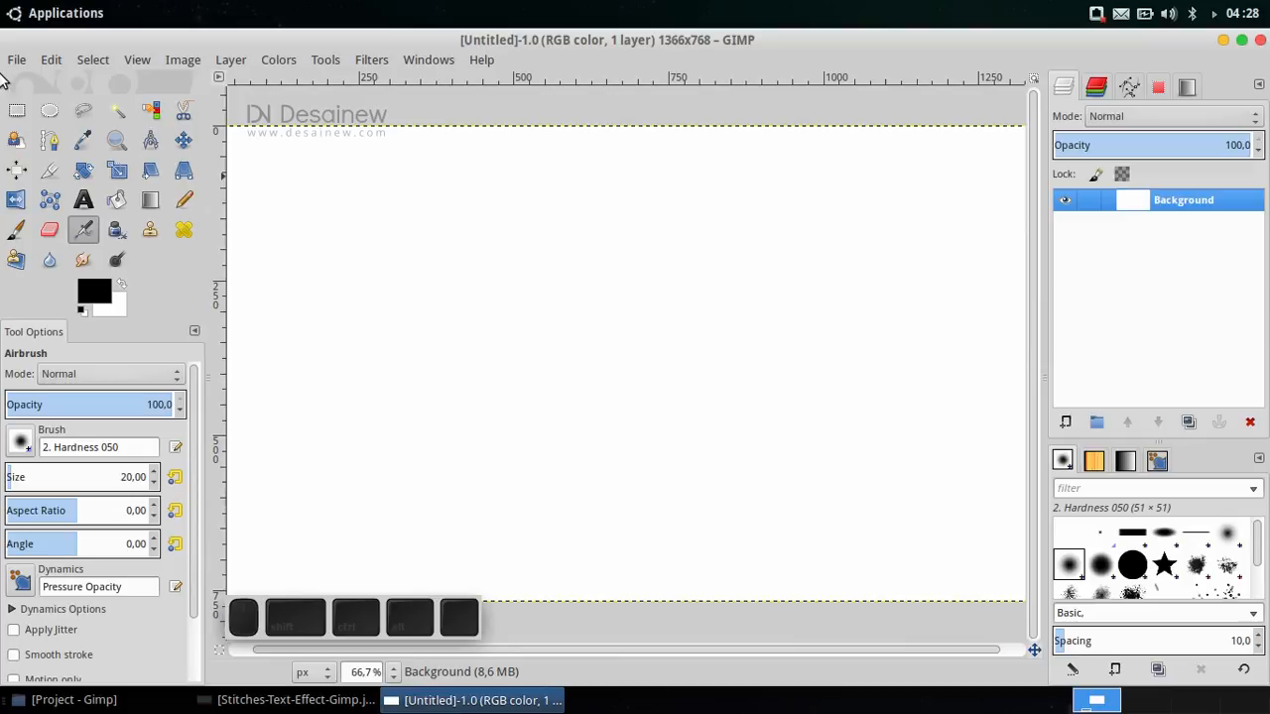
Step: Open Fabric-03.jpg from the Project - Gimp folder as a layer and fit the view
click(16, 59)
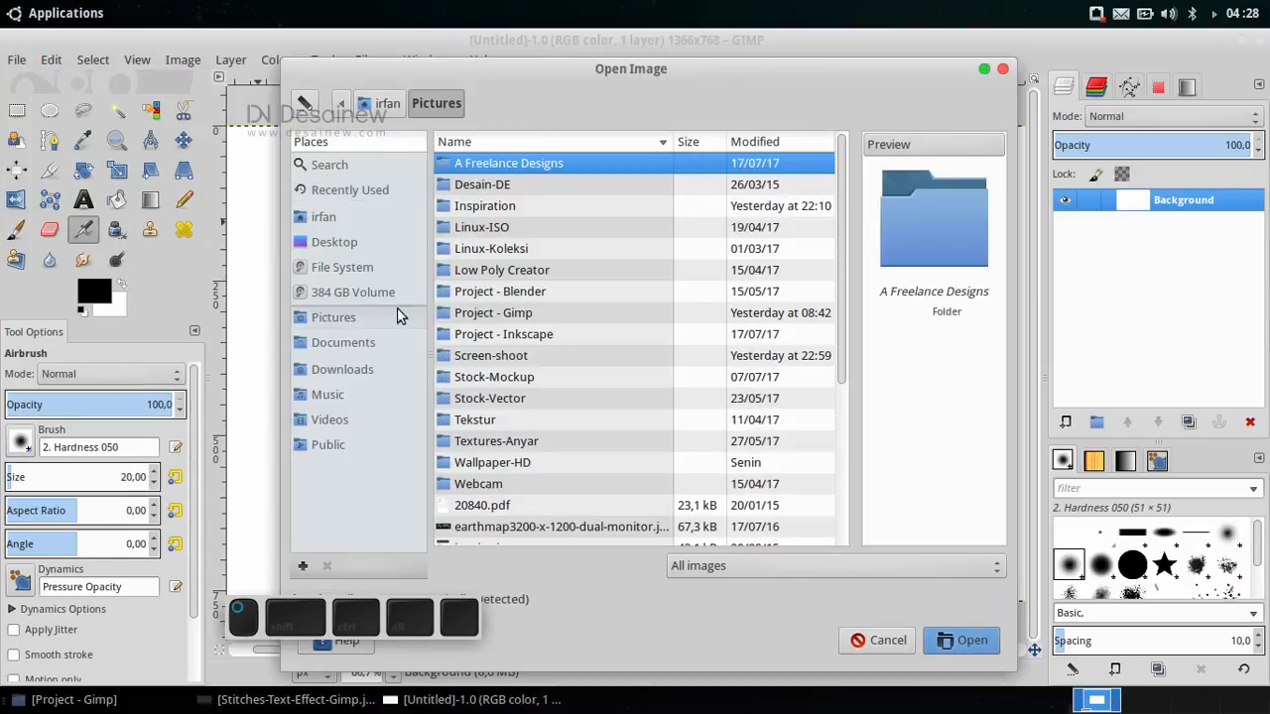
double_click(493, 313)
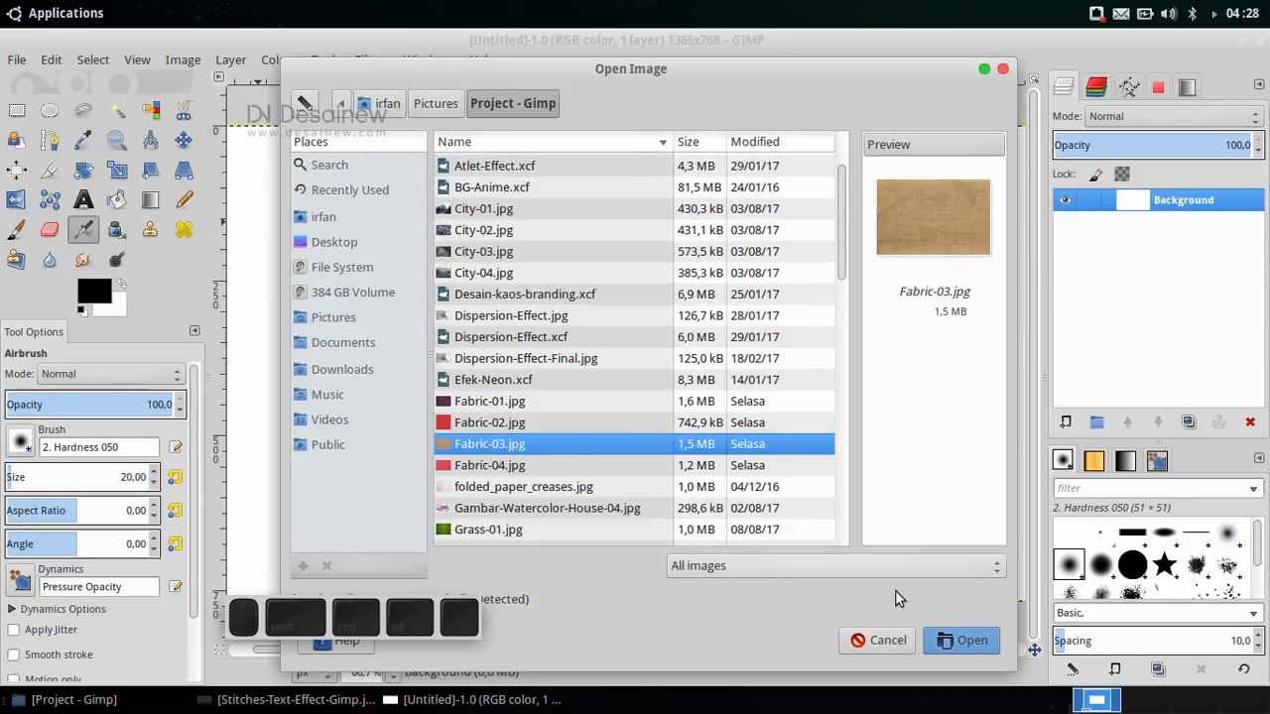
click(961, 640)
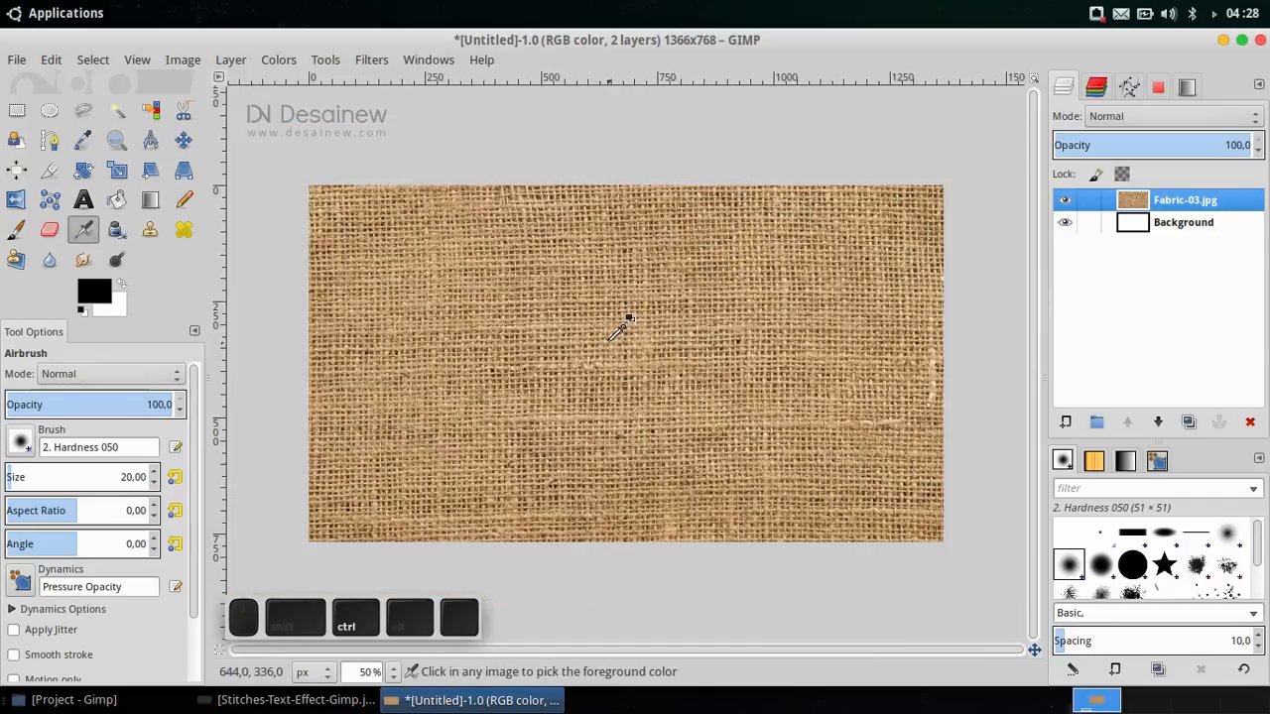
key(ctrl)
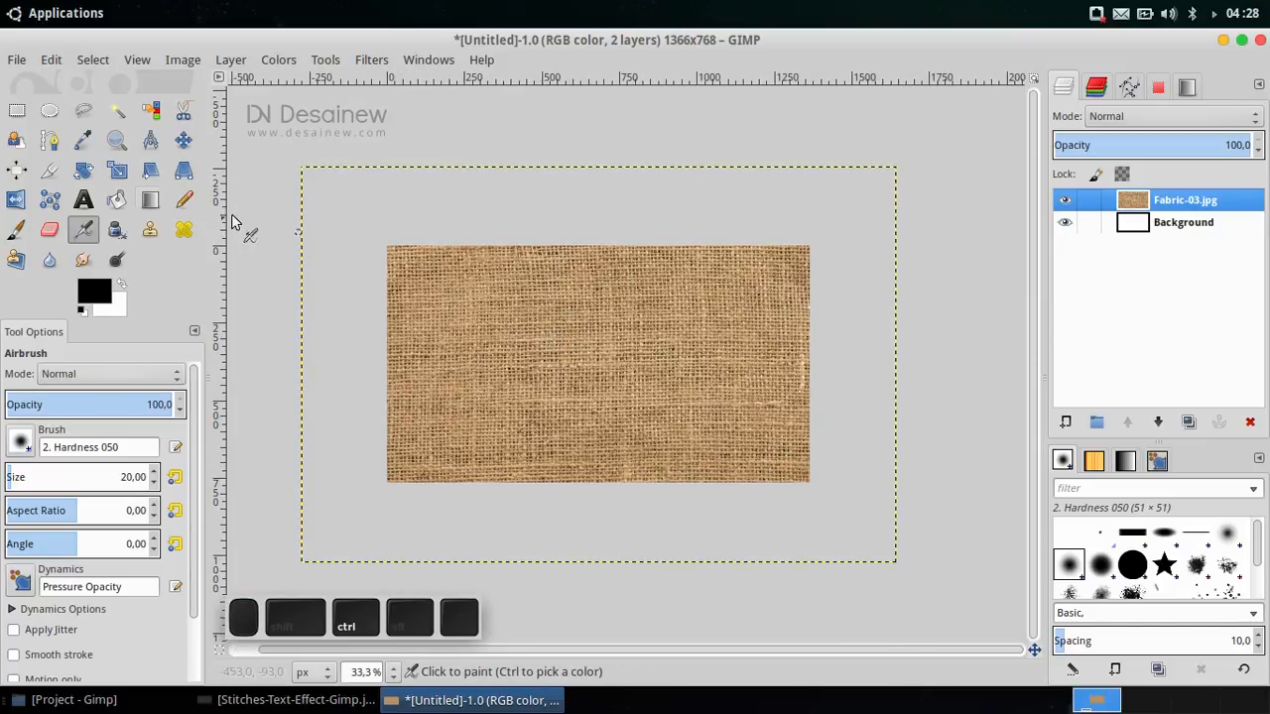
mouse_move(117, 172)
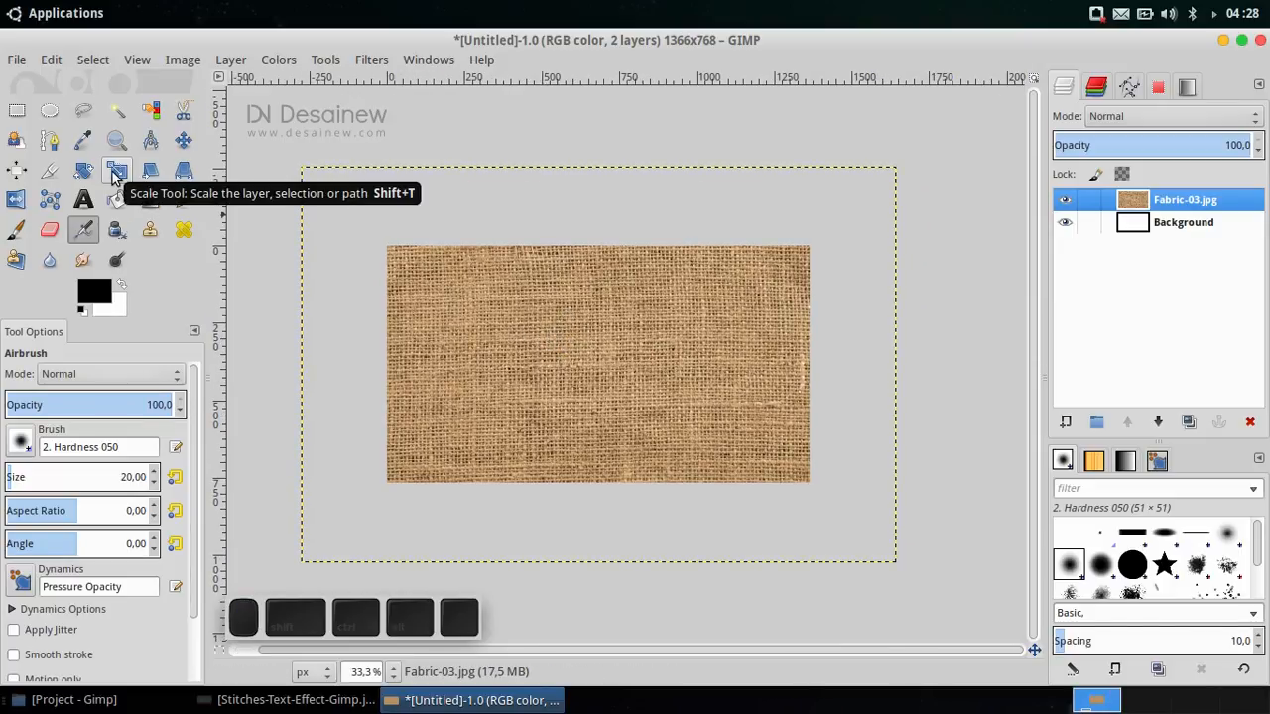
Step: Scale the burlap layer to about 1371×914 pixels so it covers the canvas
click(117, 169)
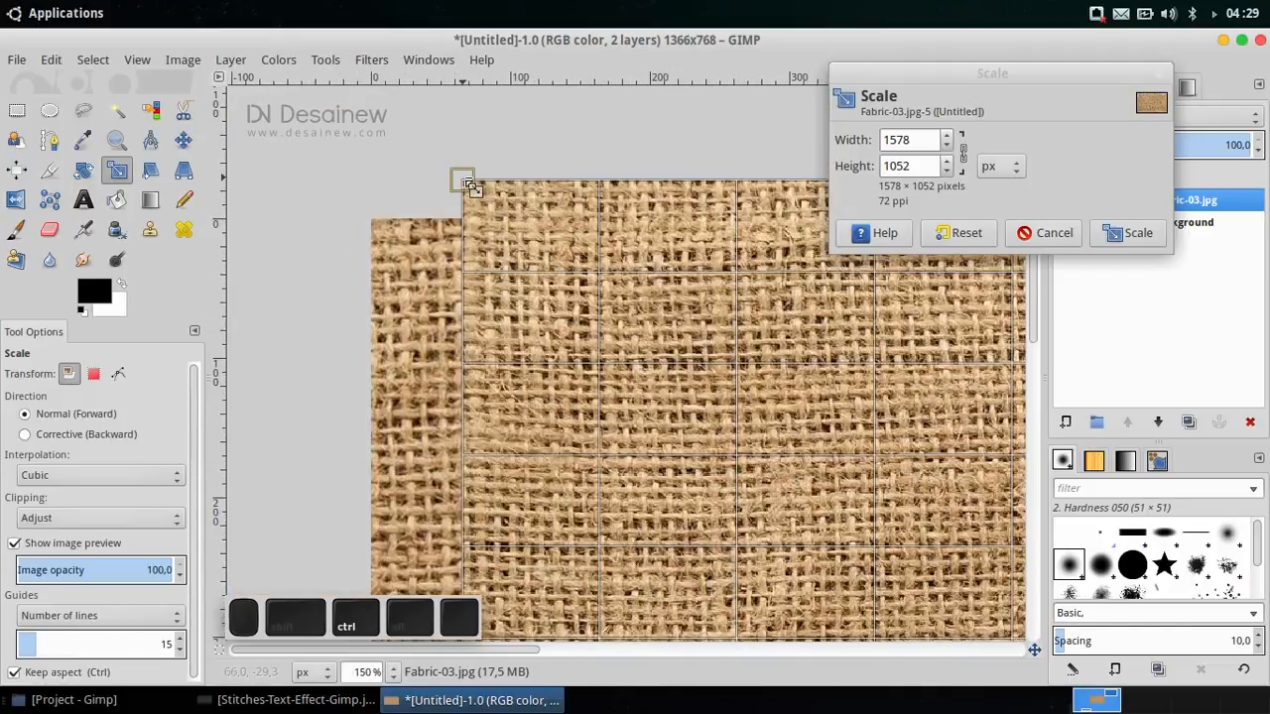
drag(466, 184, 432, 124)
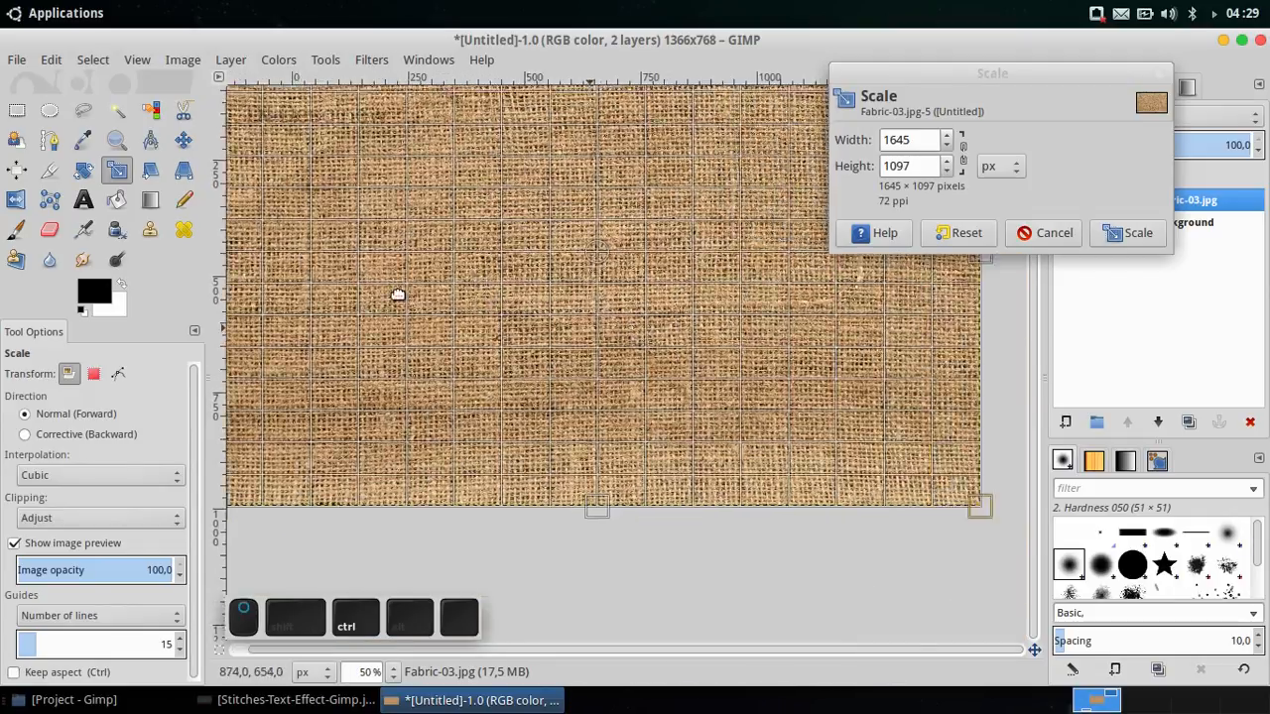
drag(979, 506, 566, 332)
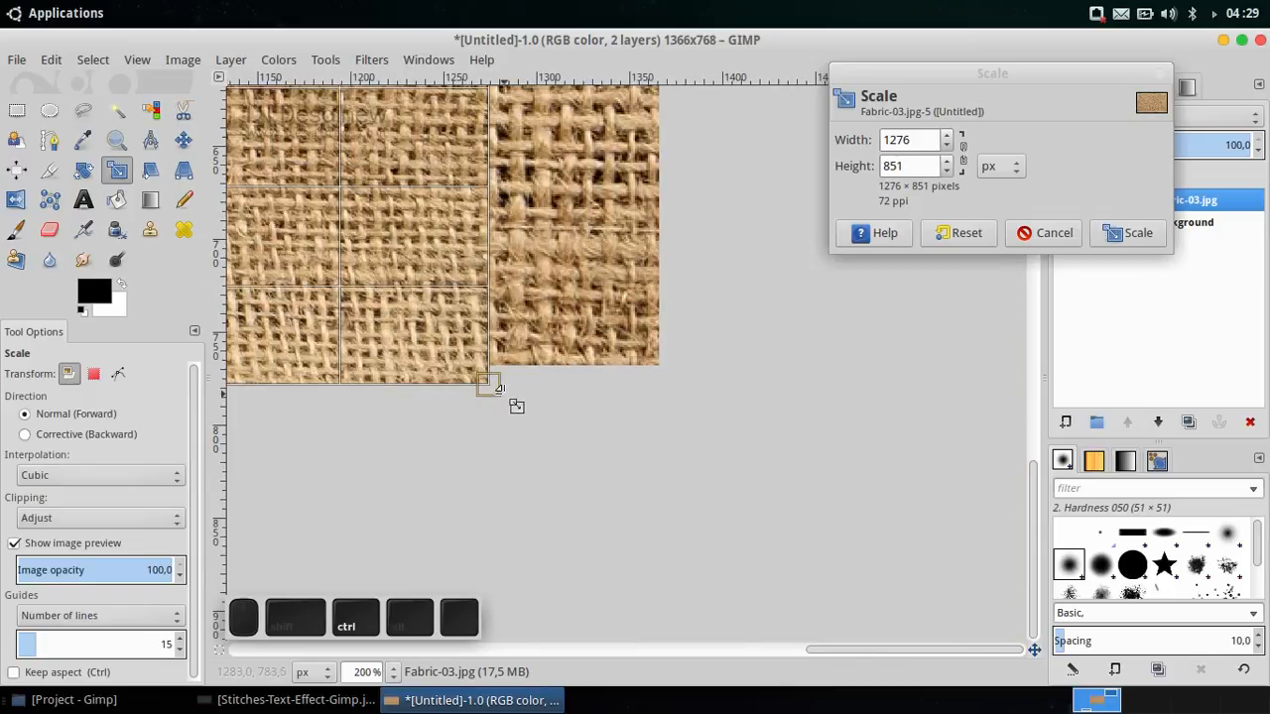
drag(491, 385, 710, 478)
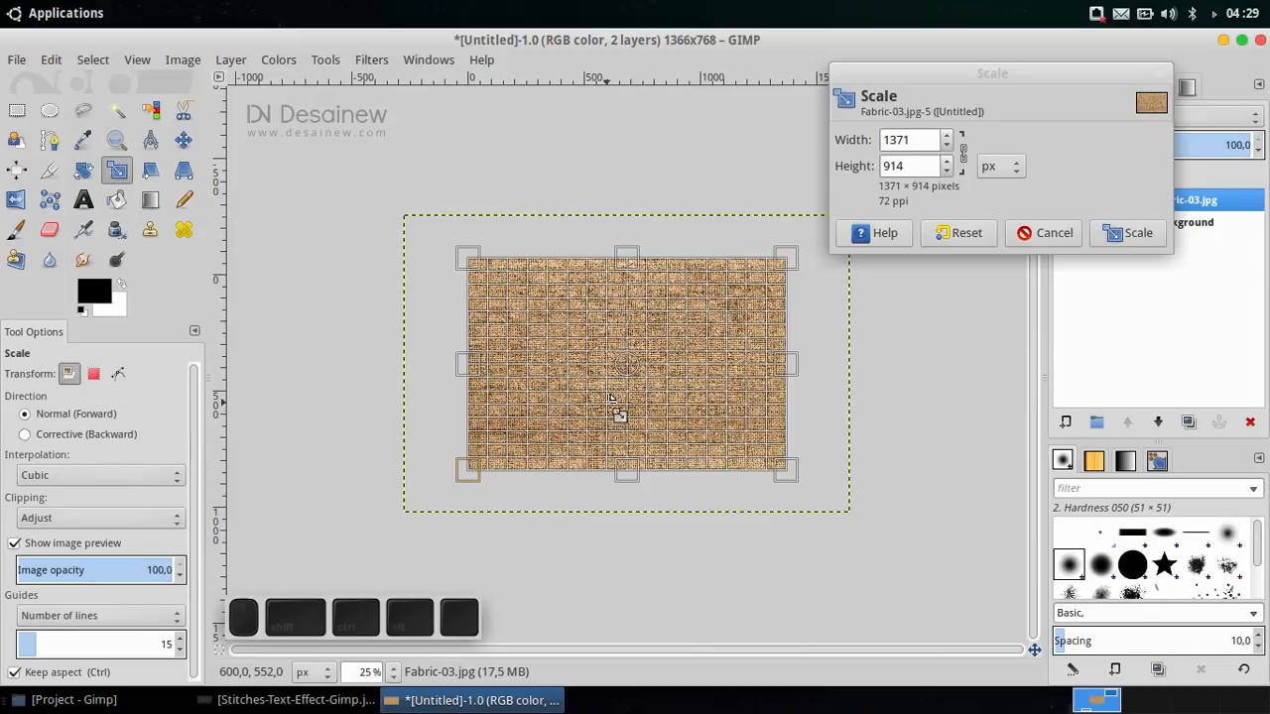
click(1127, 233)
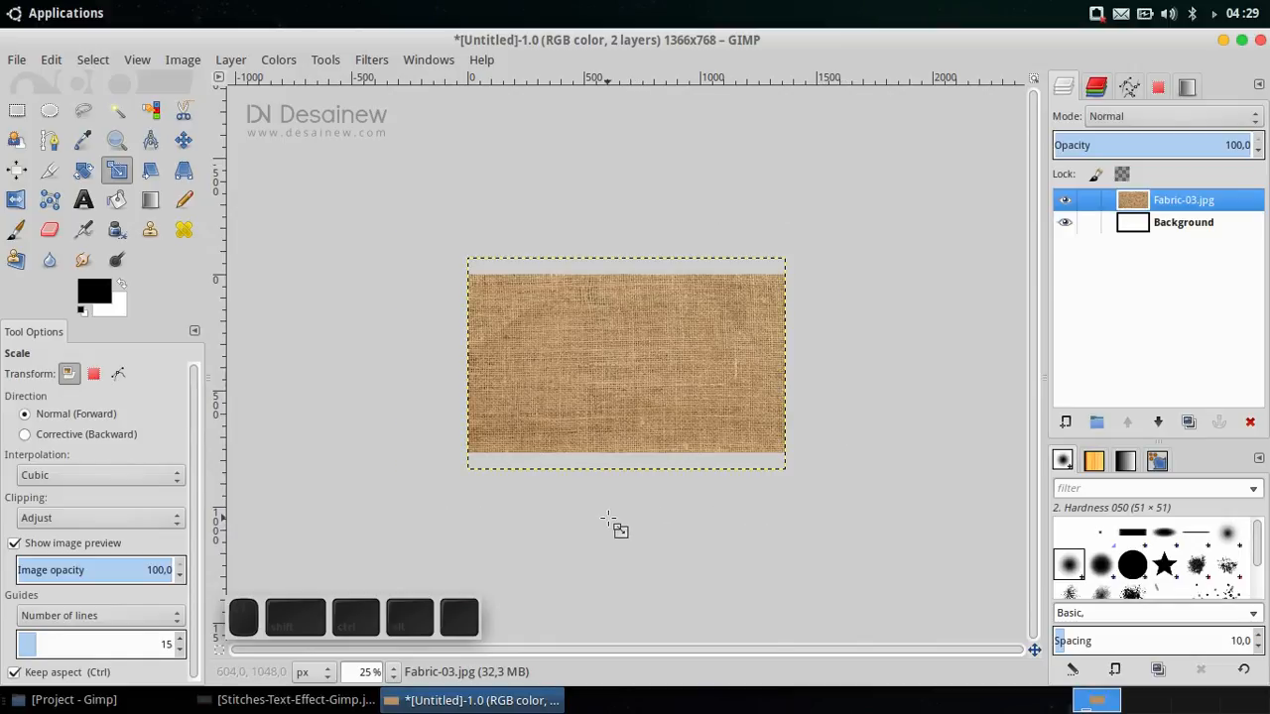
Step: Rename the fabric layer to Fabric-Texture and desaturate it to grayscale
double_click(1183, 199)
text(Texture)
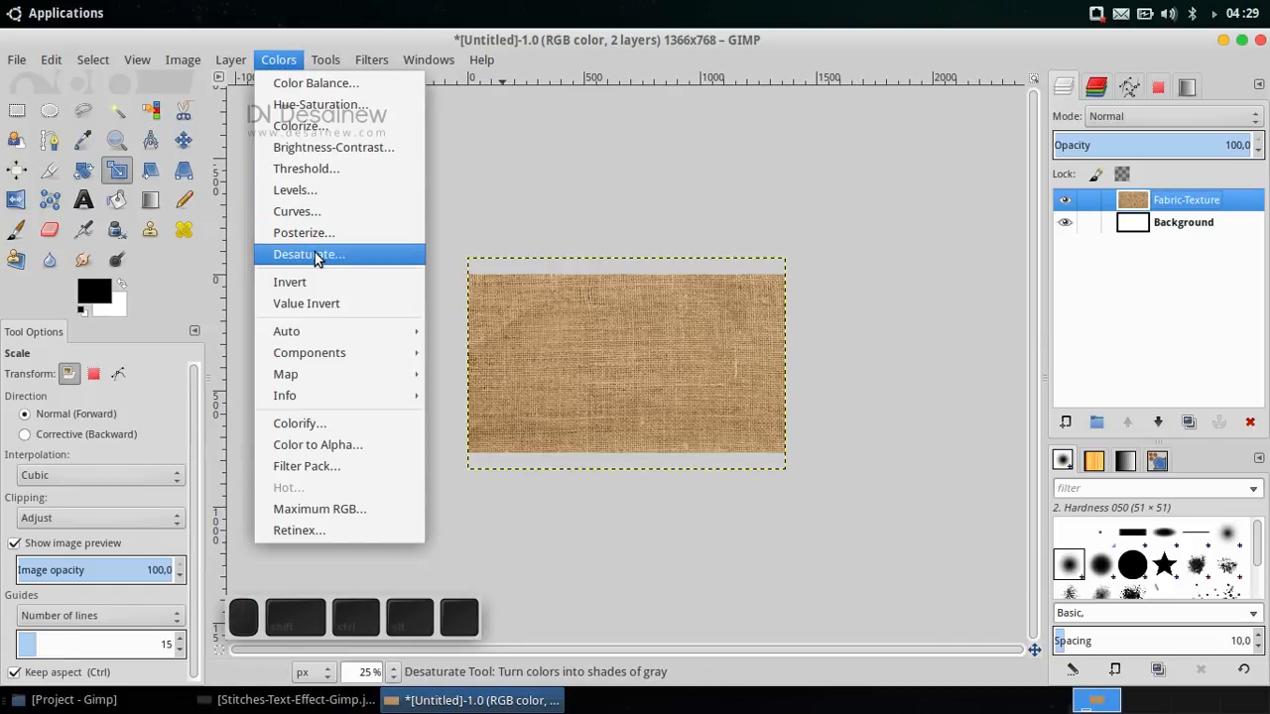
click(308, 254)
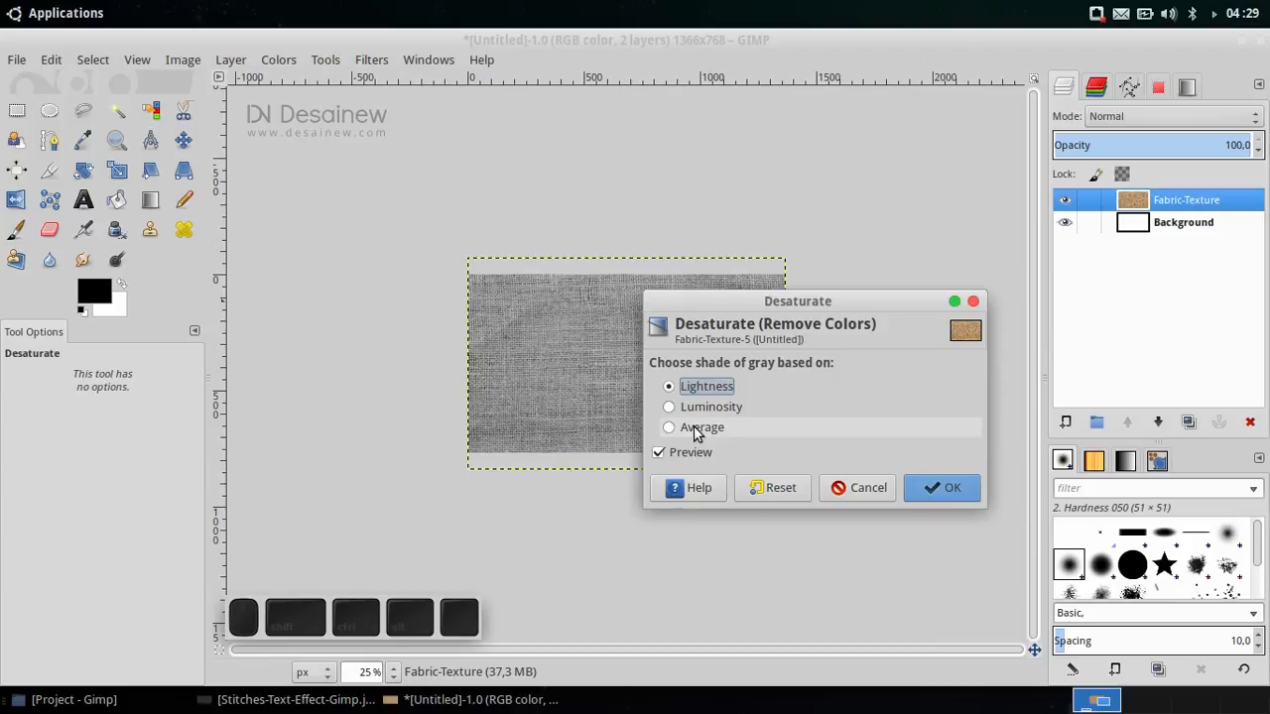
click(942, 488)
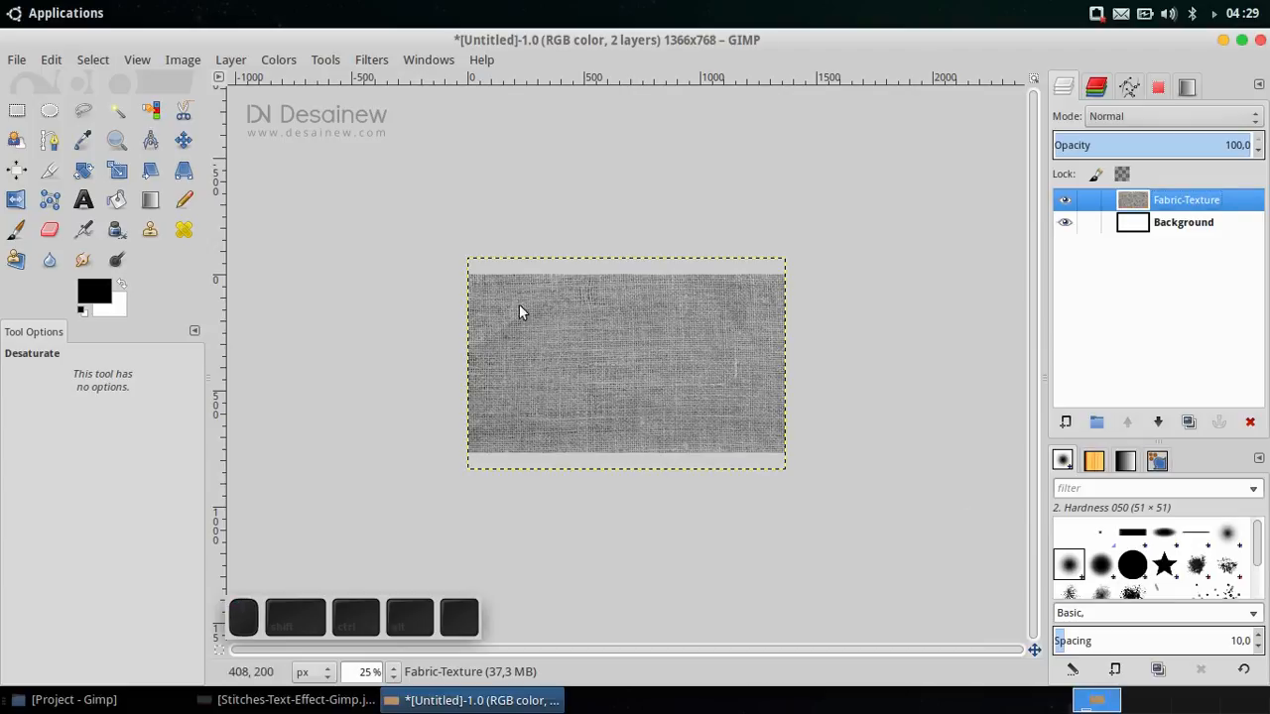
Step: Apply a Levels adjustment to the Fabric-Texture layer
click(279, 59)
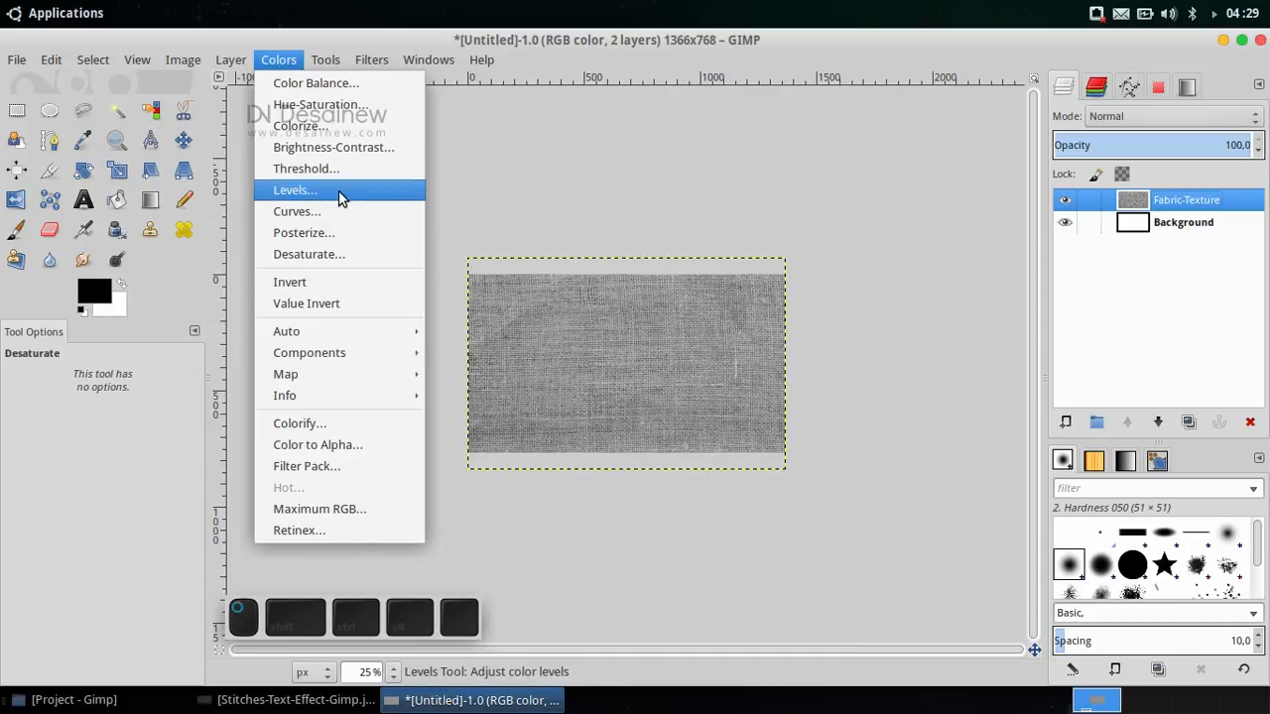
click(294, 189)
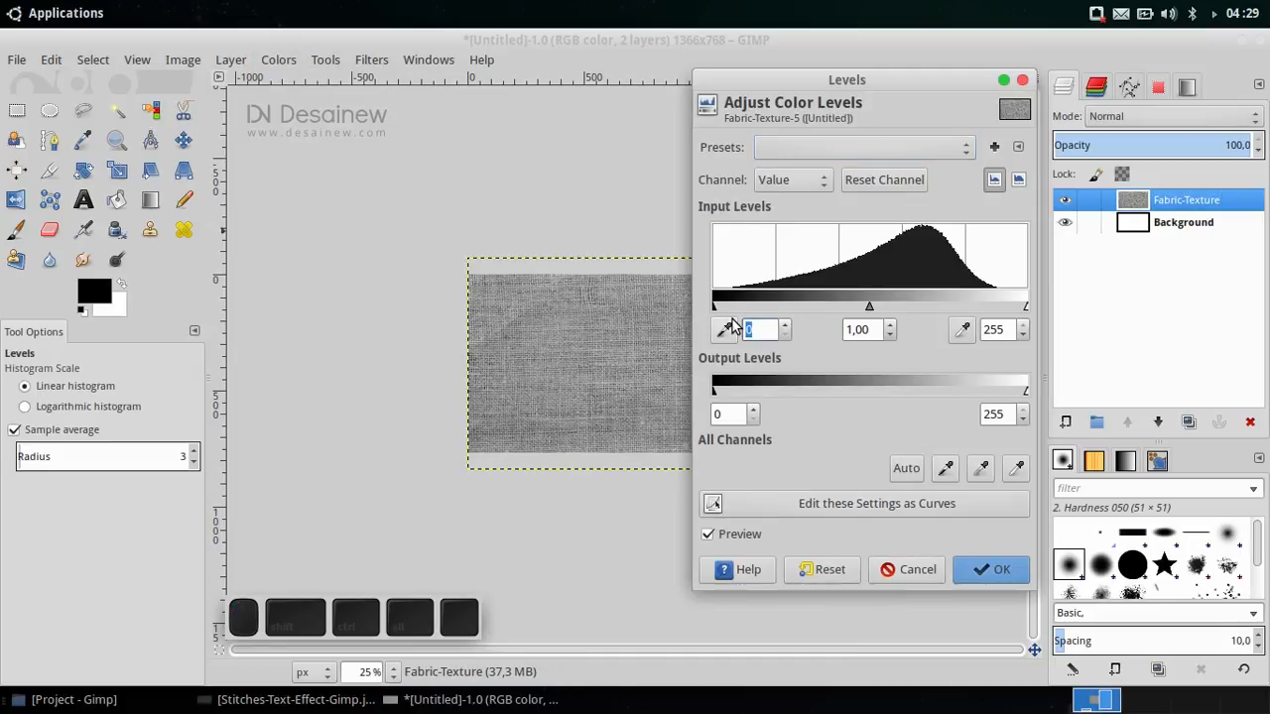
click(1001, 569)
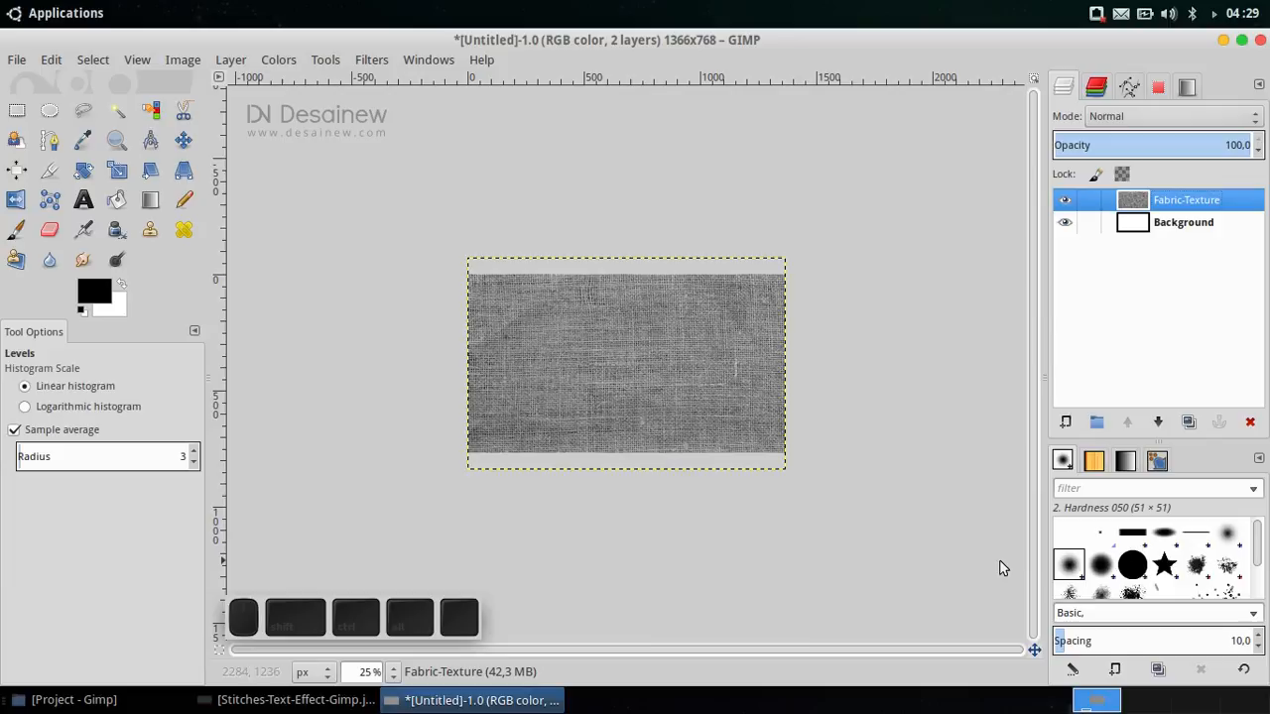
mouse_move(1013, 566)
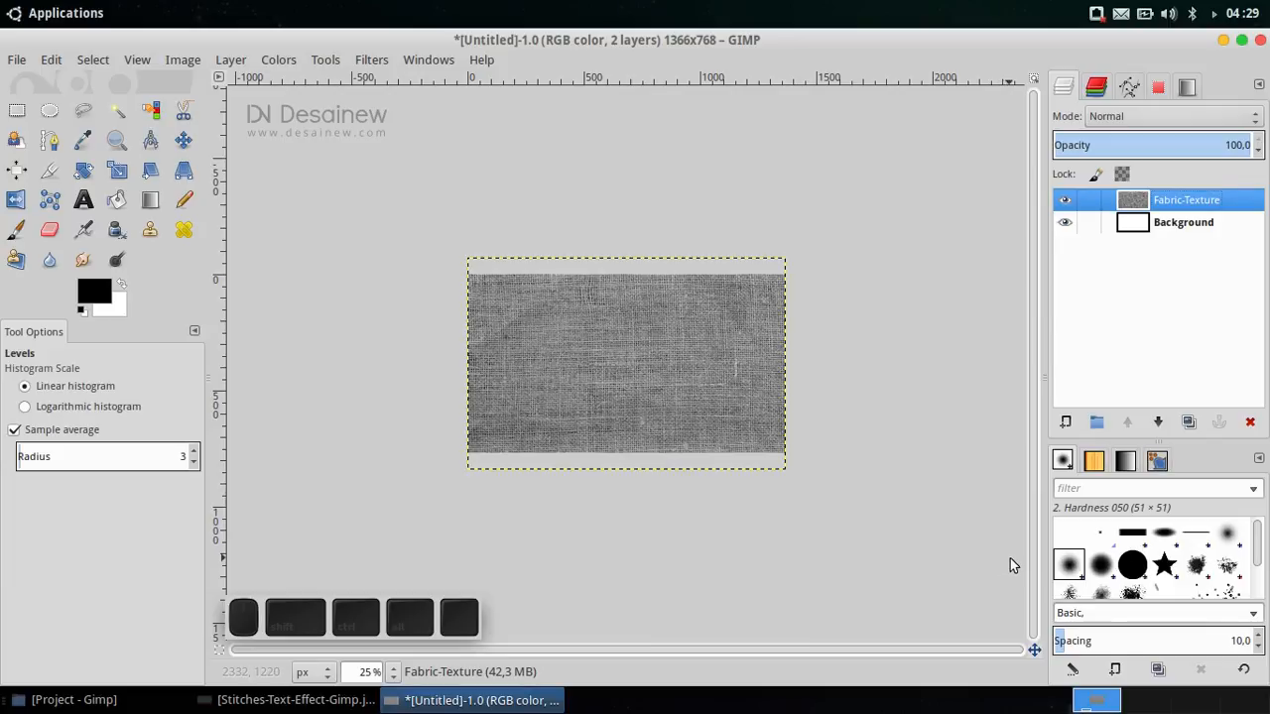
mouse_move(1045, 388)
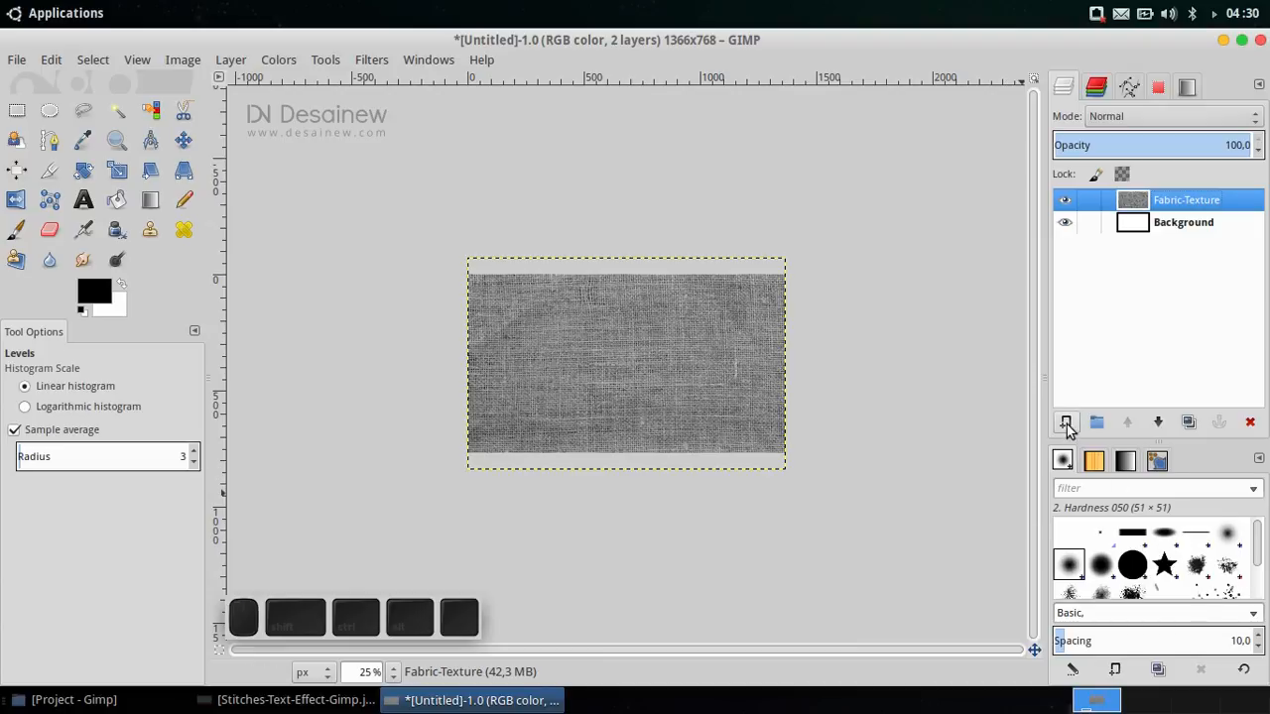
Step: Add a new transparent layer named Blue-Color
click(1065, 422)
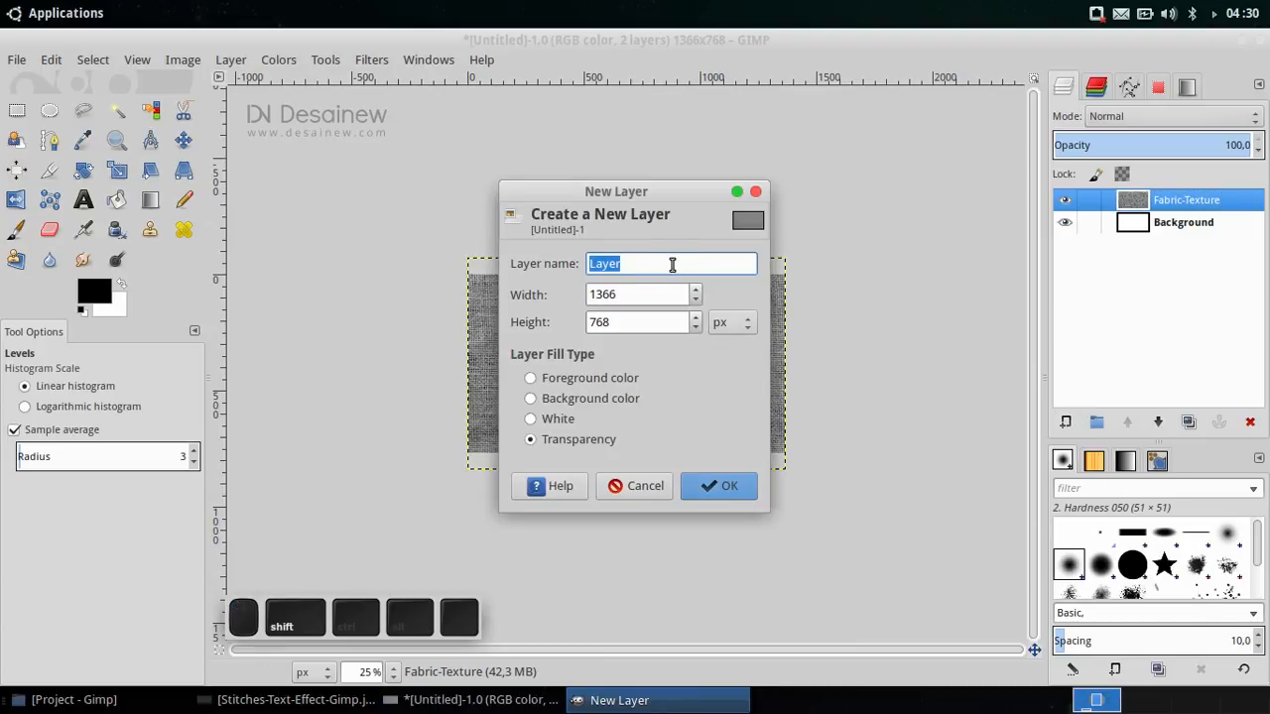
text(Blue-)
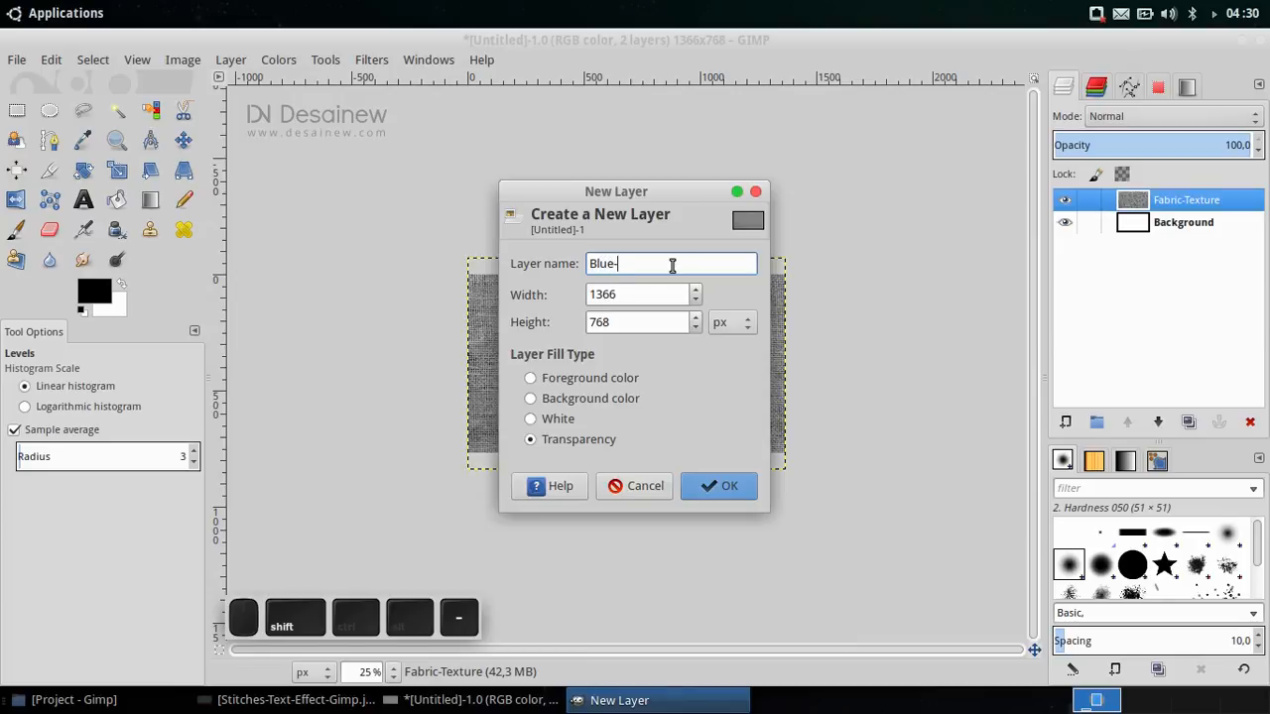
text(Color)
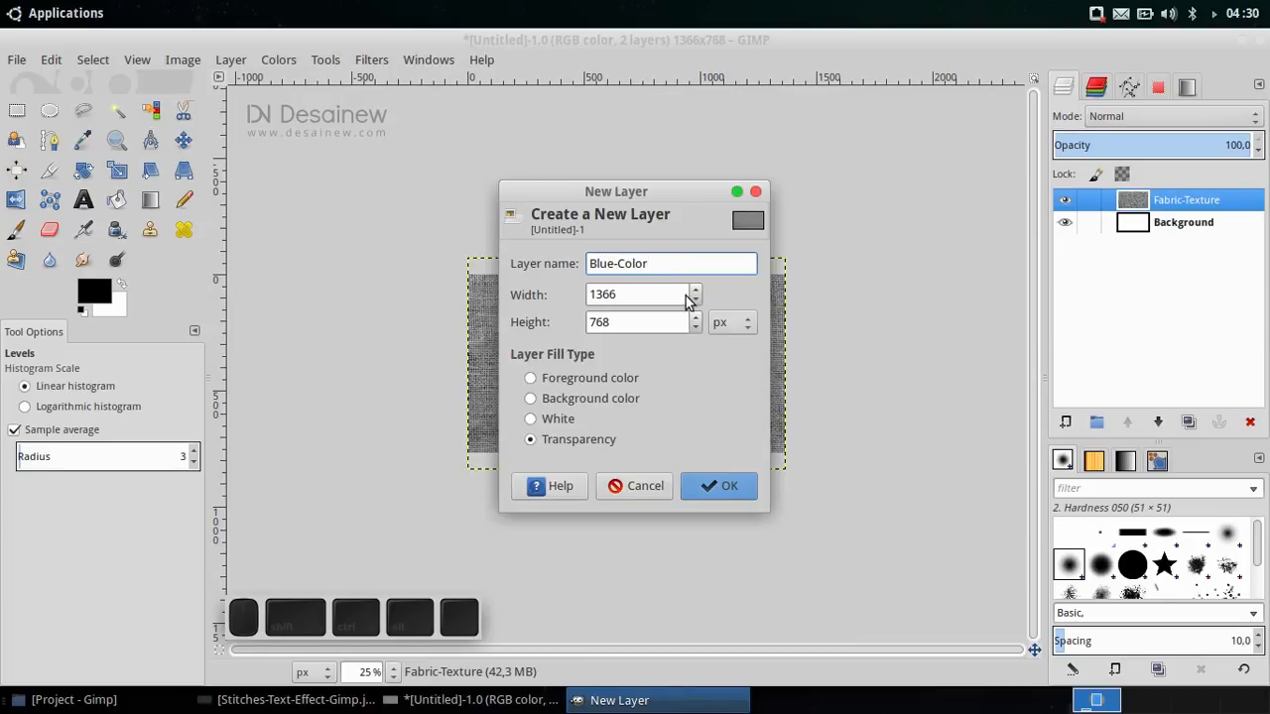
click(730, 485)
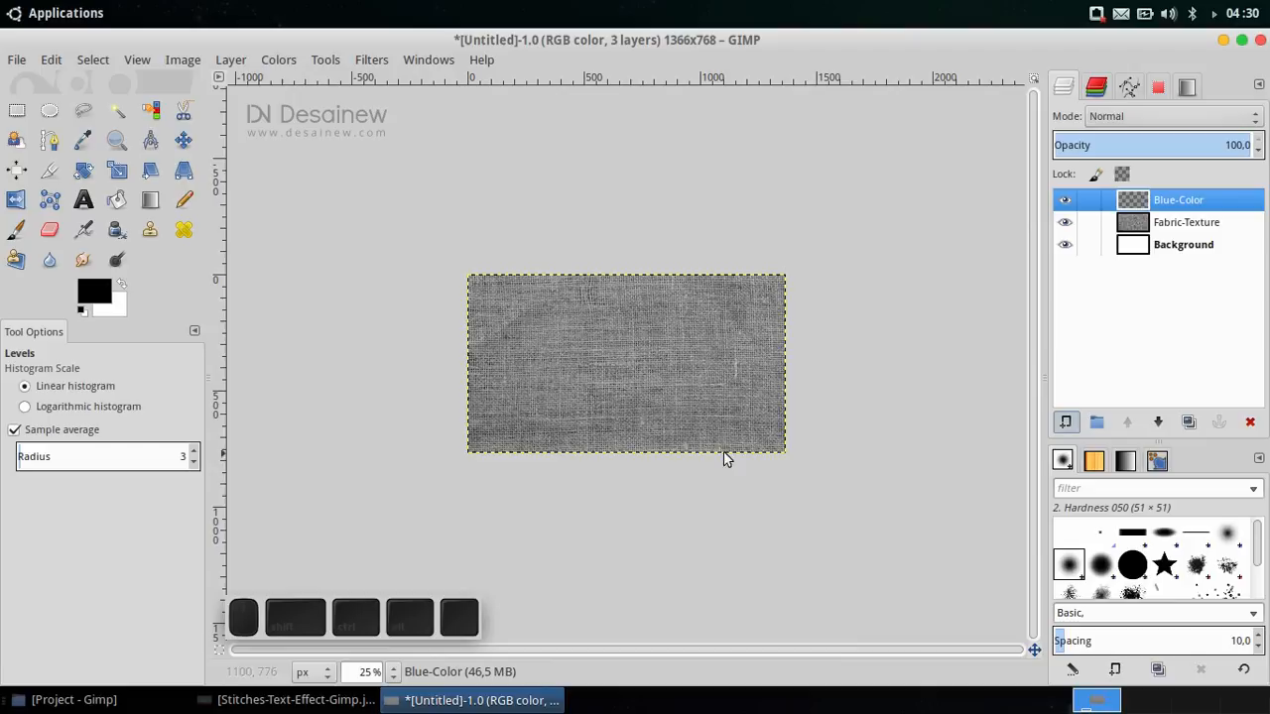
mouse_move(746, 398)
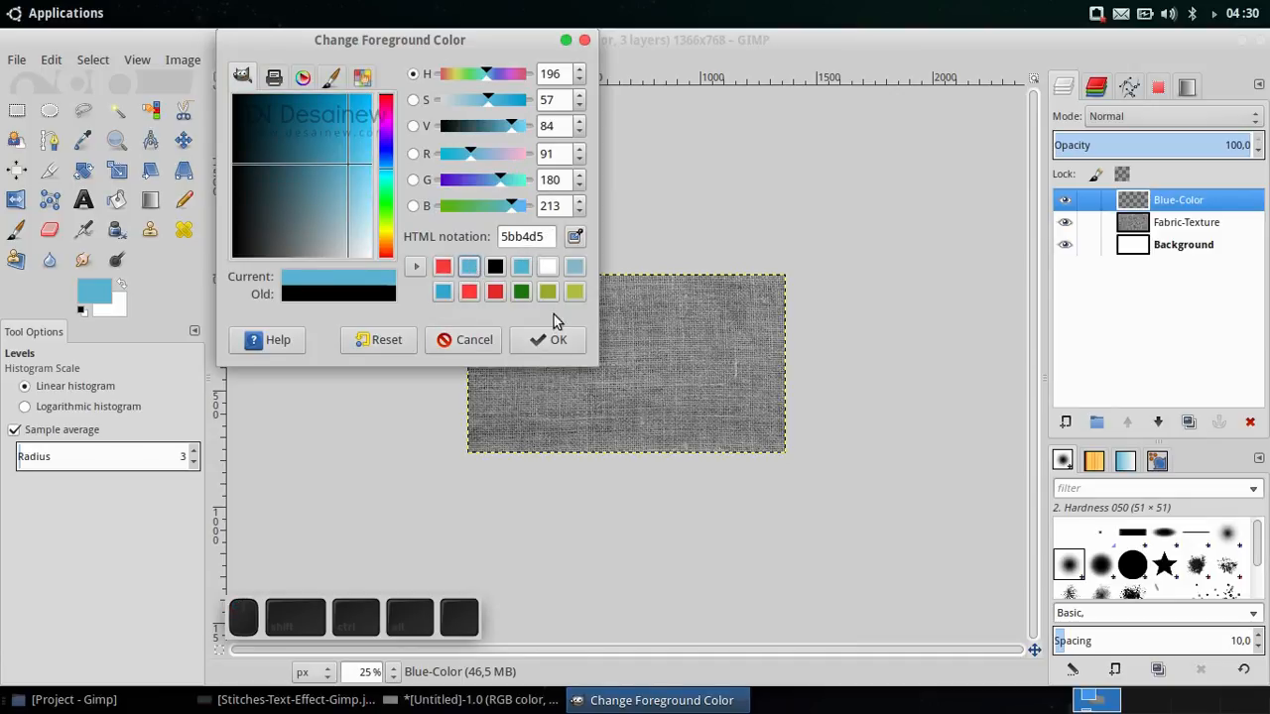
Step: Fill the Blue-Color layer with light blue 5bb4d5 using the Bucket Fill tool
click(549, 339)
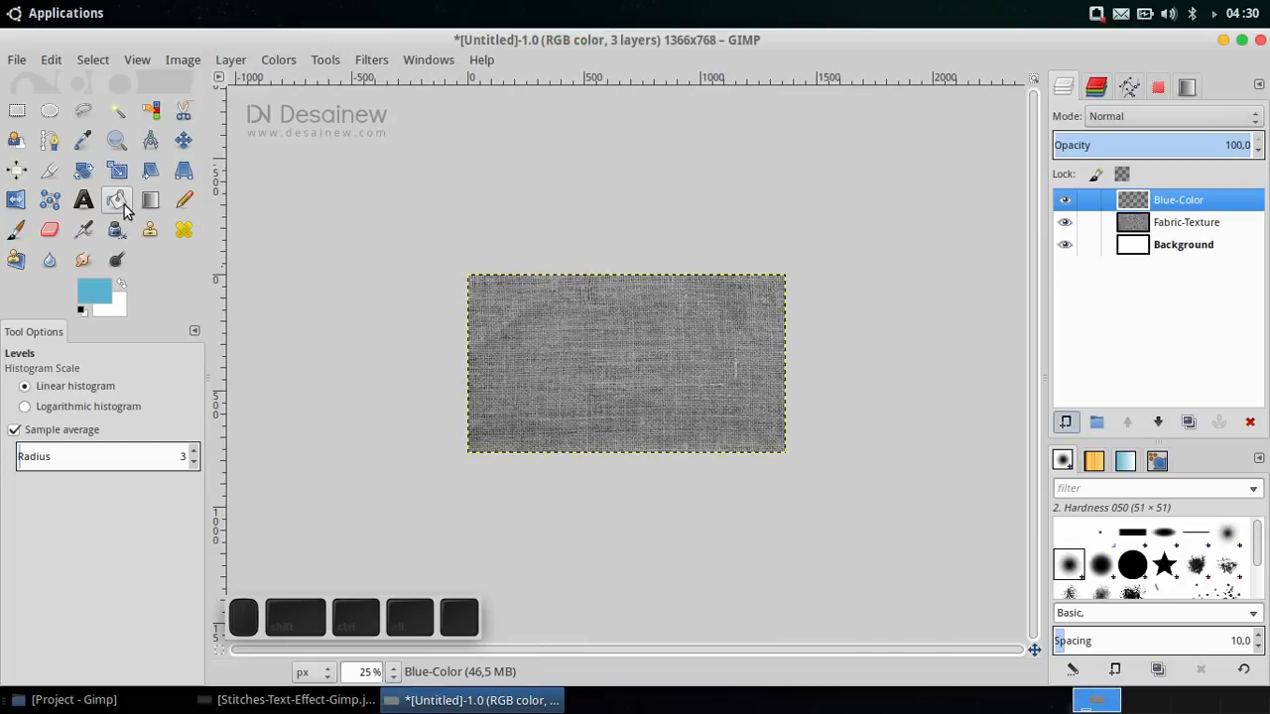
click(117, 200)
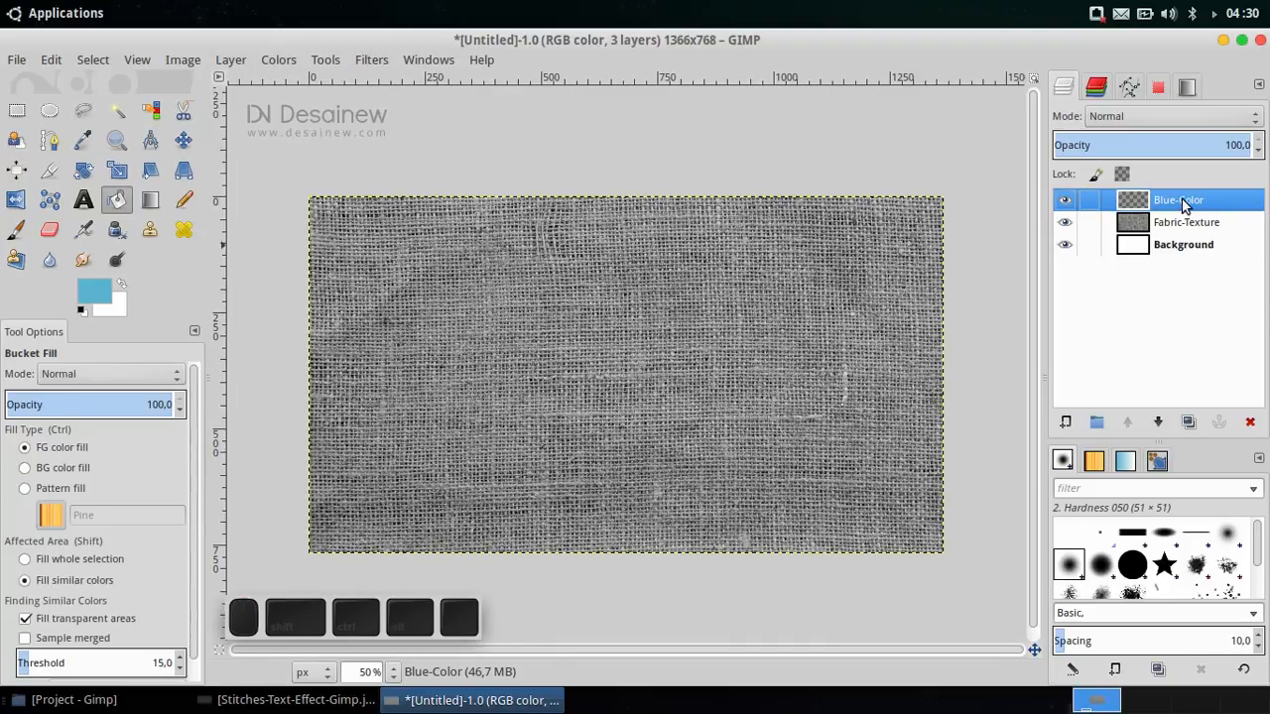
click(782, 338)
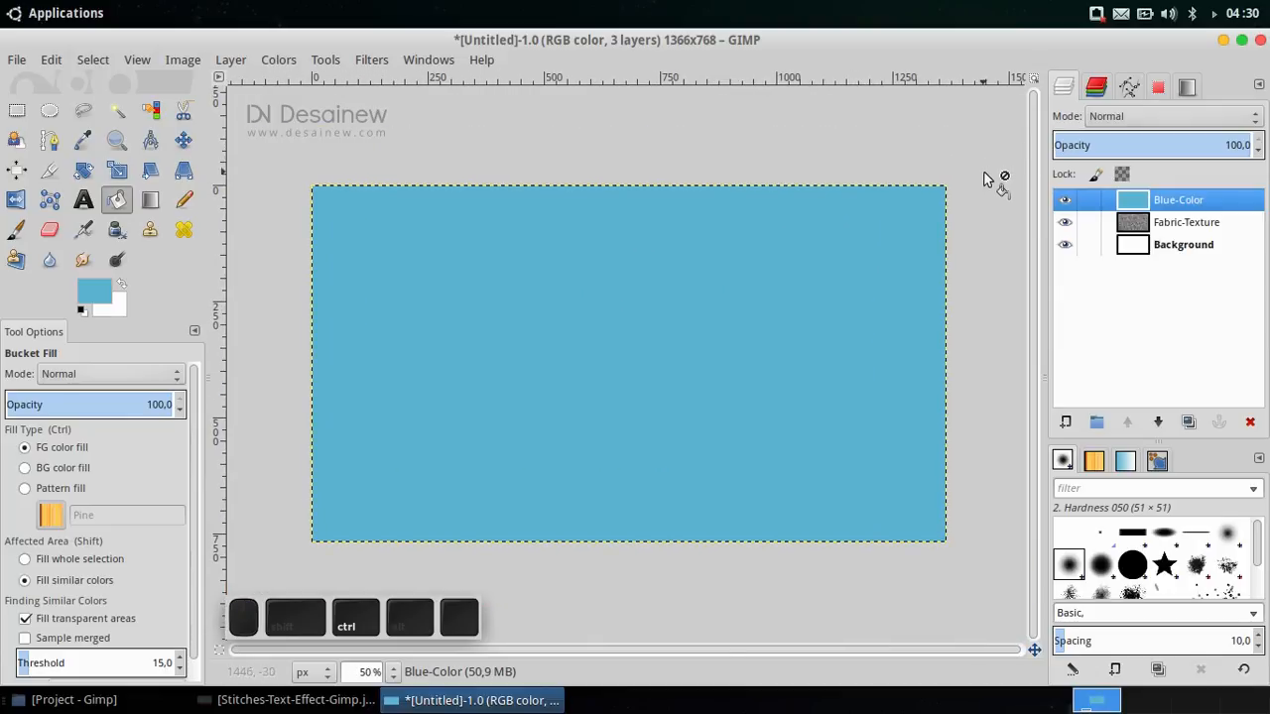
Step: Set the Blue-Color layer to Multiply mode and bring up the finished reference
click(1171, 116)
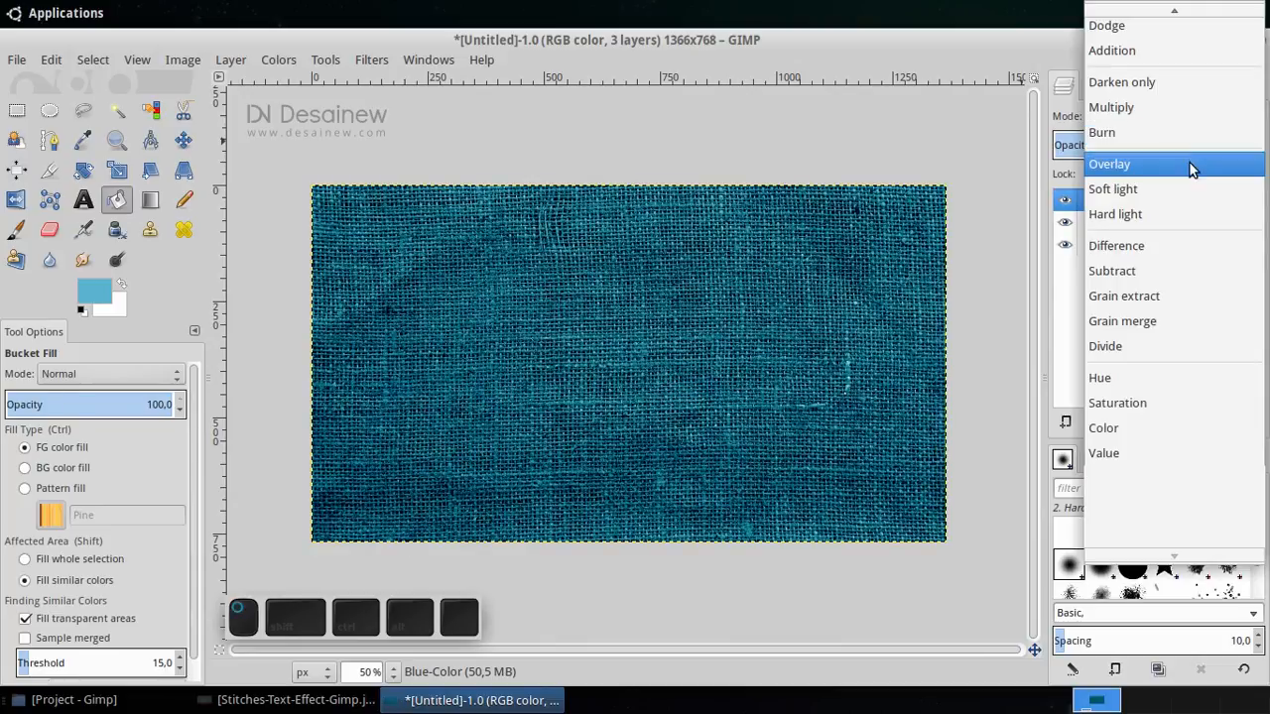
click(1110, 107)
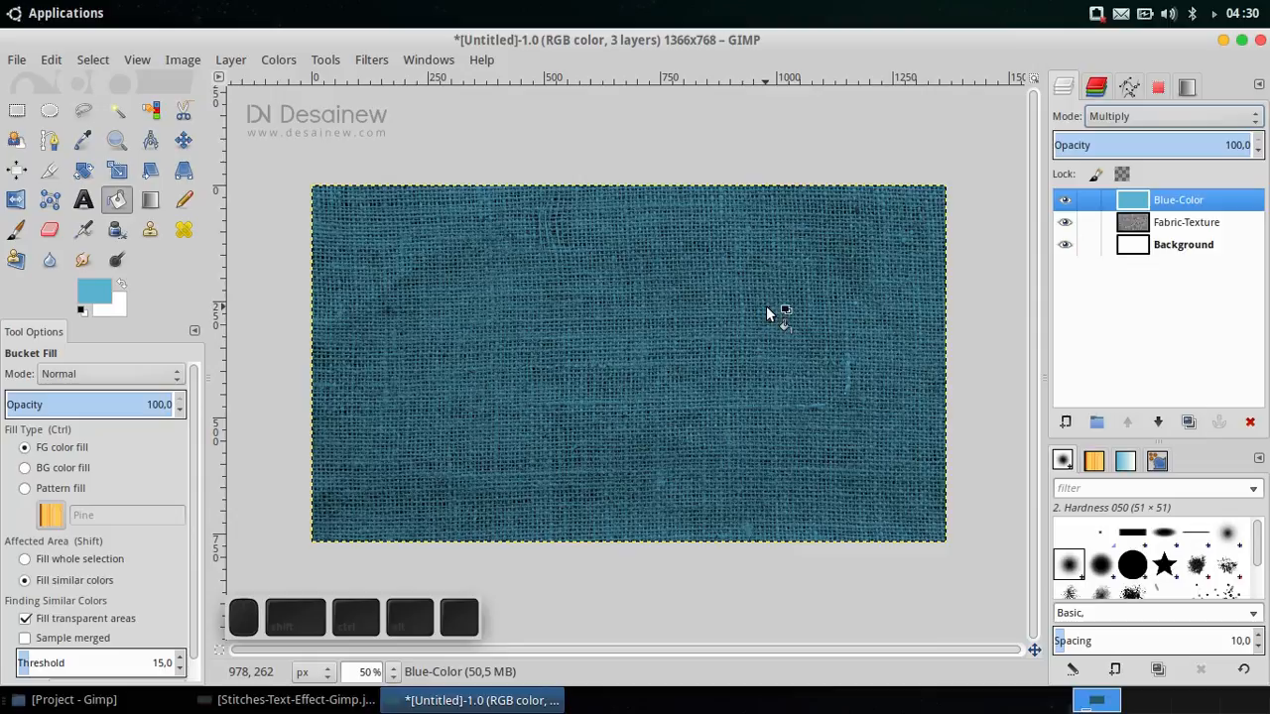
mouse_move(772, 314)
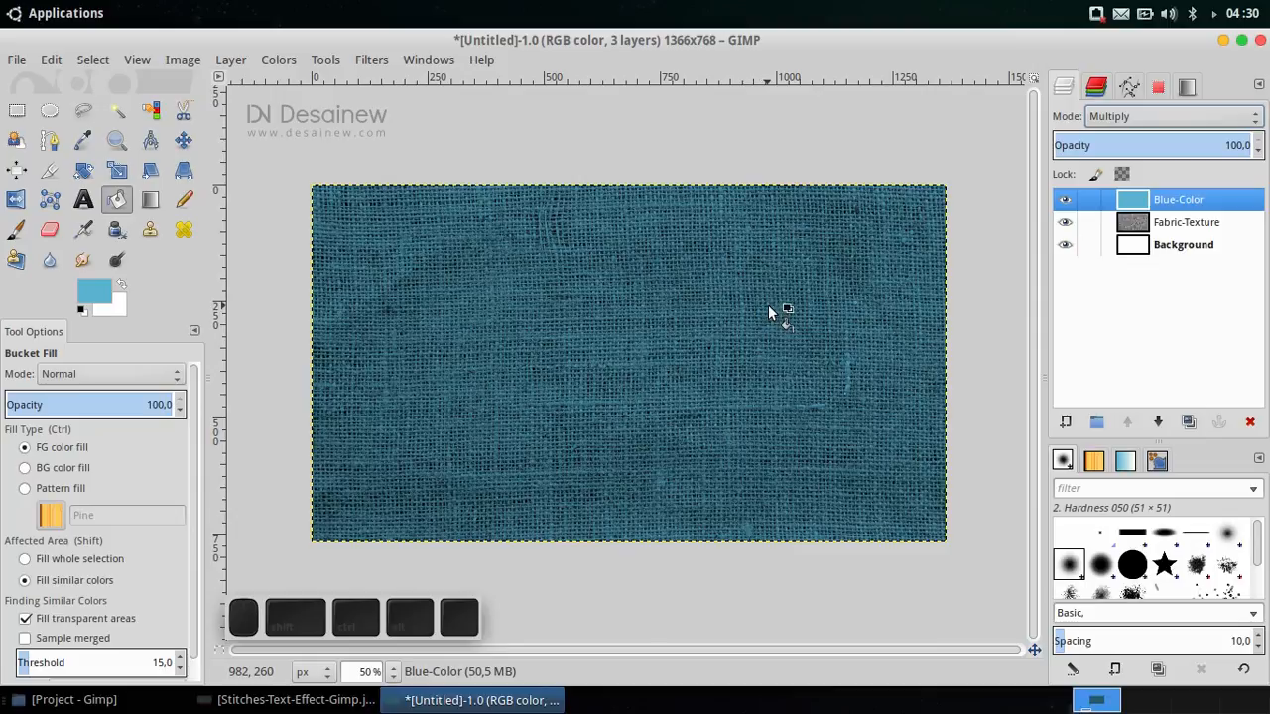
click(286, 699)
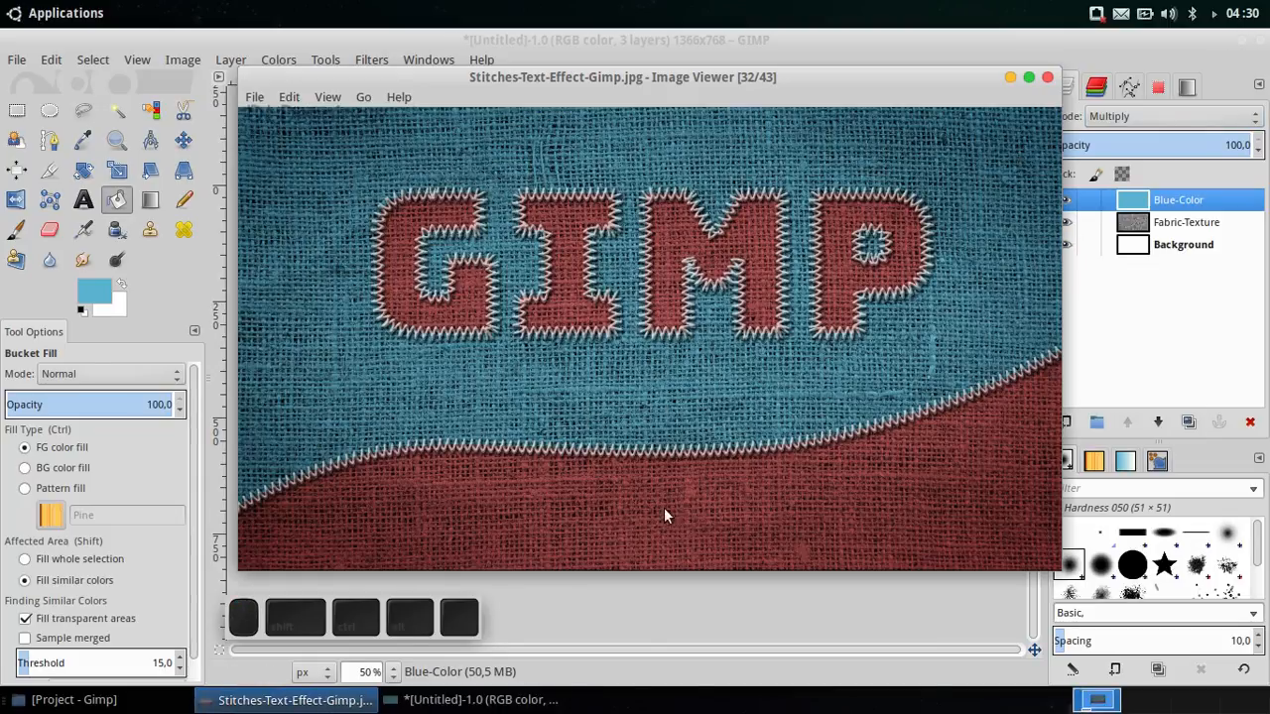
mouse_move(704, 519)
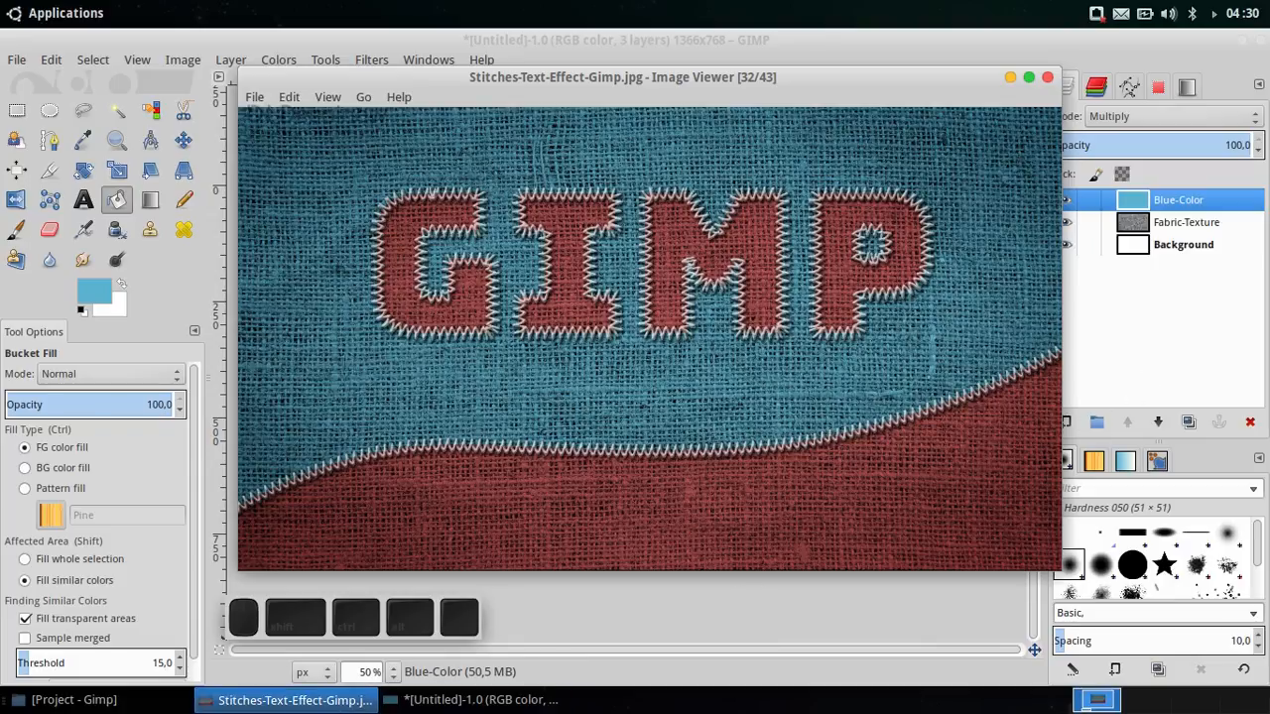
Step: Close the reference and add a transparent layer named Red-Color above Blue-Color
click(1065, 422)
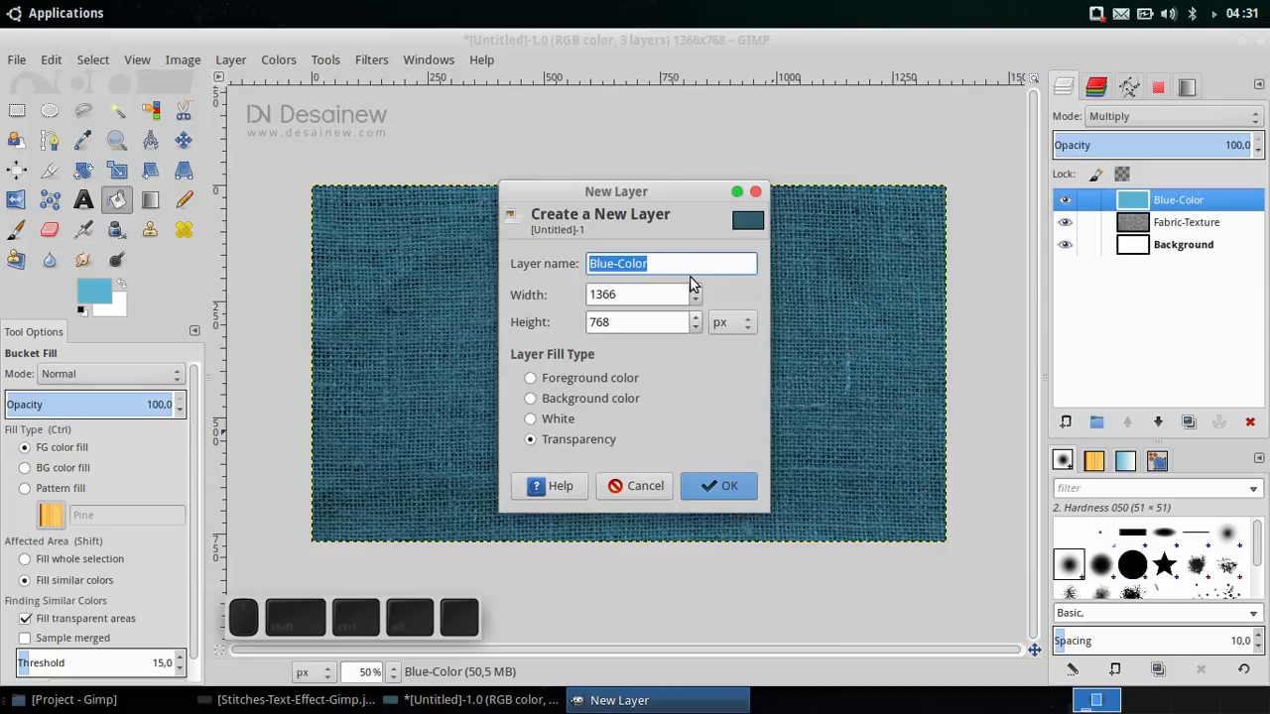
text(Re)
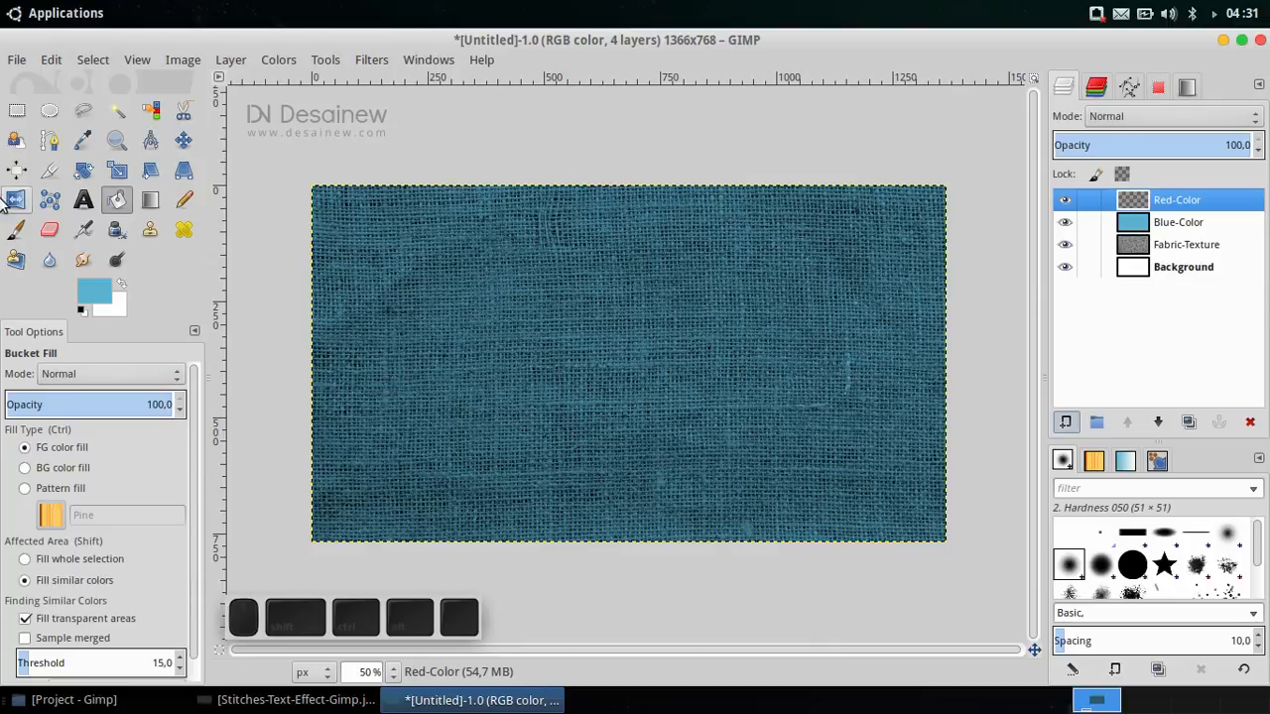
Step: Place and bend path anchors to outline a wavy-topped shape looping below the canvas
click(48, 140)
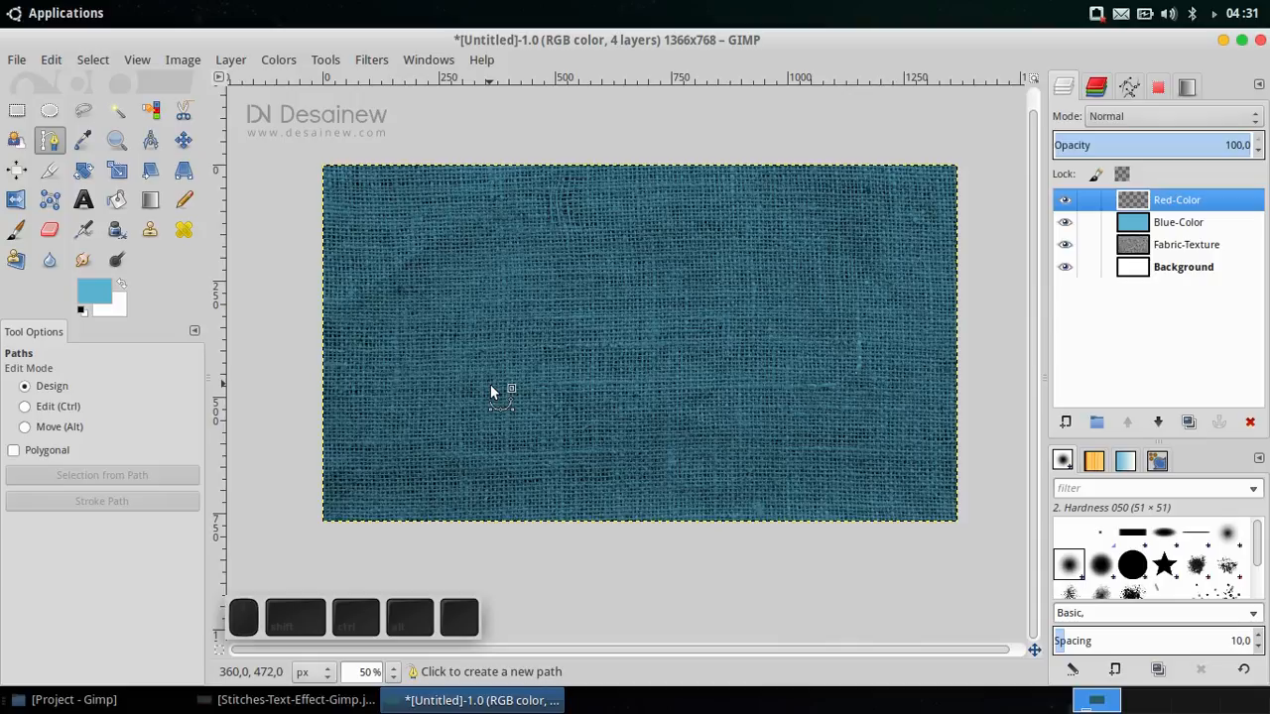
mouse_move(308, 481)
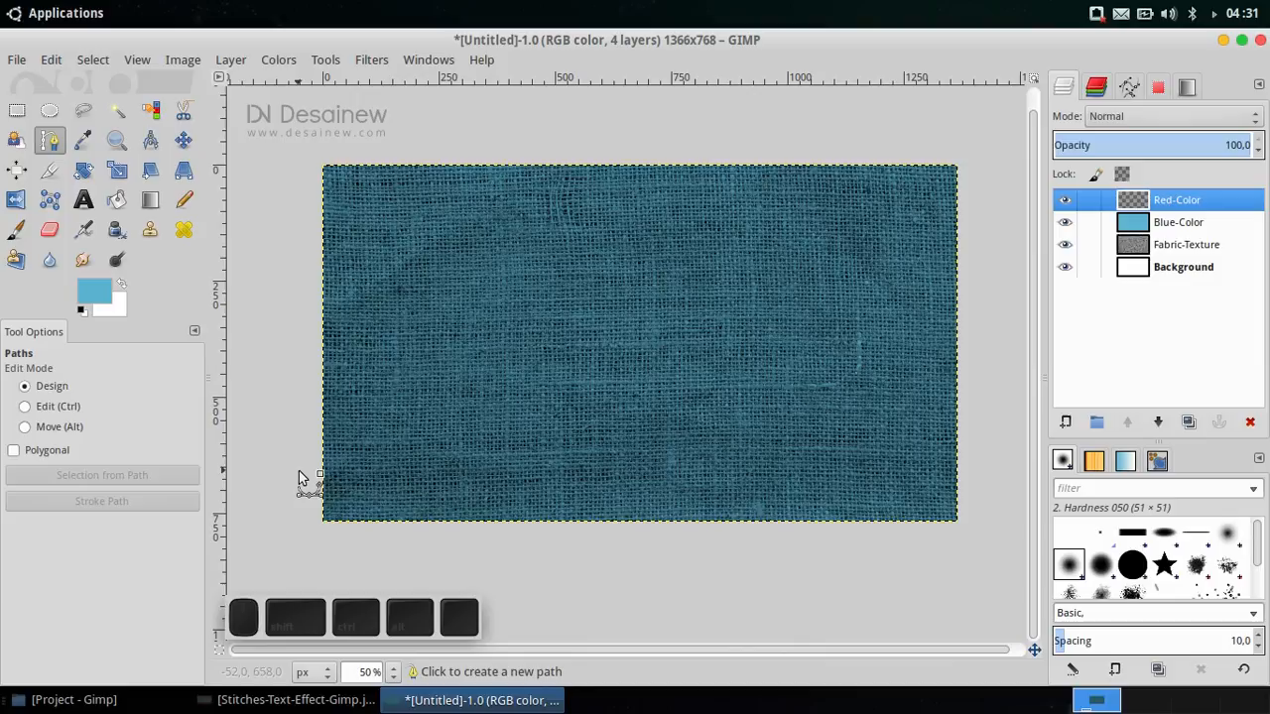
click(609, 435)
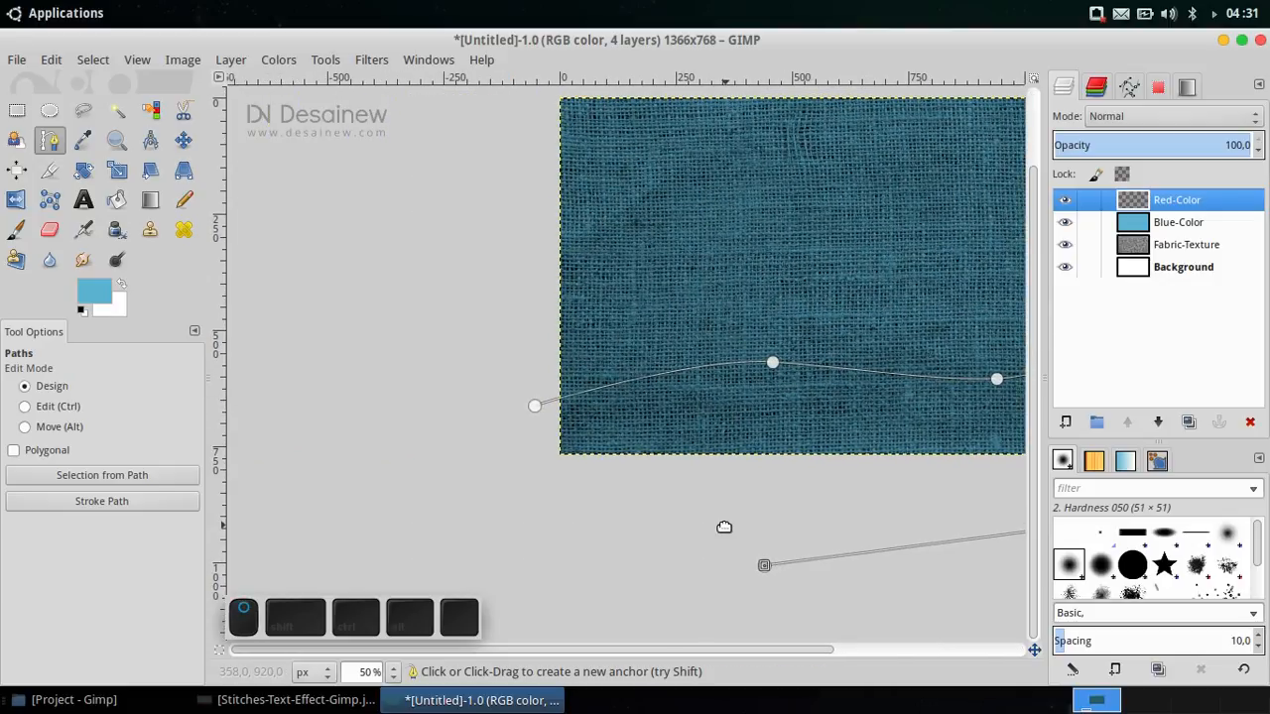
mouse_move(734, 540)
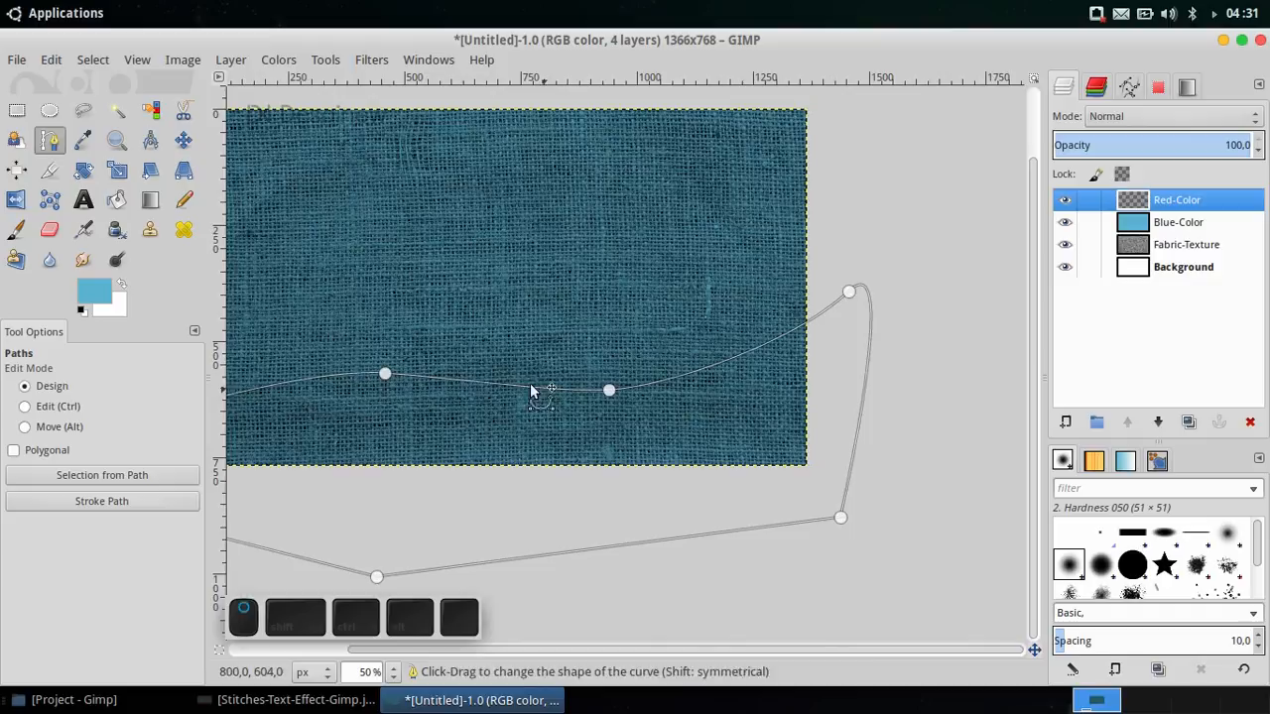
drag(610, 390, 635, 377)
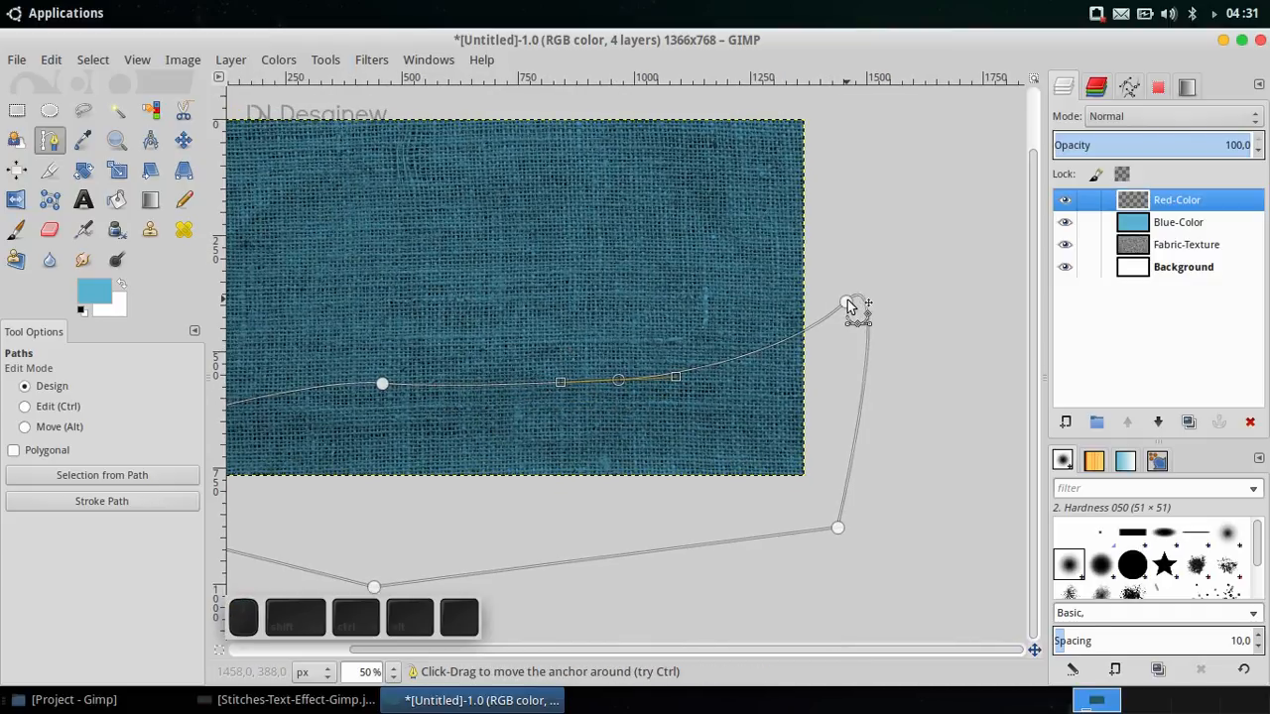
drag(849, 303, 620, 382)
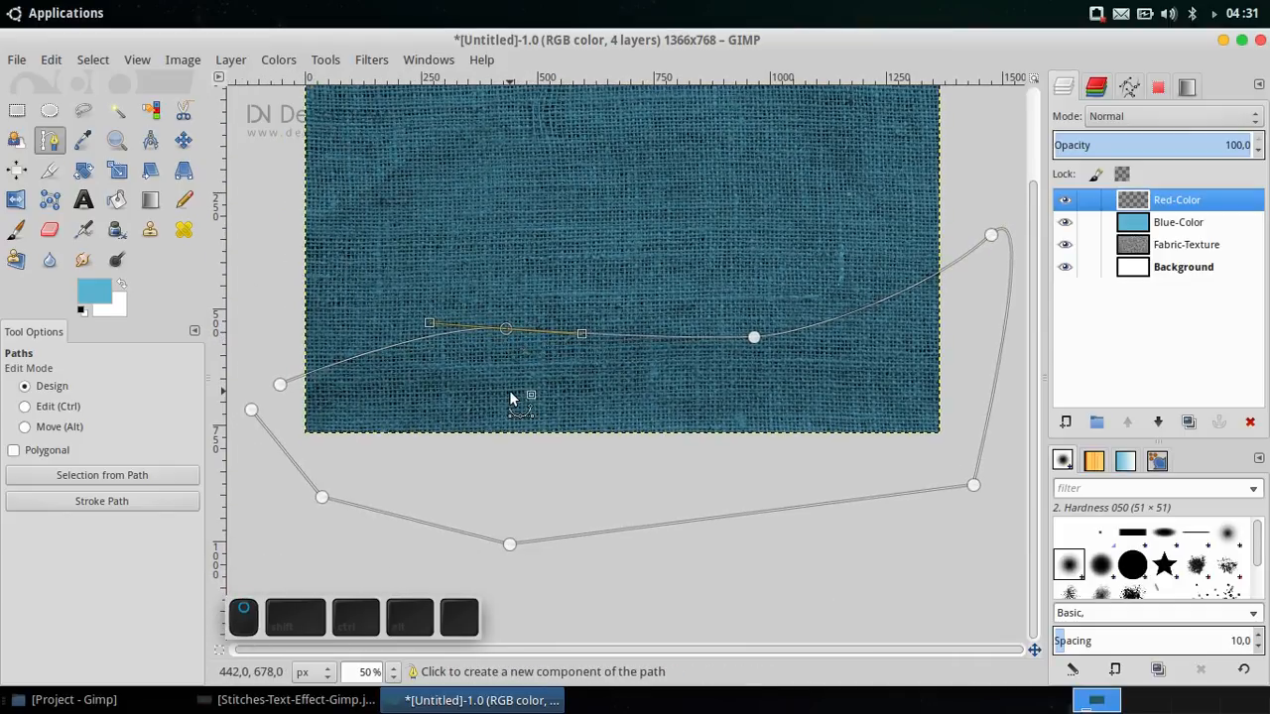
mouse_move(252, 411)
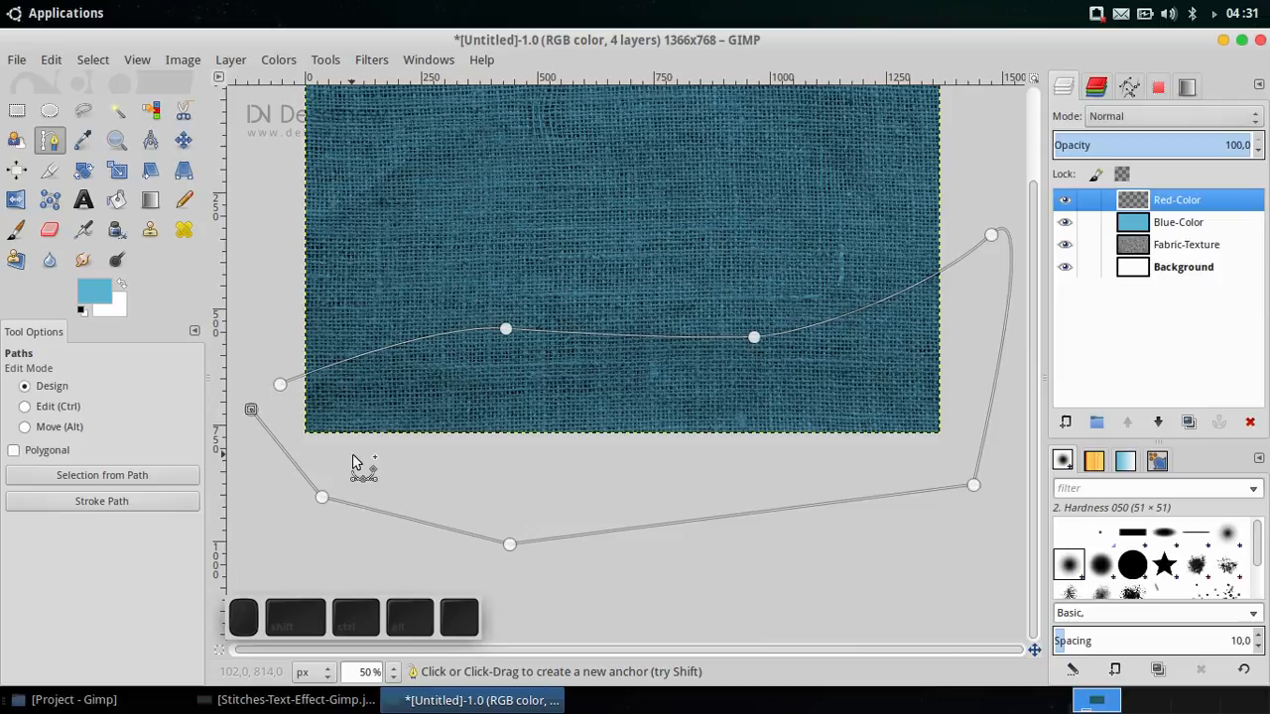
mouse_move(368, 468)
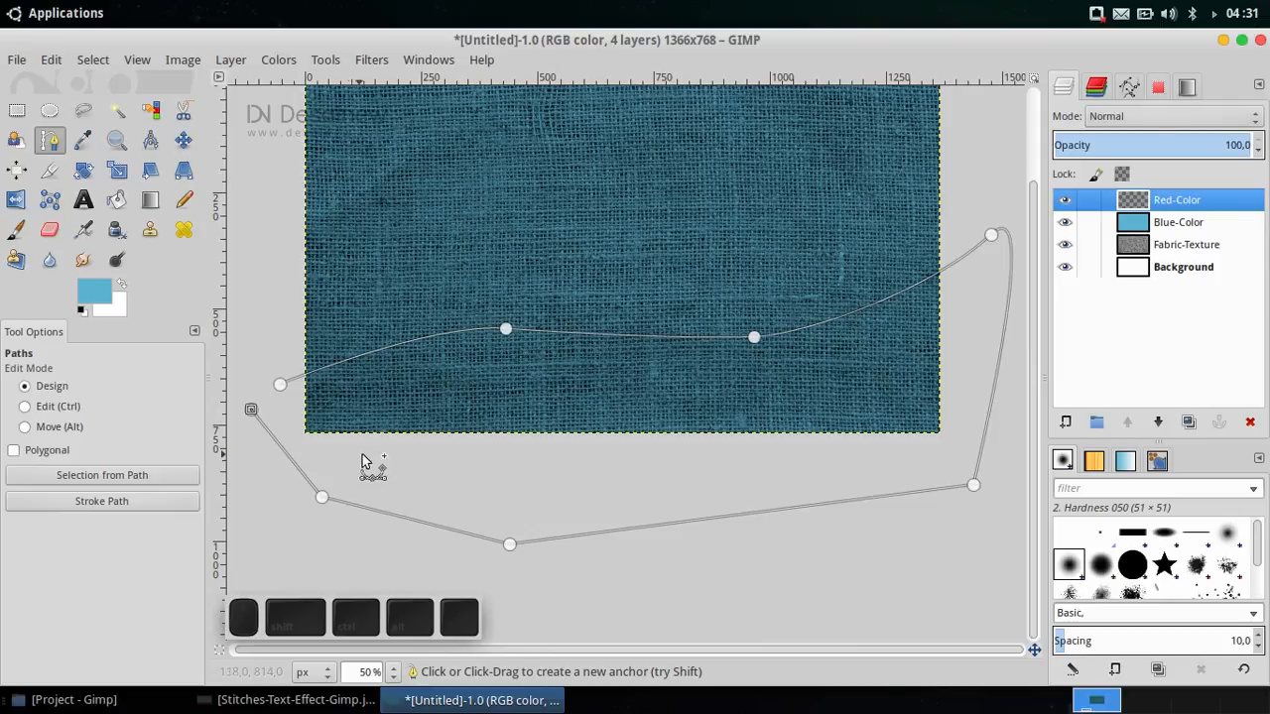
mouse_move(680, 357)
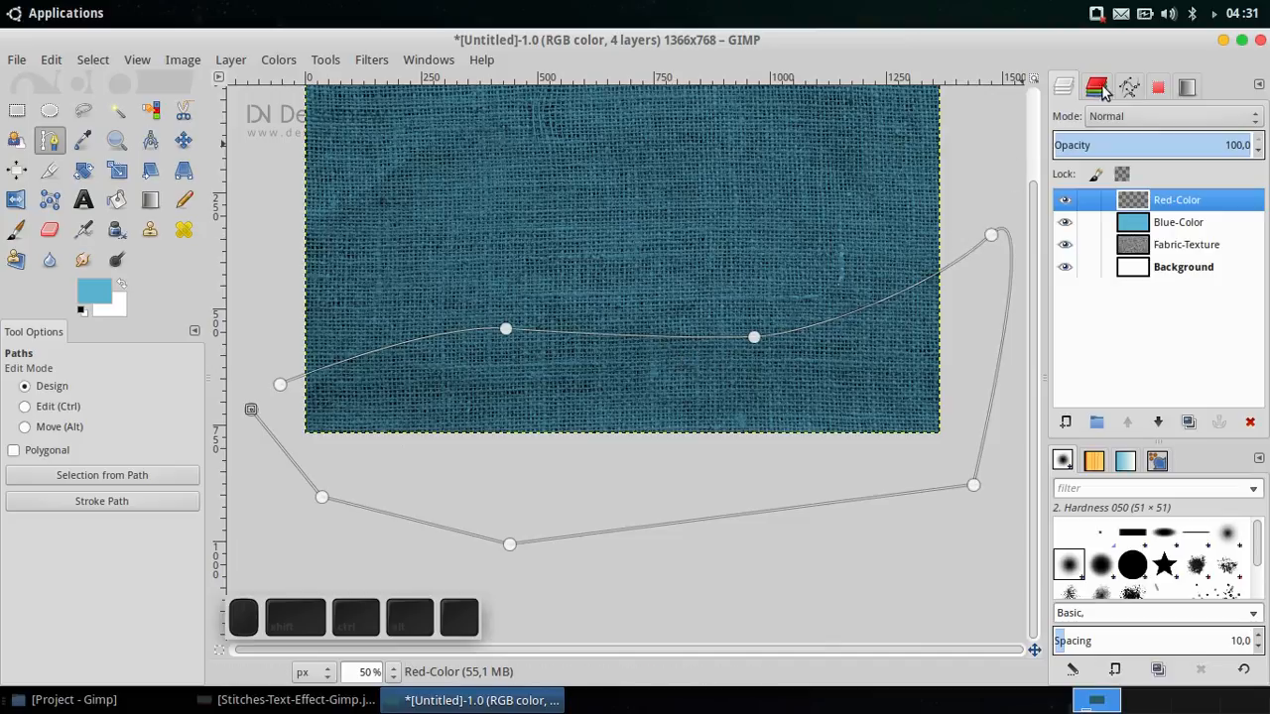
Step: Rename the path to Red-Path in the Paths list, then return to Layers
click(1129, 87)
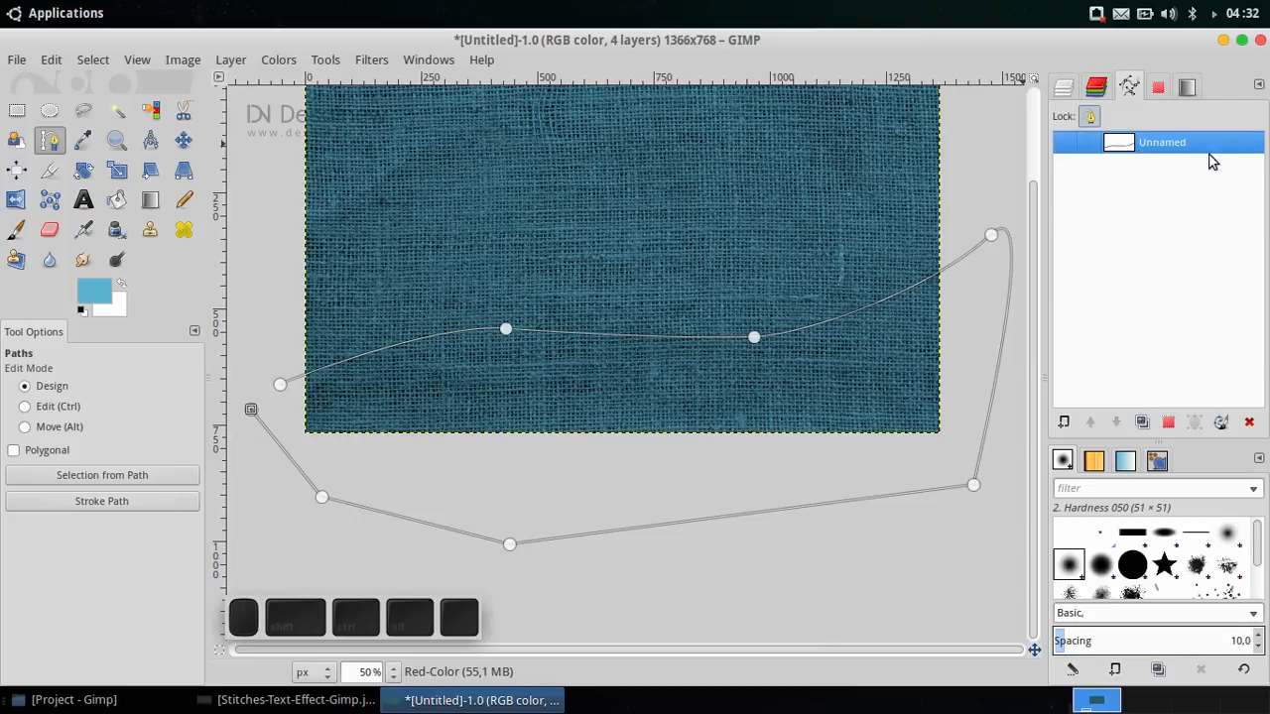
double_click(1162, 142)
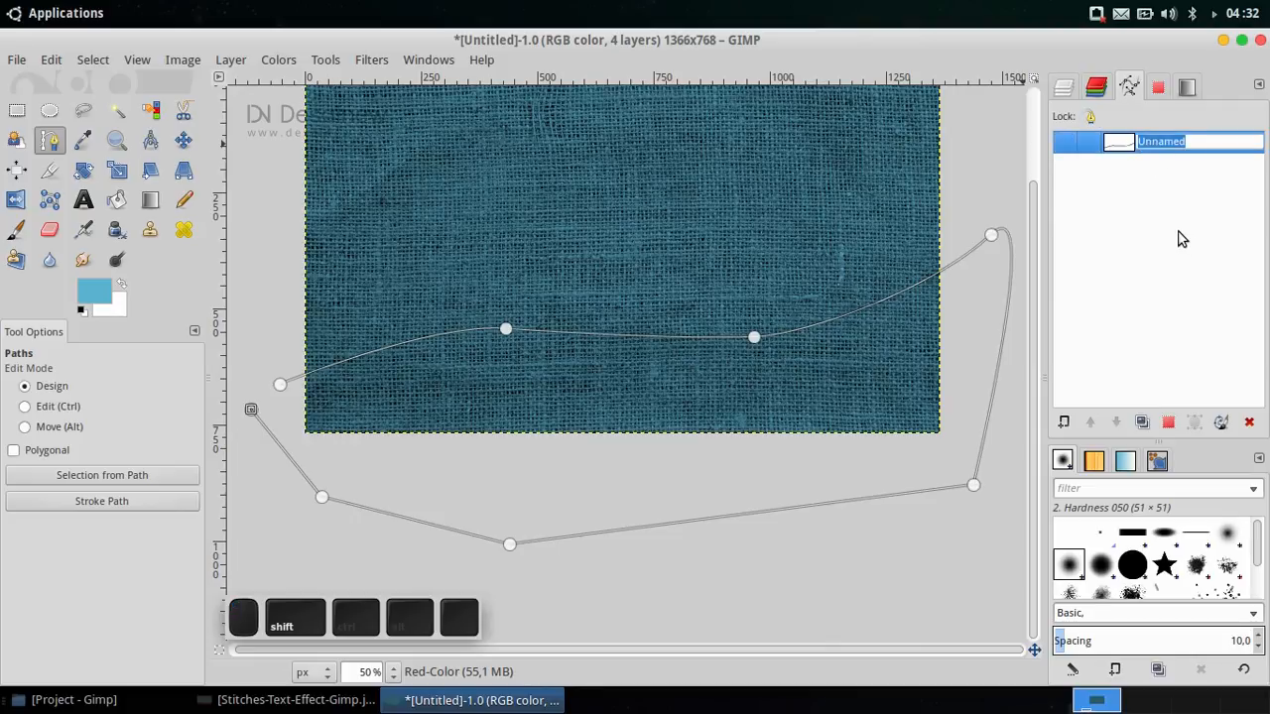
text(Red-Path)
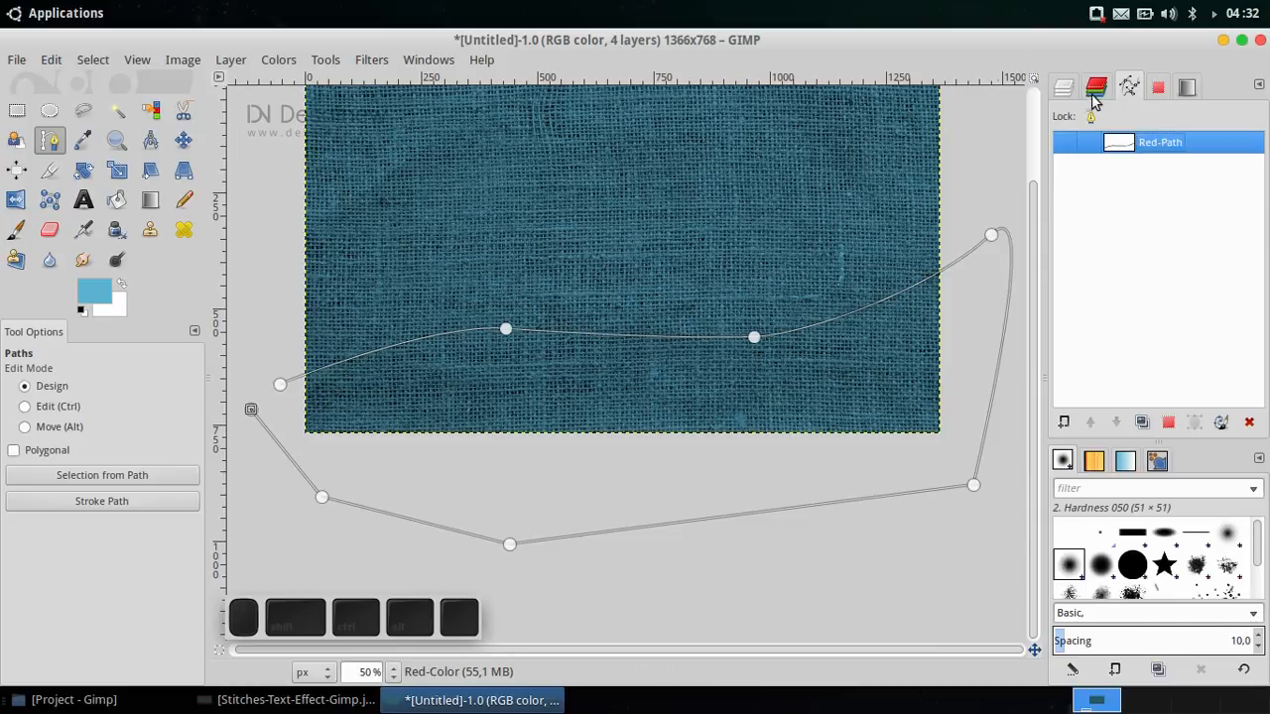
mouse_move(1085, 181)
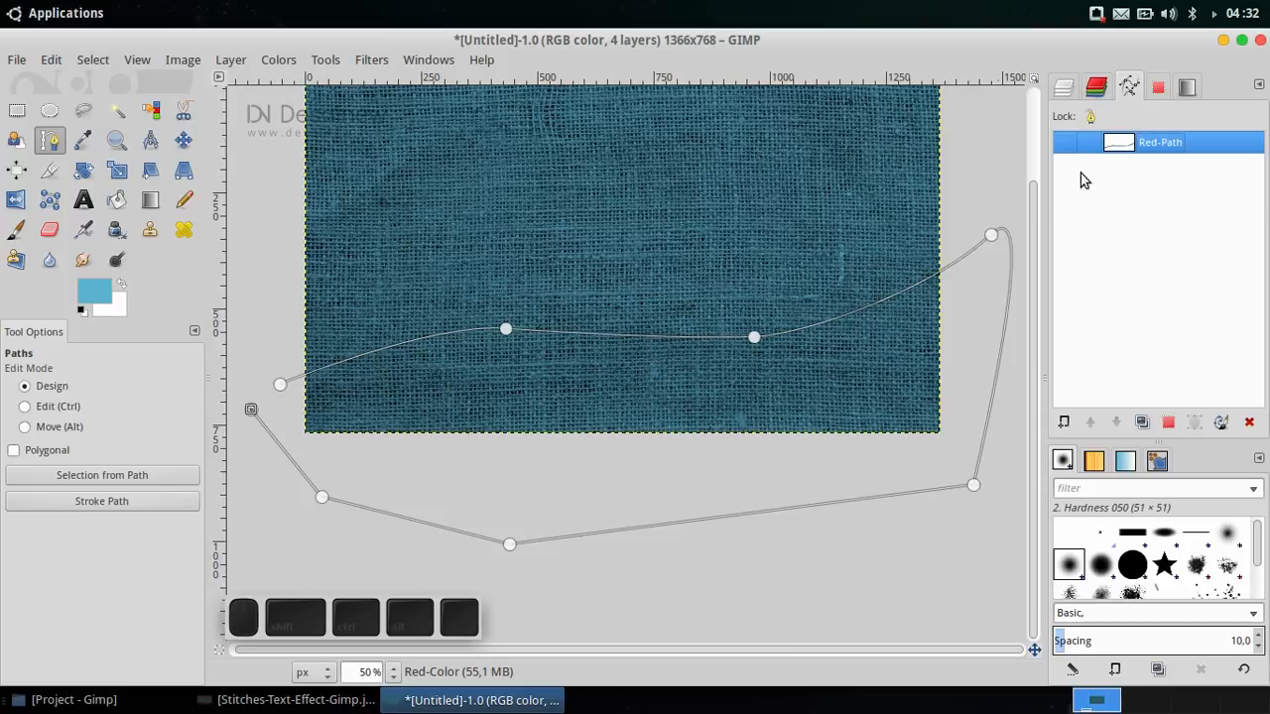
click(1063, 87)
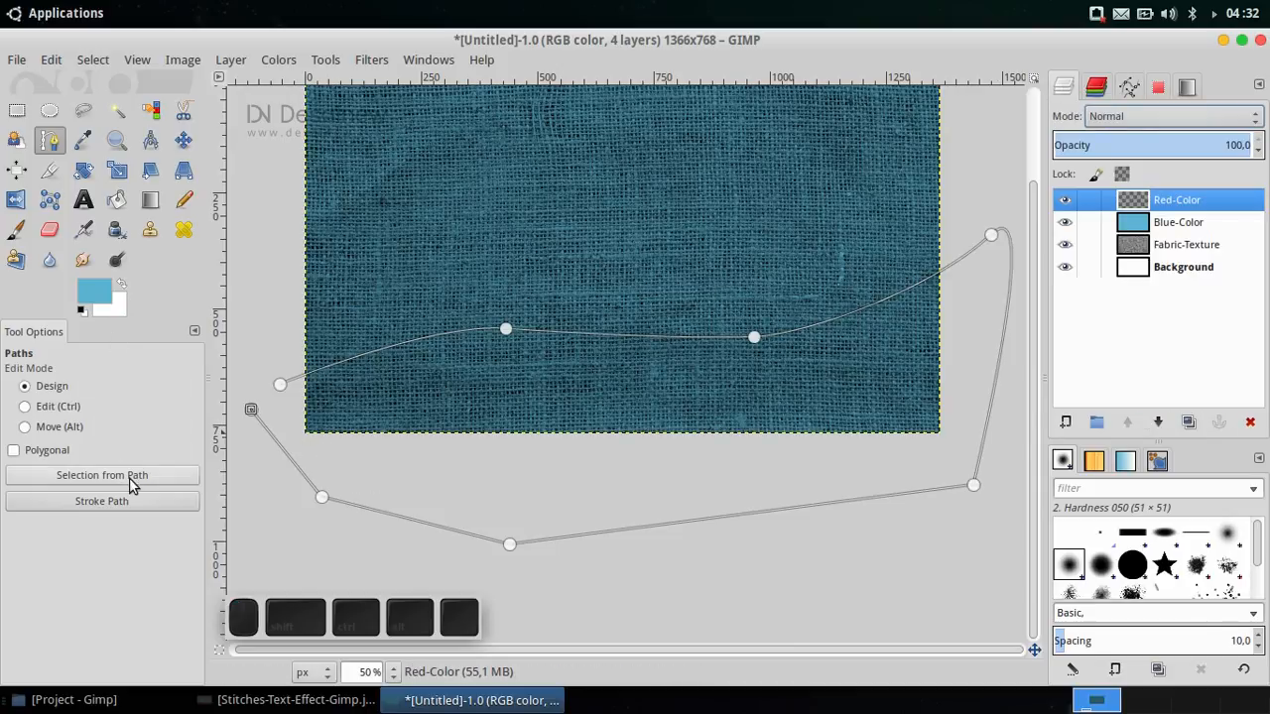
Step: Turn Red-Path into a selection, bucket-fill it red, then select none
click(101, 474)
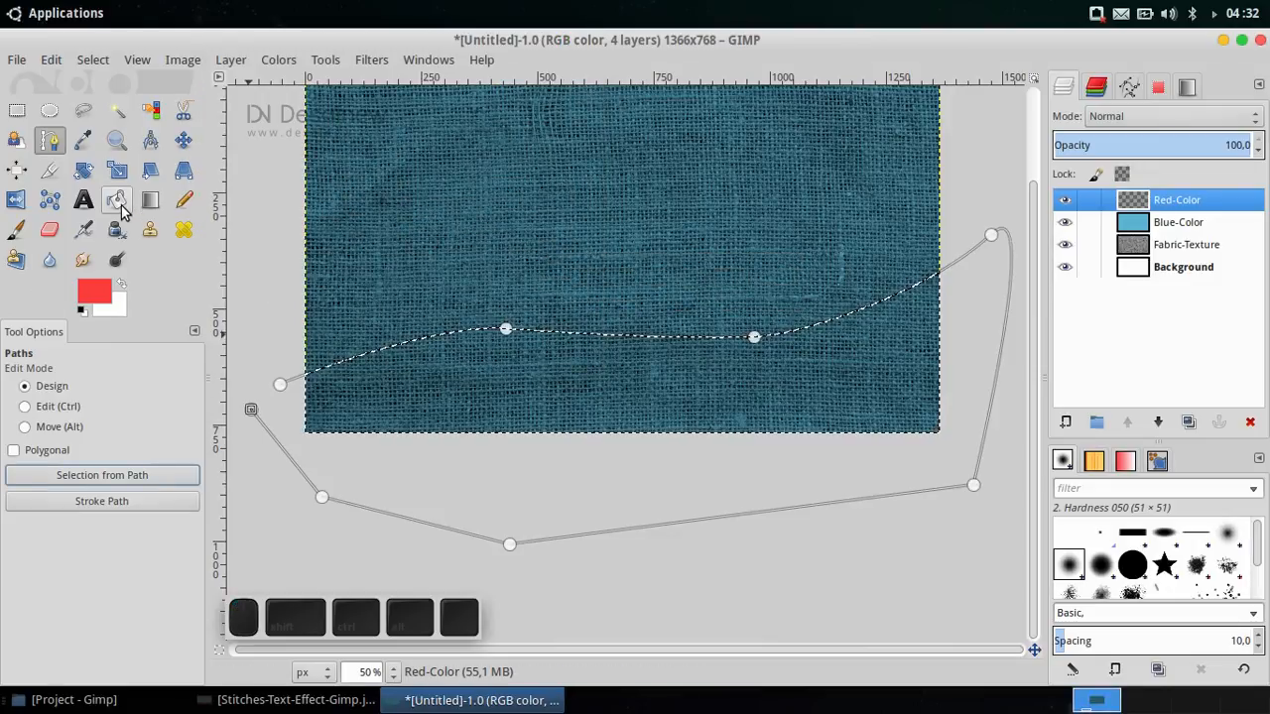
click(116, 199)
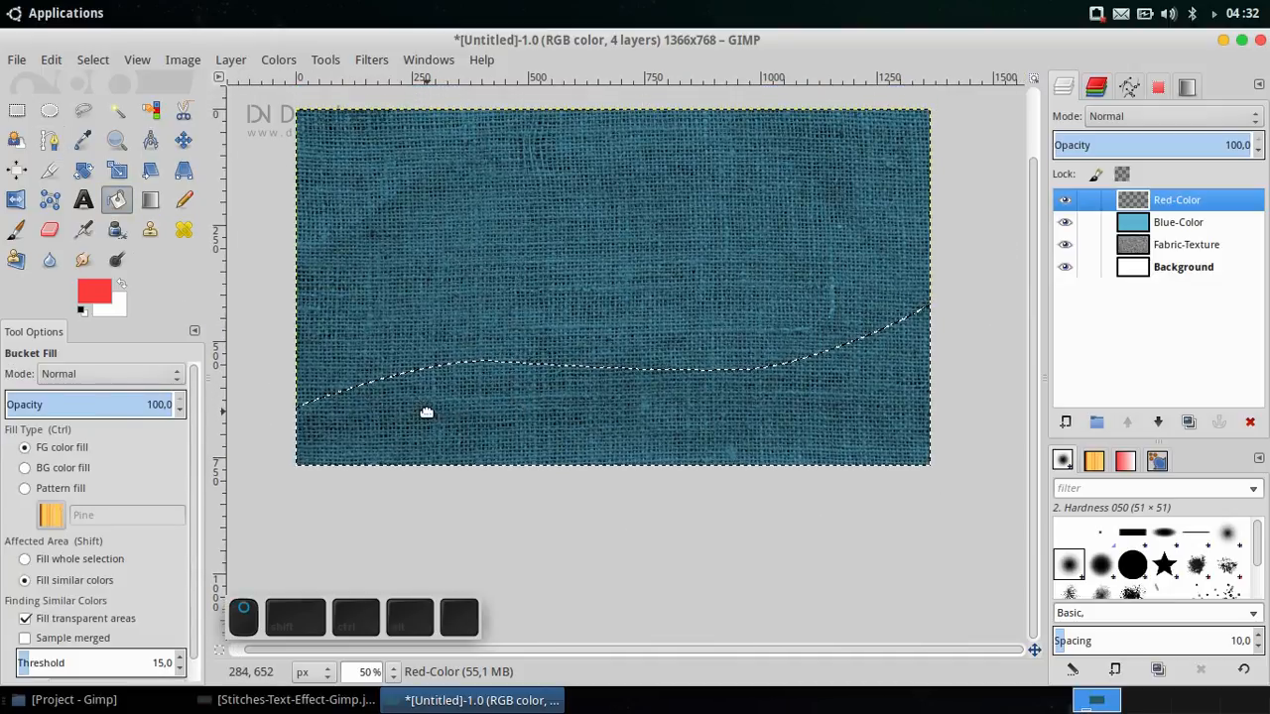
mouse_move(471, 412)
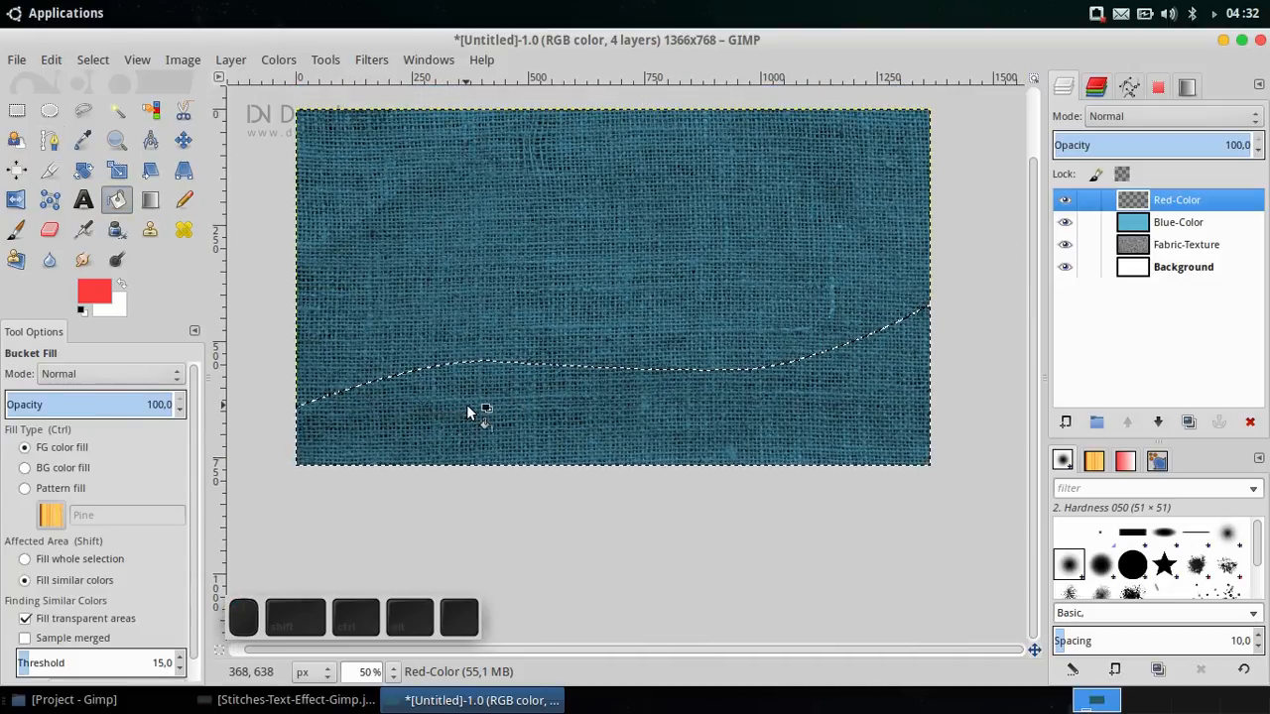
click(476, 412)
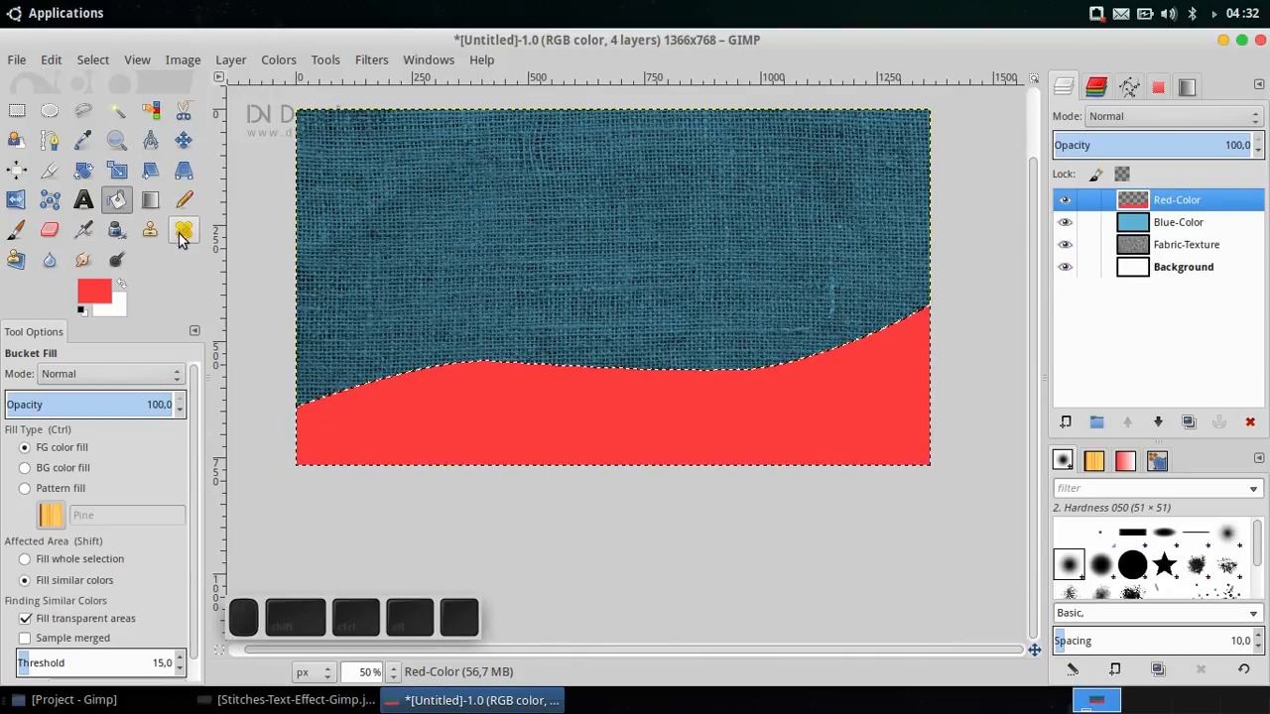
click(92, 59)
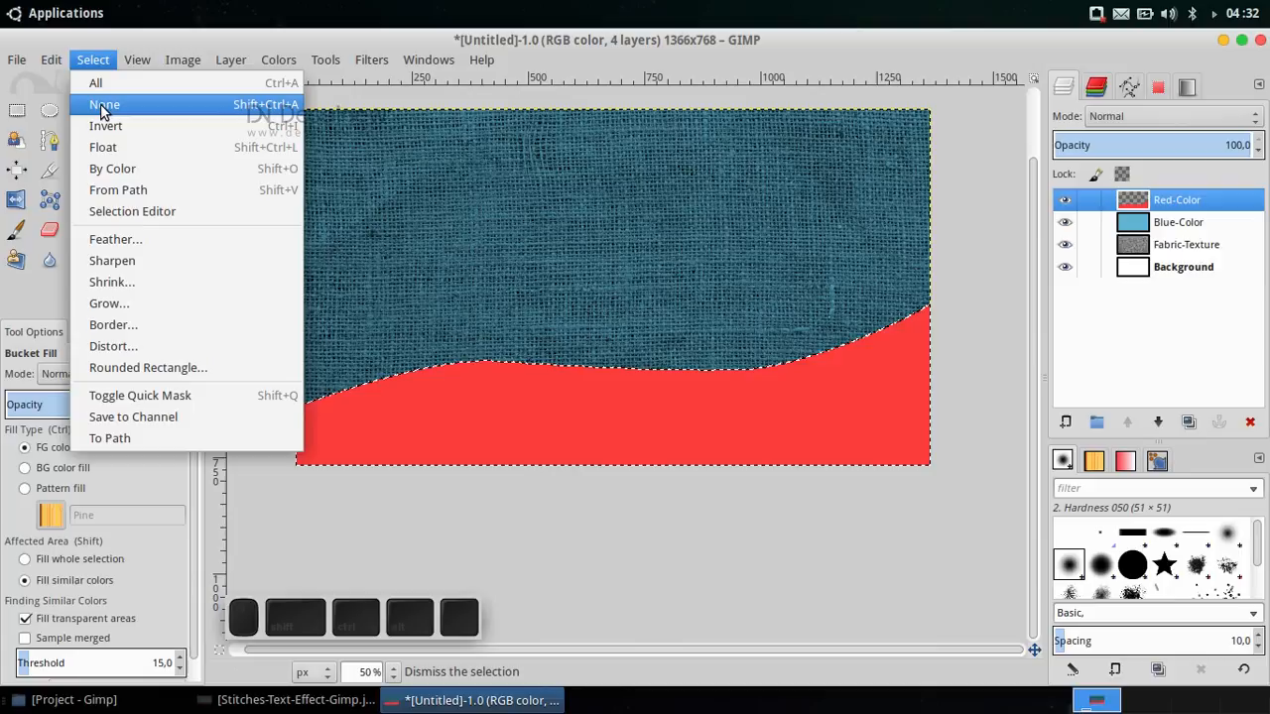
click(104, 104)
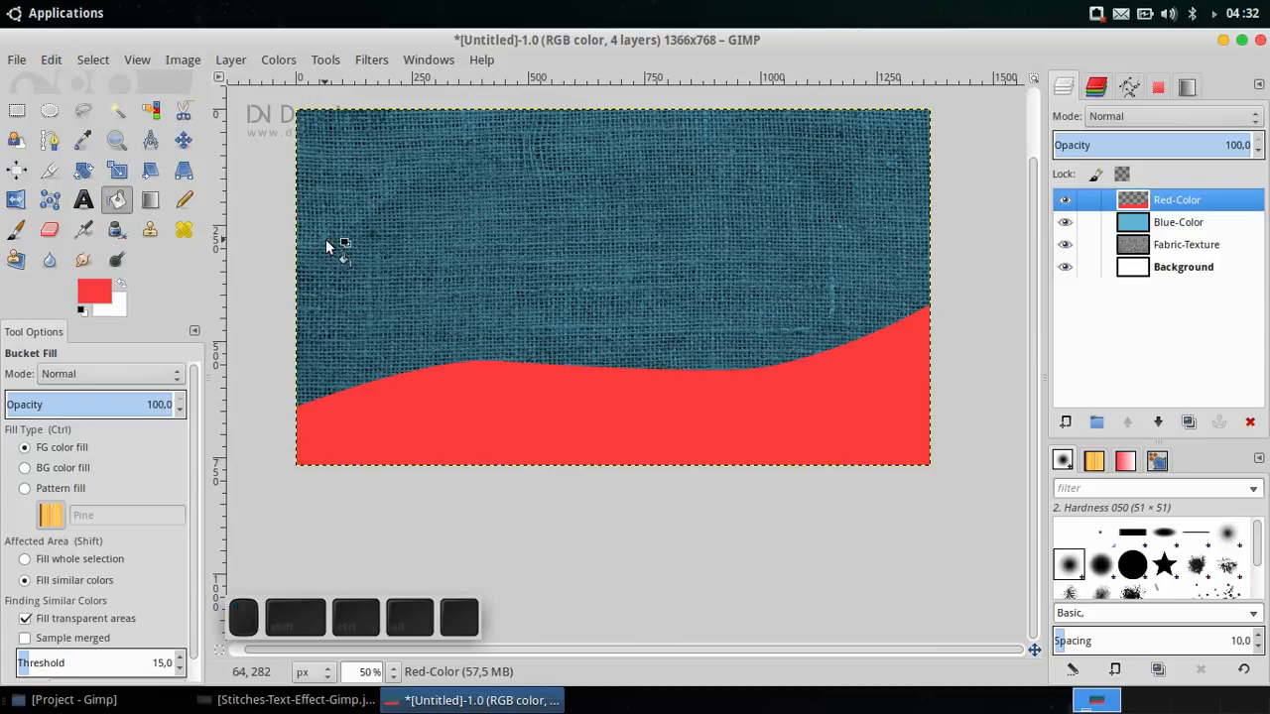
mouse_move(331, 248)
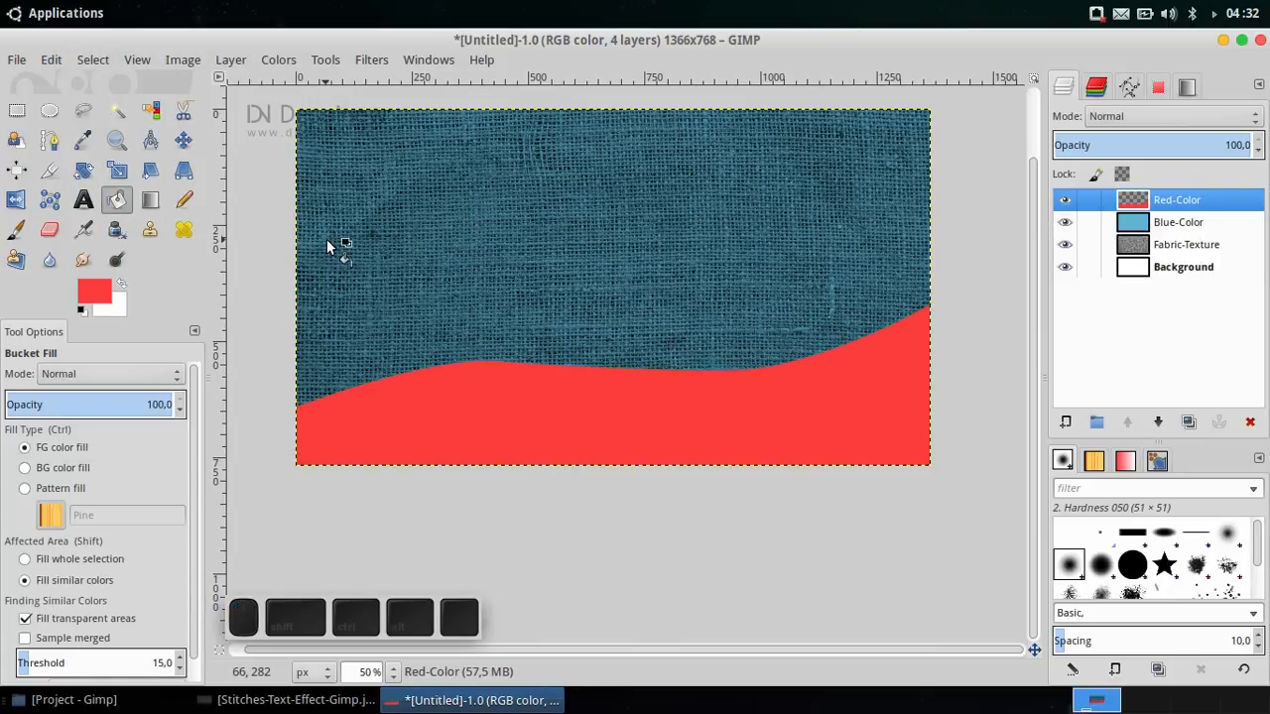
mouse_move(412, 276)
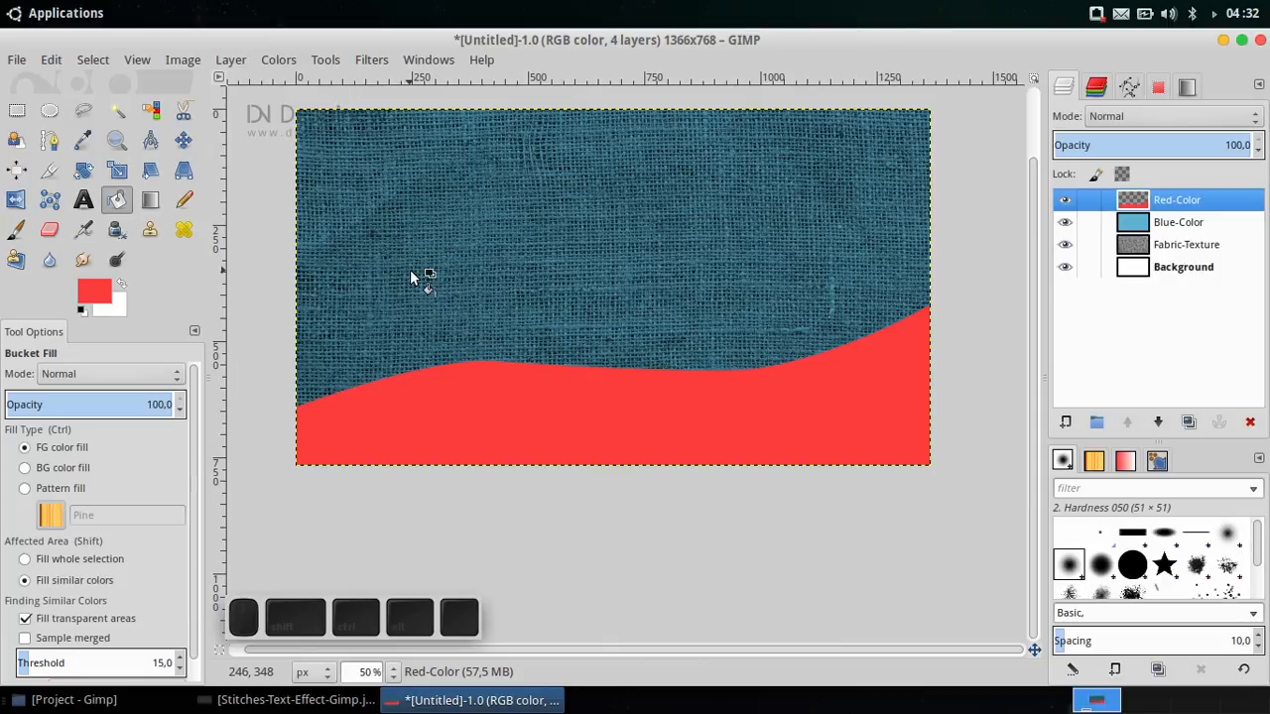
mouse_move(700, 268)
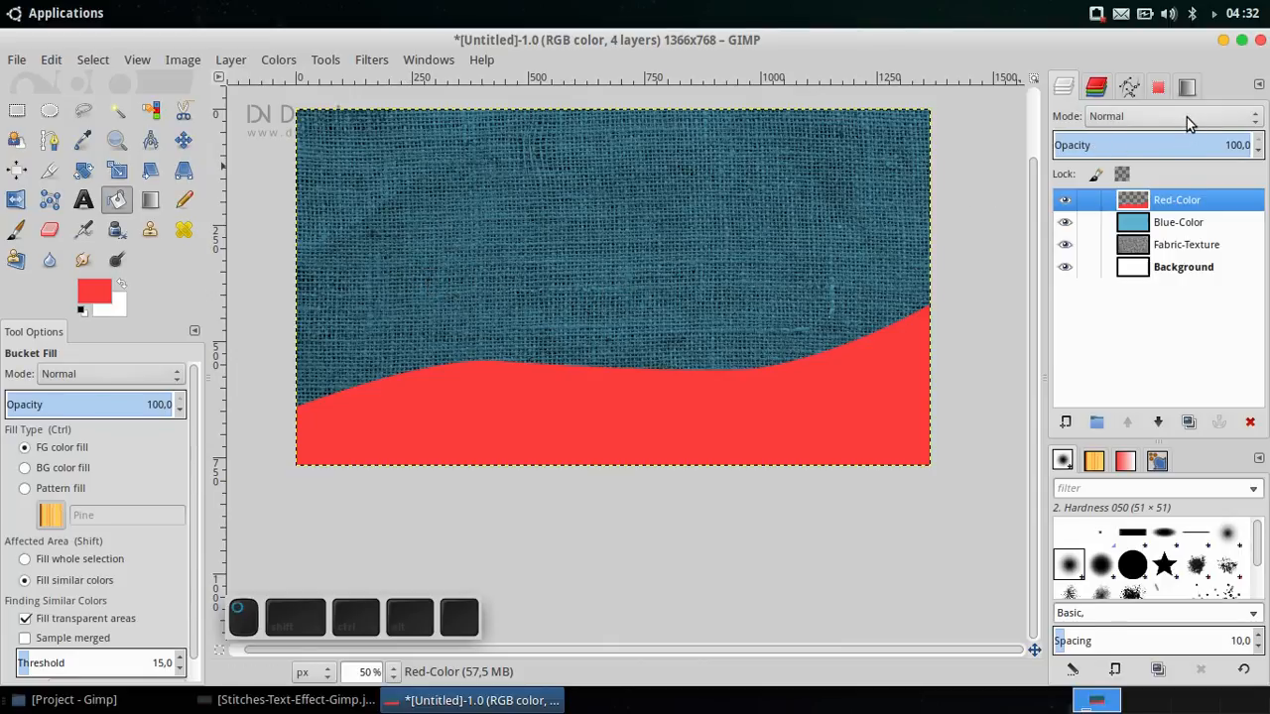
Step: Set the Red-Color layer's blend mode to Hue
click(1171, 116)
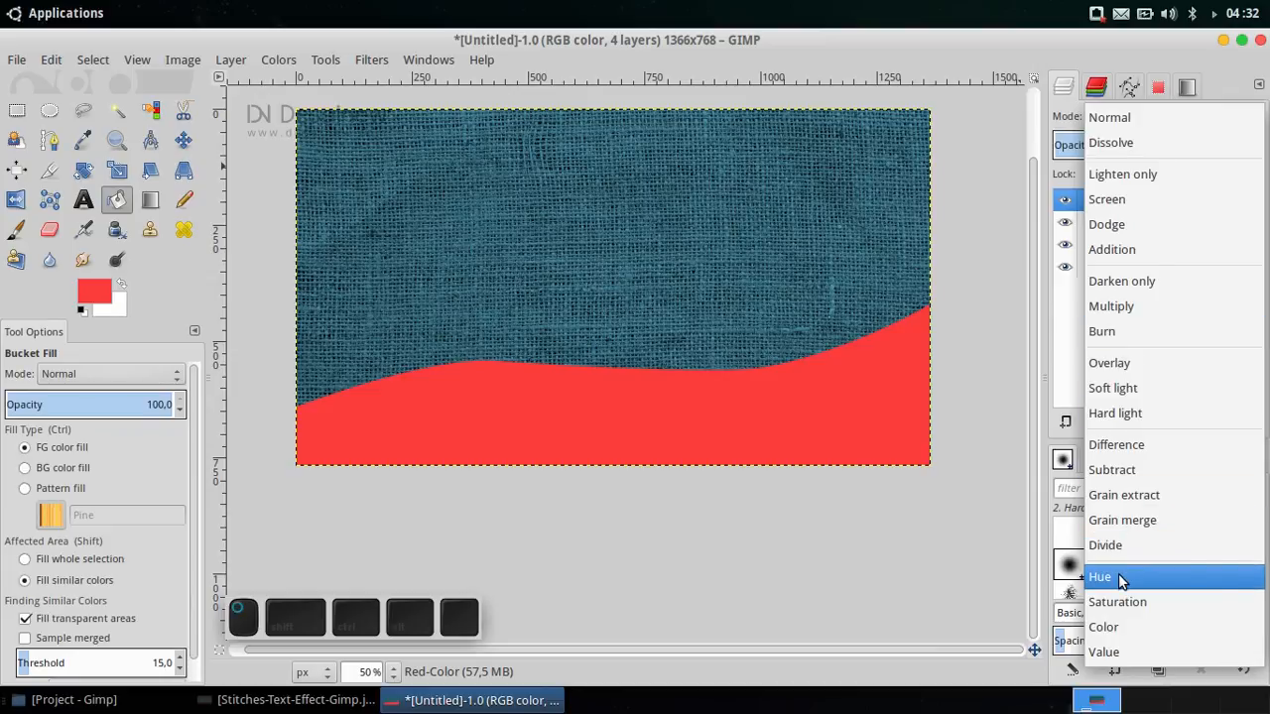
click(1100, 577)
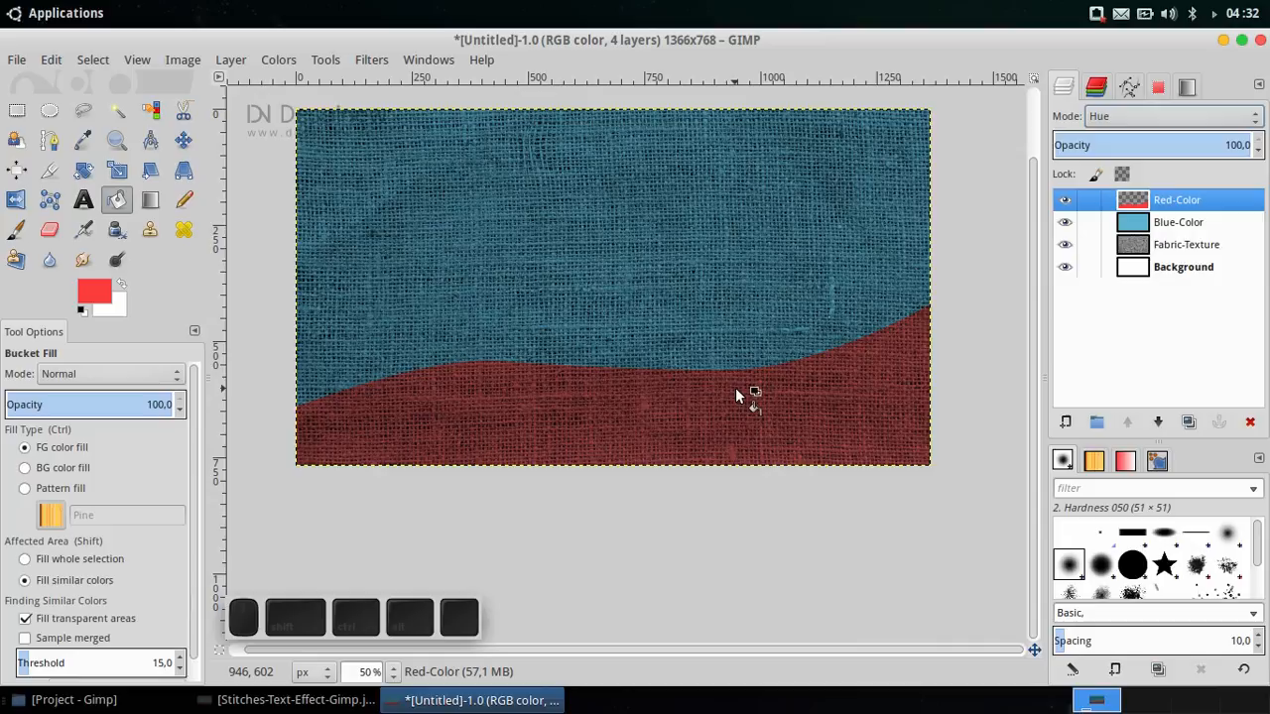
mouse_move(600, 421)
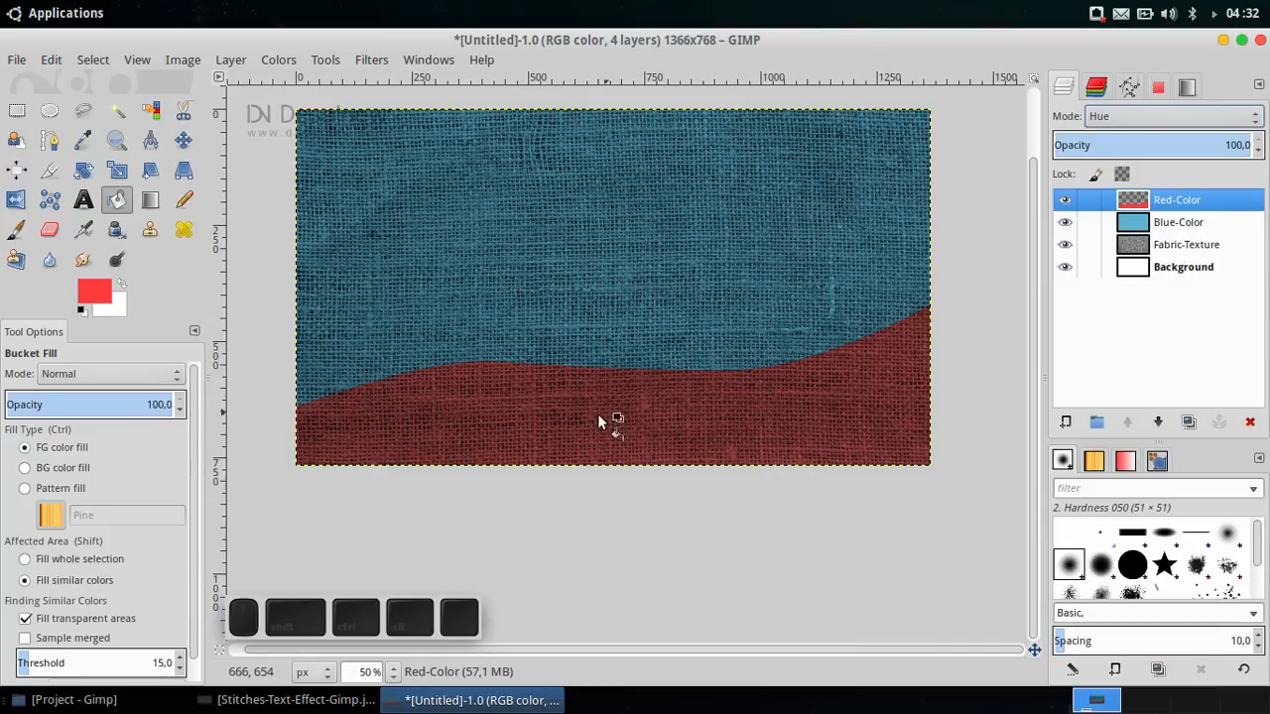
mouse_move(579, 422)
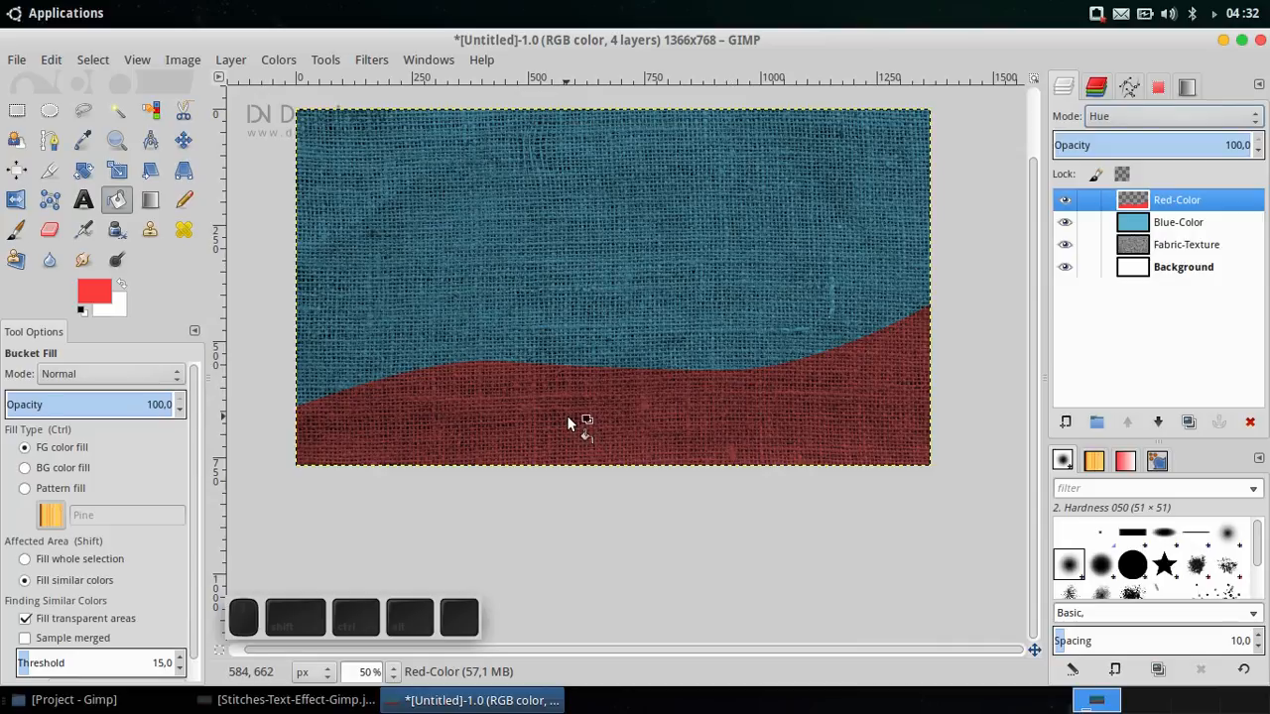
mouse_move(486, 387)
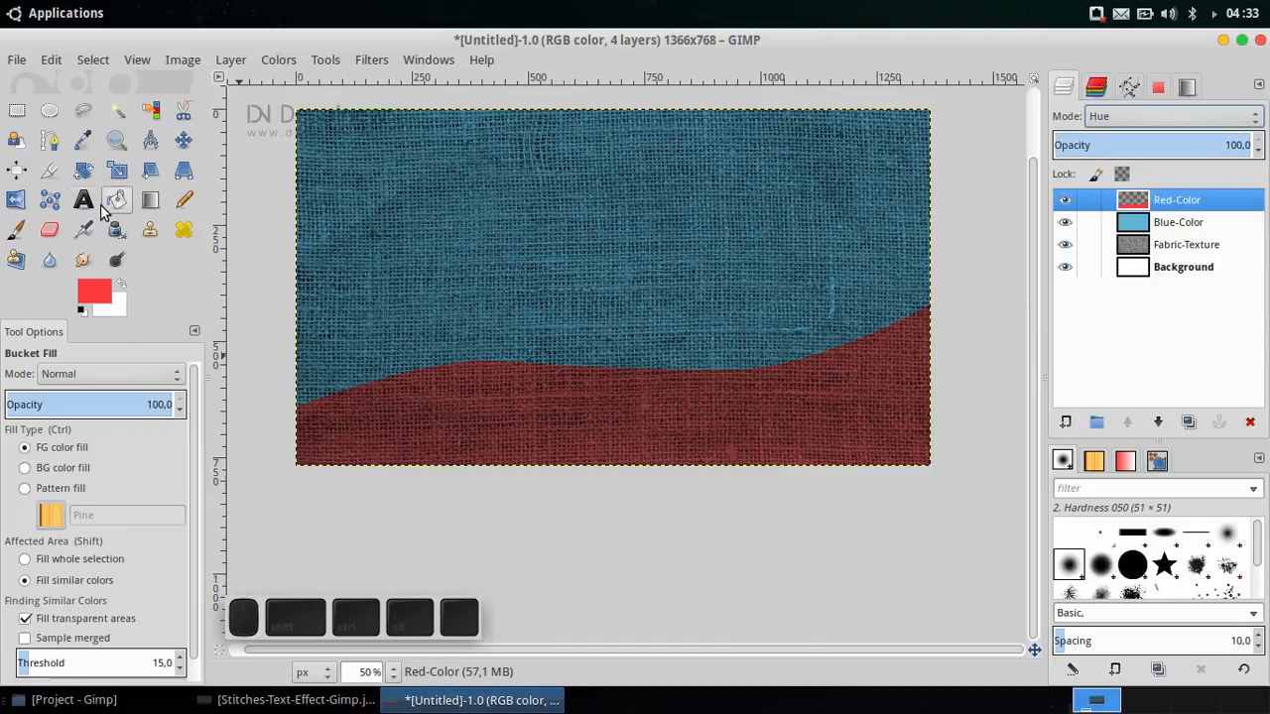
Step: Snap to canvas edges and add centred red 'GIMP' text in Bungee, size 320
click(137, 59)
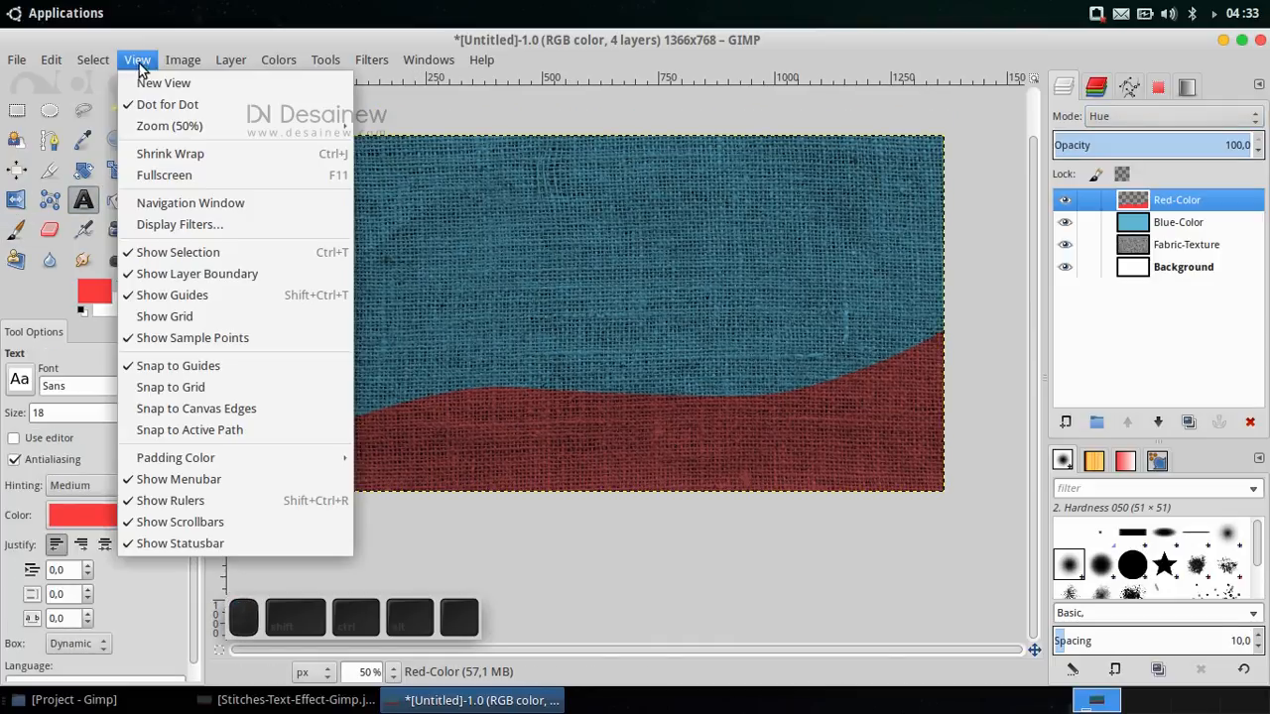
mouse_move(169, 387)
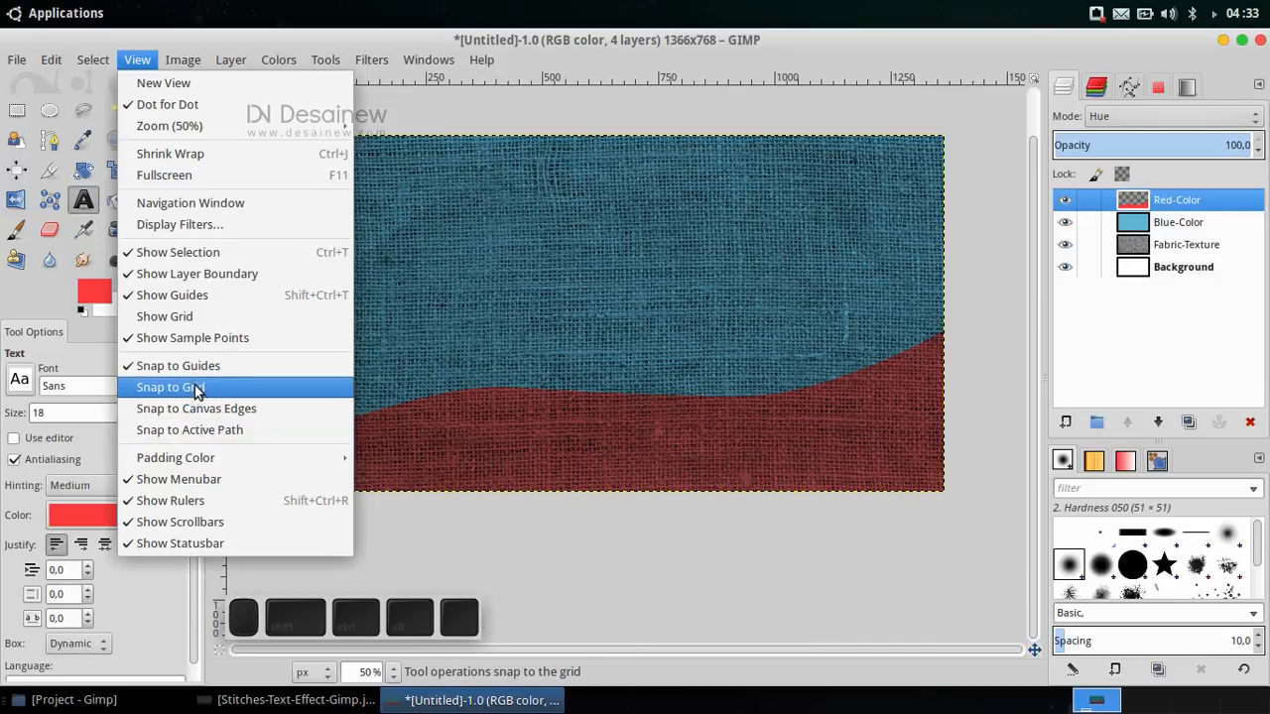
mouse_move(196, 408)
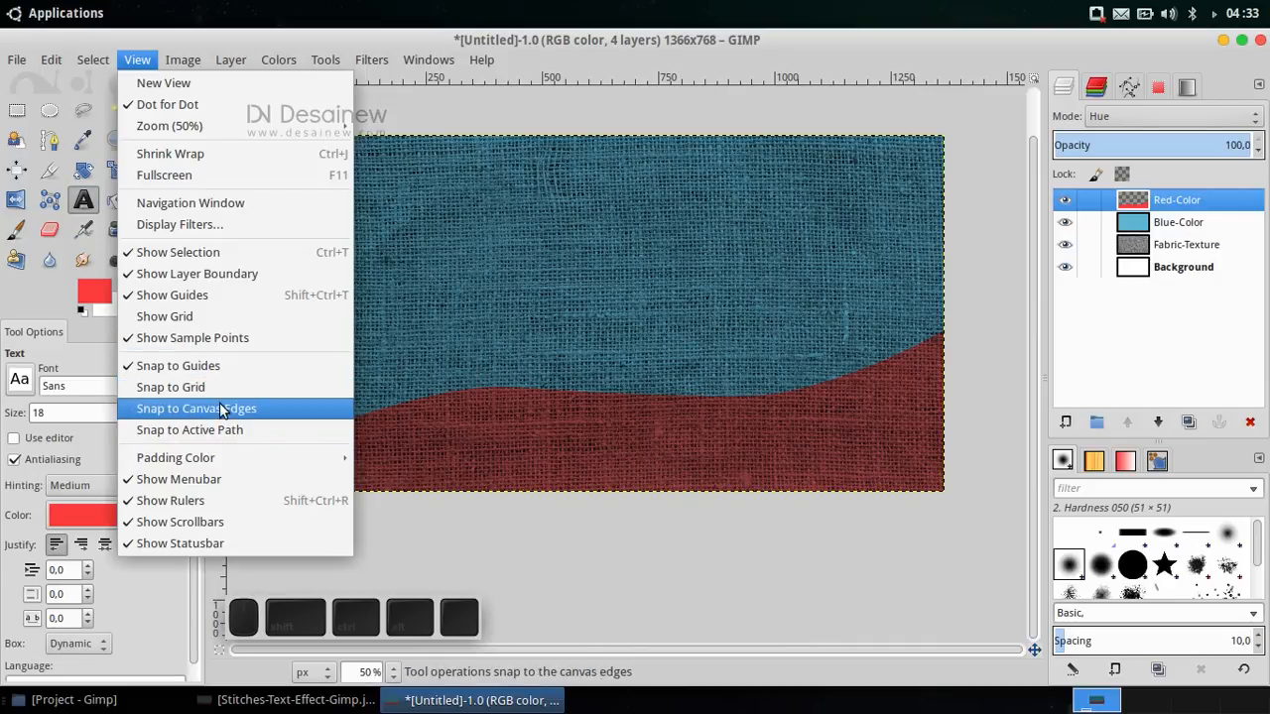
click(197, 408)
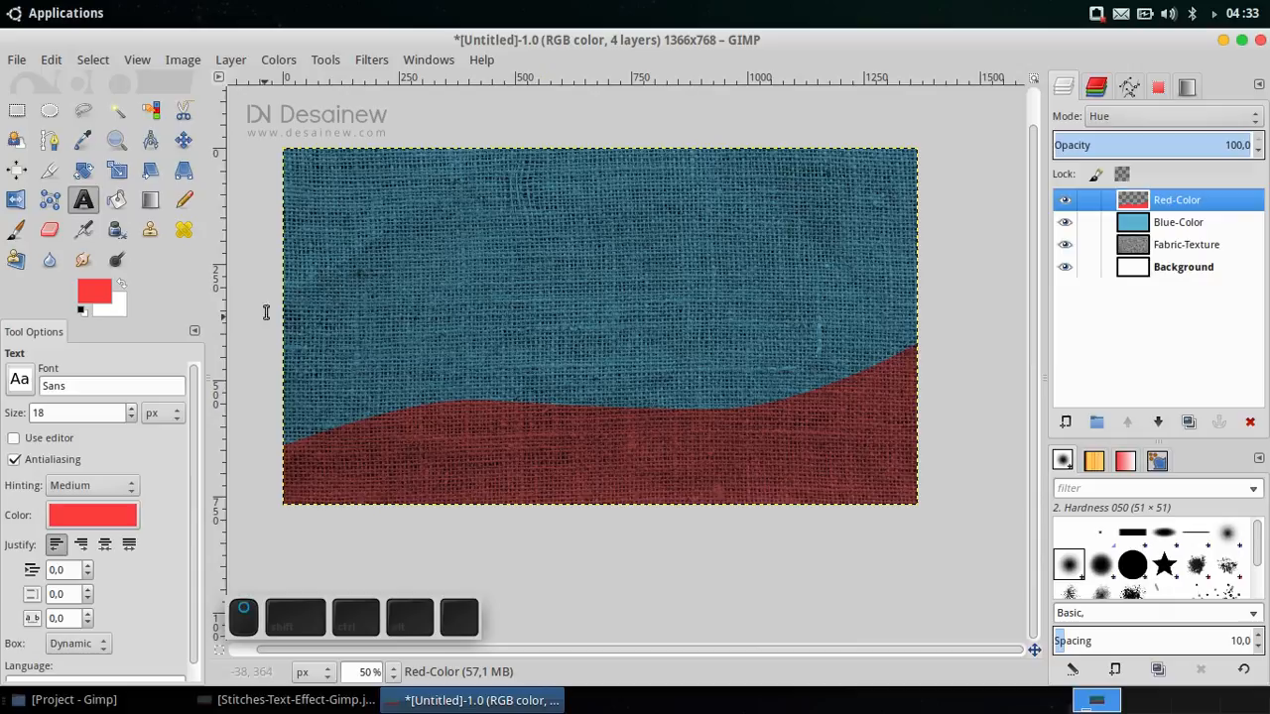
mouse_move(285, 233)
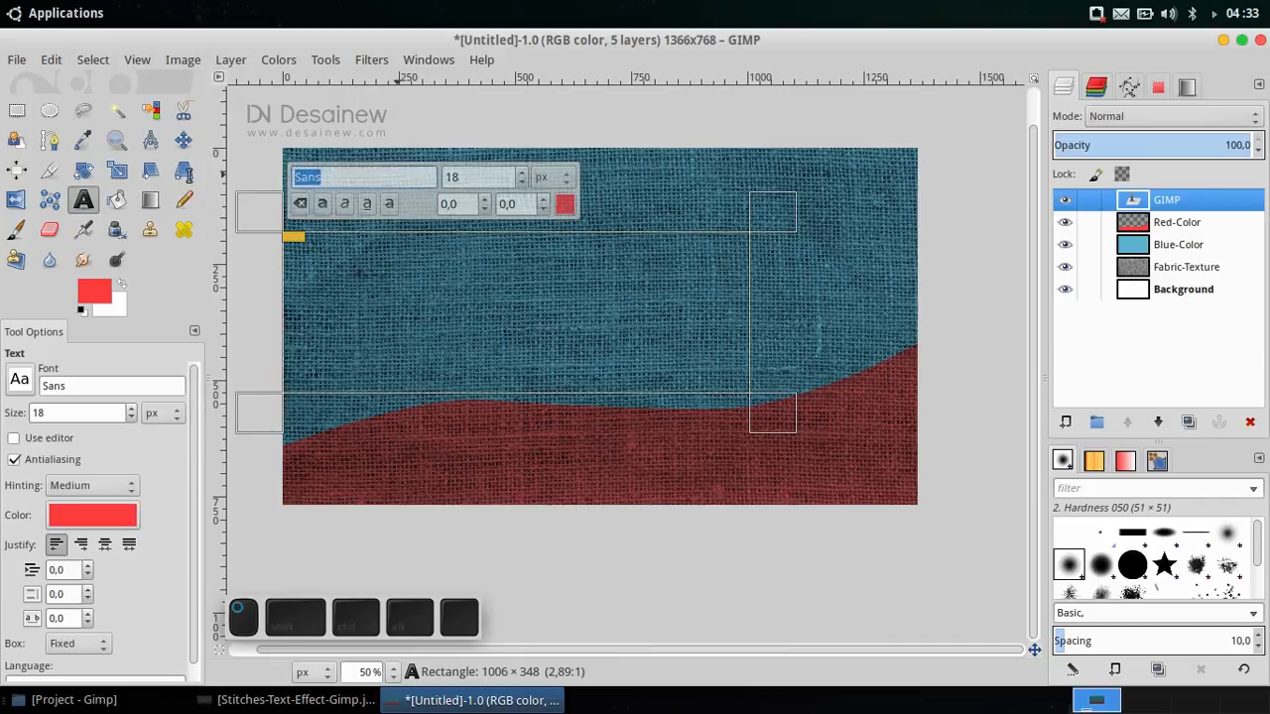
mouse_move(449, 377)
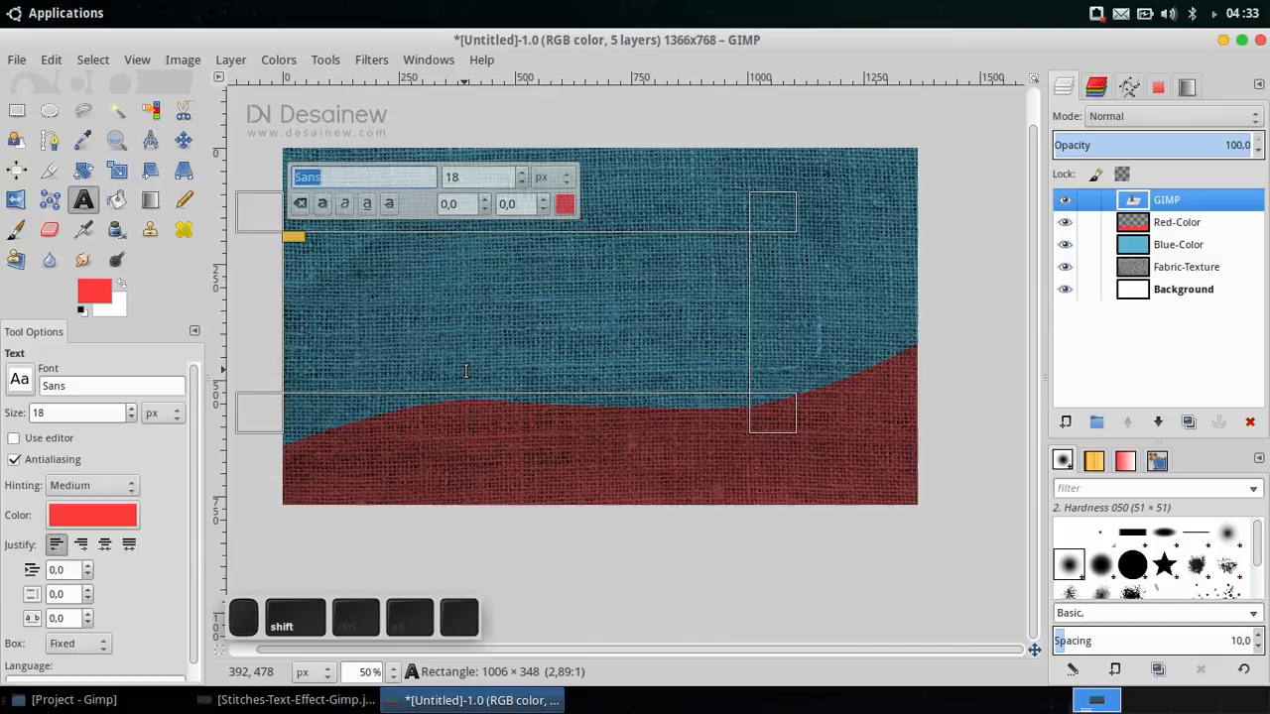
text(Bungee)
click(484, 176)
text(320)
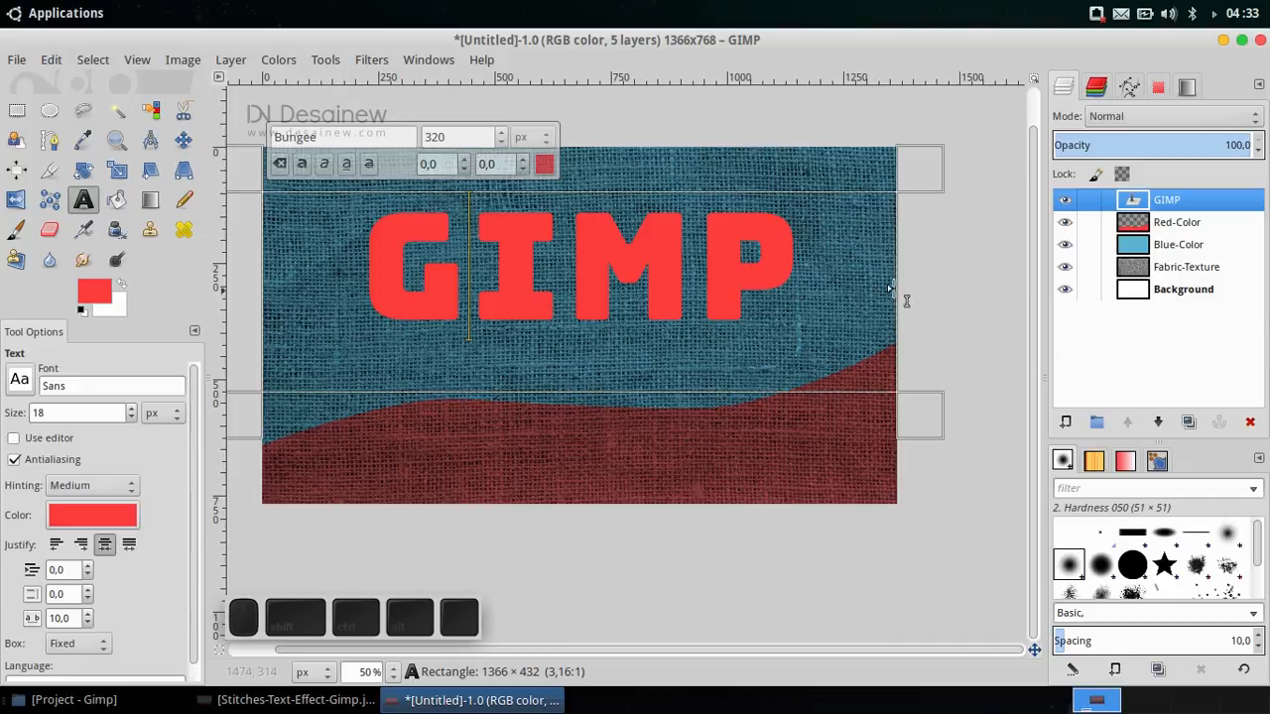
click(1178, 221)
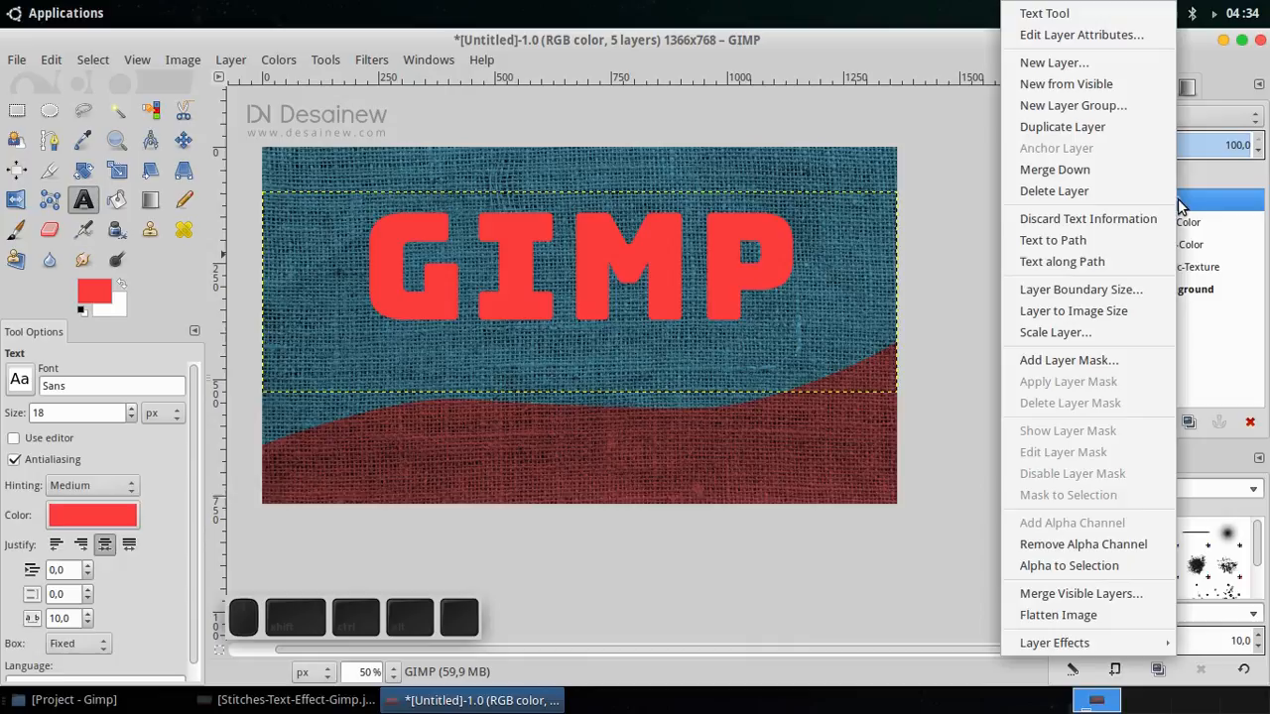
mouse_move(1089, 218)
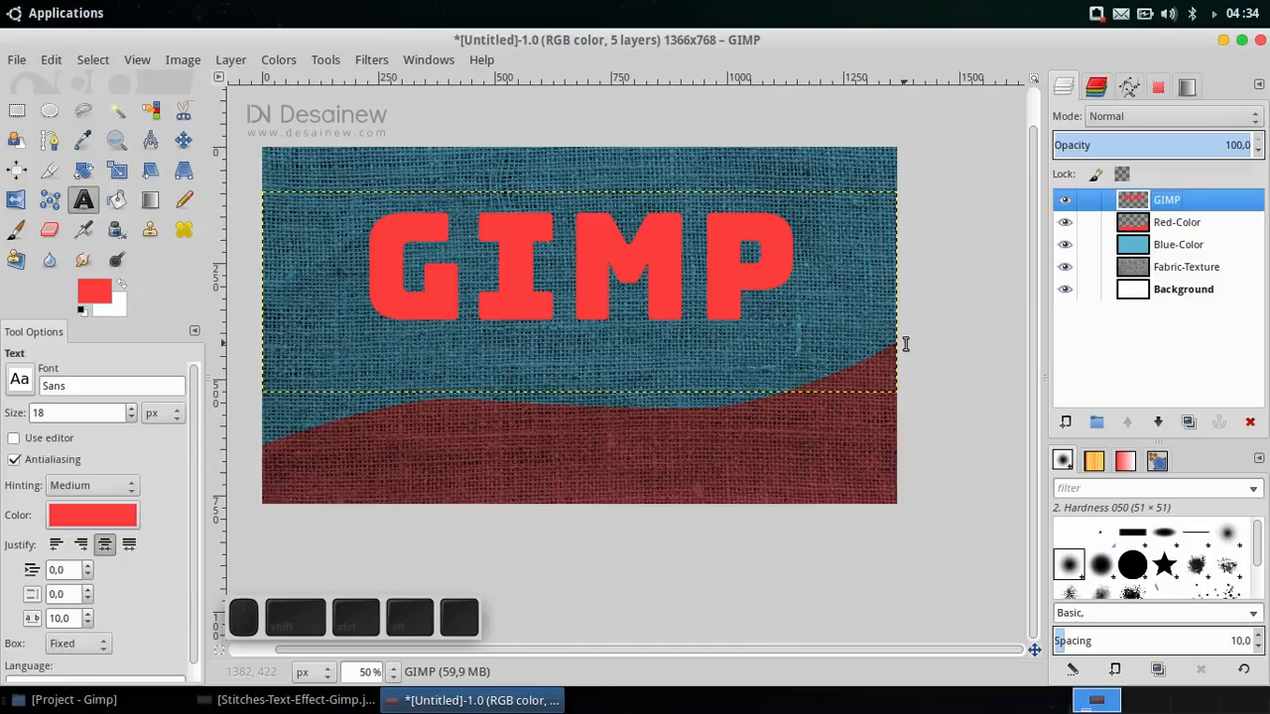
Step: Set the GIMP text layer's blend mode to Hue
click(1171, 117)
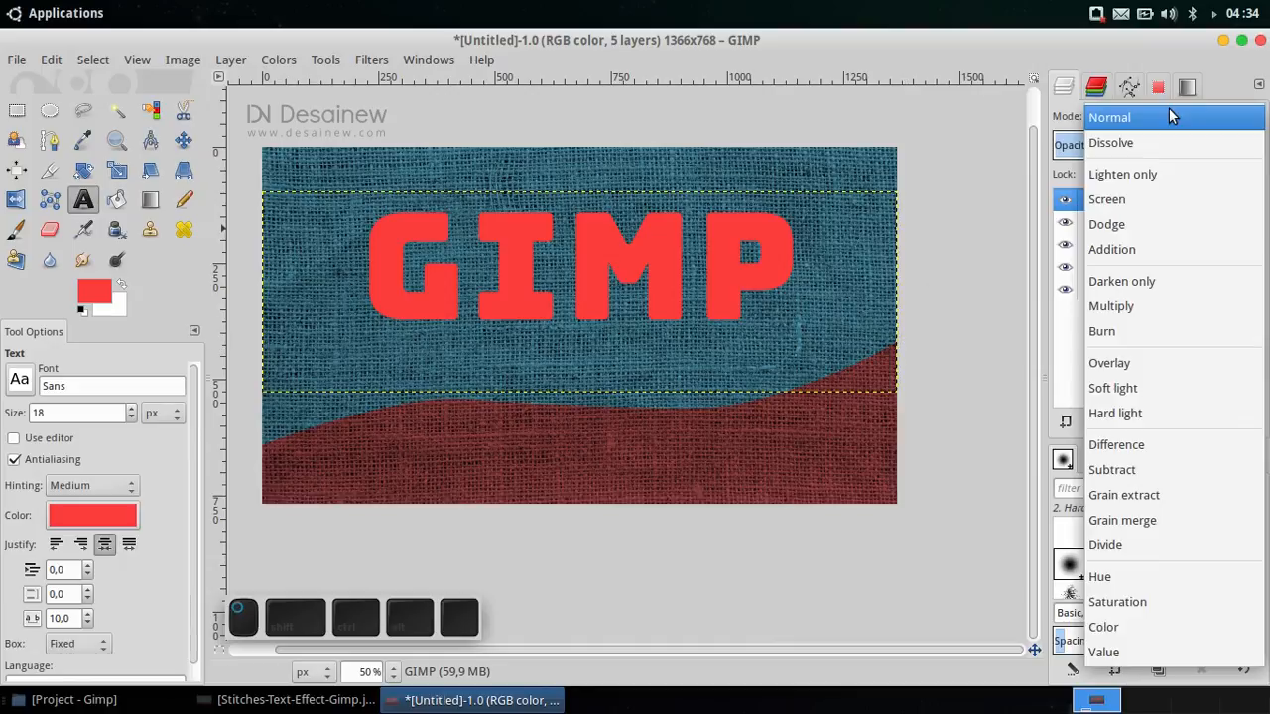
click(1100, 576)
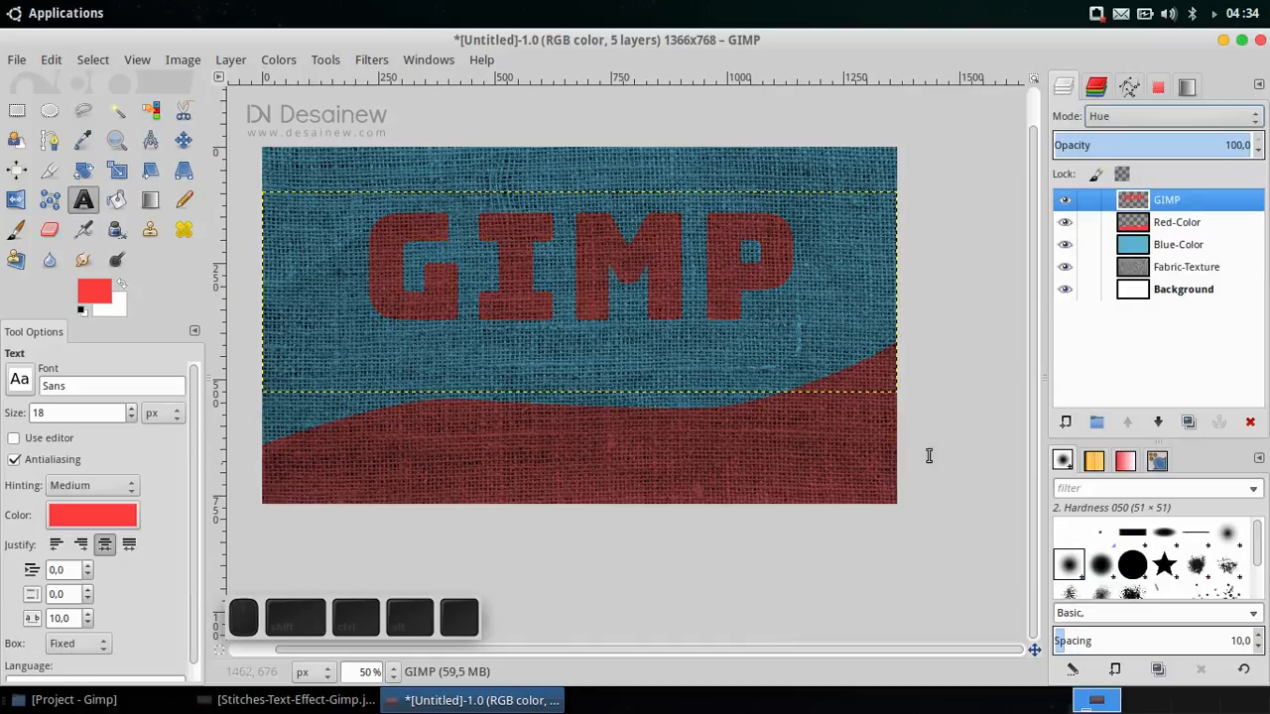
mouse_move(872, 401)
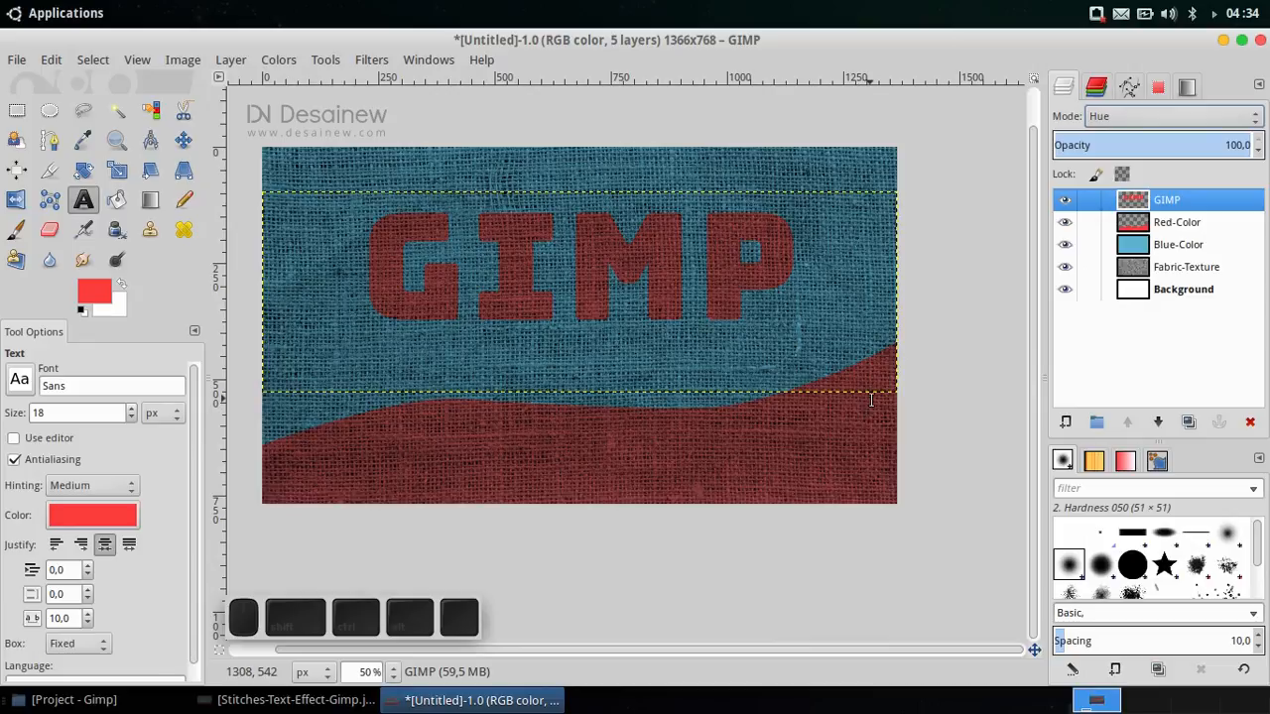
mouse_move(878, 387)
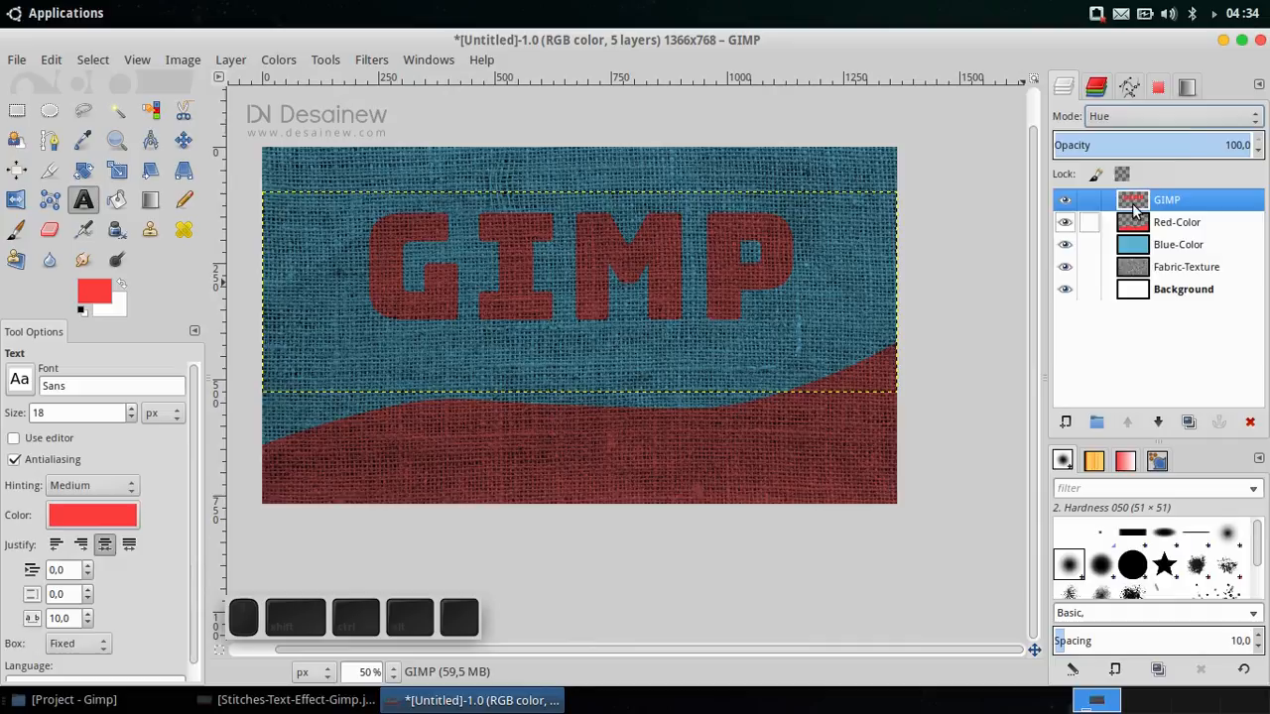
Step: Convert the GIMP layer's alpha to a selection, then to a path named GIMP-Path
right_click(1167, 200)
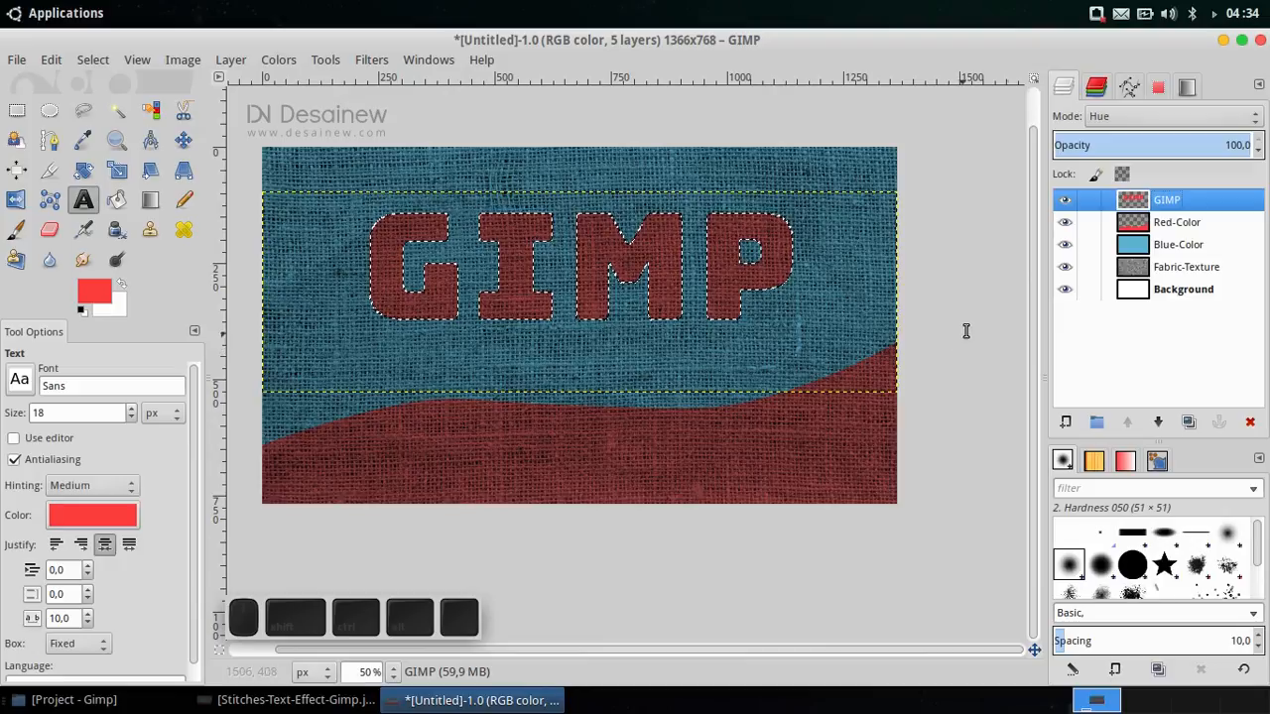
click(1128, 87)
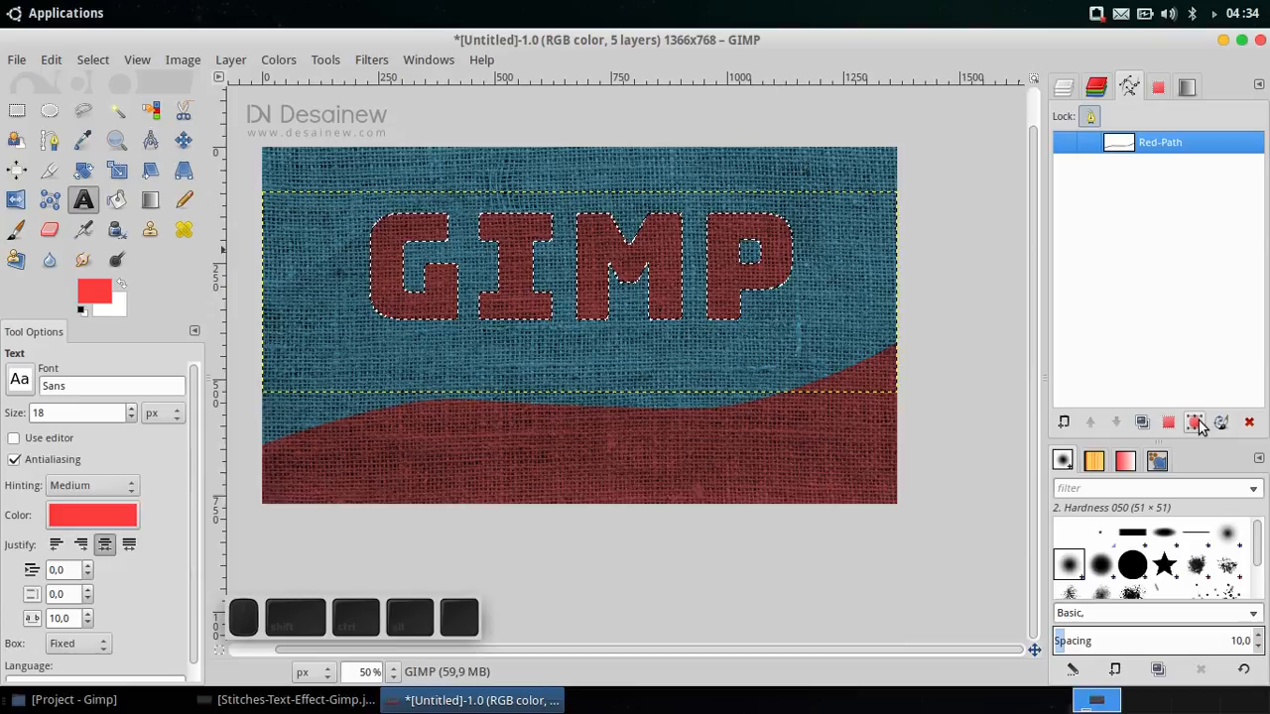
click(1195, 422)
text(G)
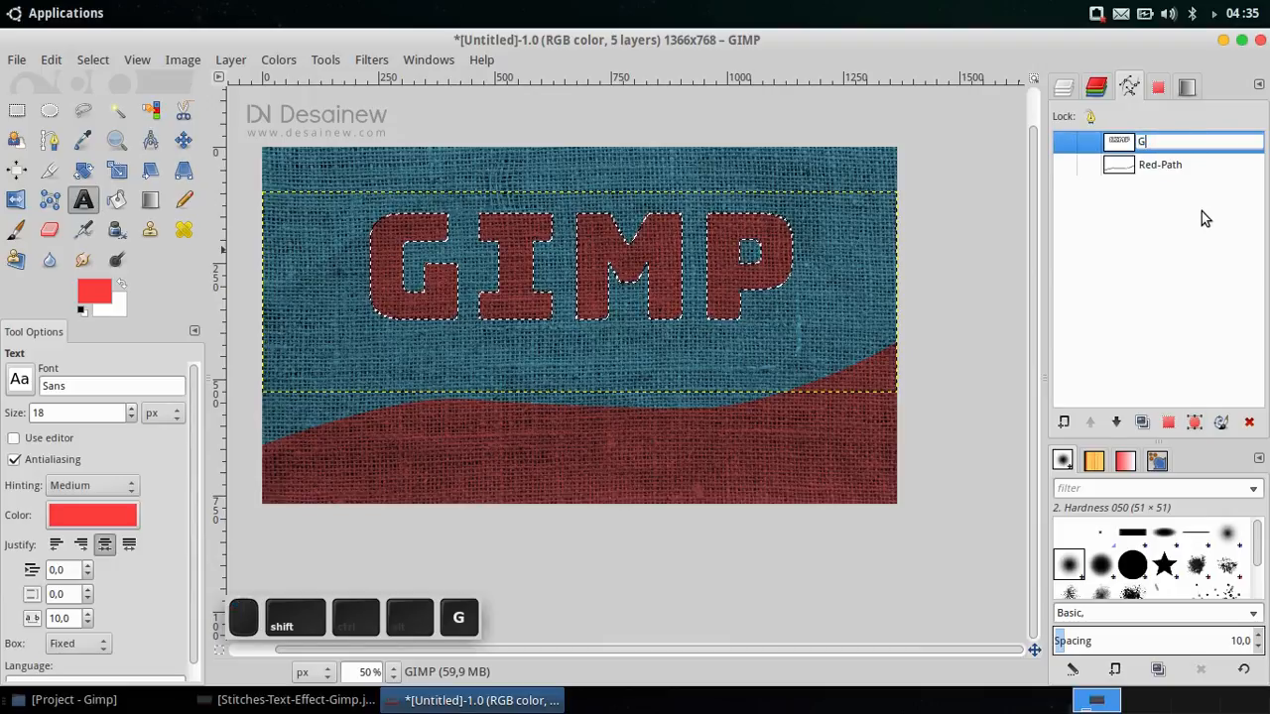
text(IMP-Path)
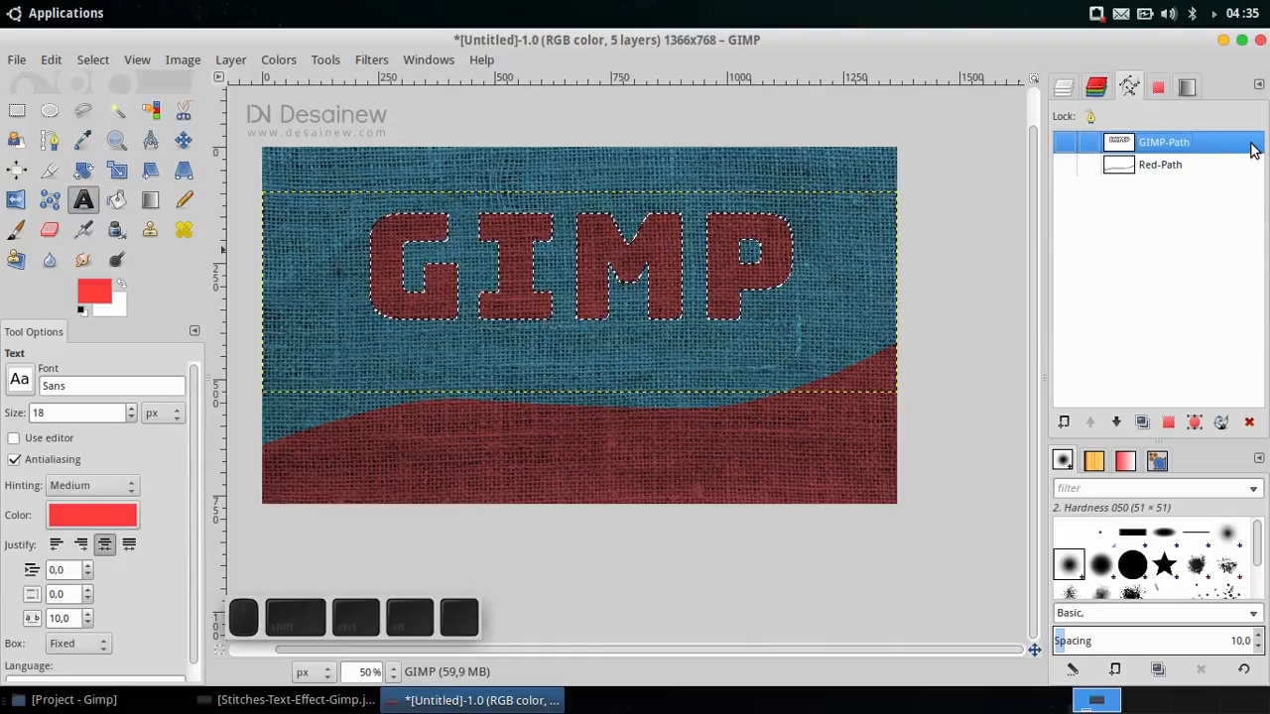
Step: Remove the selection around the letters with Select > None
click(93, 59)
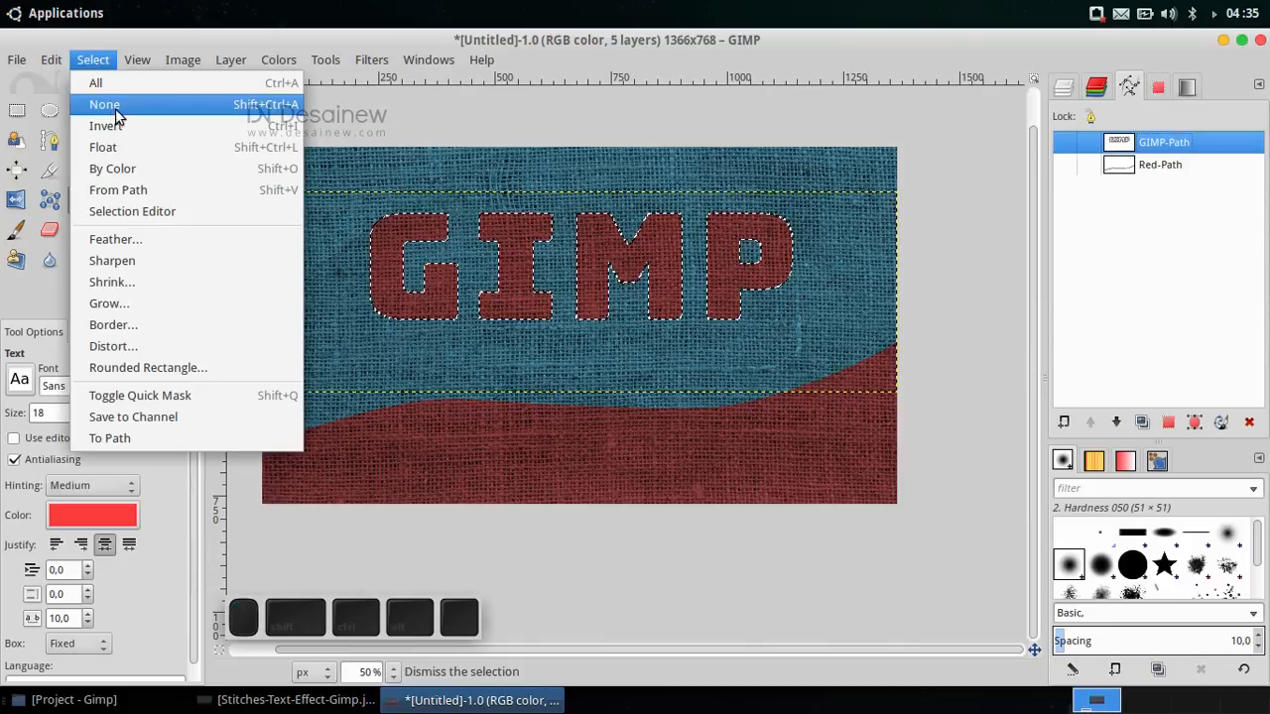
click(104, 105)
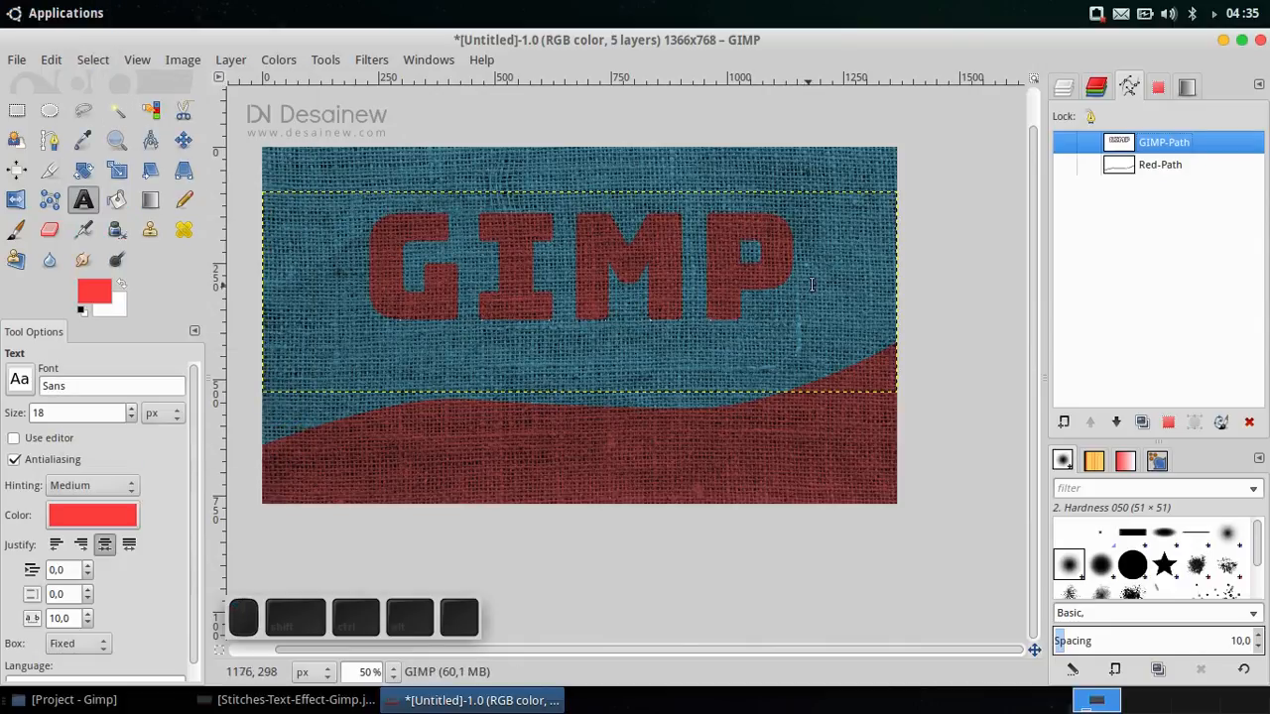
mouse_move(839, 244)
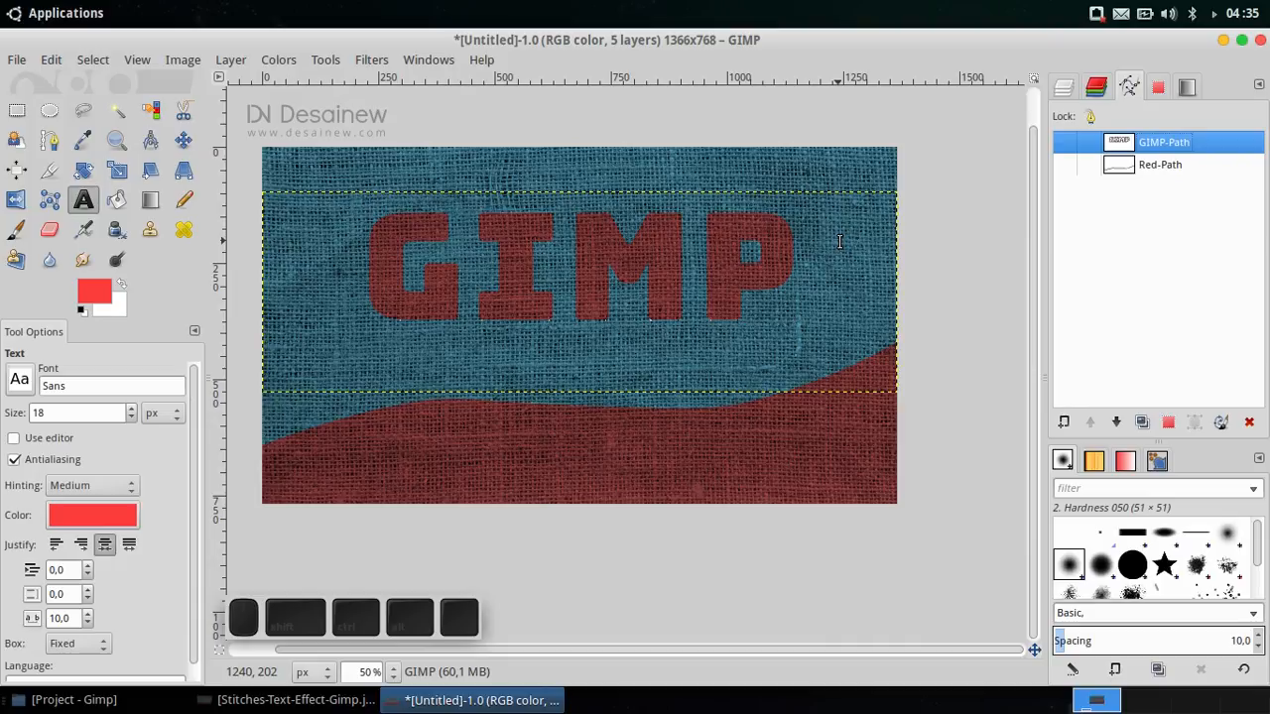
Step: Create a new image with width and height of 100 px
click(16, 59)
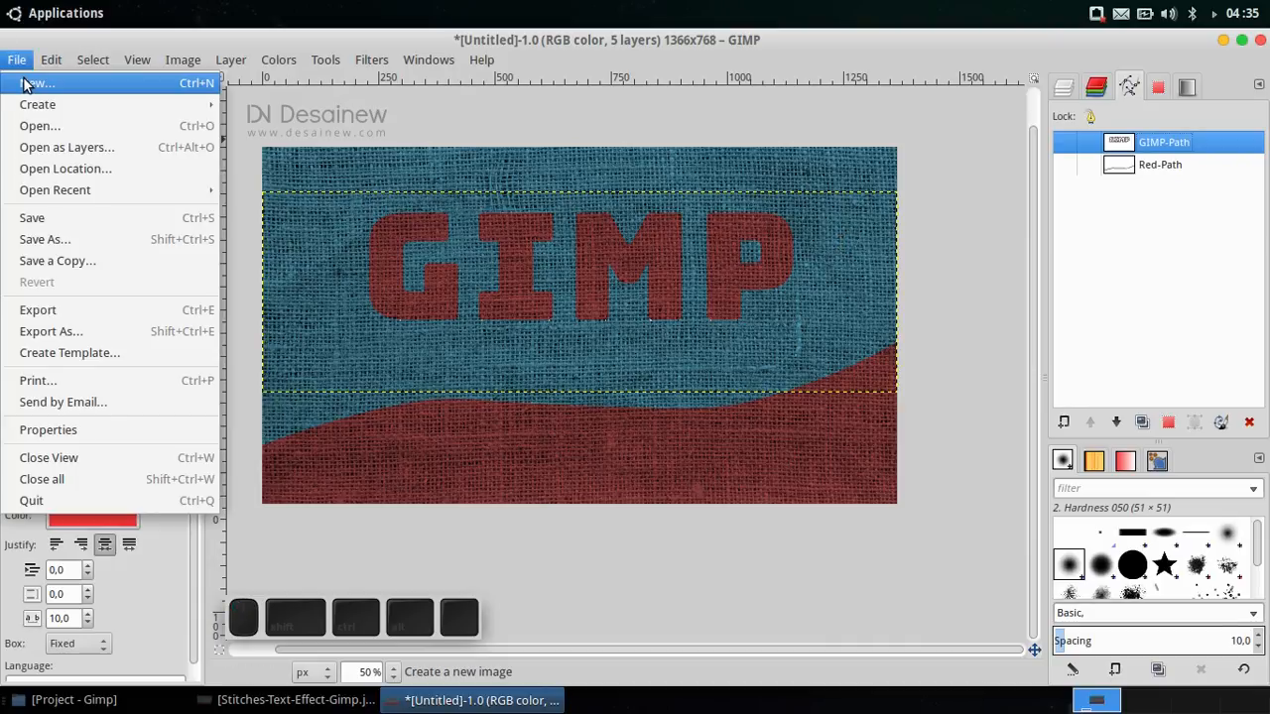
click(37, 82)
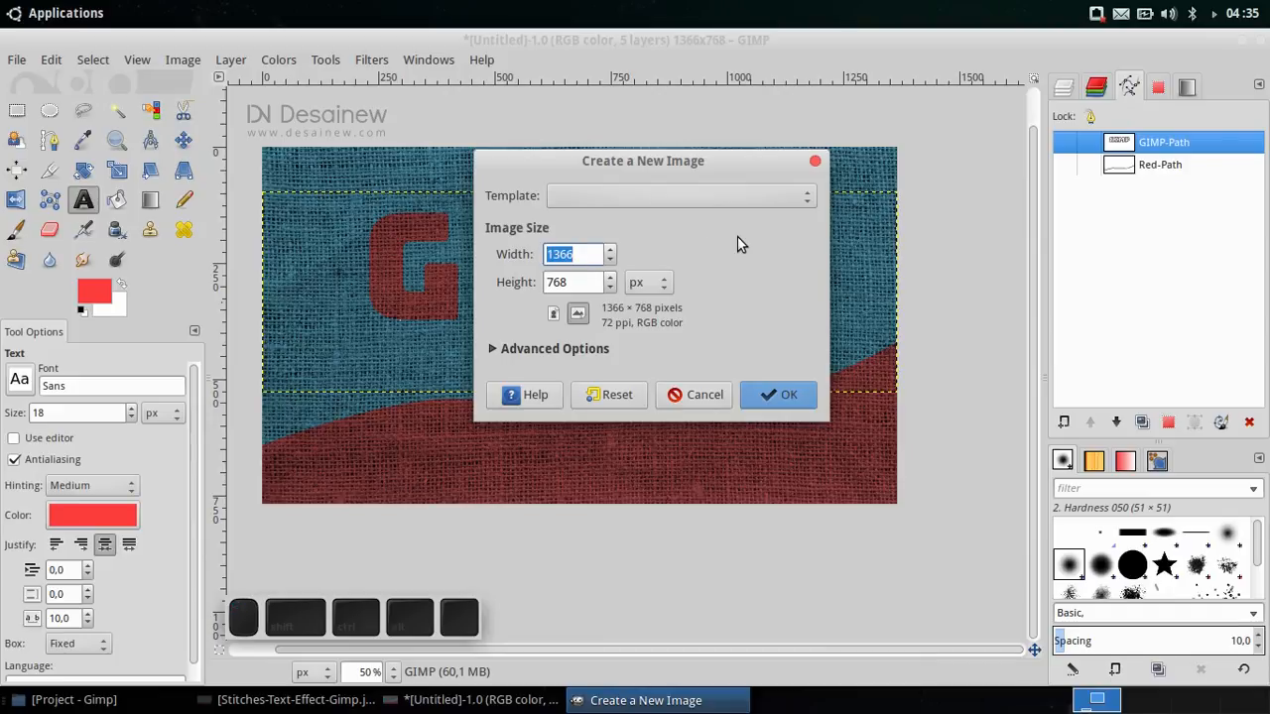
text(1)
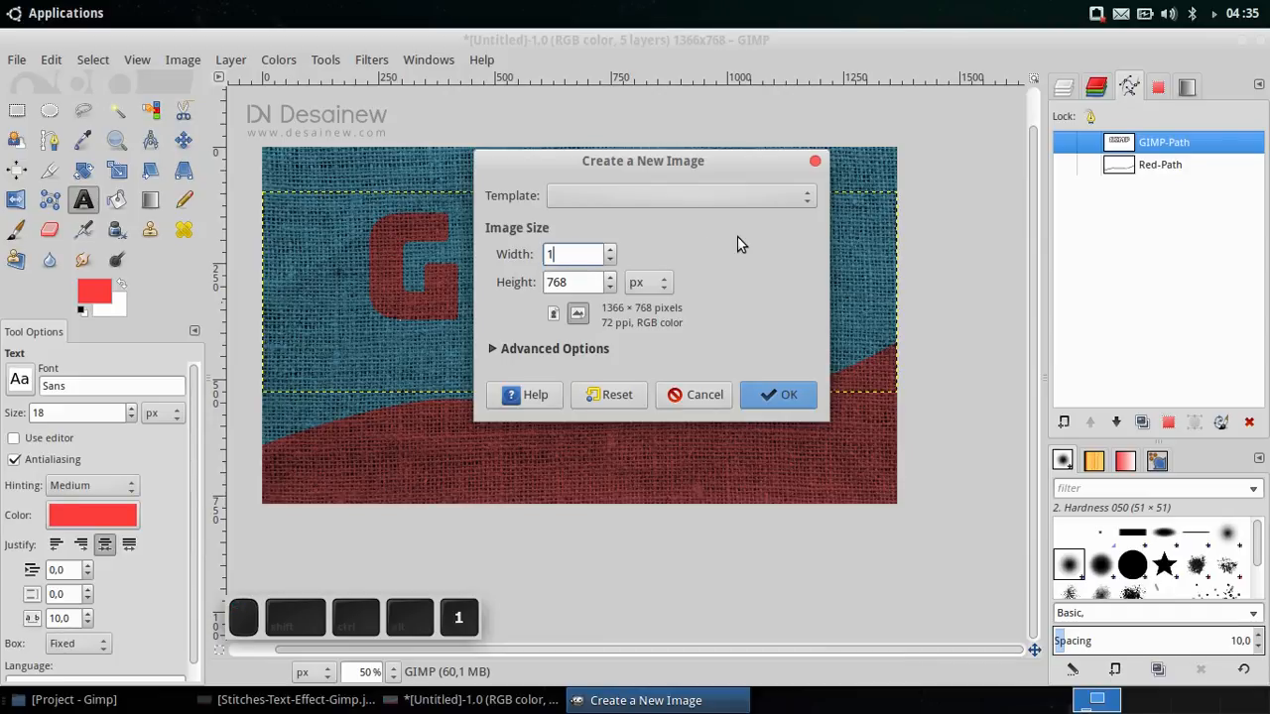
text(00)
click(574, 282)
text(100)
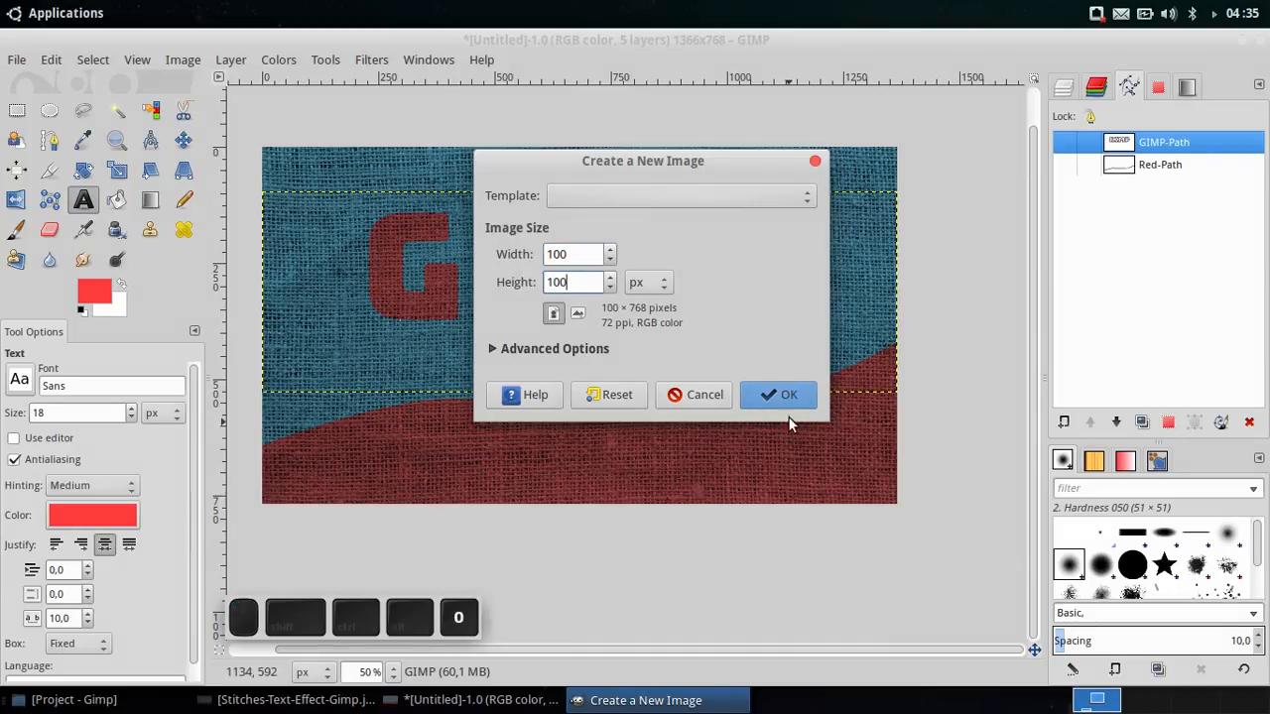
click(778, 395)
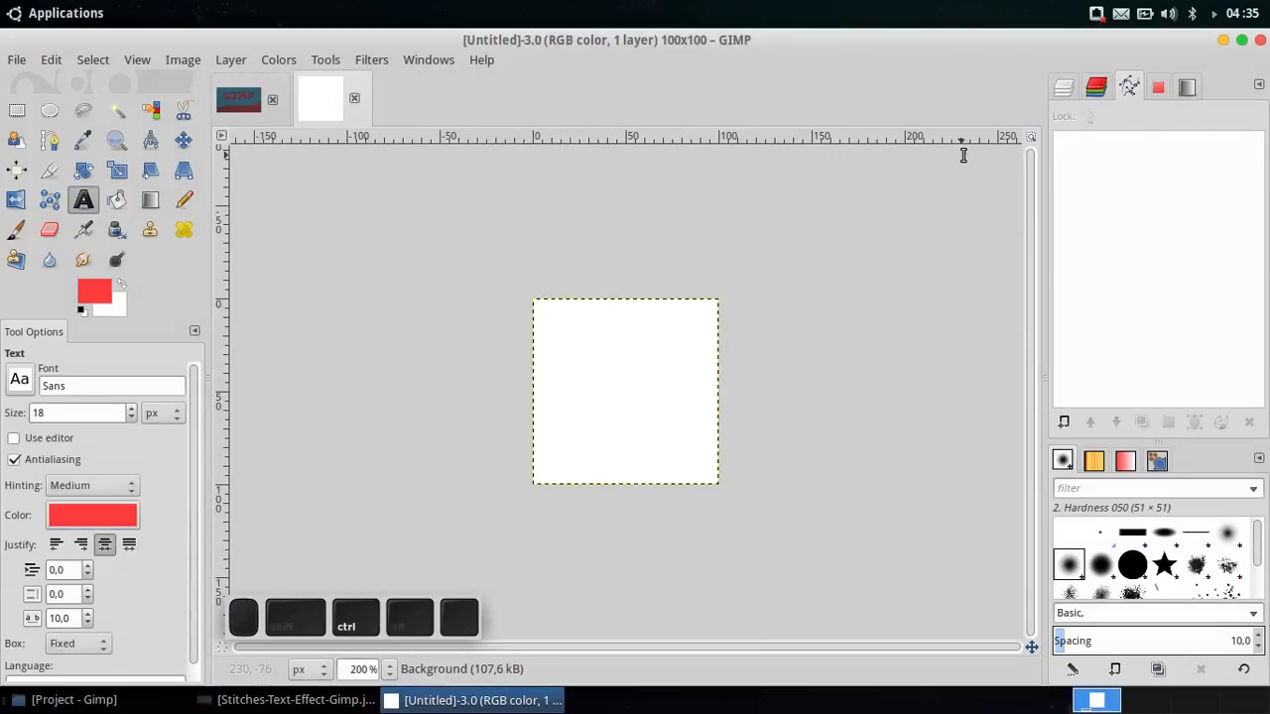
mouse_move(1064, 87)
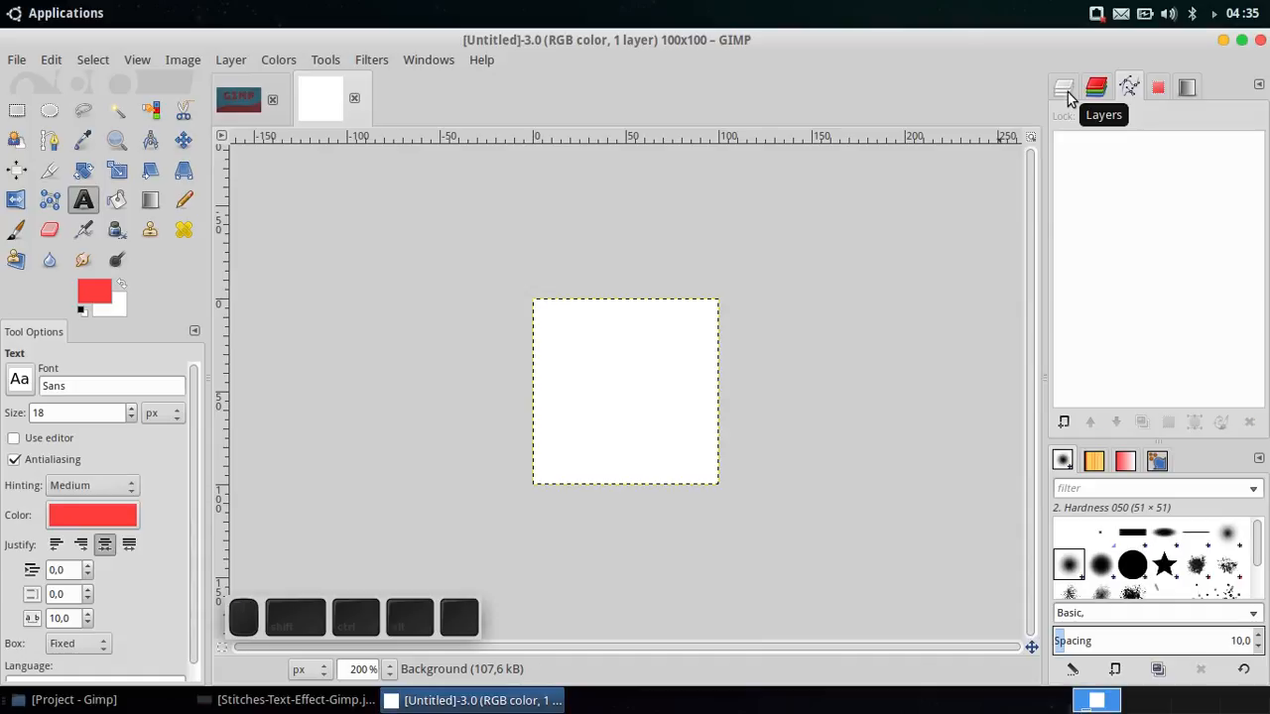
Step: Add a transparent layer named V-Shaped and pick the Hardness 075 brush
click(1063, 88)
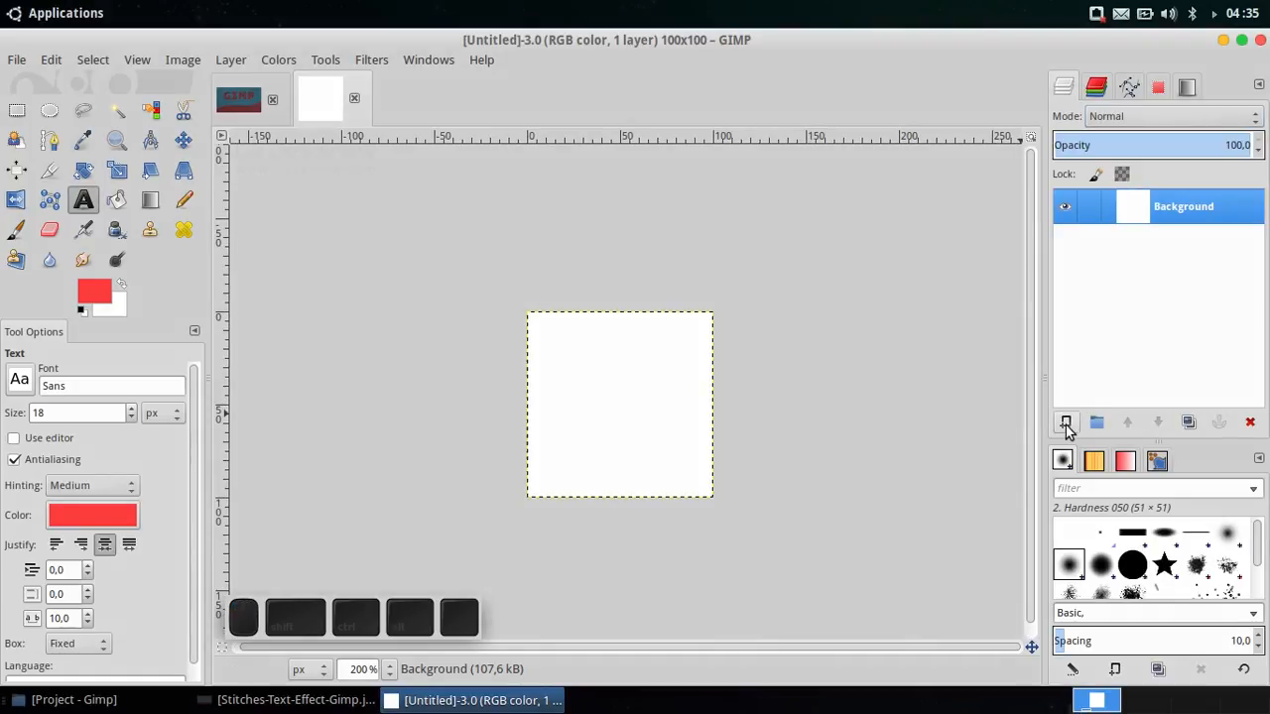
click(1065, 422)
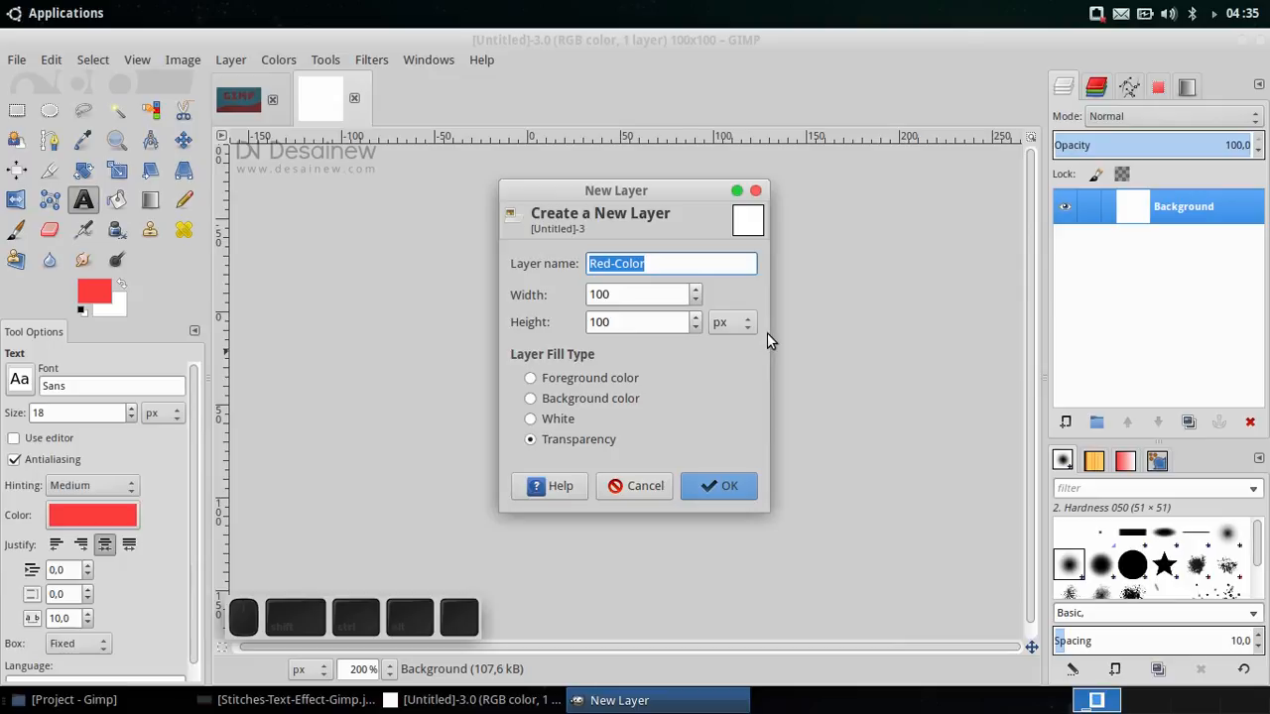
mouse_move(809, 397)
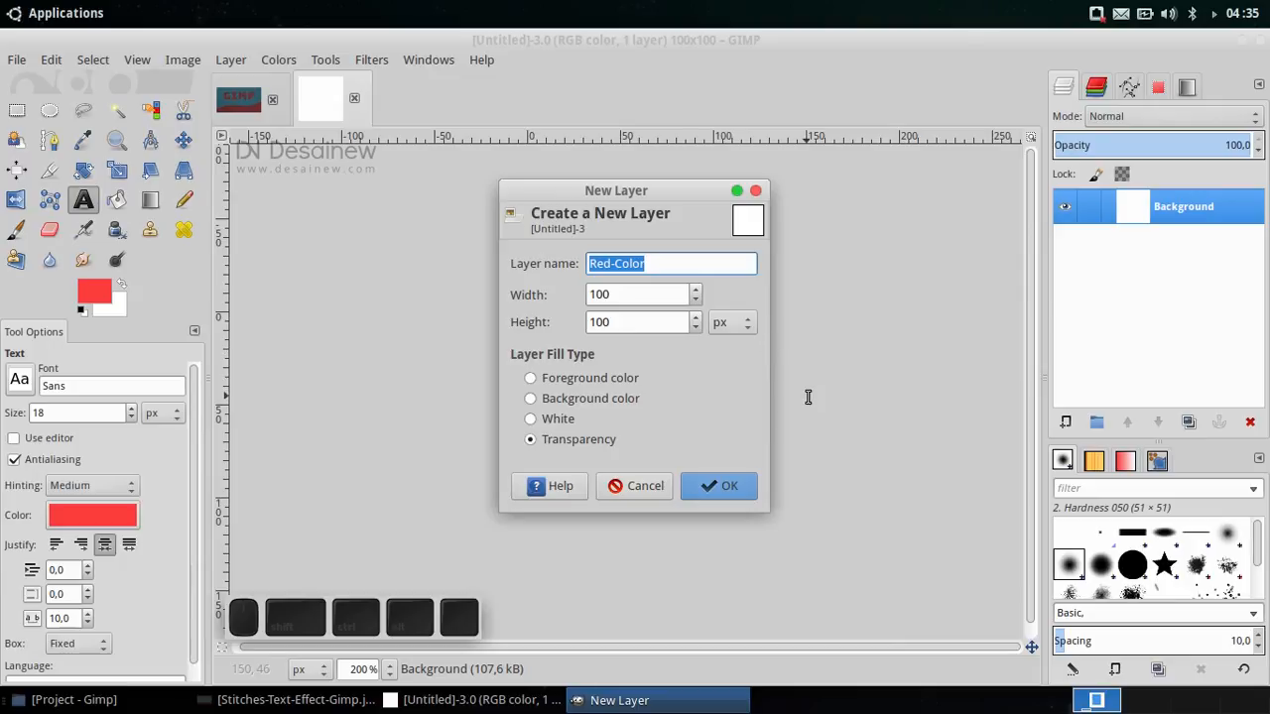
text(V-Sh)
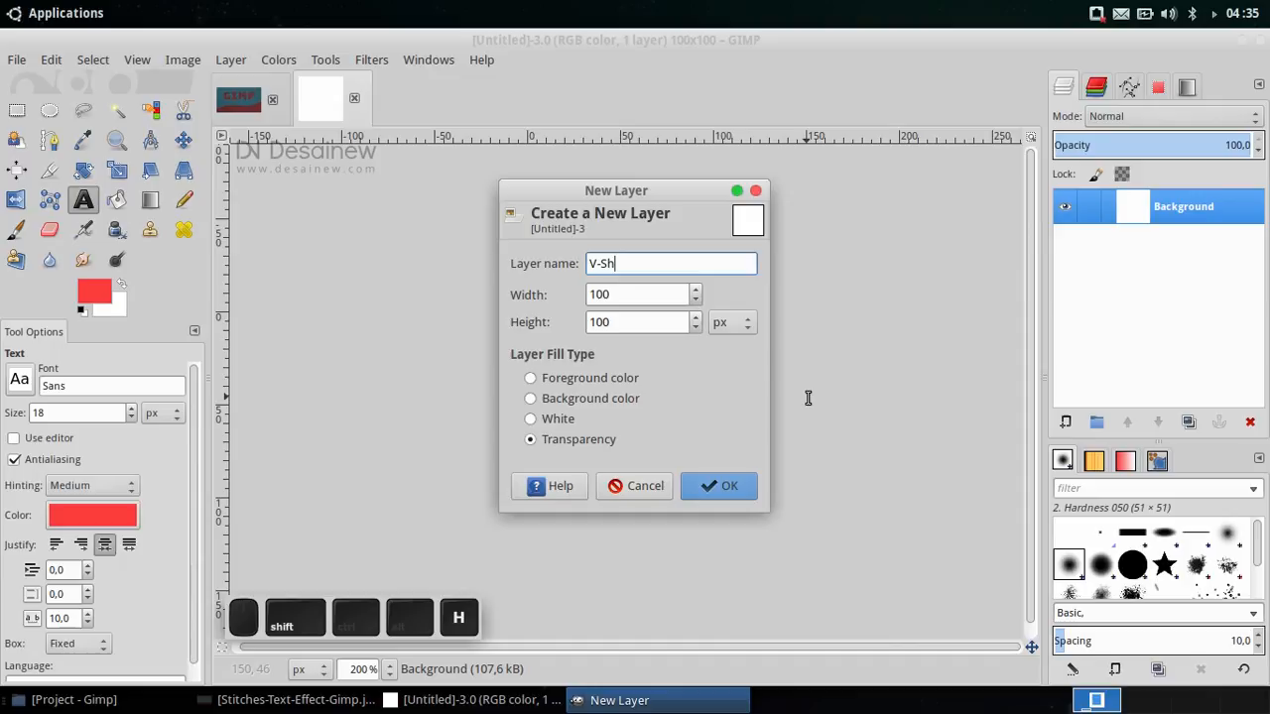
text(aped)
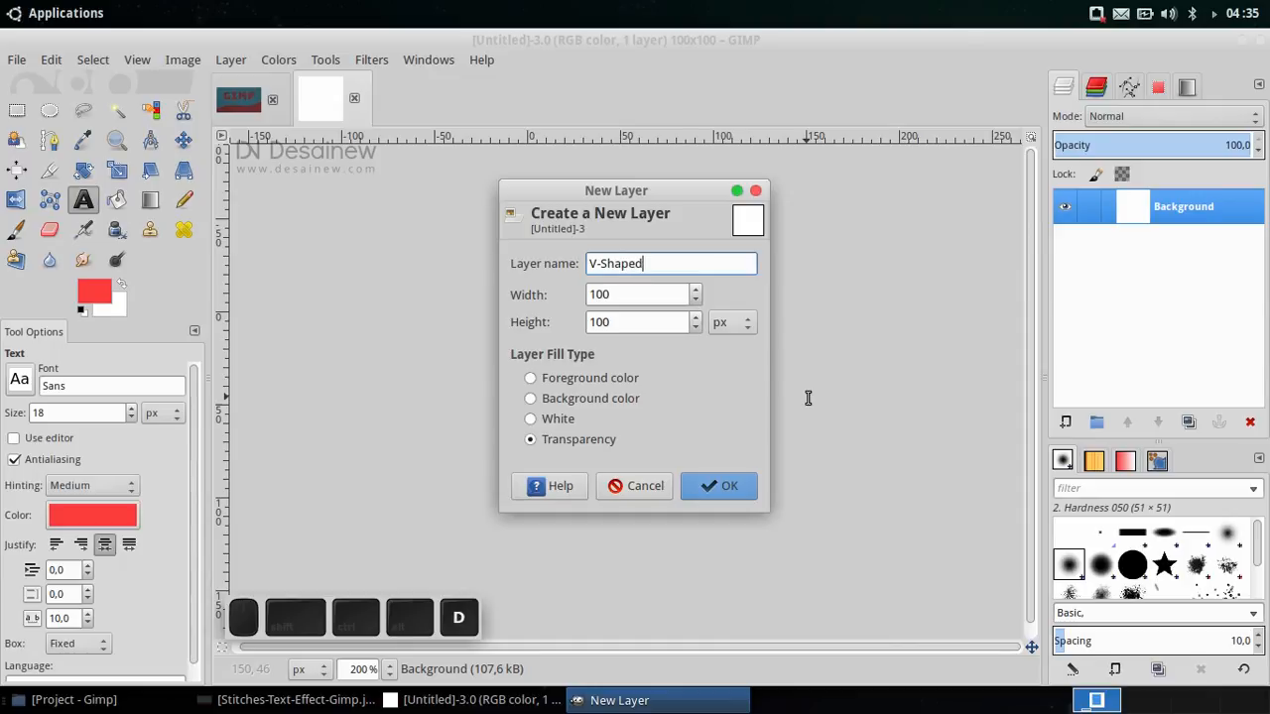
click(729, 485)
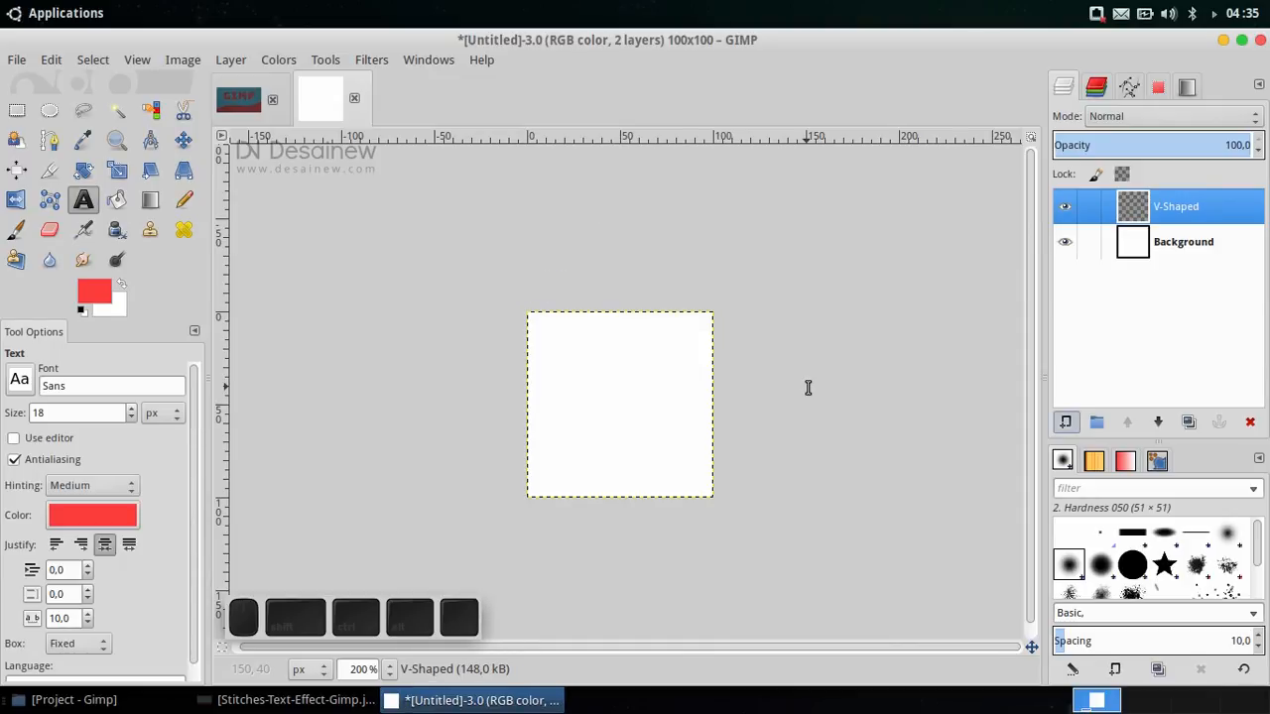
mouse_move(852, 192)
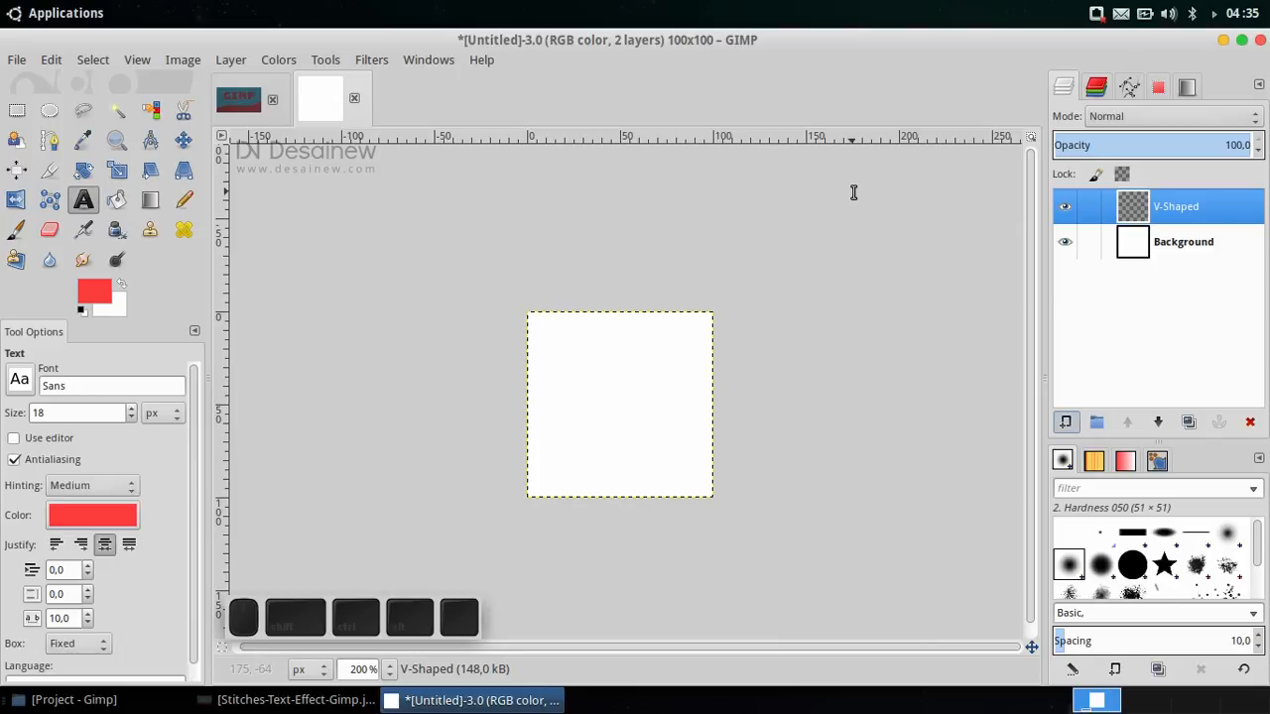
mouse_move(377, 358)
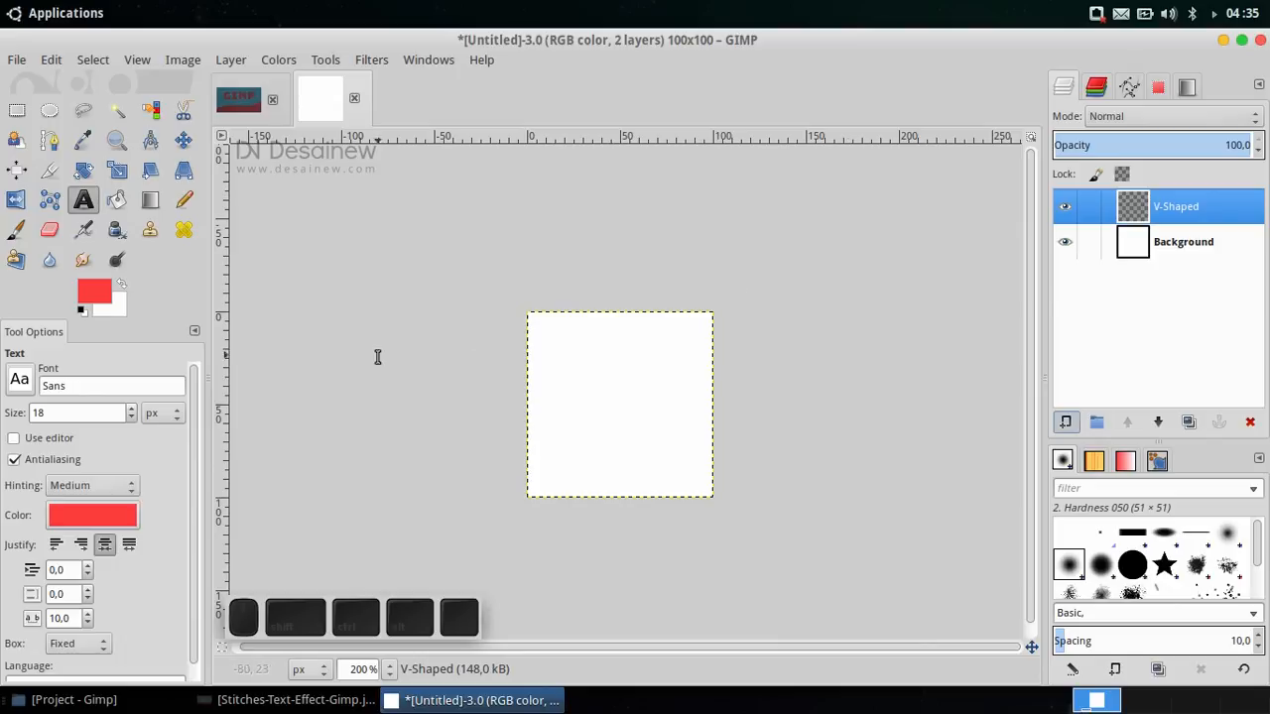
click(1099, 565)
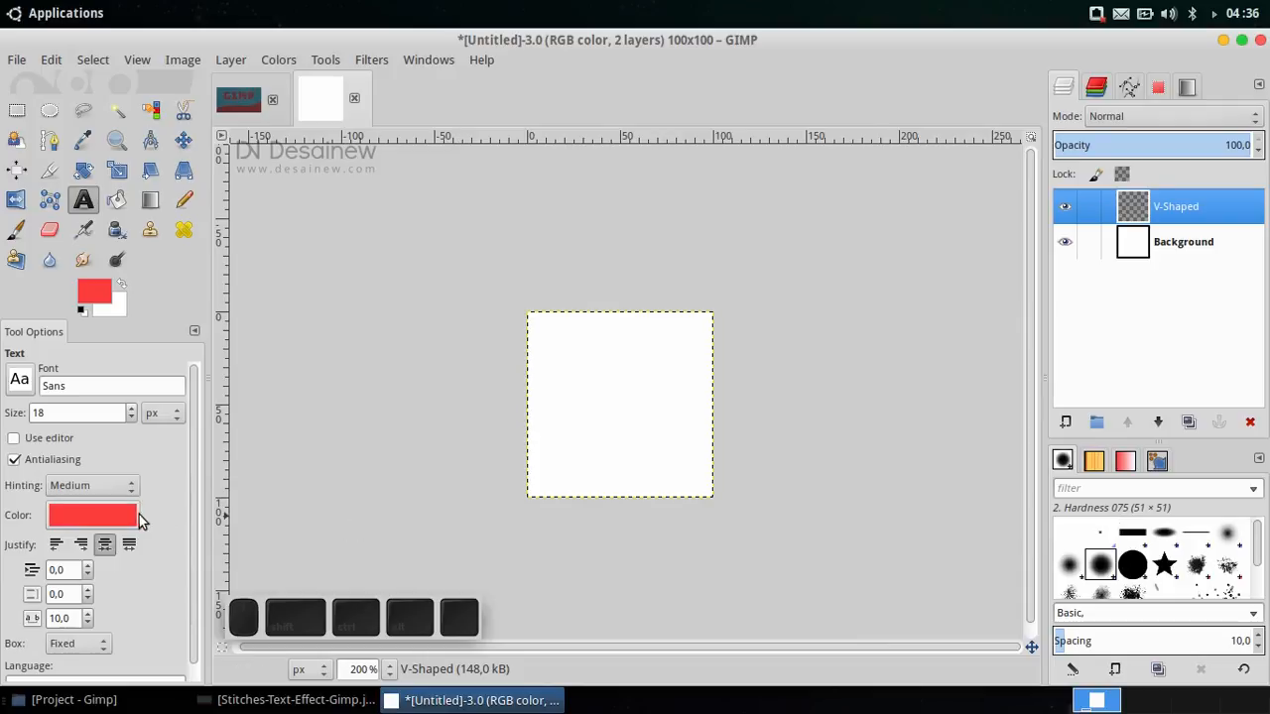
click(184, 139)
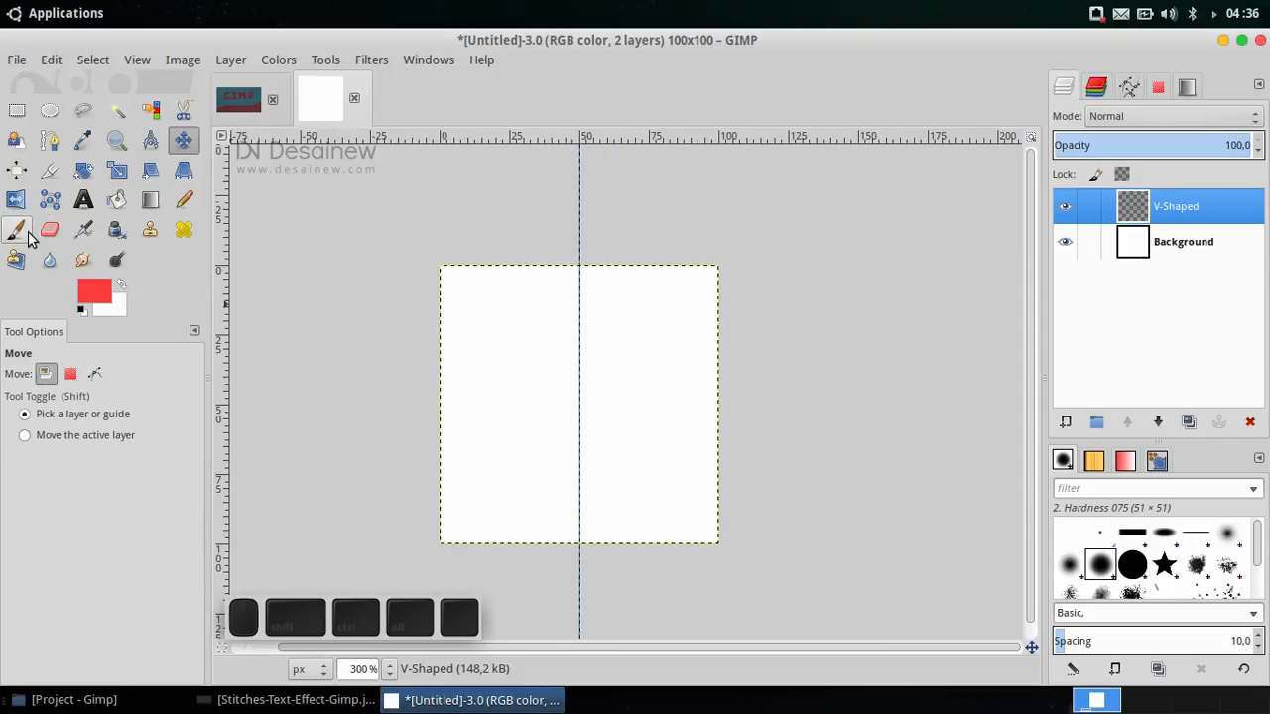
Step: Switch to the Paintbrush with black as the foreground colour
click(17, 230)
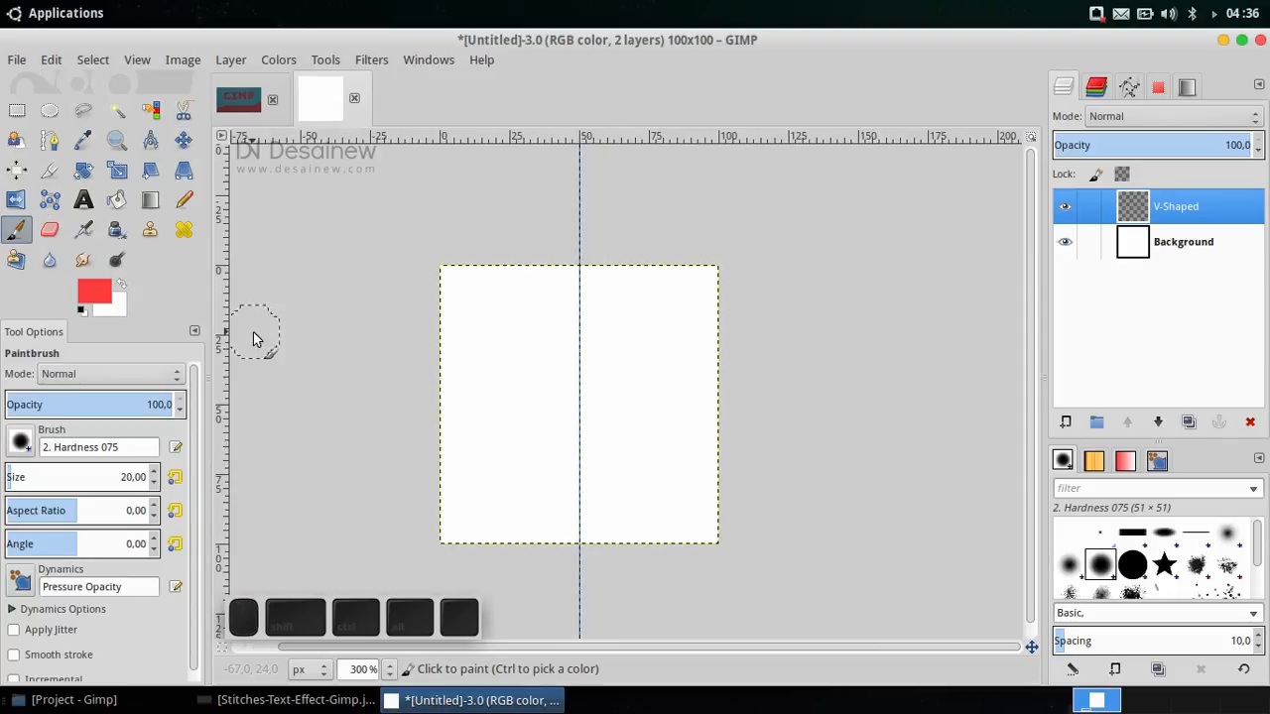
mouse_move(72, 490)
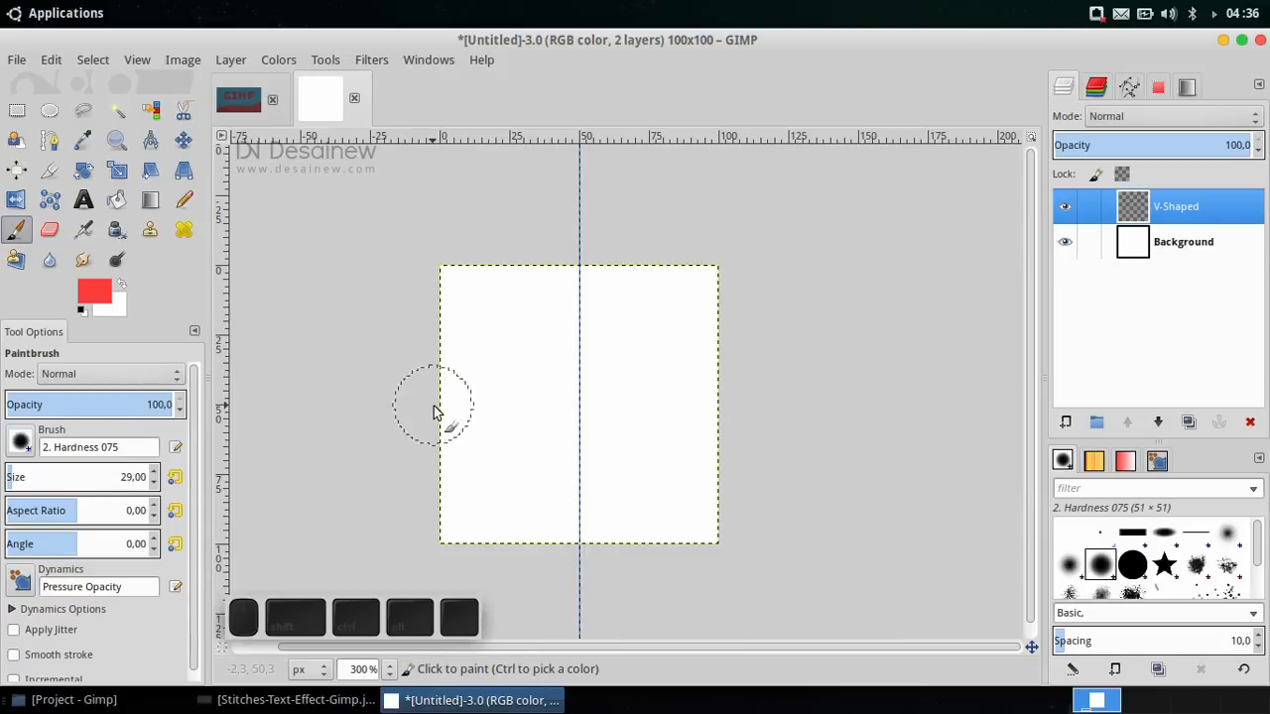
click(94, 291)
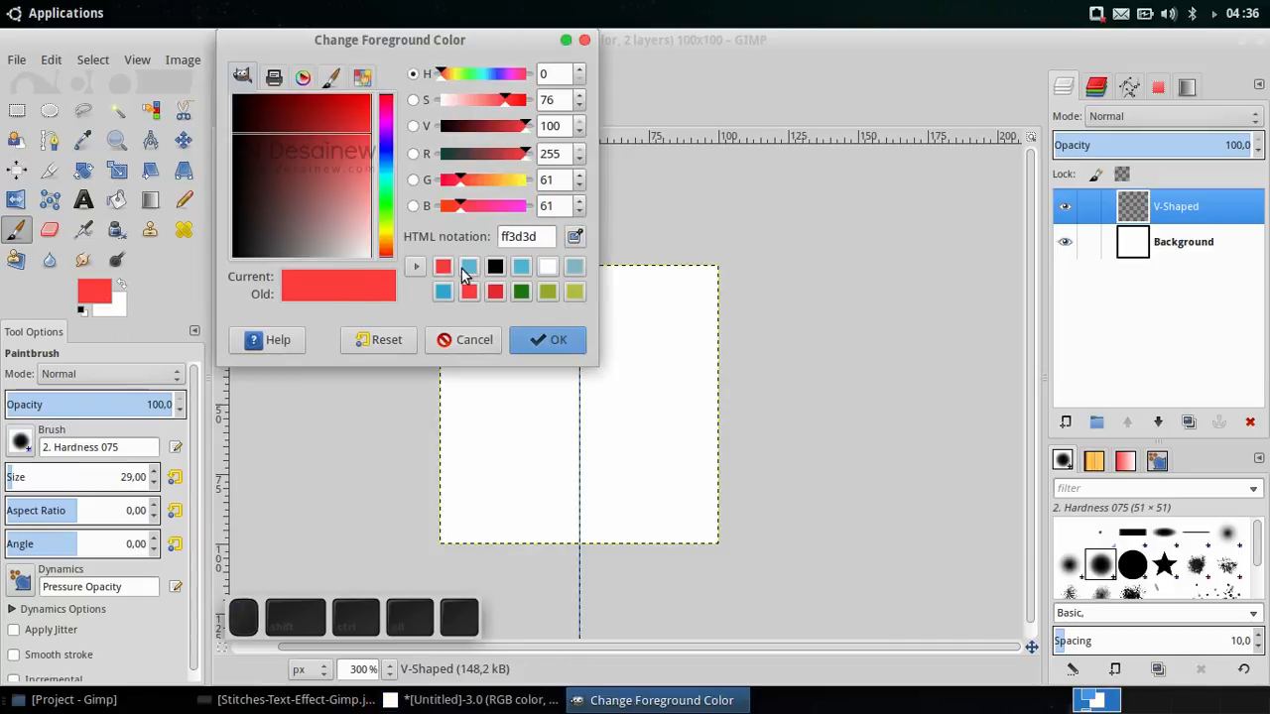
click(549, 340)
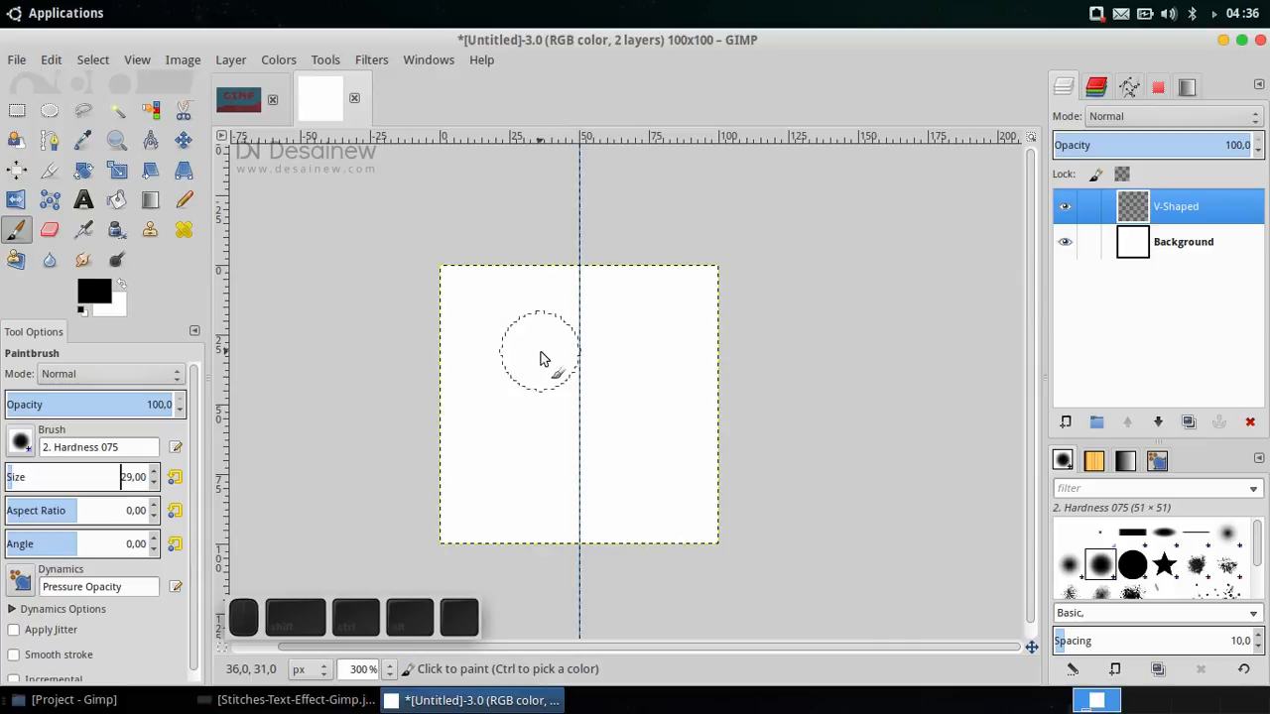
mouse_move(486, 298)
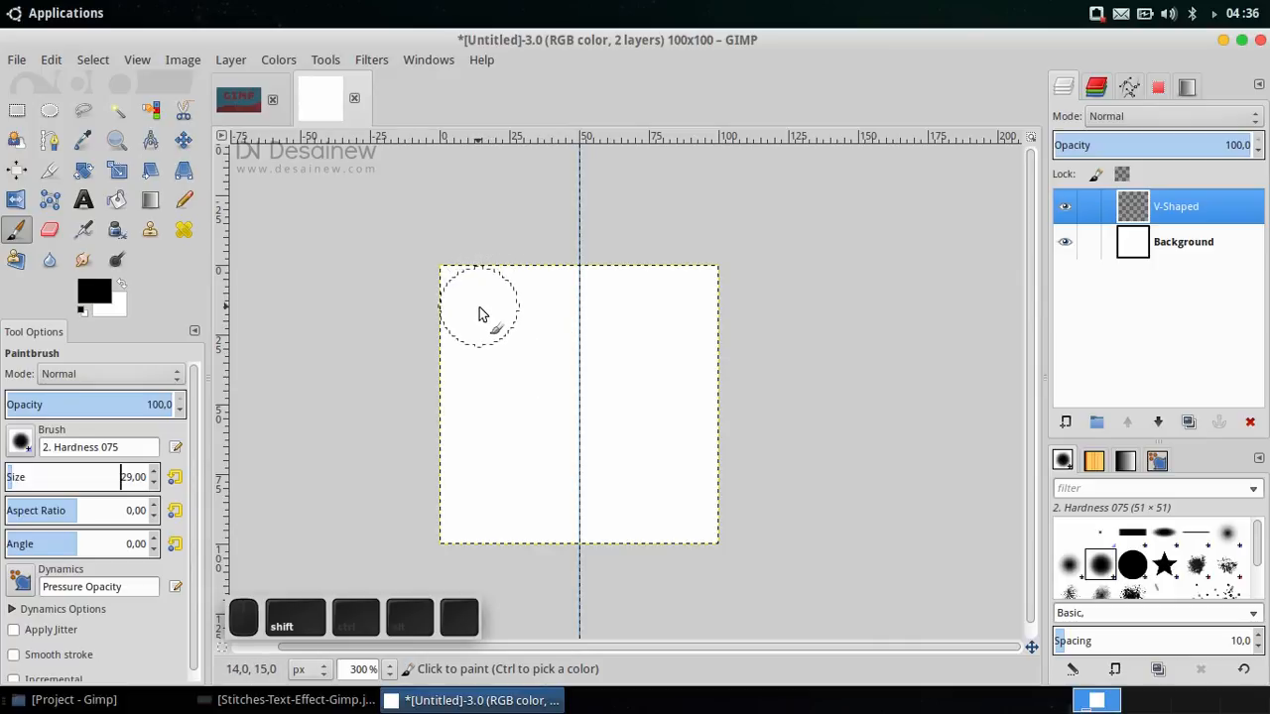
Step: Paint a black V with straight Shift-click strokes, redoing an overshooting stroke
click(481, 310)
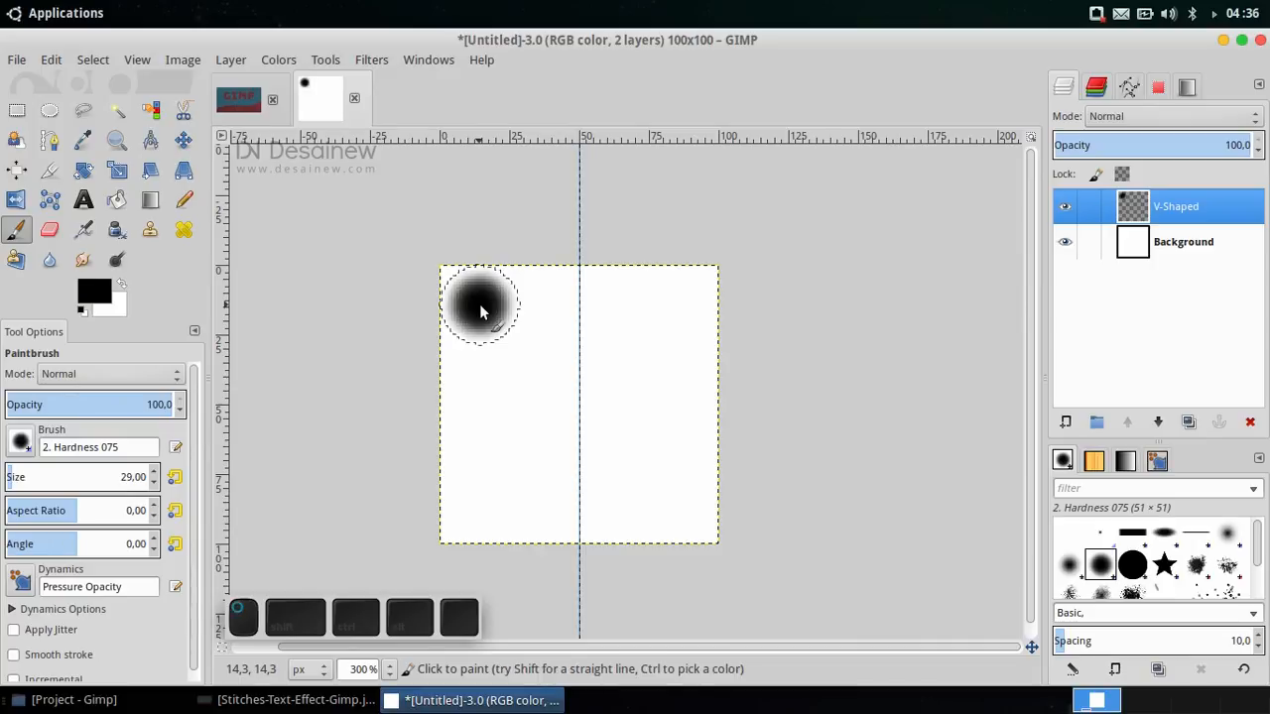
key(shift)
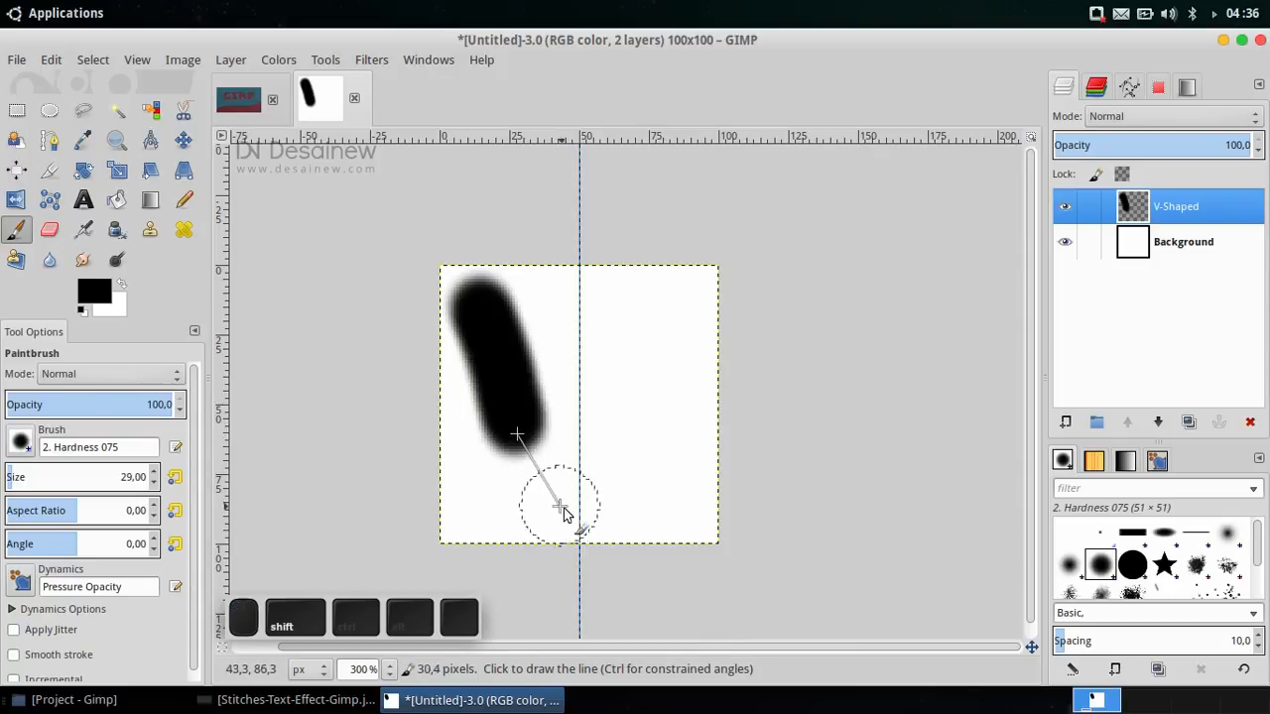
click(581, 506)
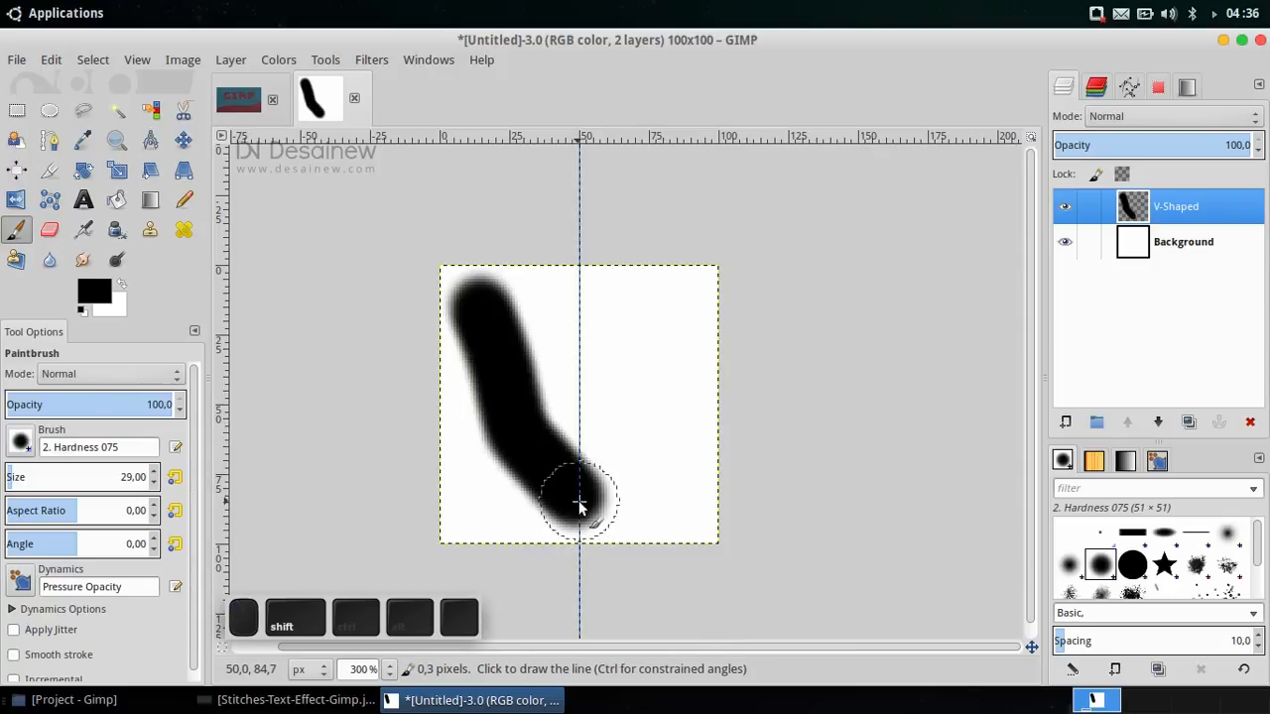
key(ctrl+z)
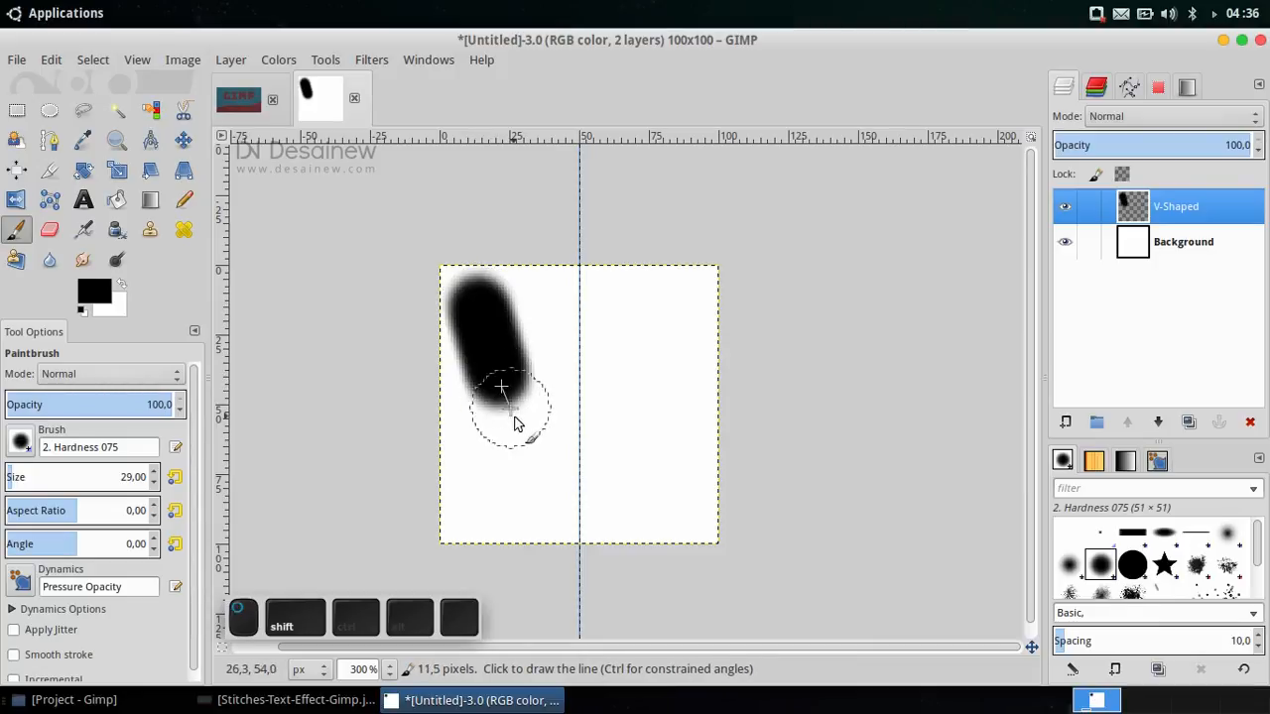
click(581, 506)
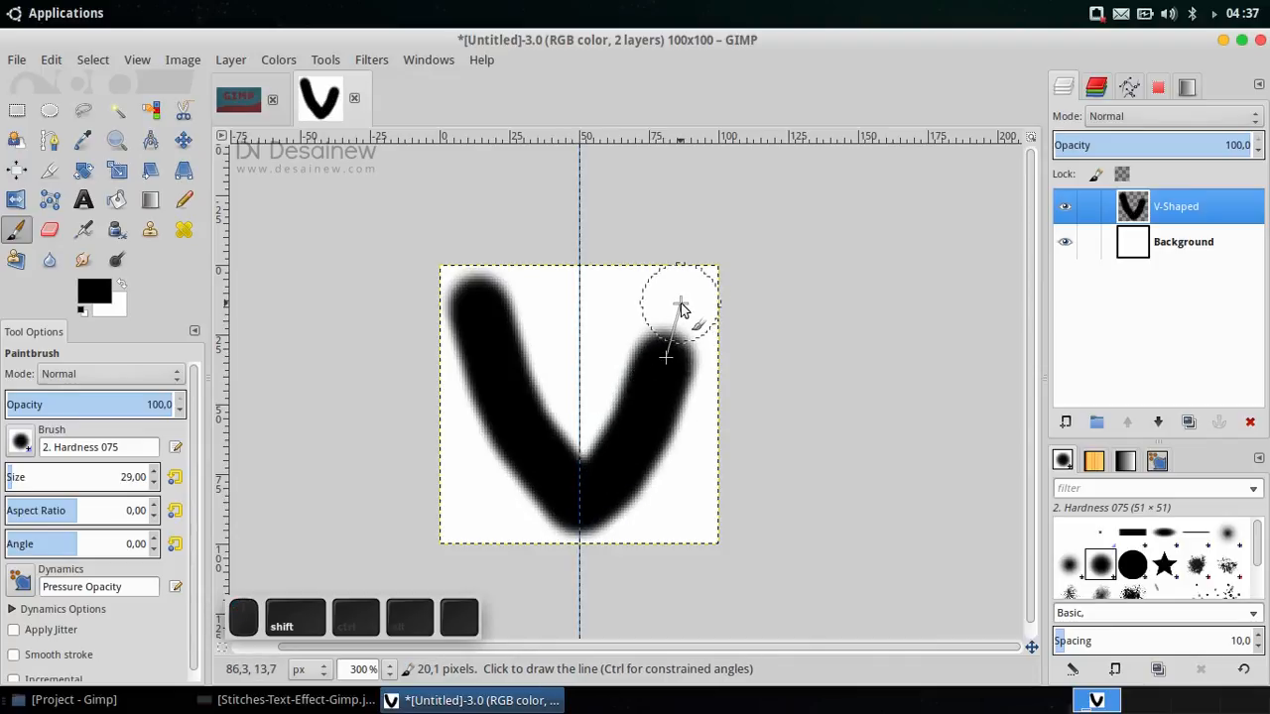
click(679, 307)
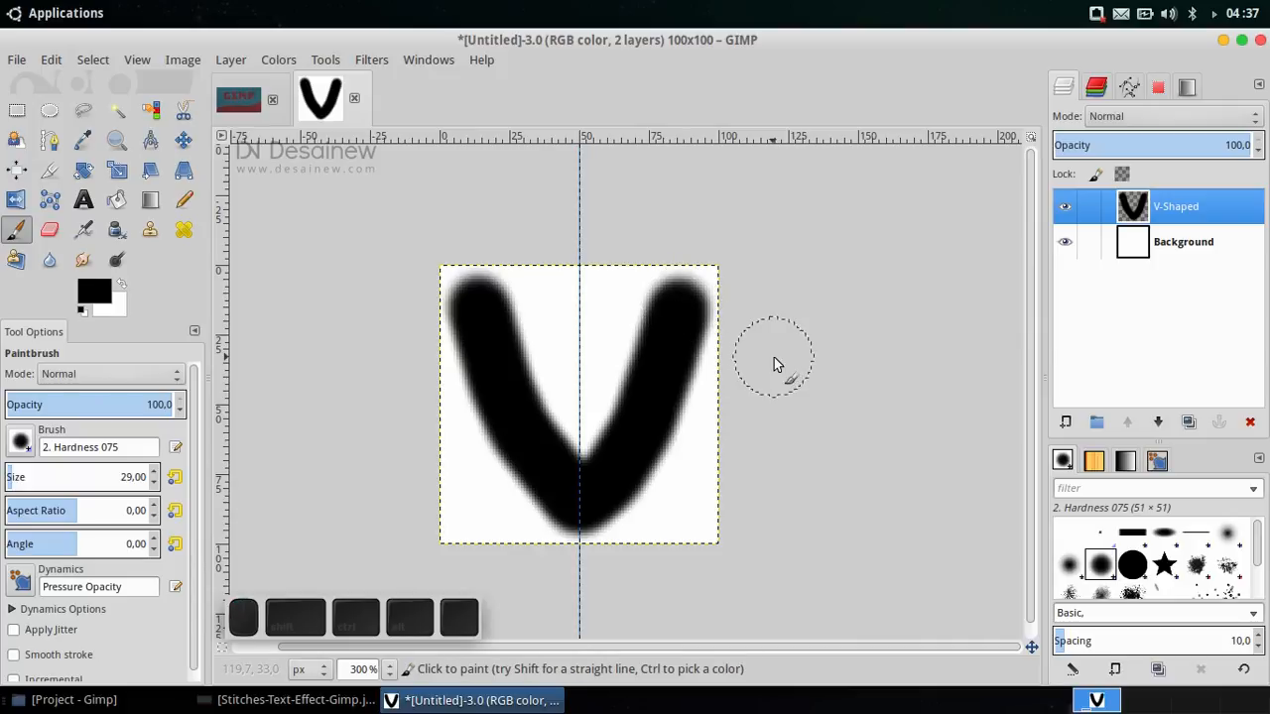
mouse_move(759, 387)
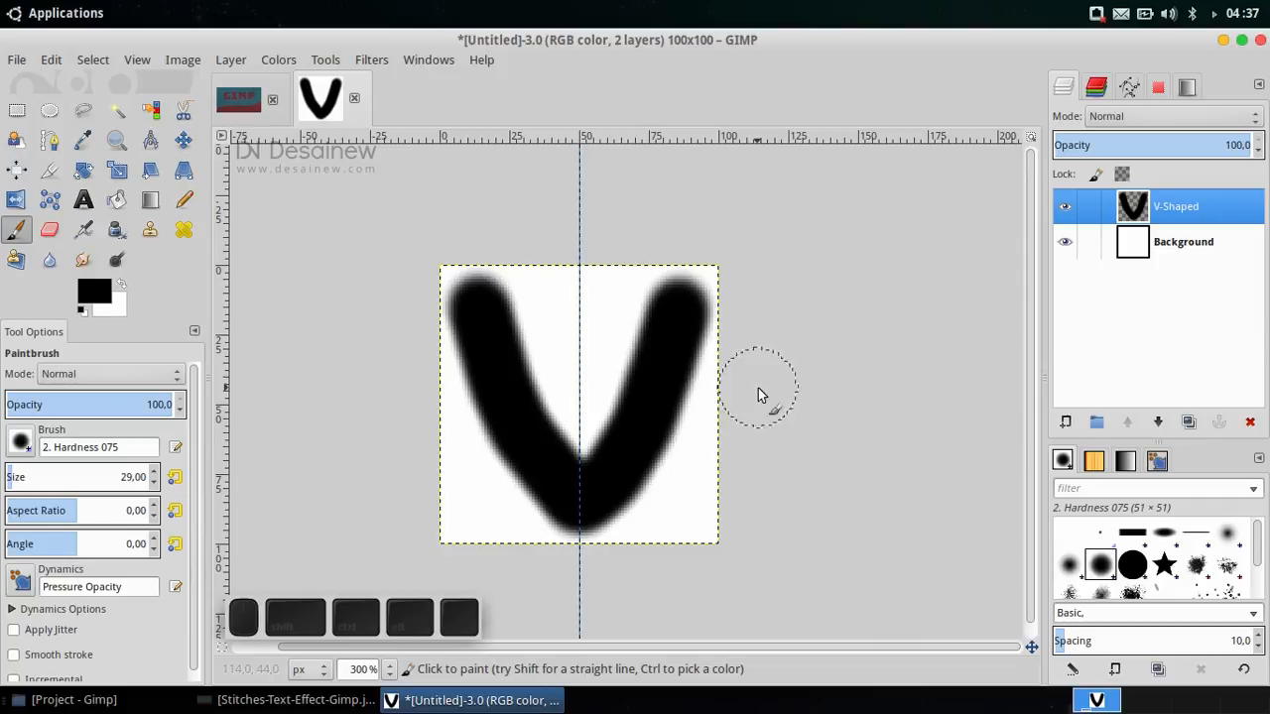
Step: Select and copy the whole V image, then choose the Clipboard brush
key(ctrl)
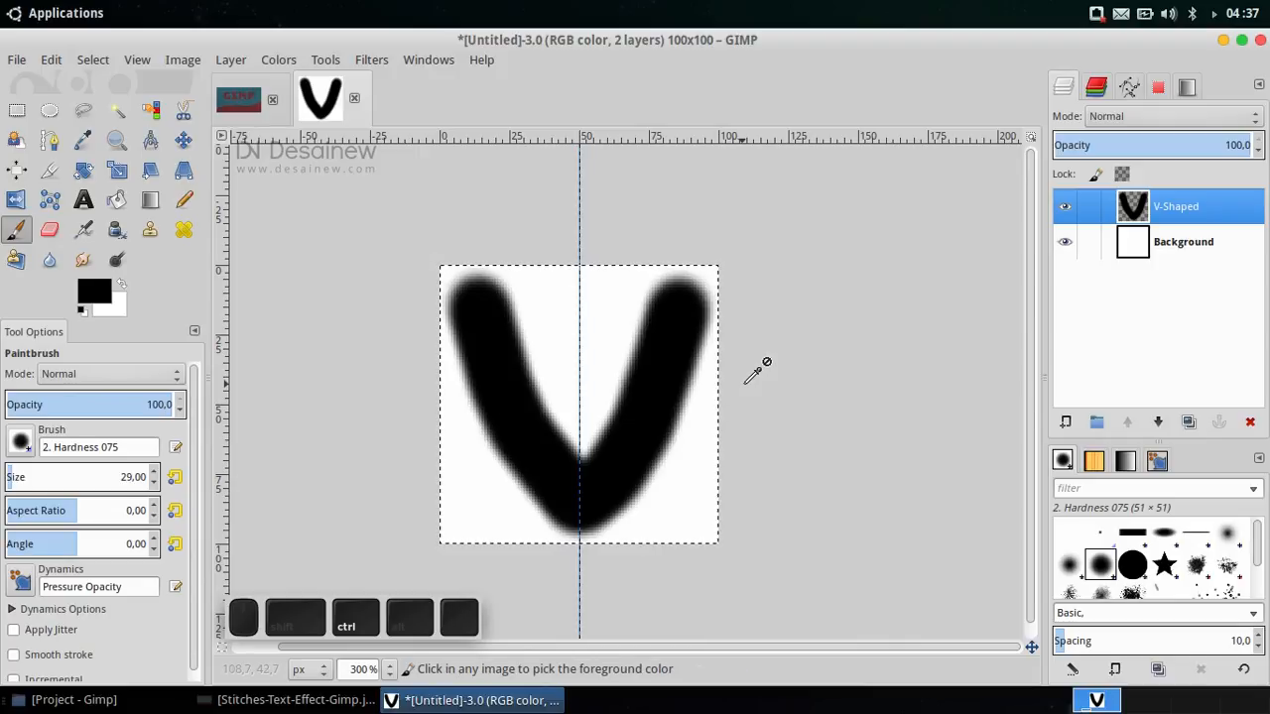
key(ctrl+c)
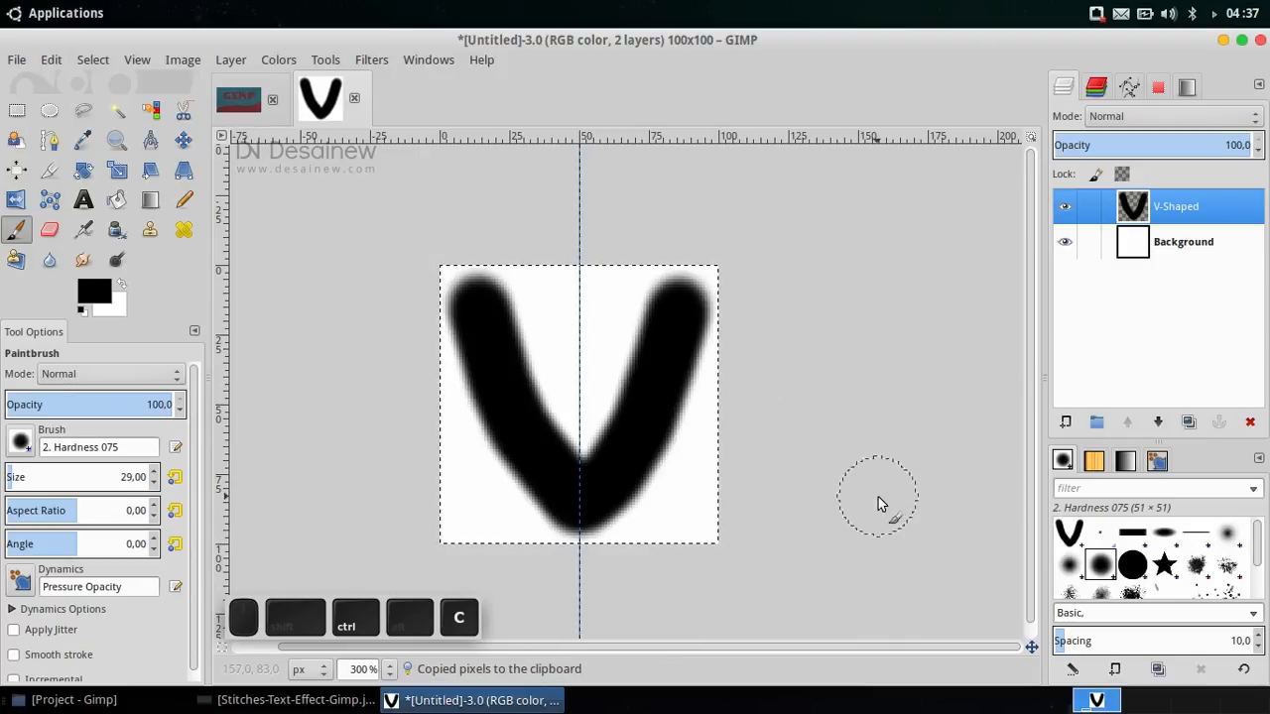
mouse_move(1031, 550)
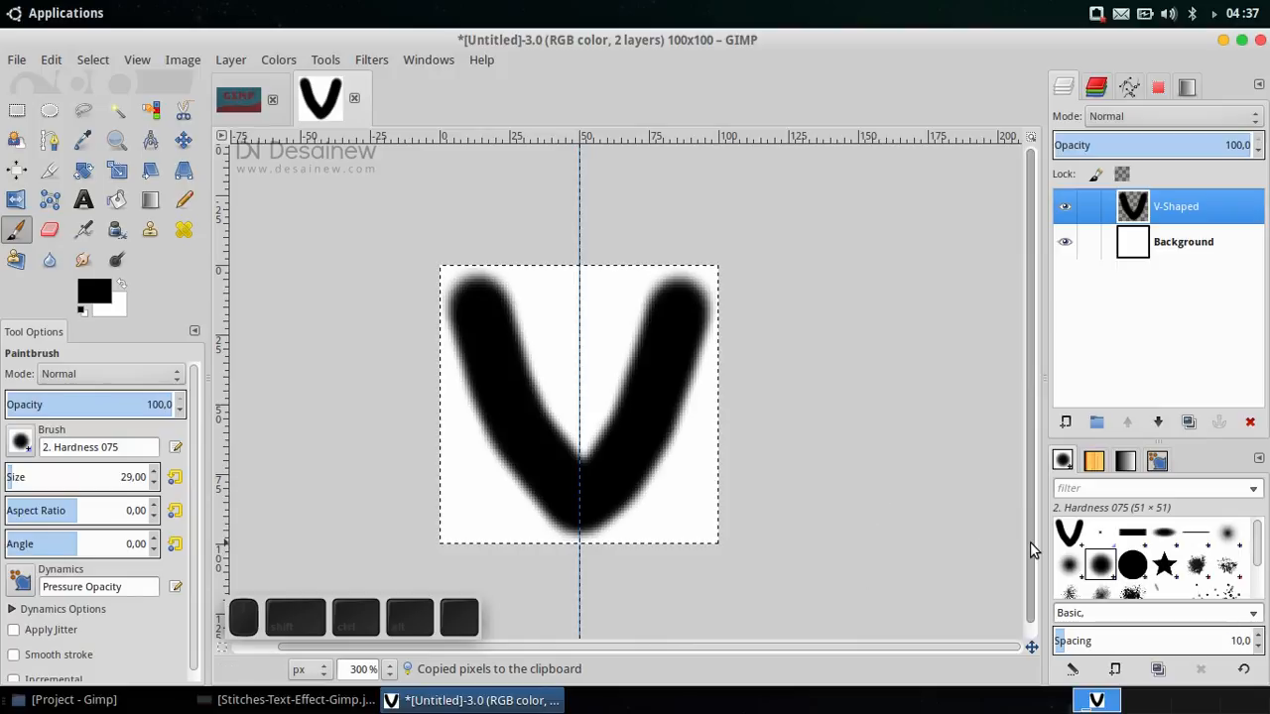
mouse_move(1092, 580)
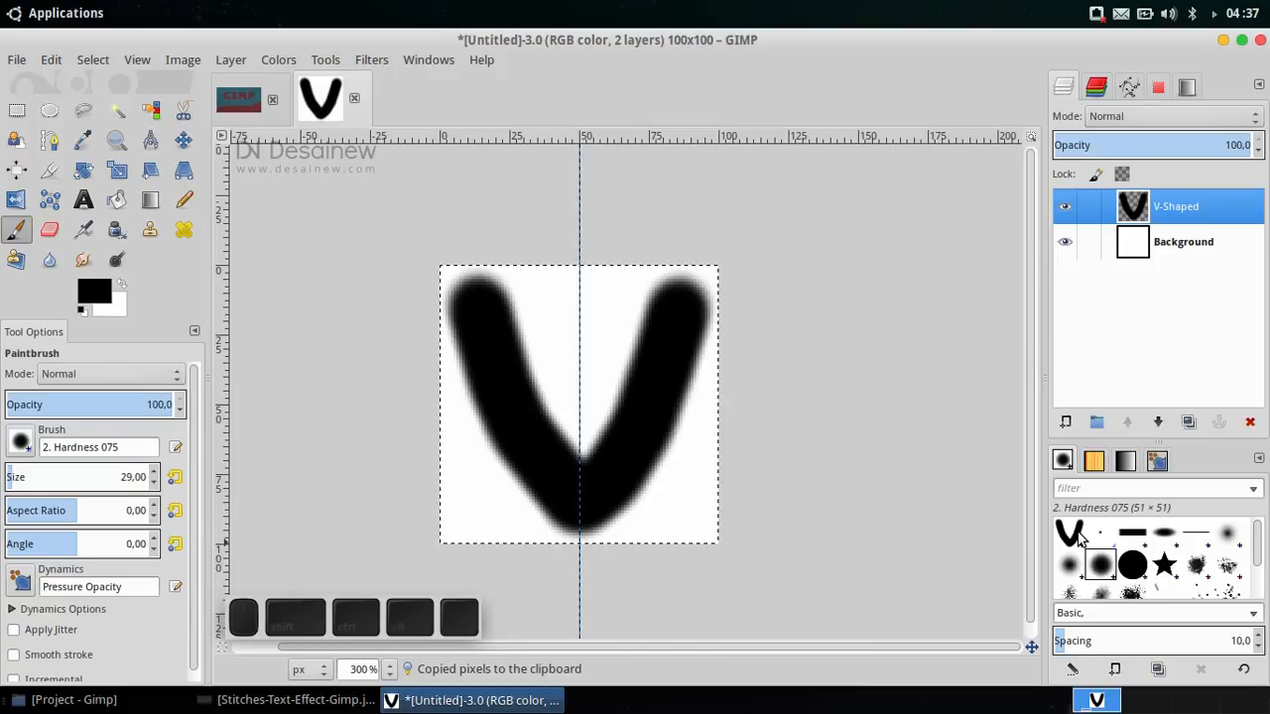
click(1069, 536)
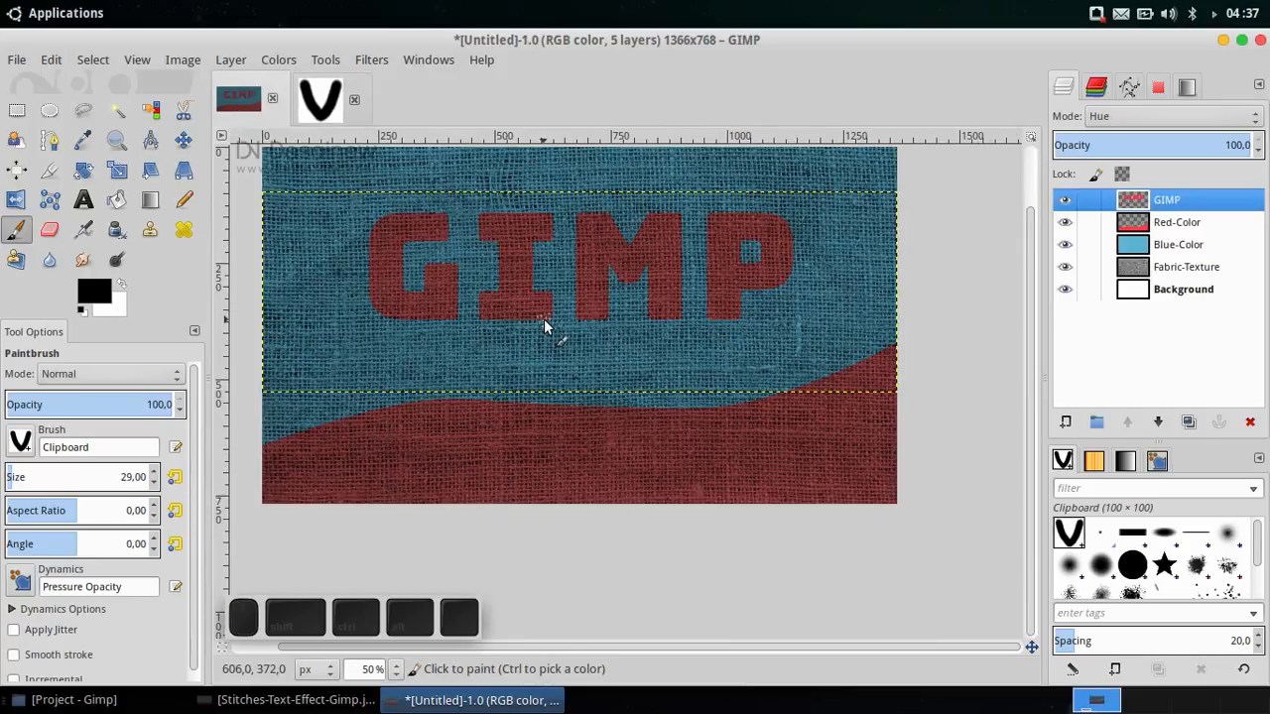
mouse_move(625, 328)
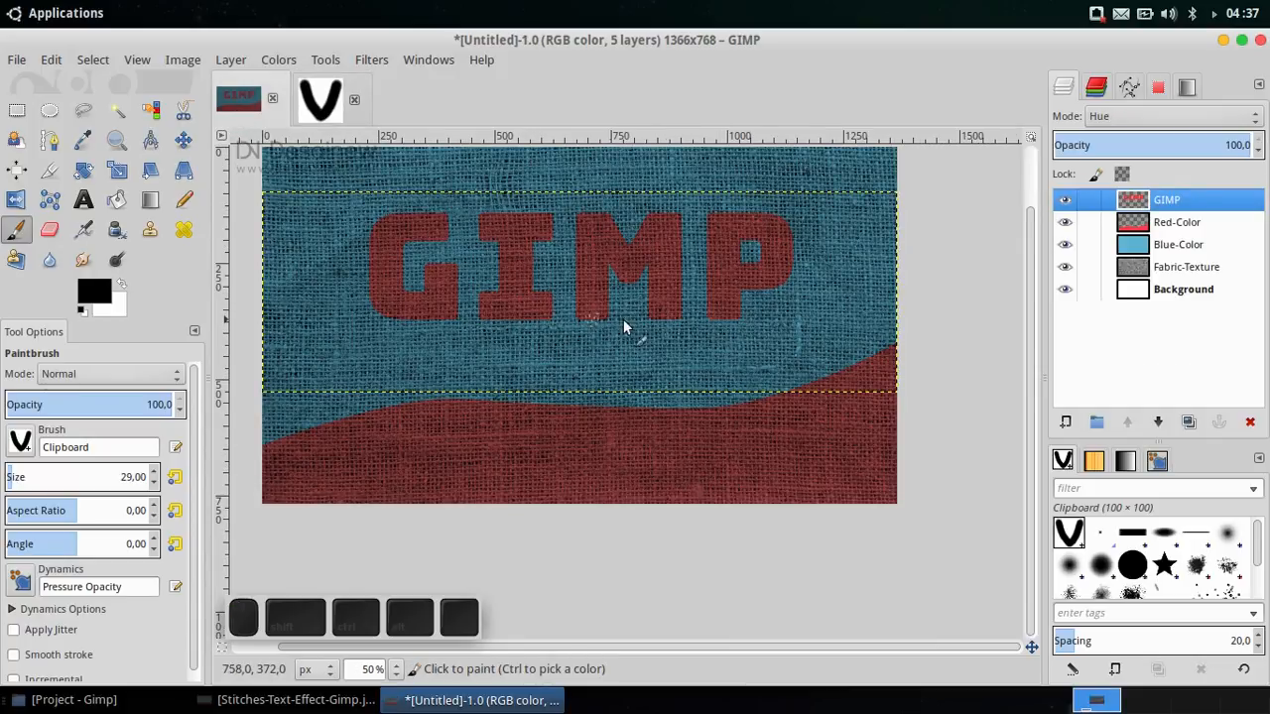
mouse_move(655, 347)
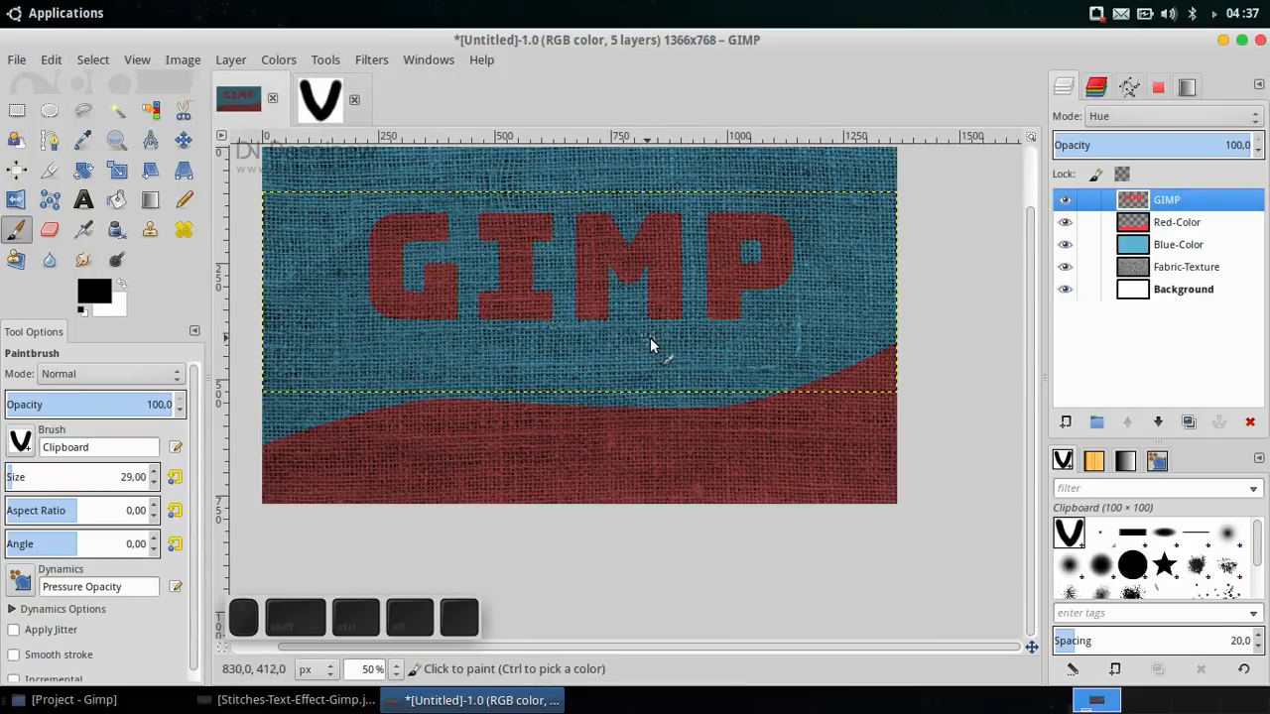
Step: Add a transparent layer named Stitches at the top of the burlap image
click(231, 59)
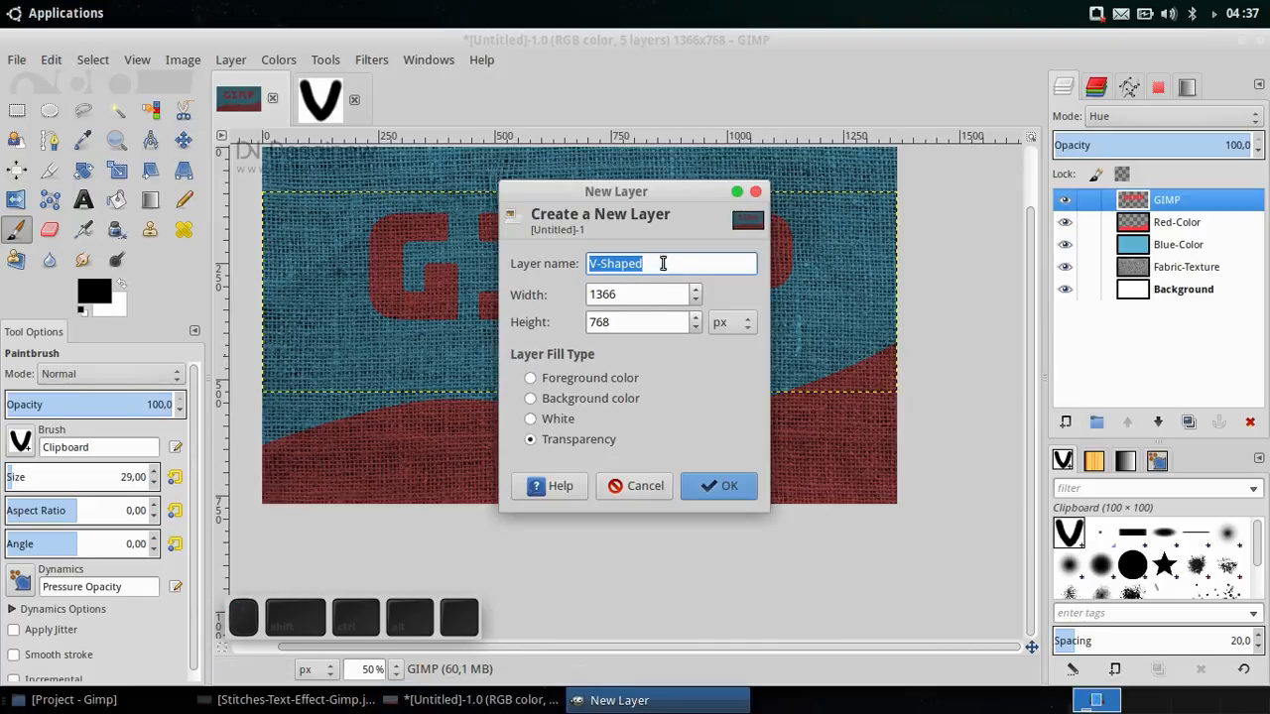
text(Stit)
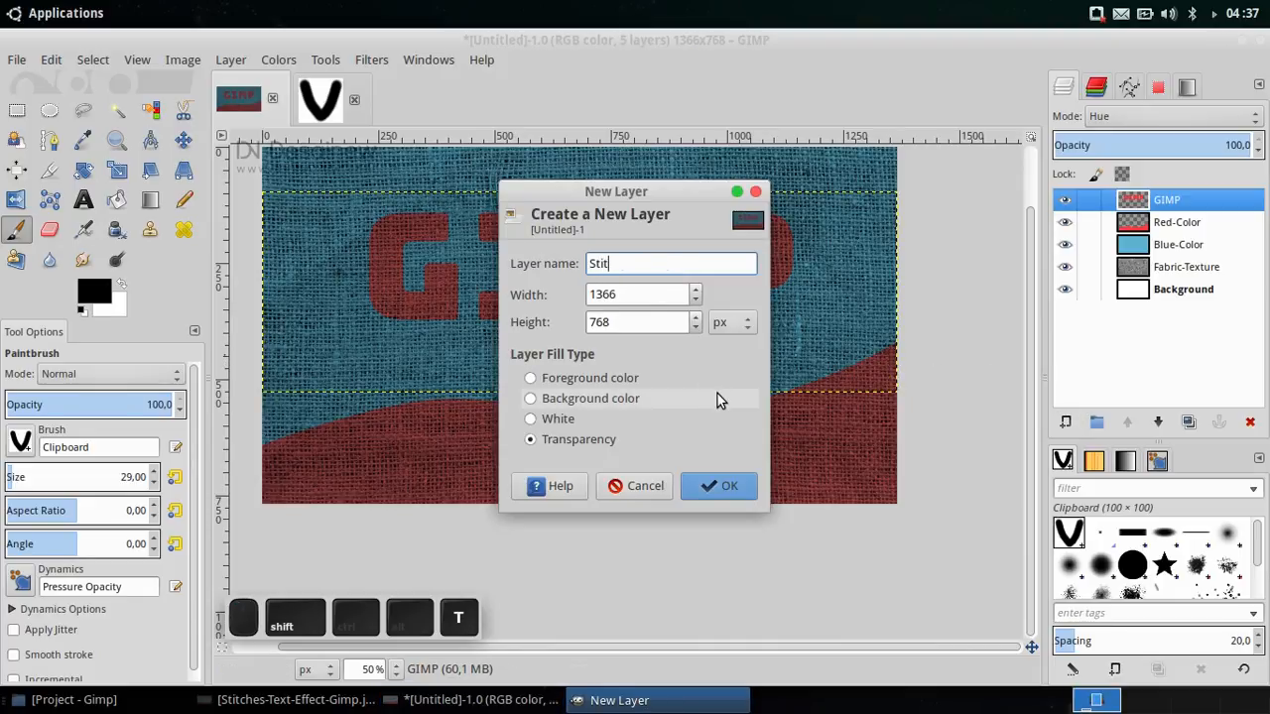
text(ches)
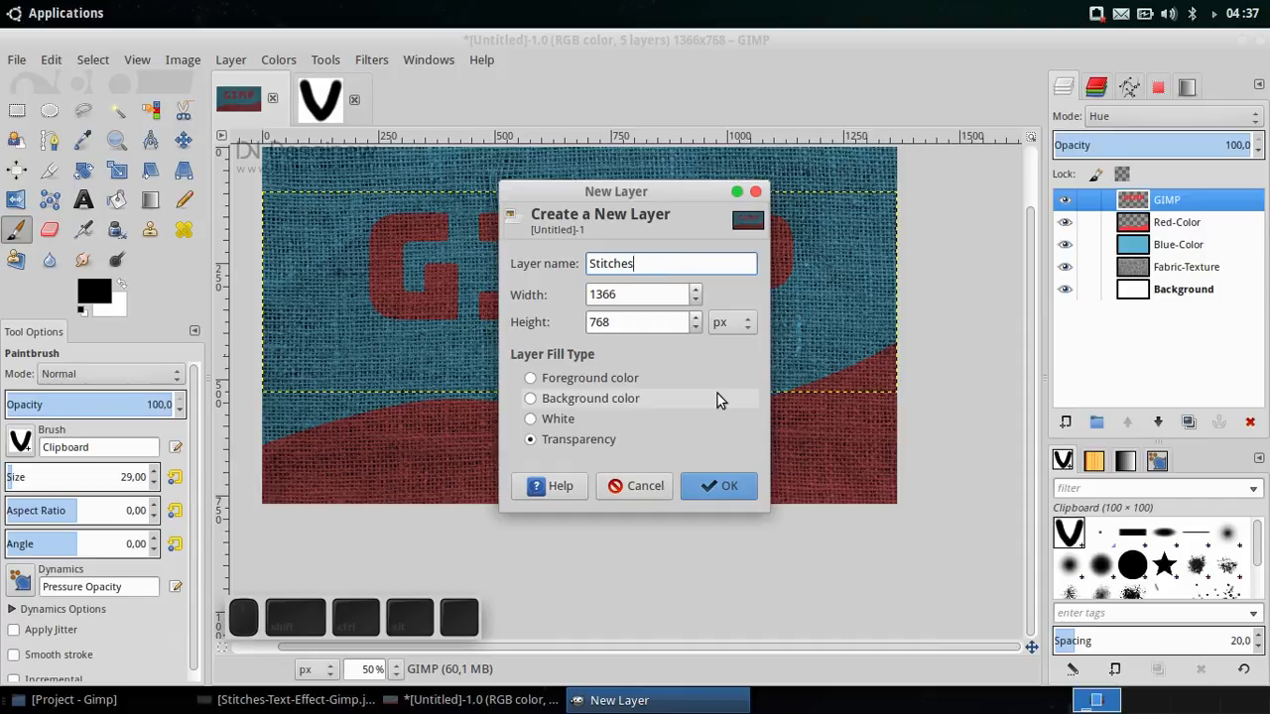
click(730, 485)
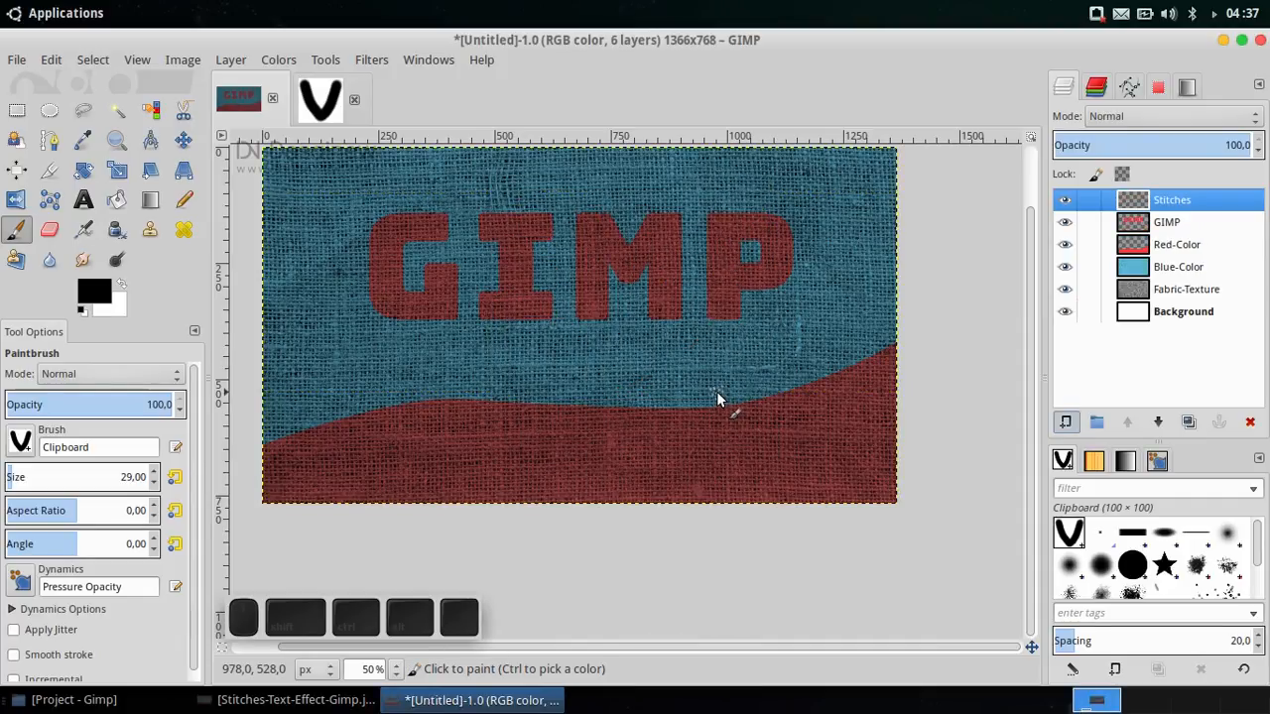
mouse_move(575, 216)
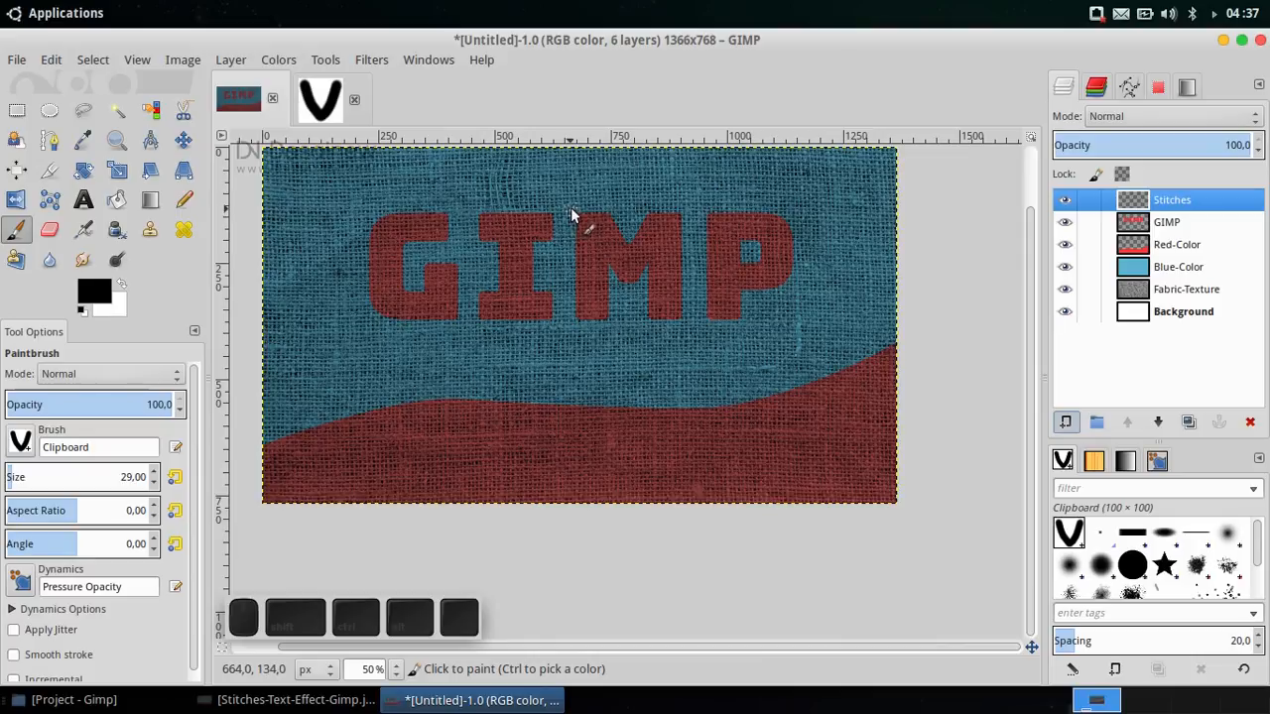
mouse_move(580, 213)
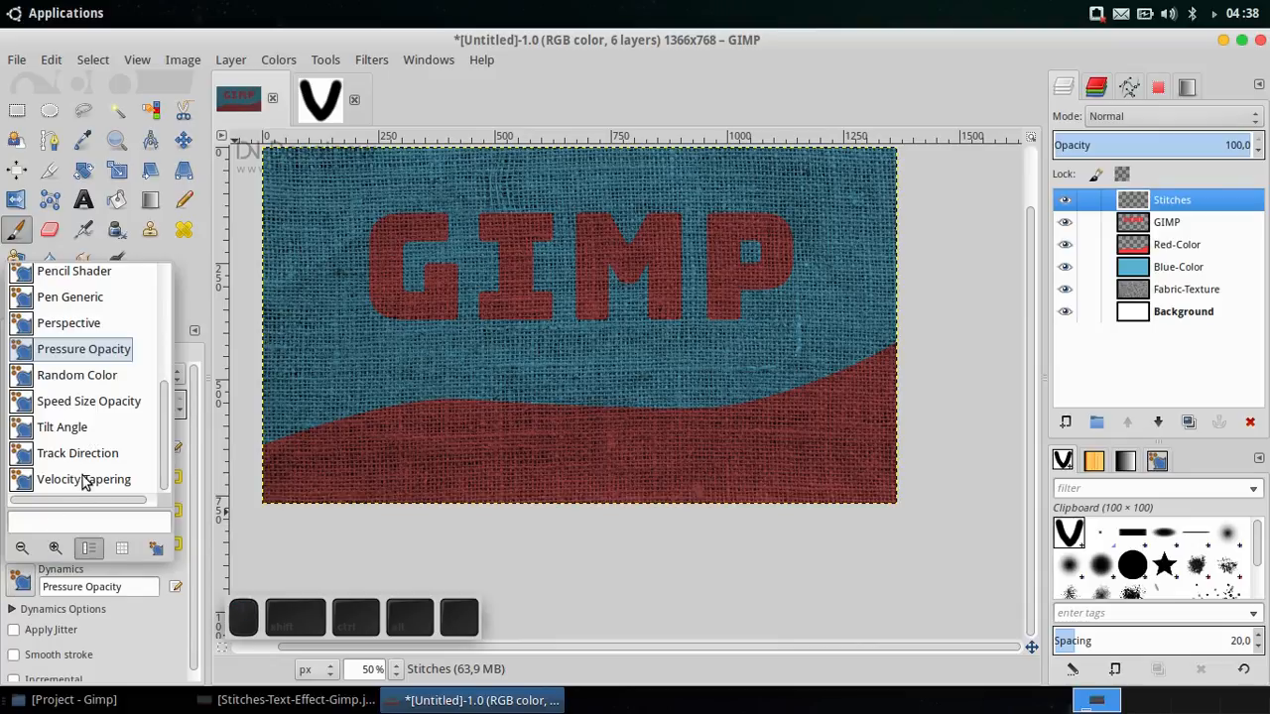
Step: Give the V brush Track Direction dynamics, size 26, aspect ratio -6, spacing 50
click(78, 453)
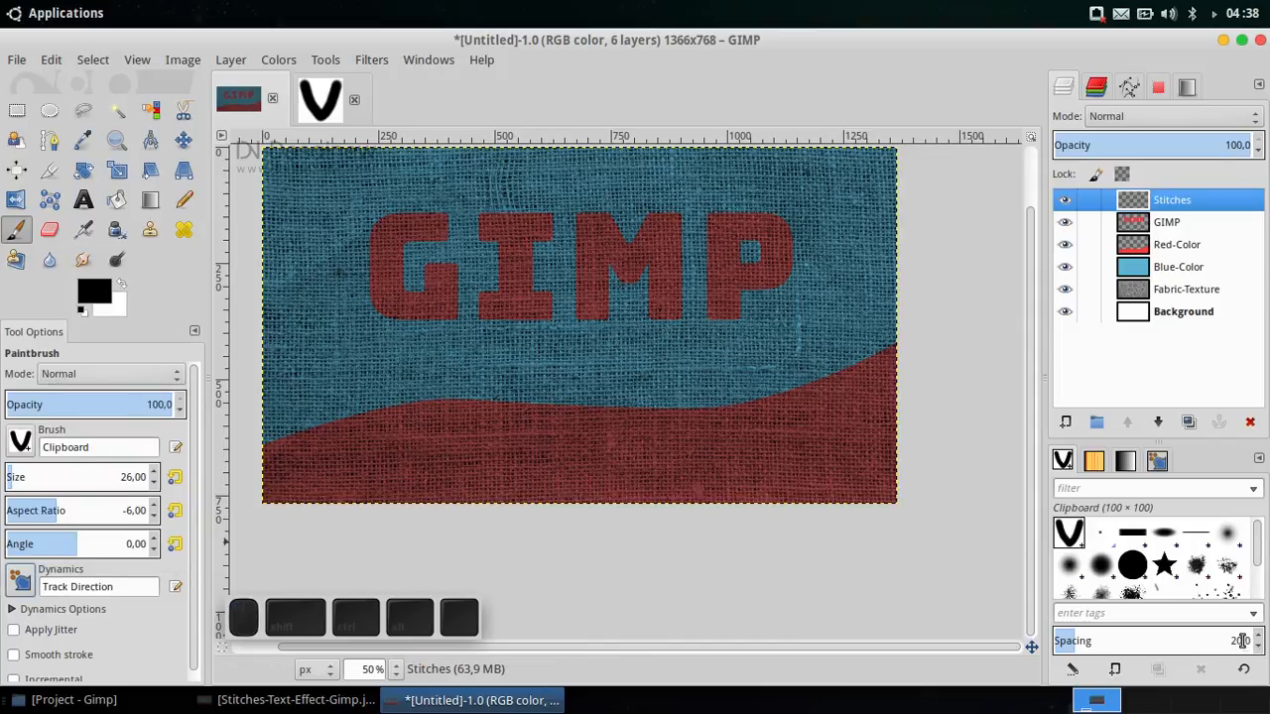
key(ctrl+5)
text(50)
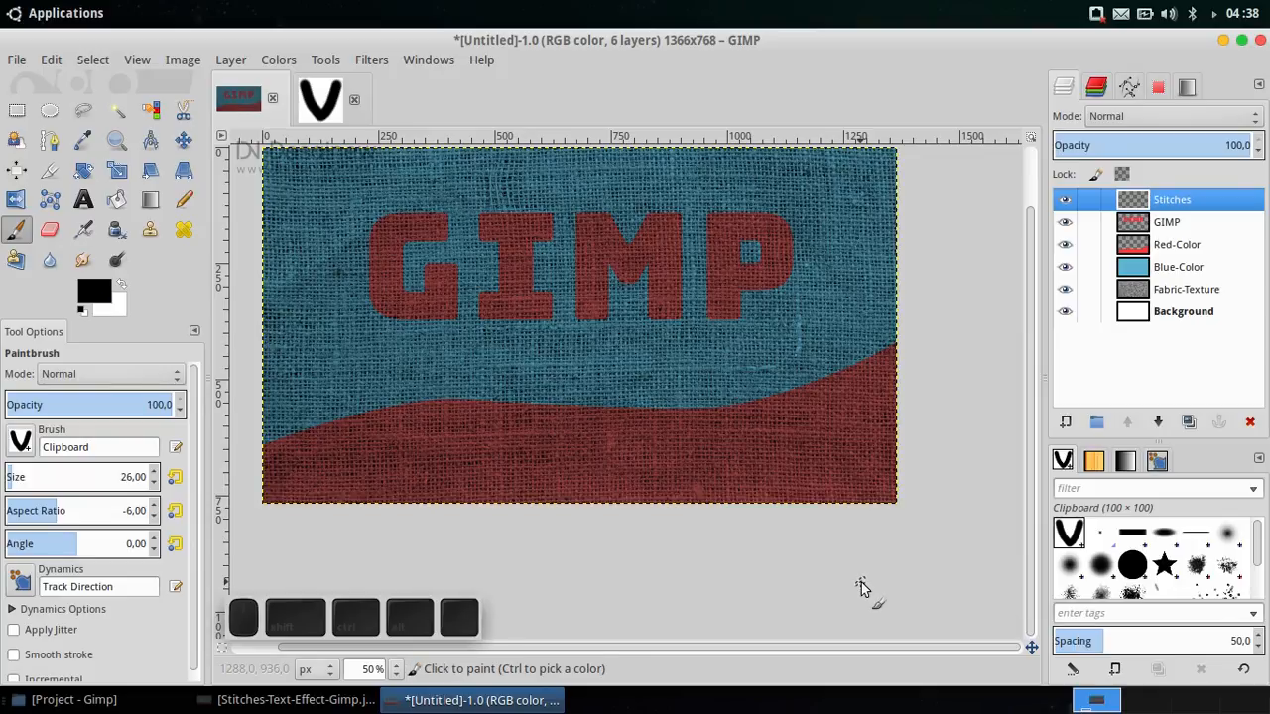
mouse_move(866, 583)
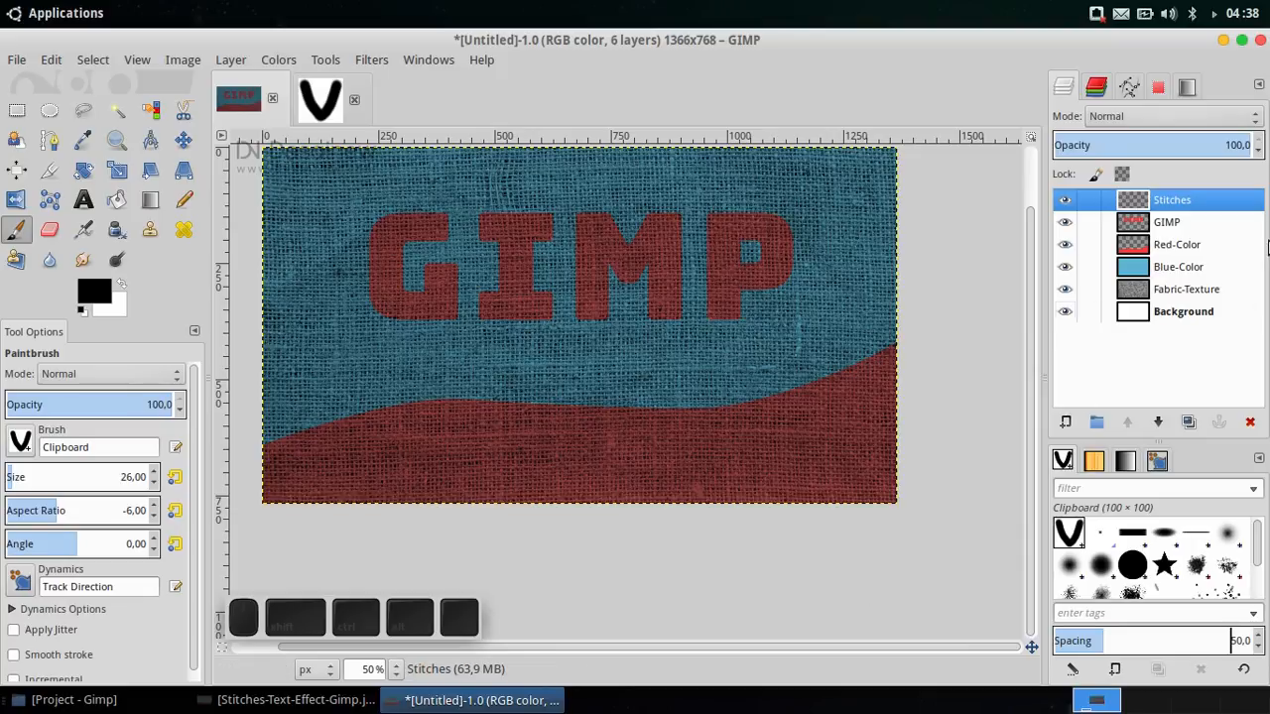
Step: Show and activate Red-Path, then select its wavy curve on the canvas with the Paths tool
click(1129, 87)
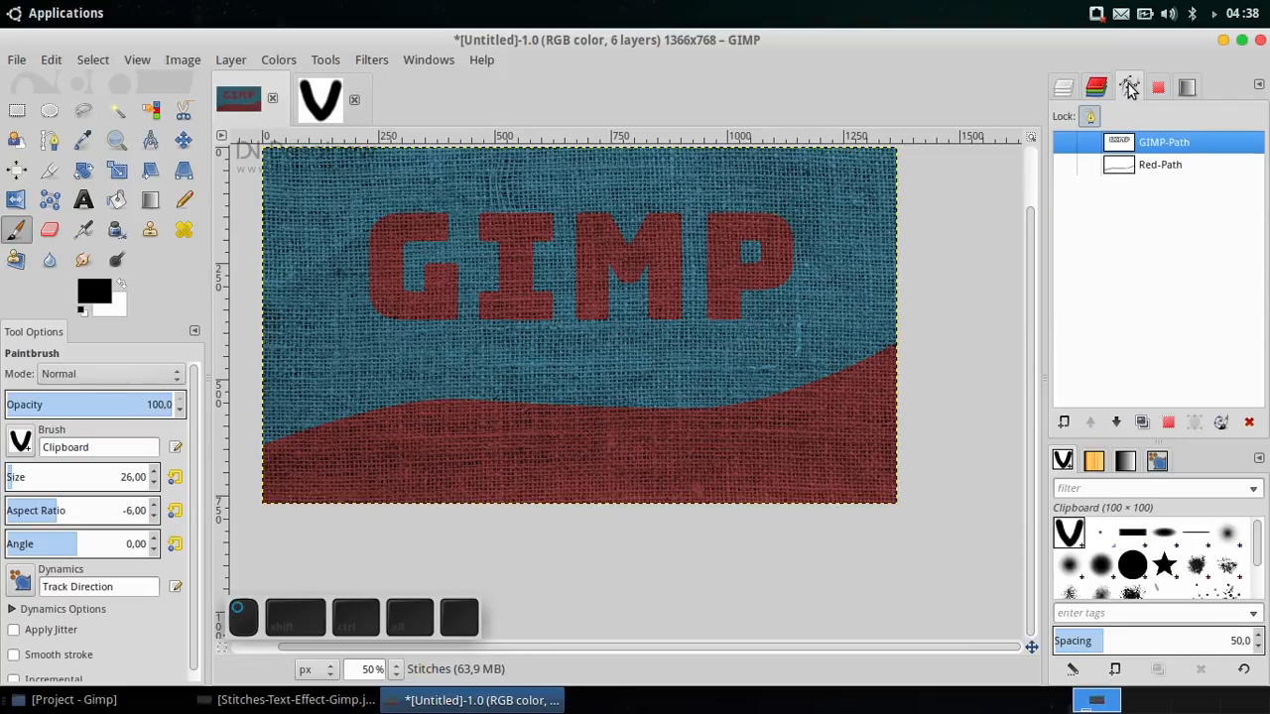
mouse_move(1129, 87)
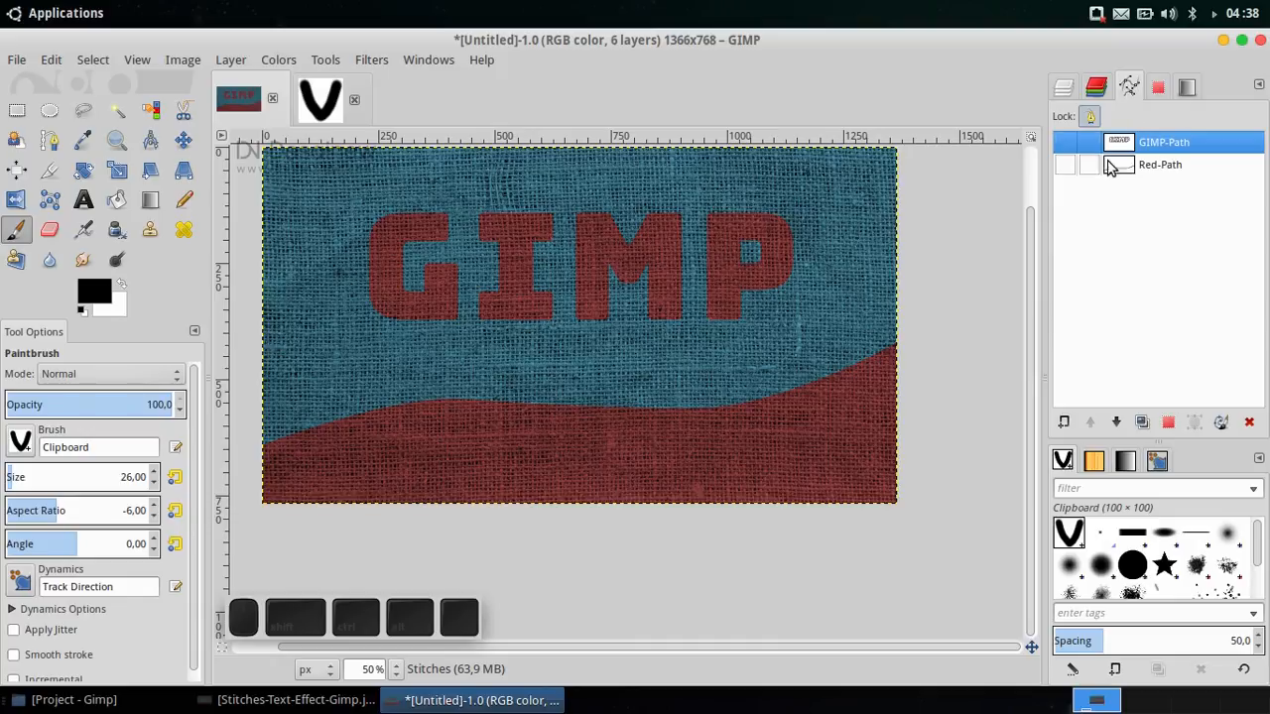
click(1065, 165)
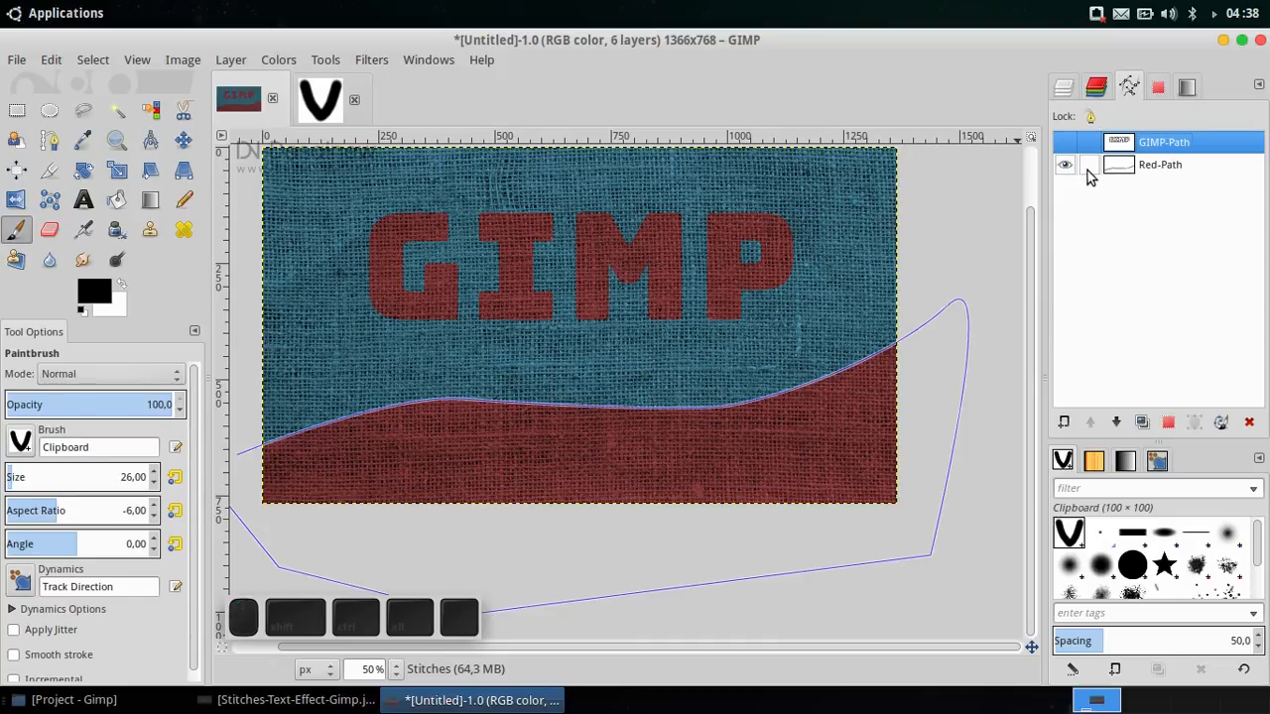
click(1160, 164)
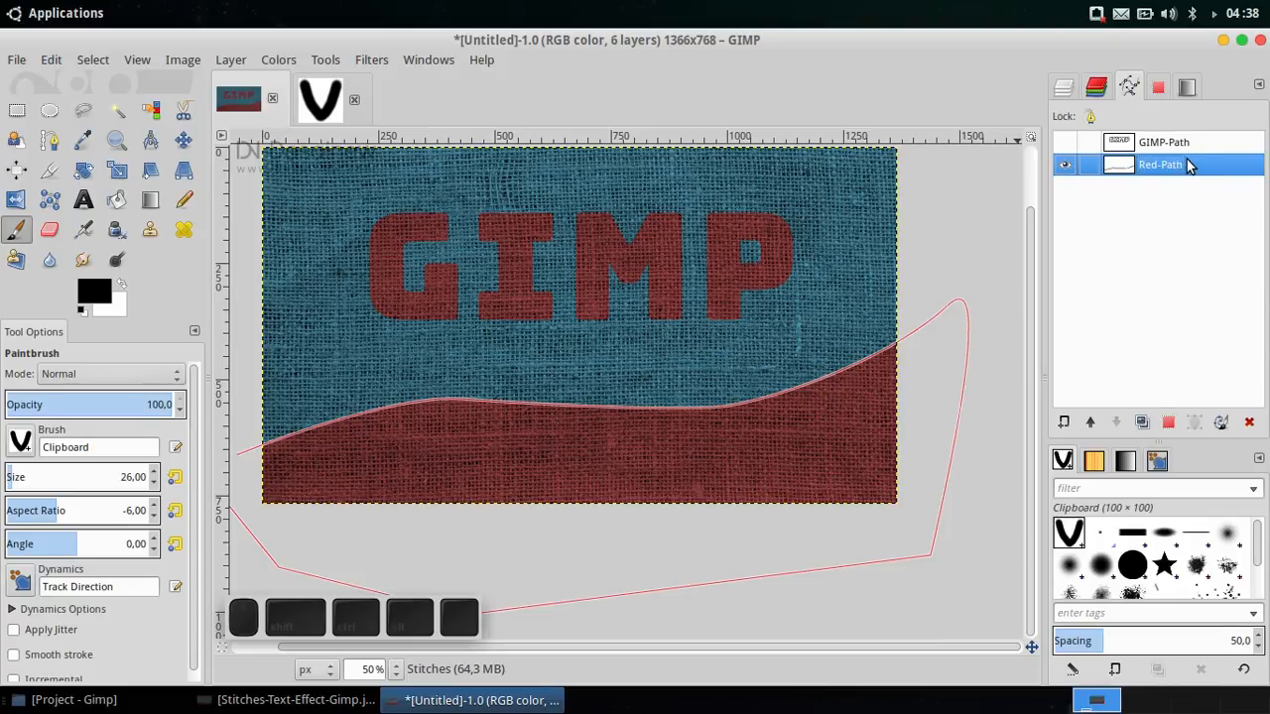
mouse_move(779, 214)
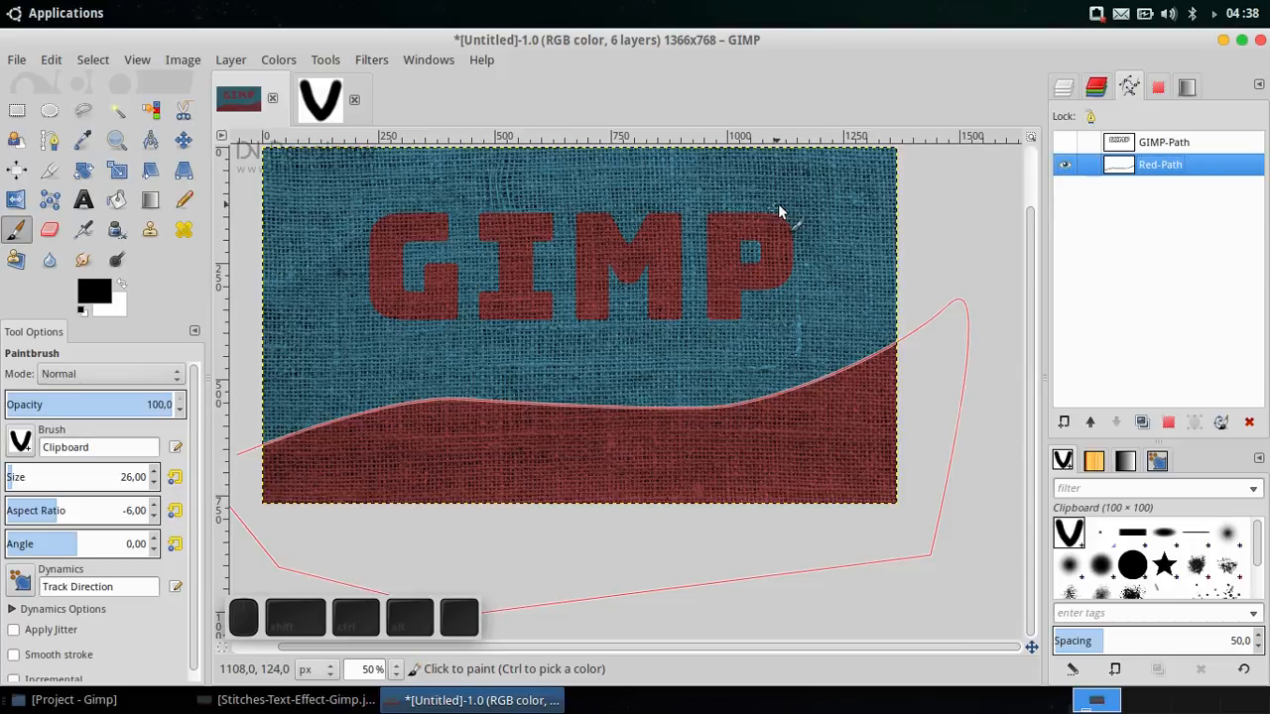
click(49, 140)
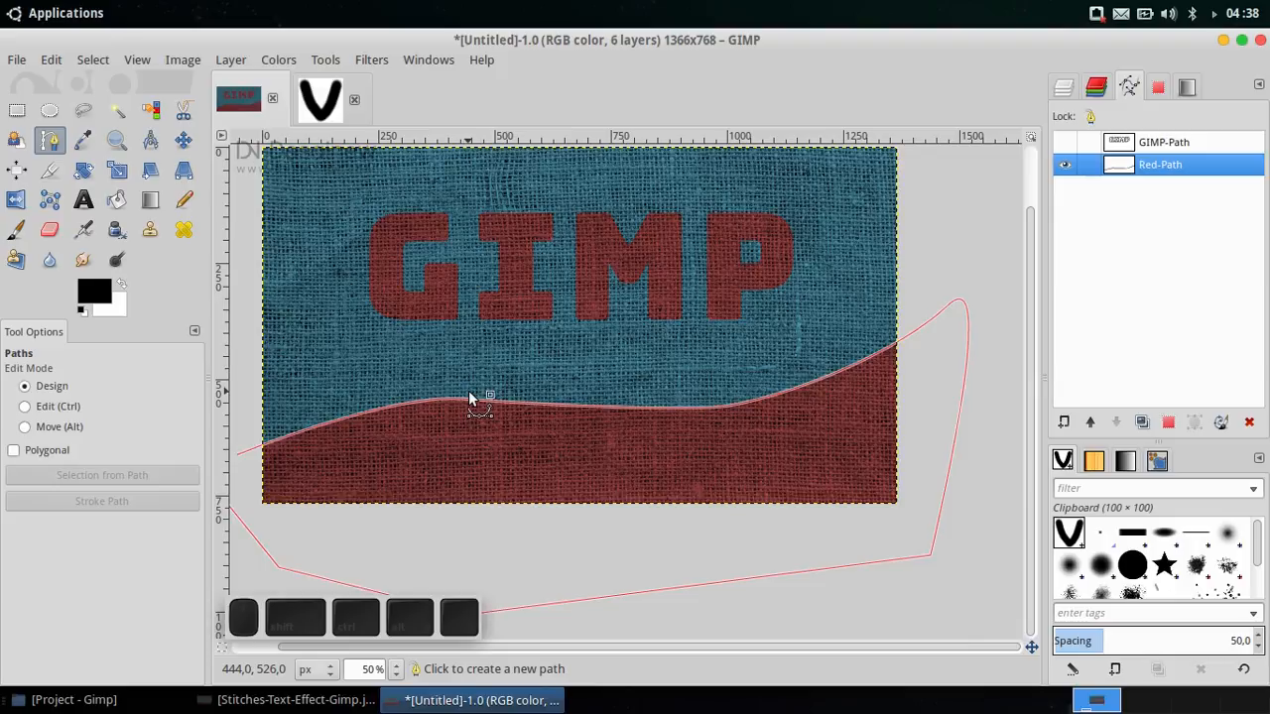
mouse_move(479, 390)
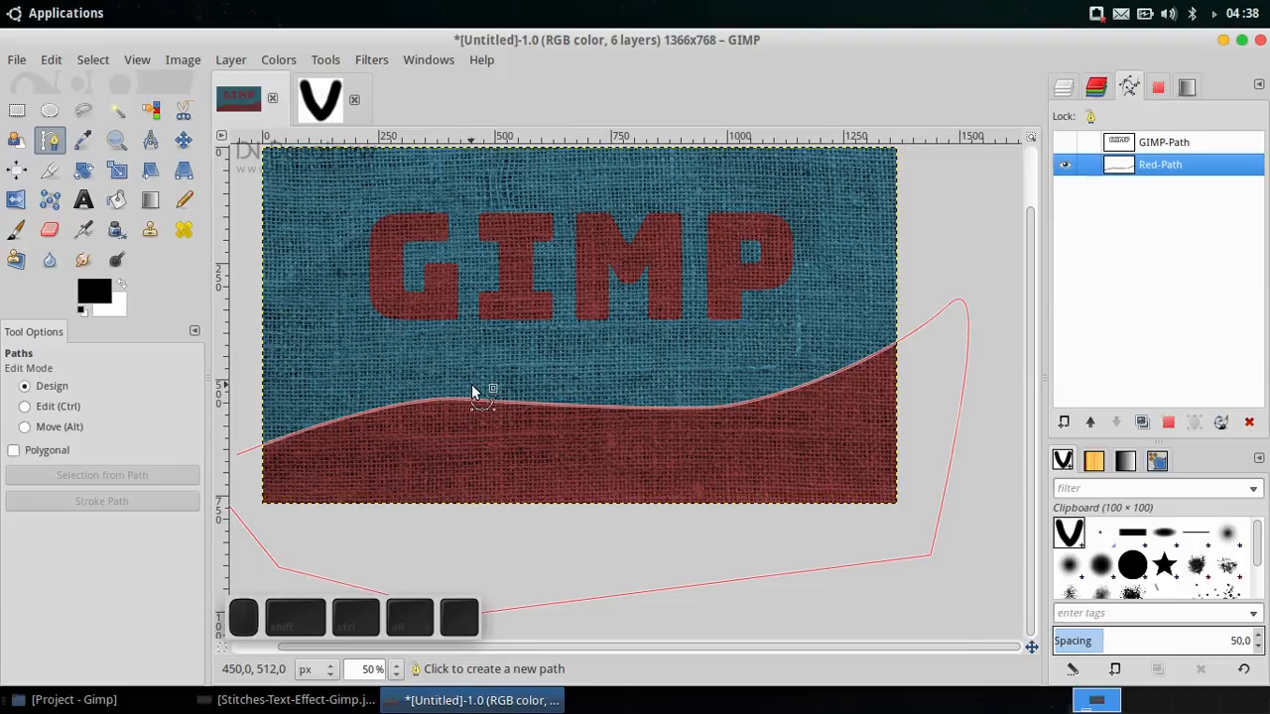
mouse_move(442, 402)
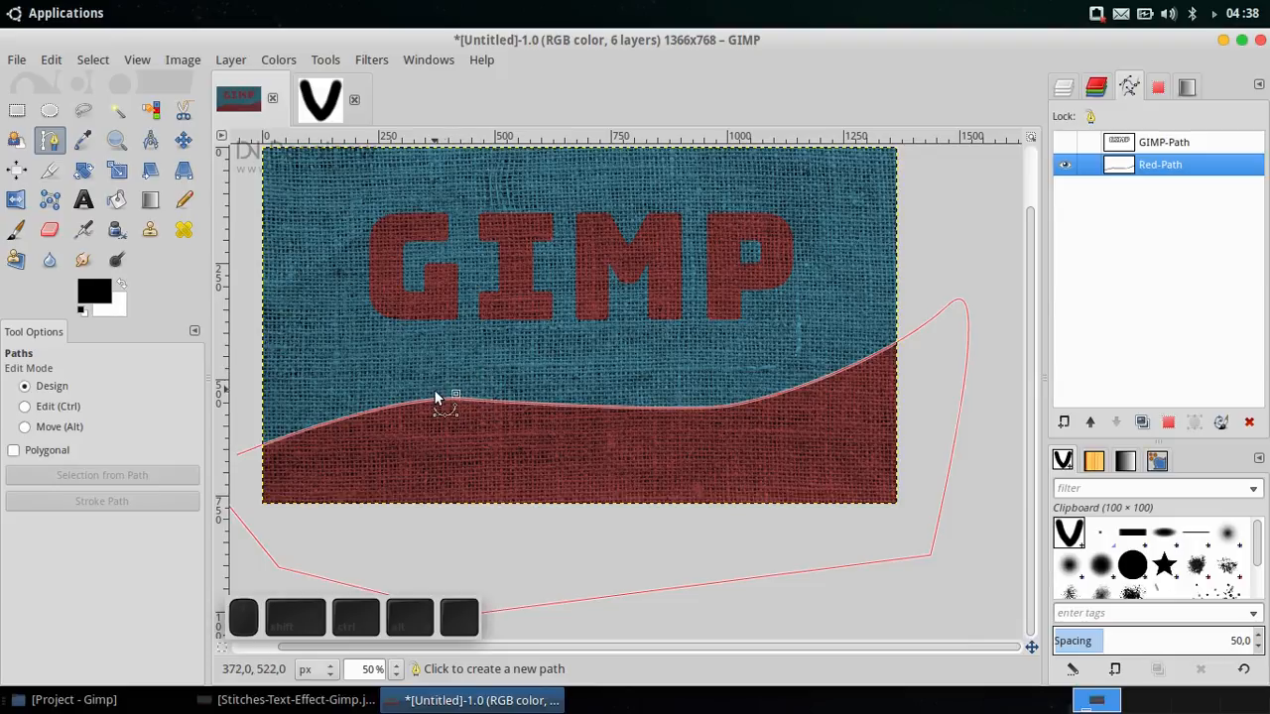
click(444, 406)
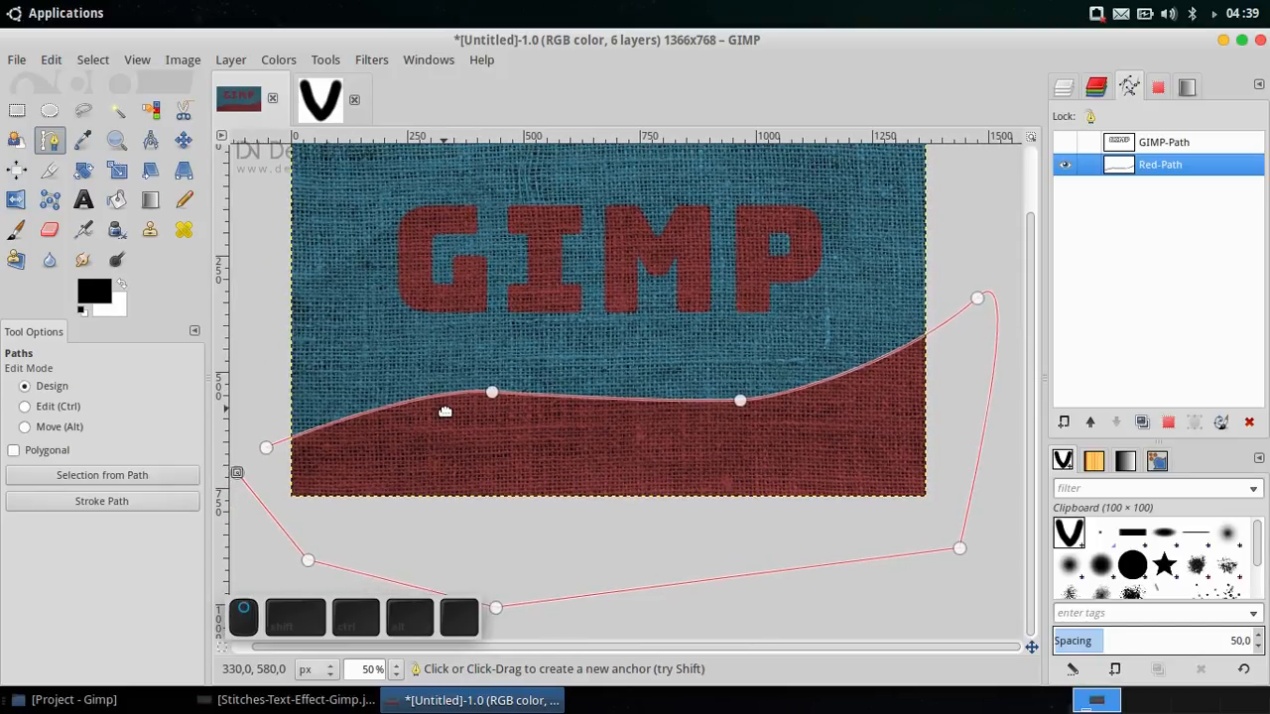
click(102, 501)
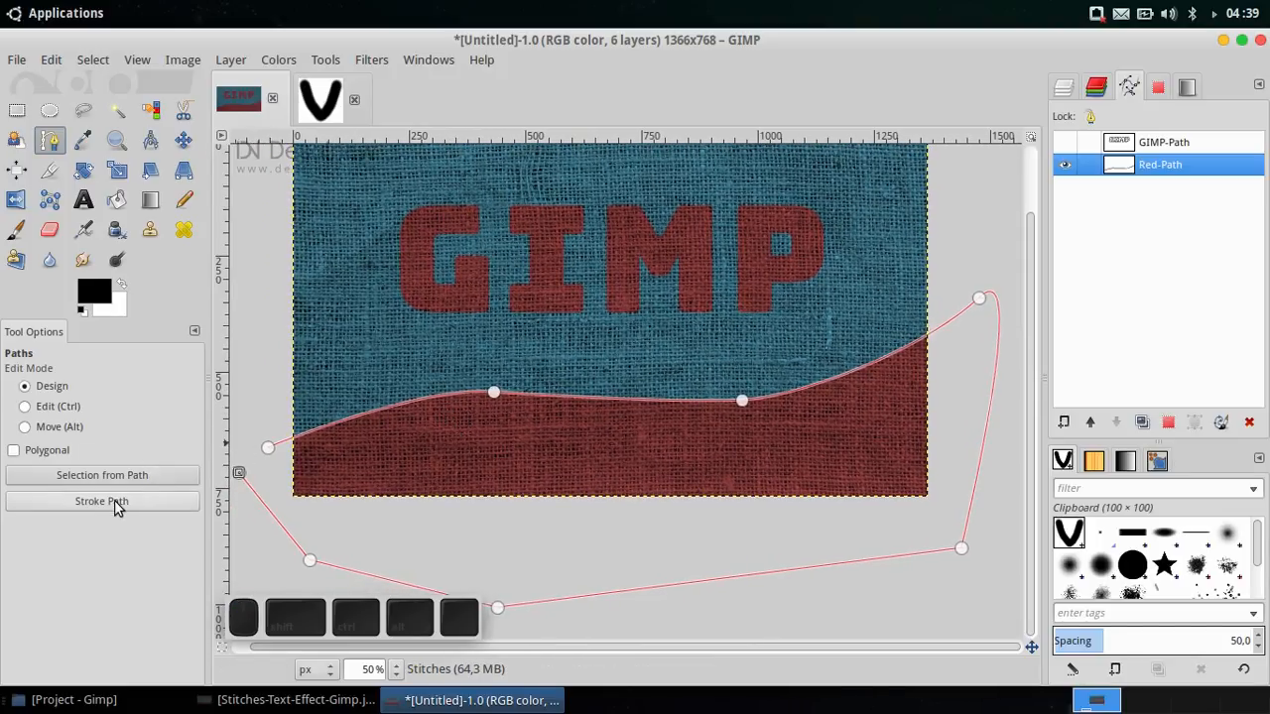
Step: Stroke Red-Path with the Paintbrush using emulated brush dynamics, then hide Red-Path
click(101, 502)
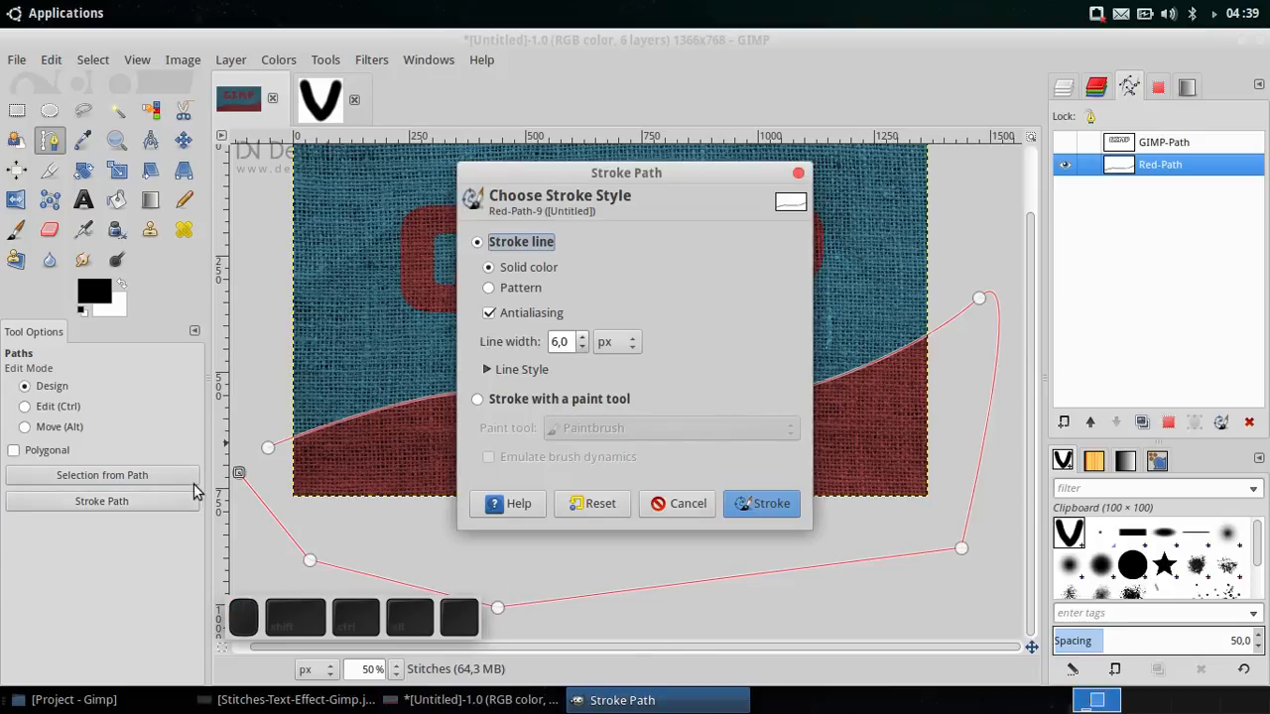
mouse_move(682, 387)
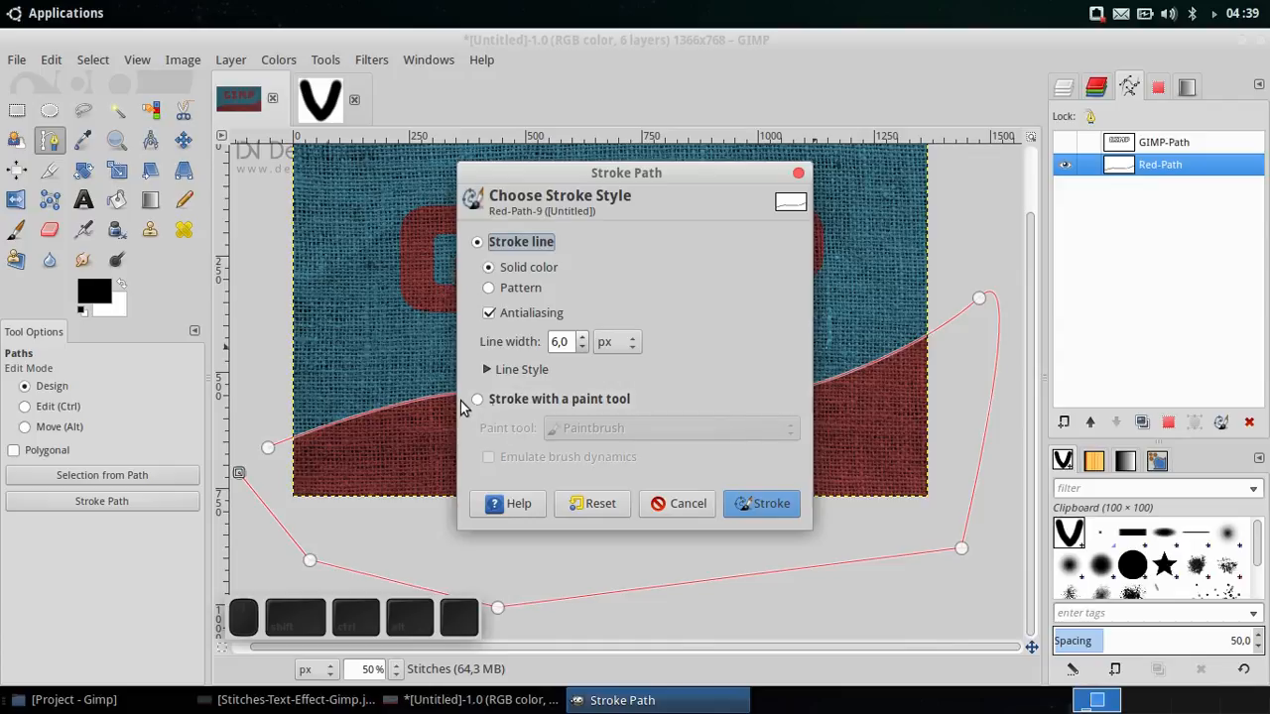
click(477, 398)
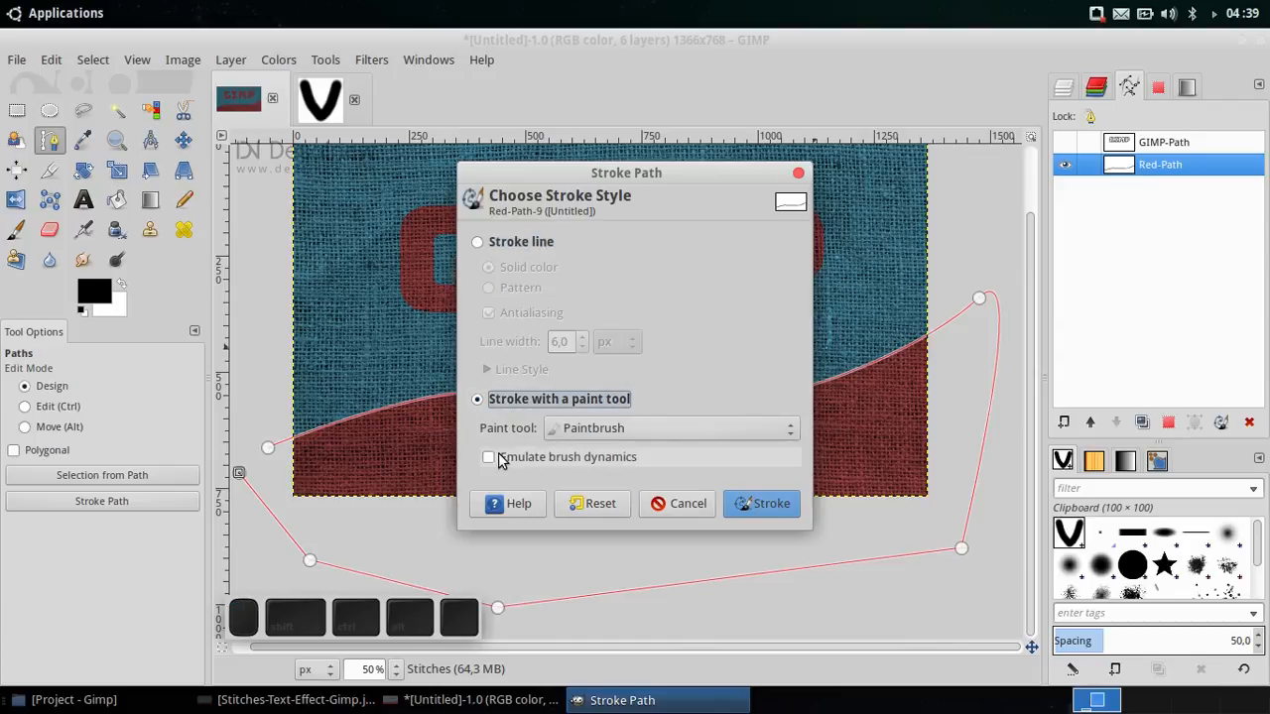
mouse_move(536, 463)
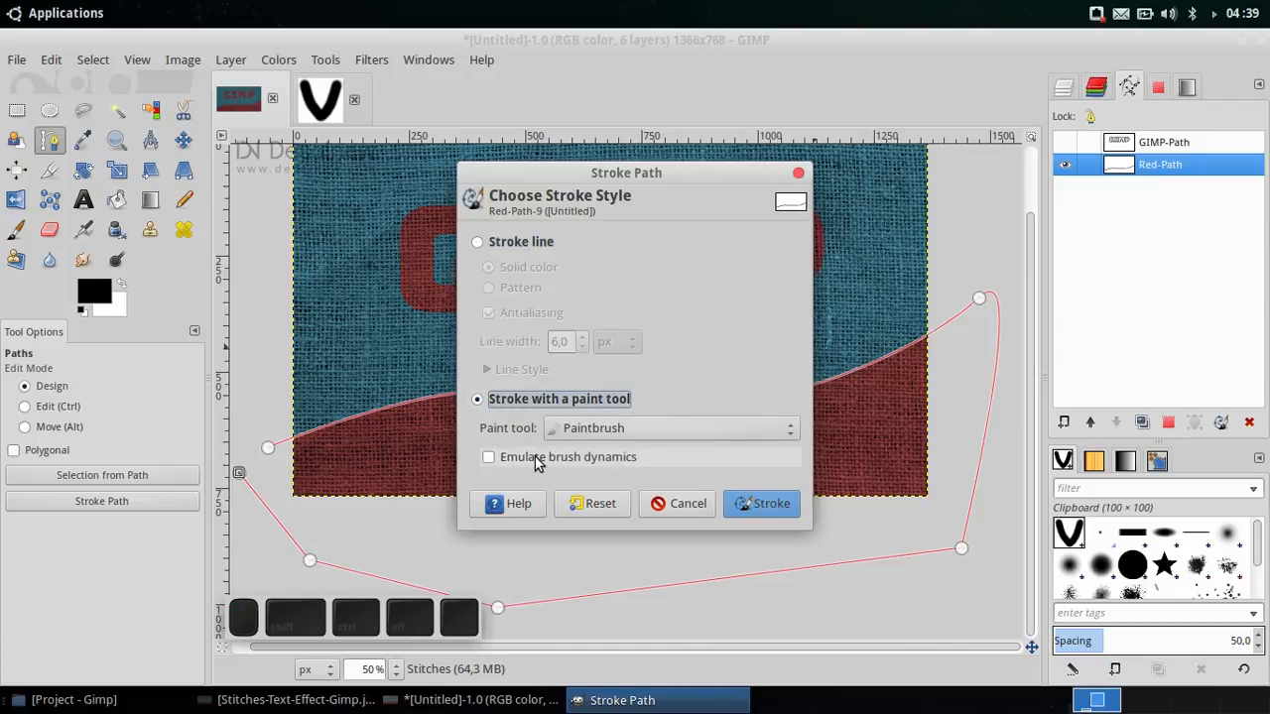
click(762, 503)
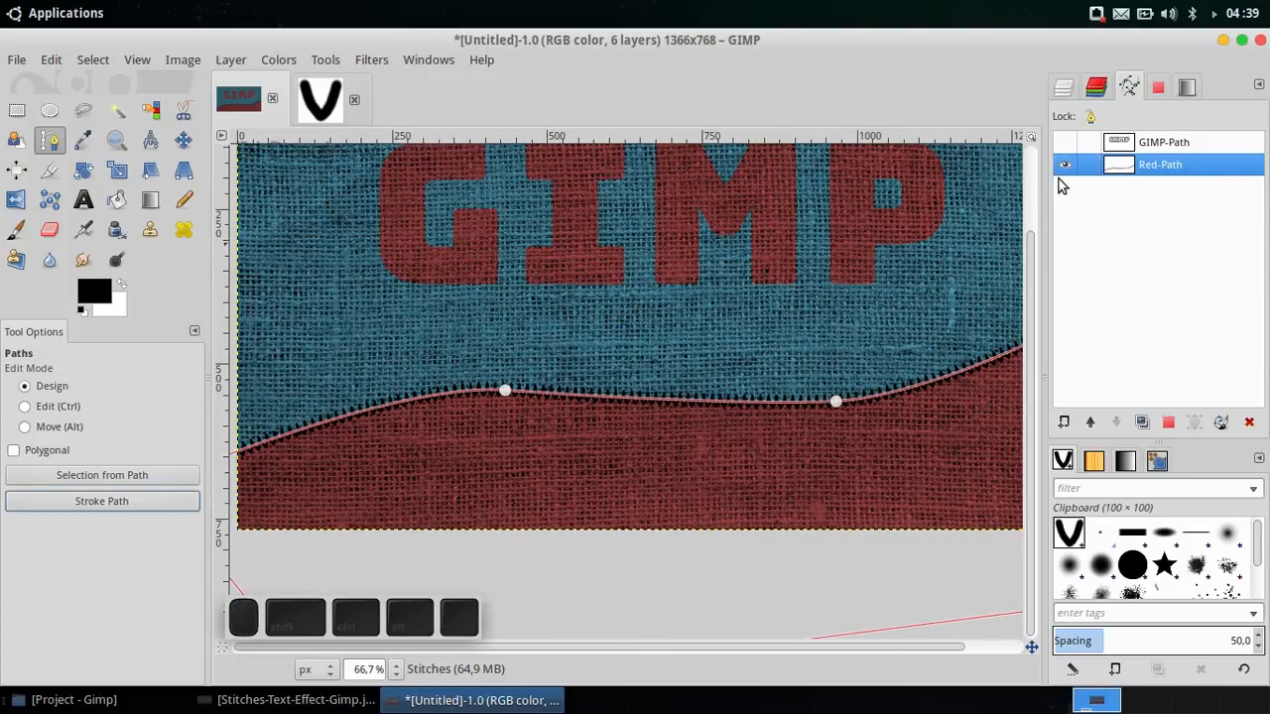
click(1065, 165)
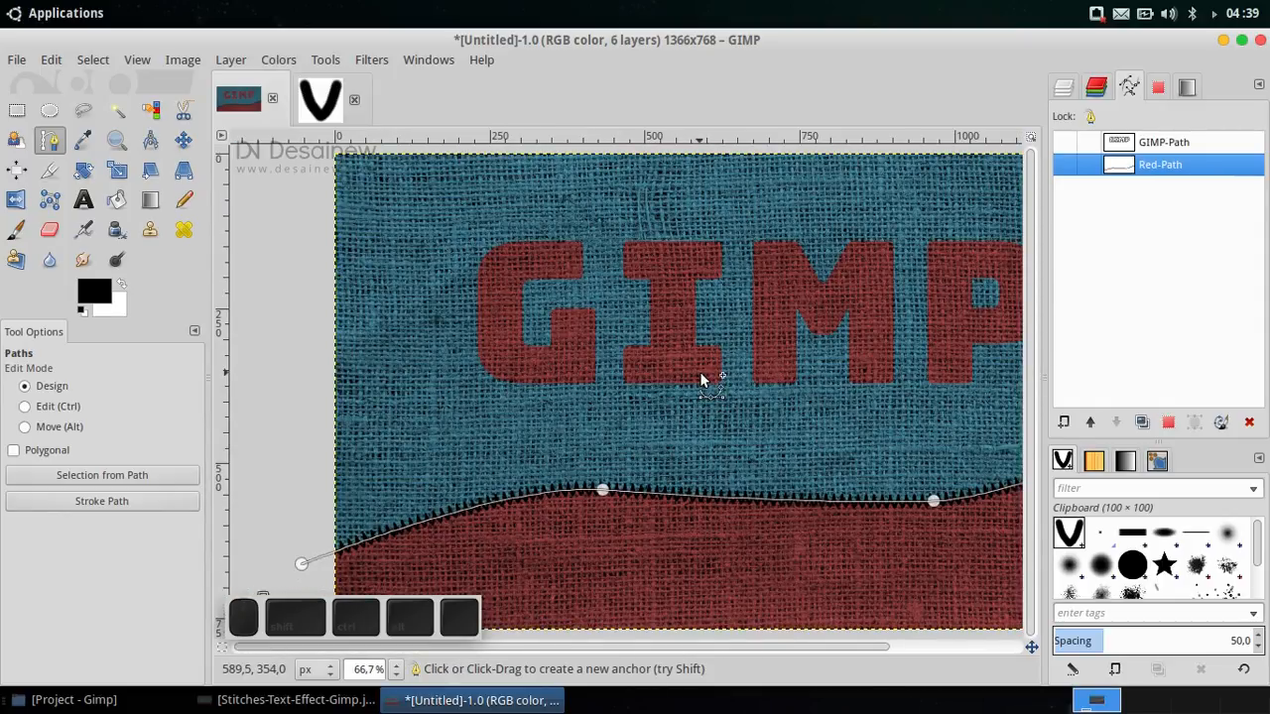
Step: Show GIMP-Path, select it on the canvas with the Paths tool, and stroke it with the Paintbrush
click(1066, 141)
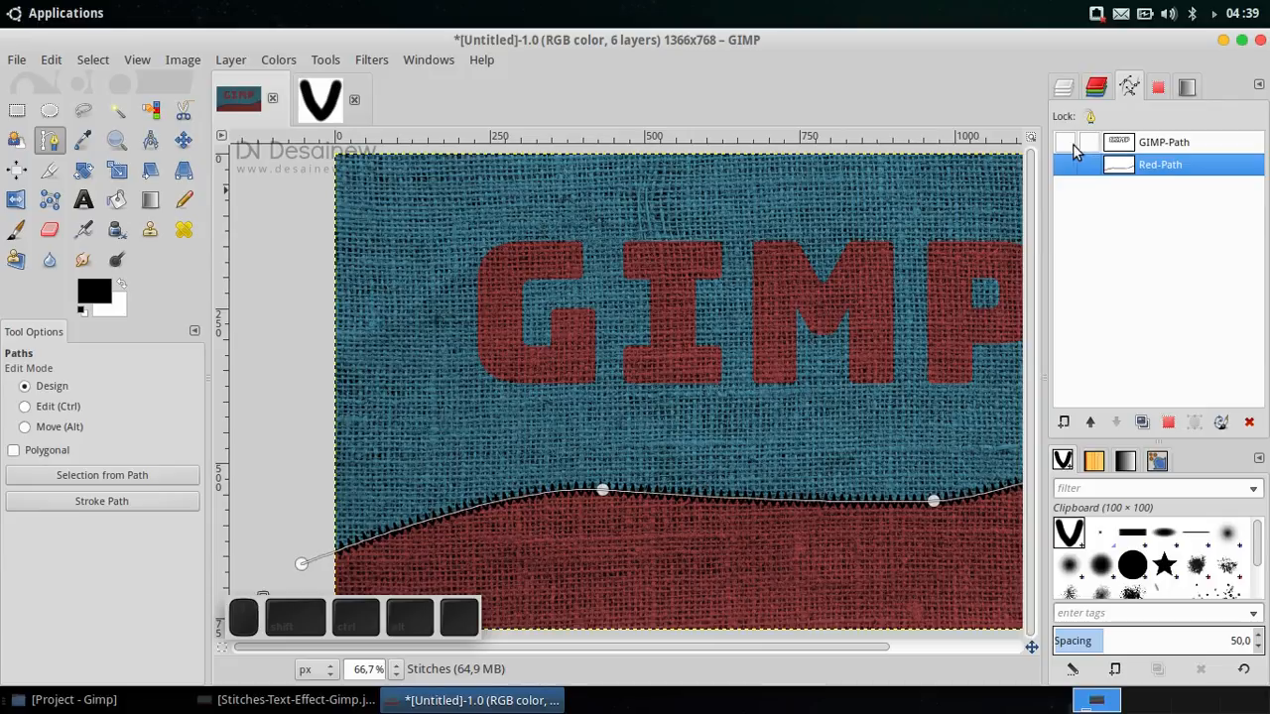
click(1164, 142)
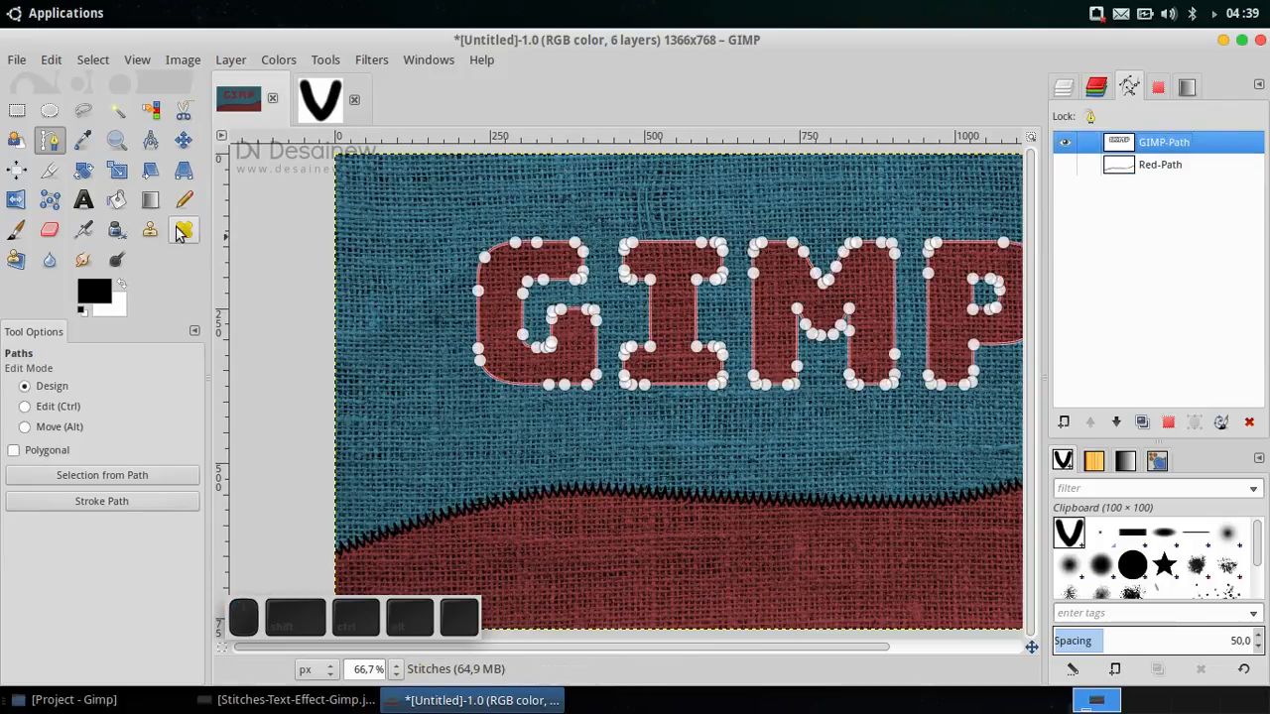
click(17, 110)
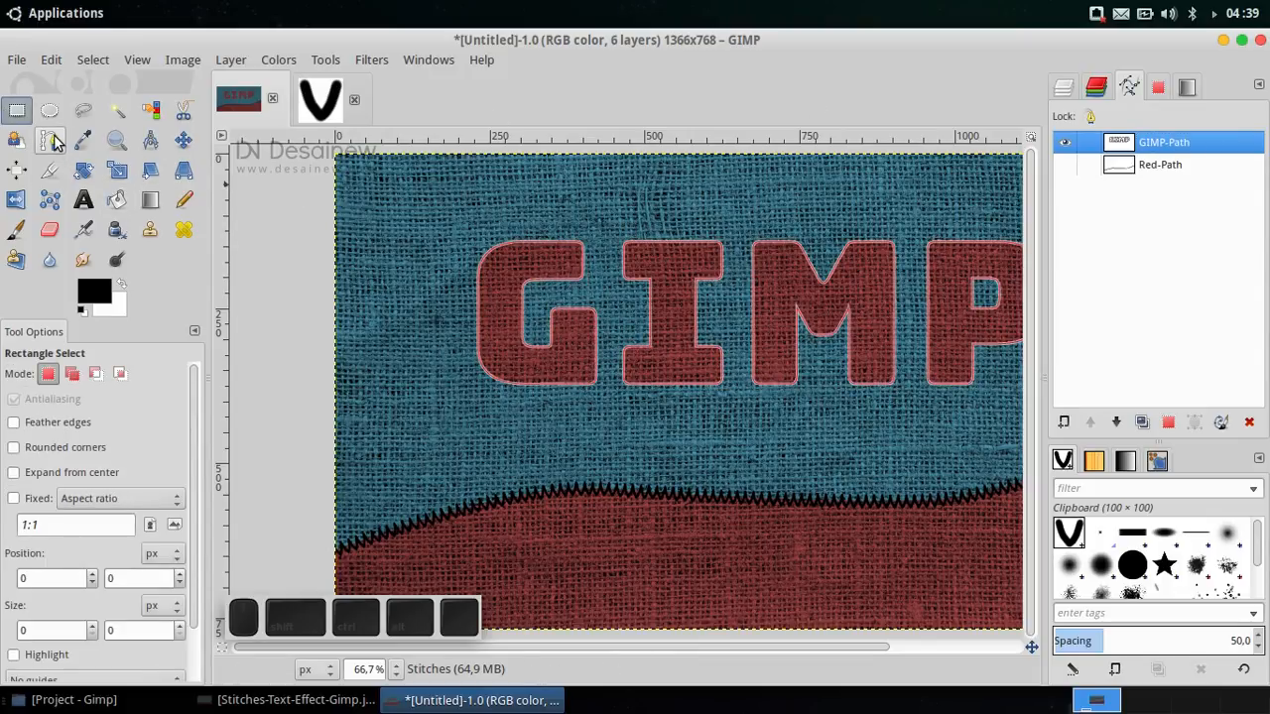
click(50, 140)
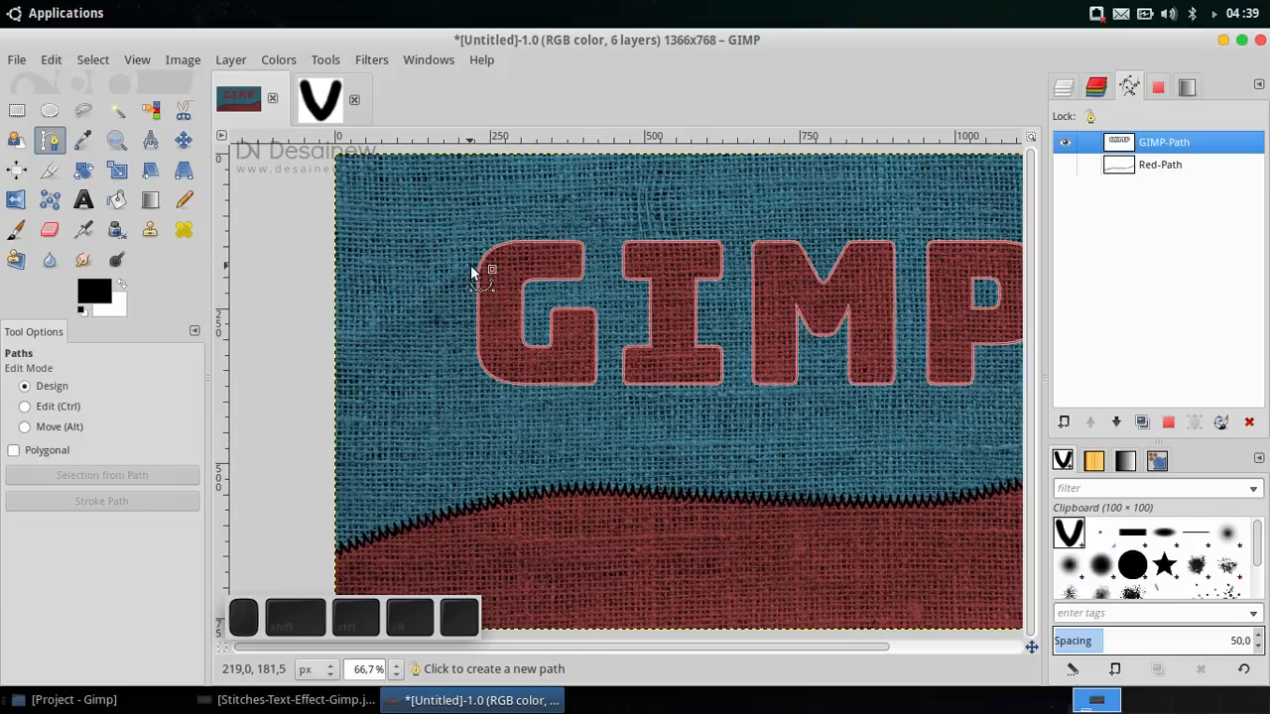
mouse_move(498, 254)
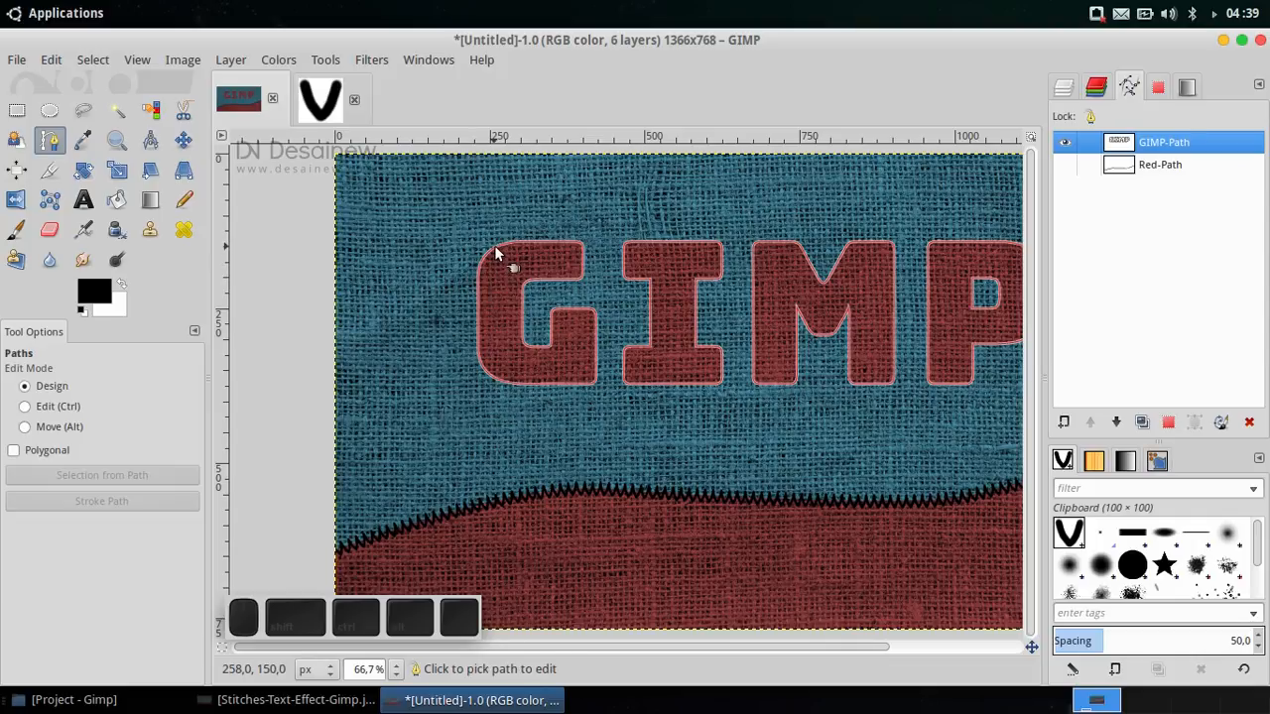
click(497, 253)
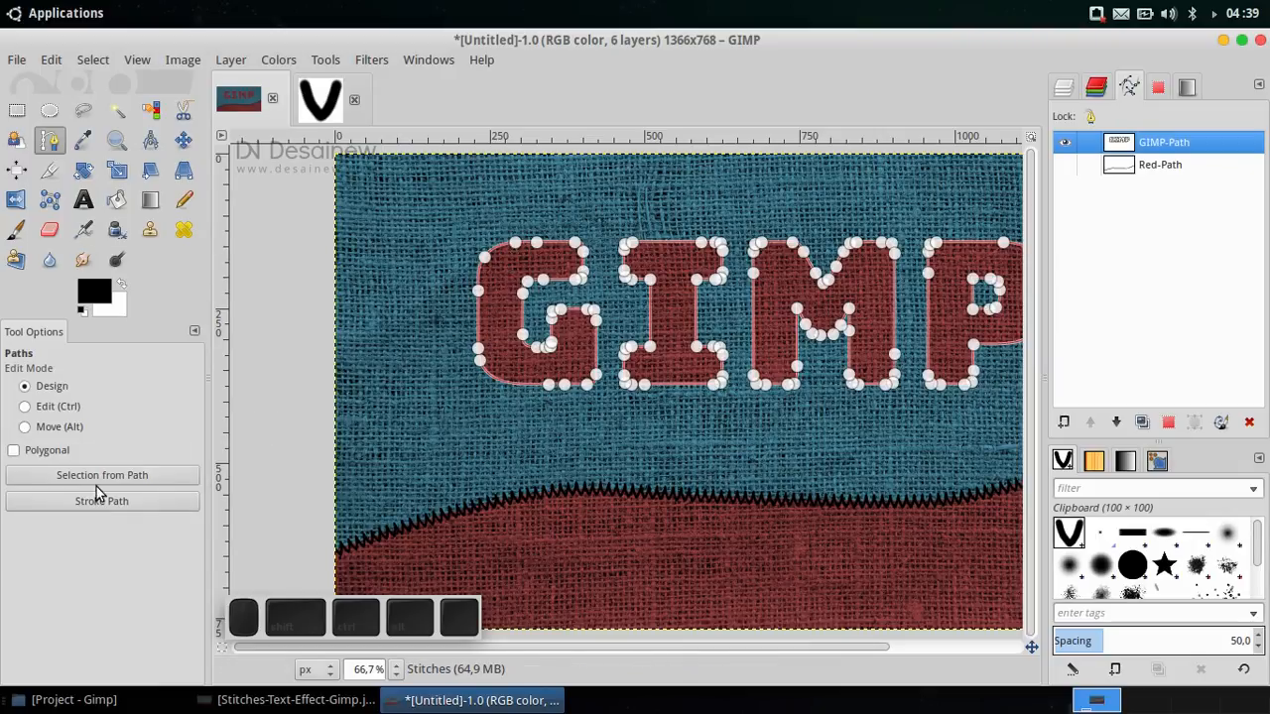
click(101, 501)
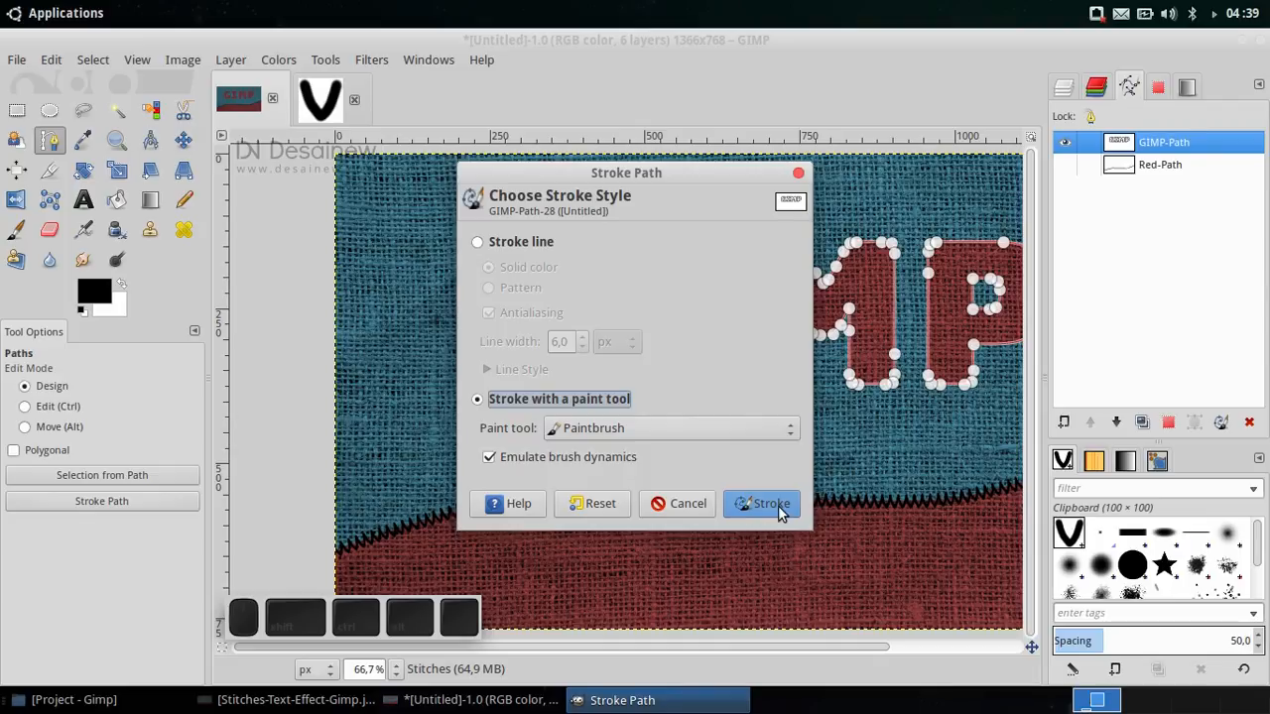
click(762, 503)
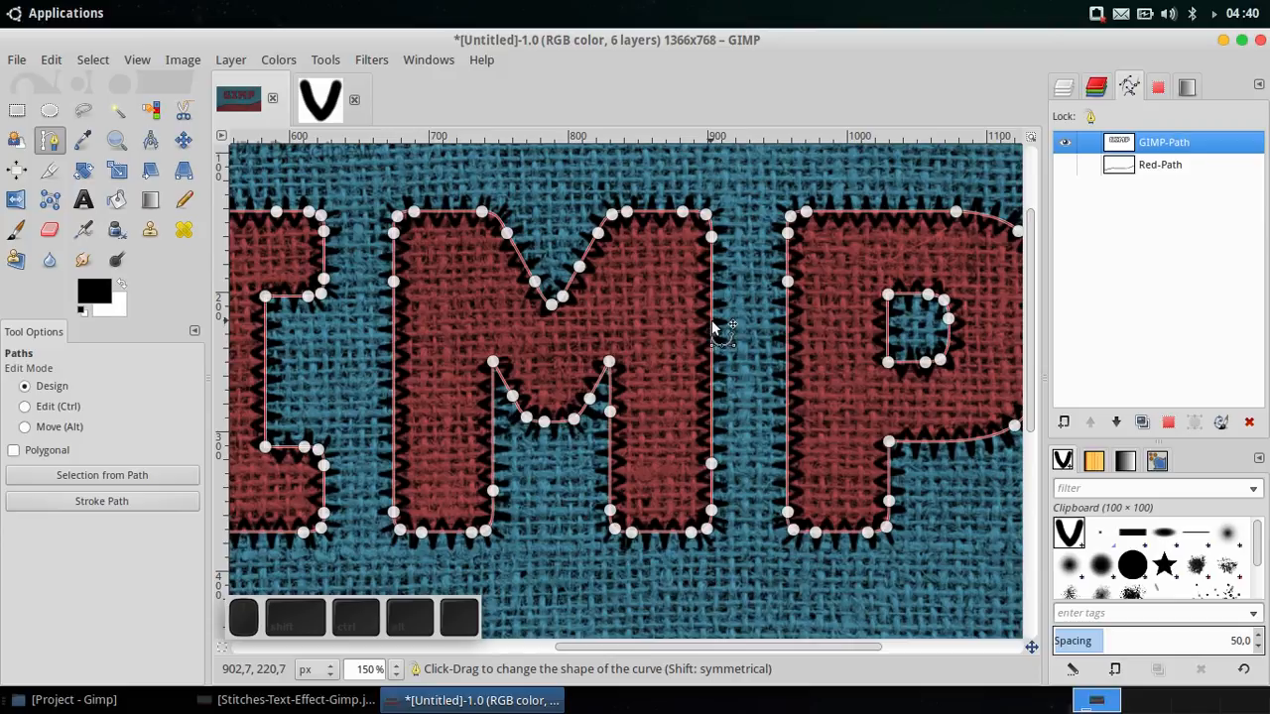
mouse_move(719, 318)
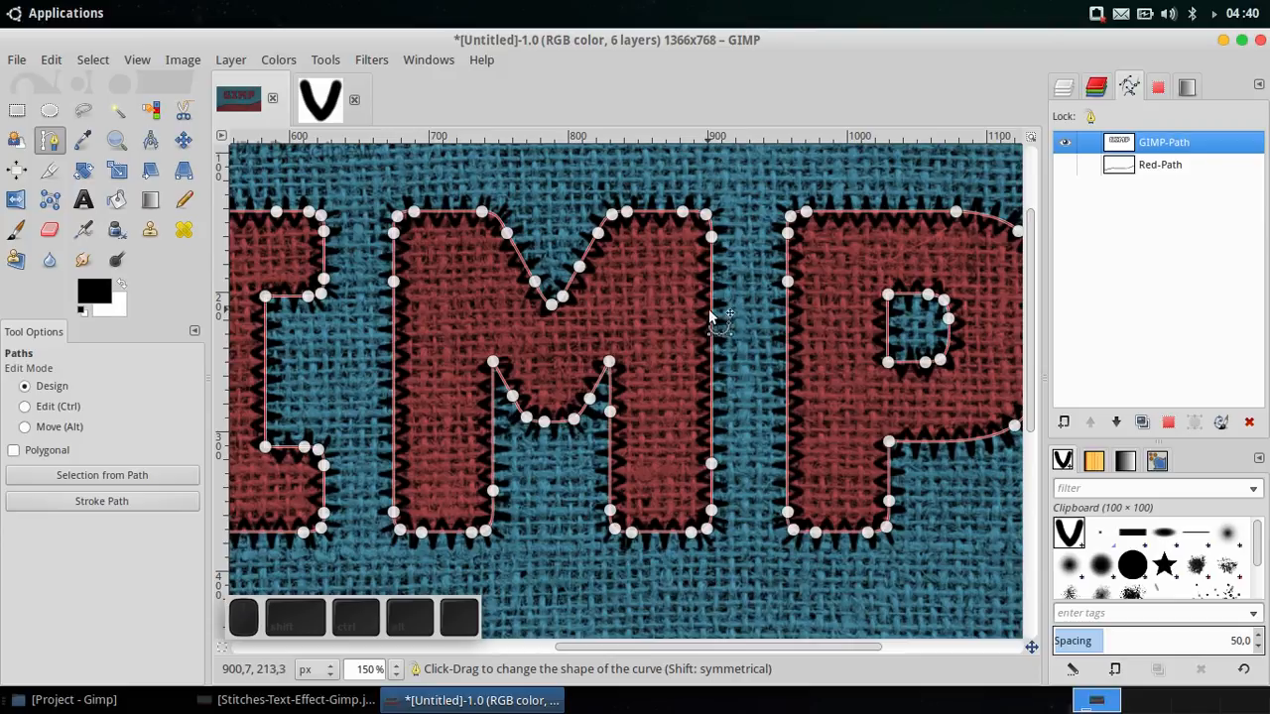
Step: Hide the GIMP-Path outline and make the Stitches layer active in the Layers list
click(1071, 142)
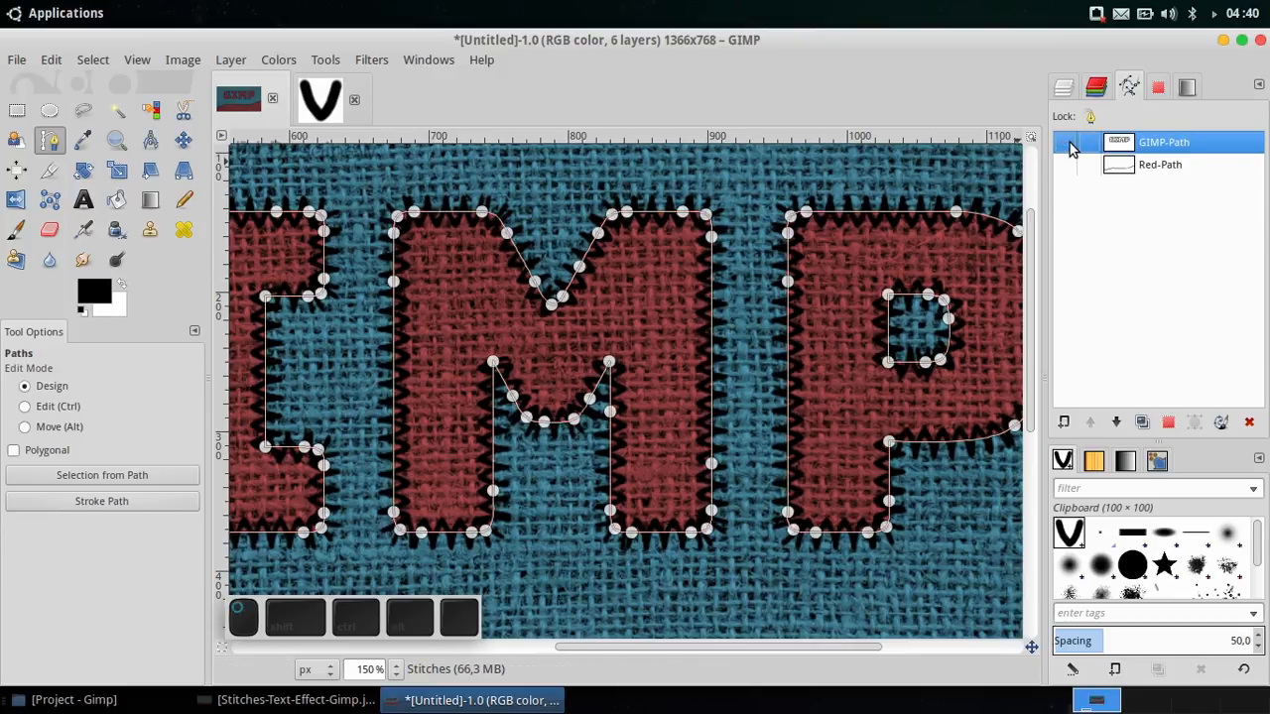
mouse_move(183, 139)
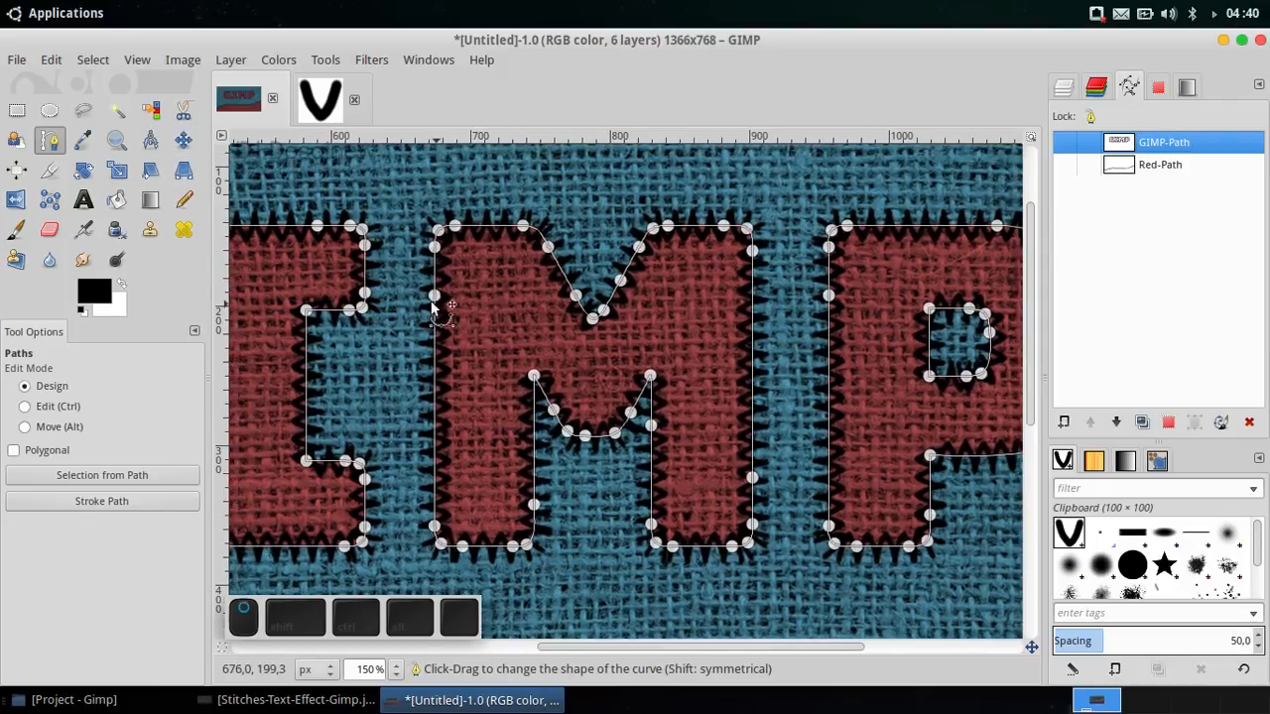
mouse_move(302, 235)
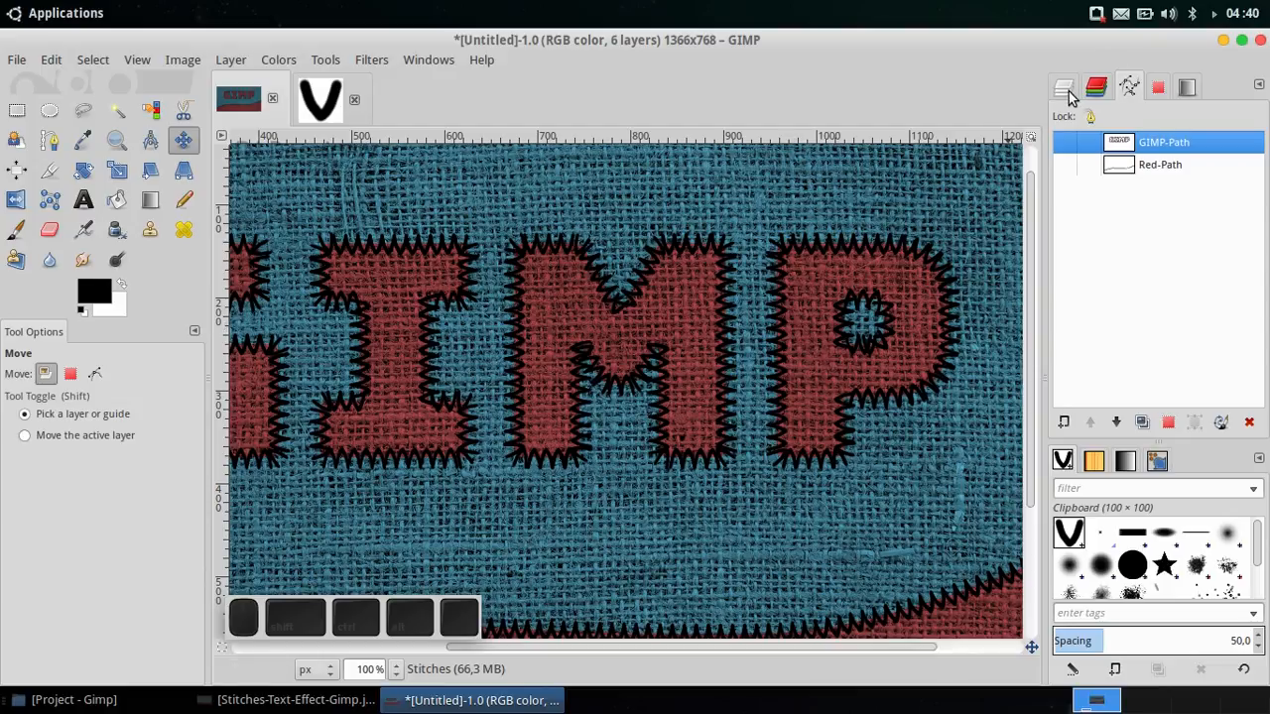
click(1064, 86)
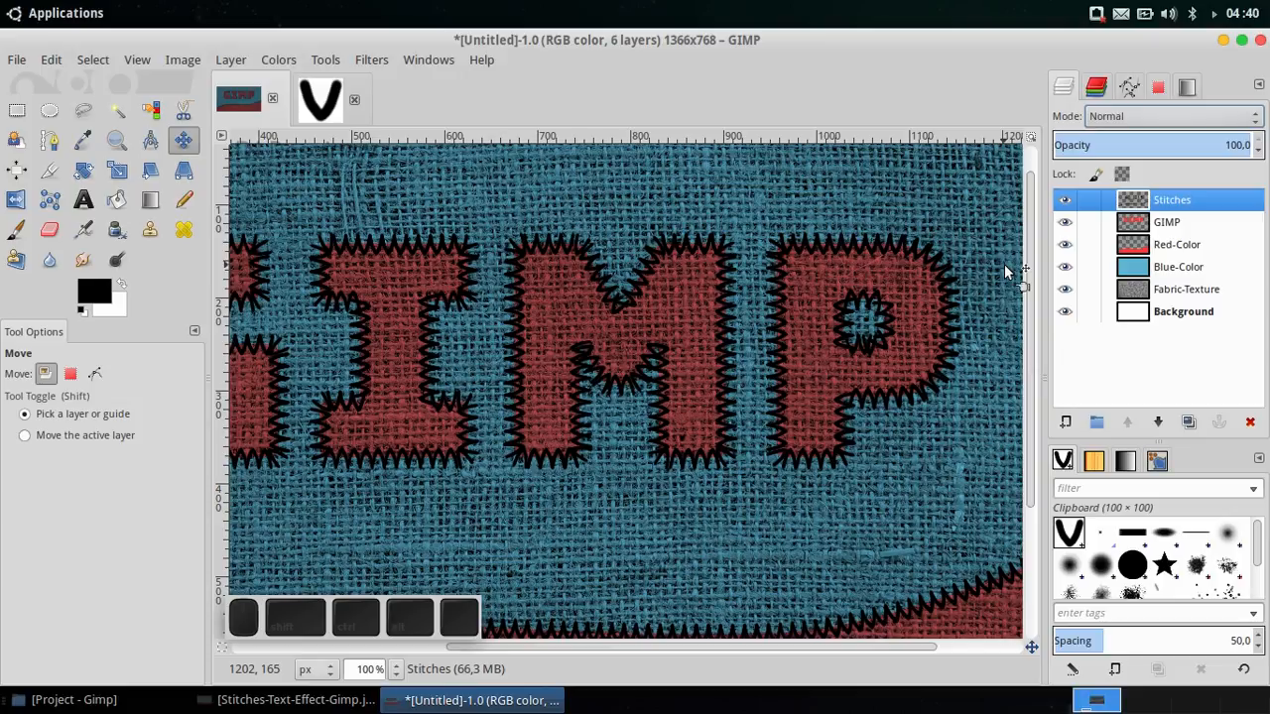
click(1167, 222)
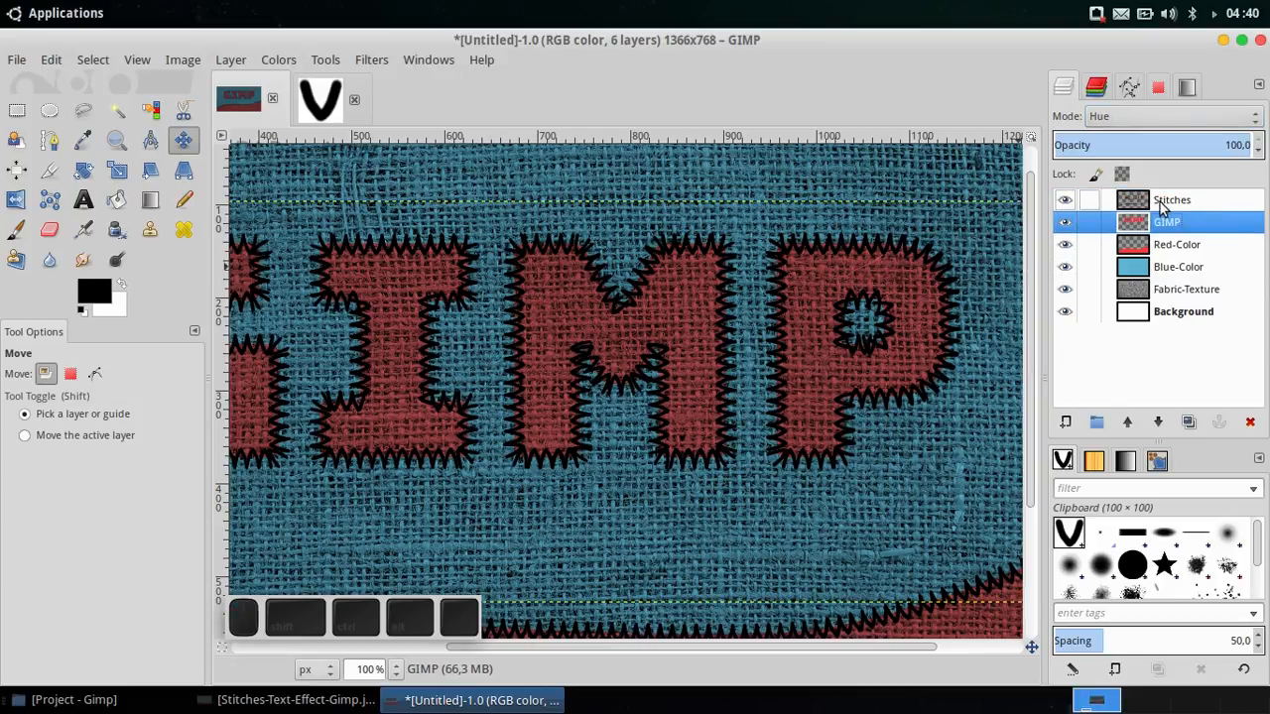
click(1172, 199)
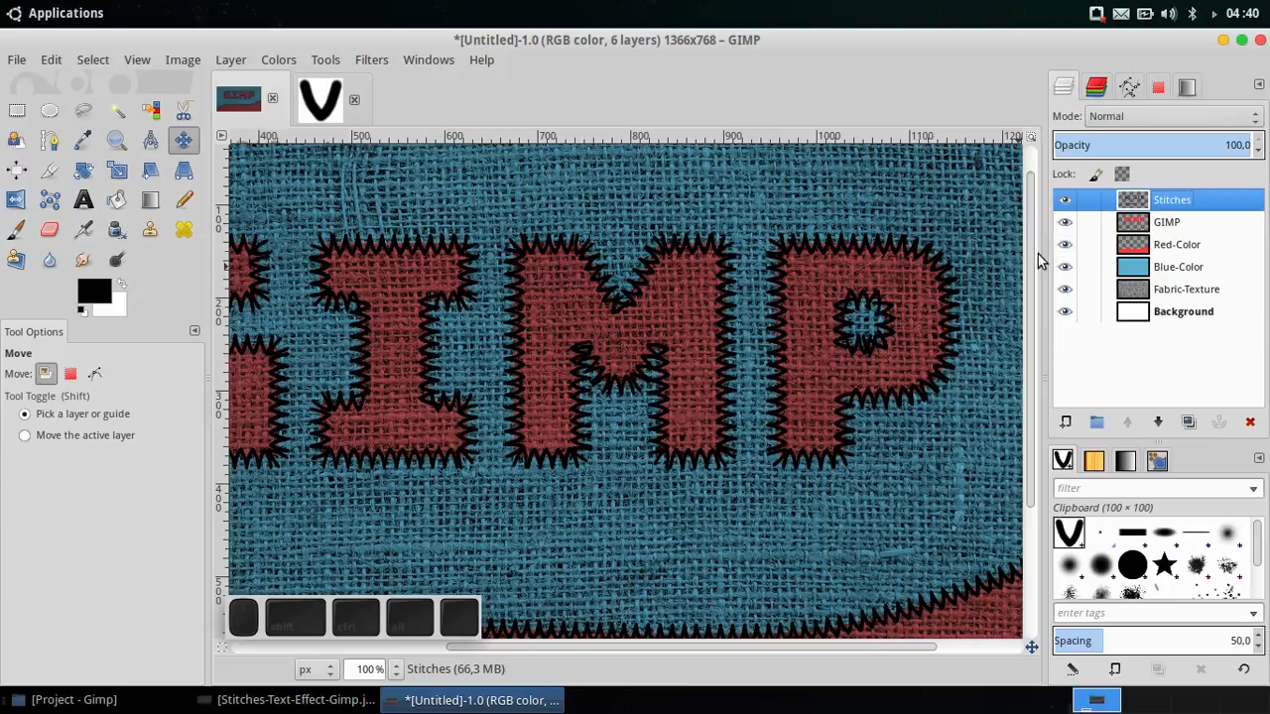
mouse_move(1027, 276)
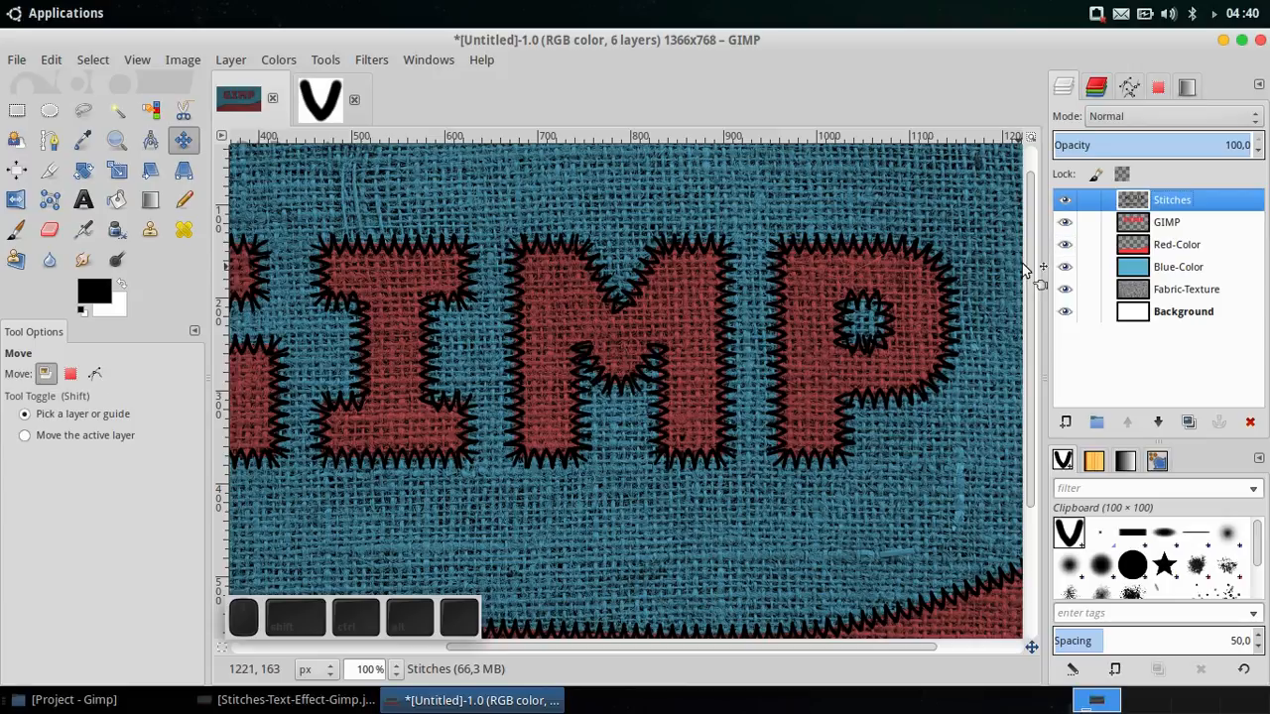
mouse_move(813, 315)
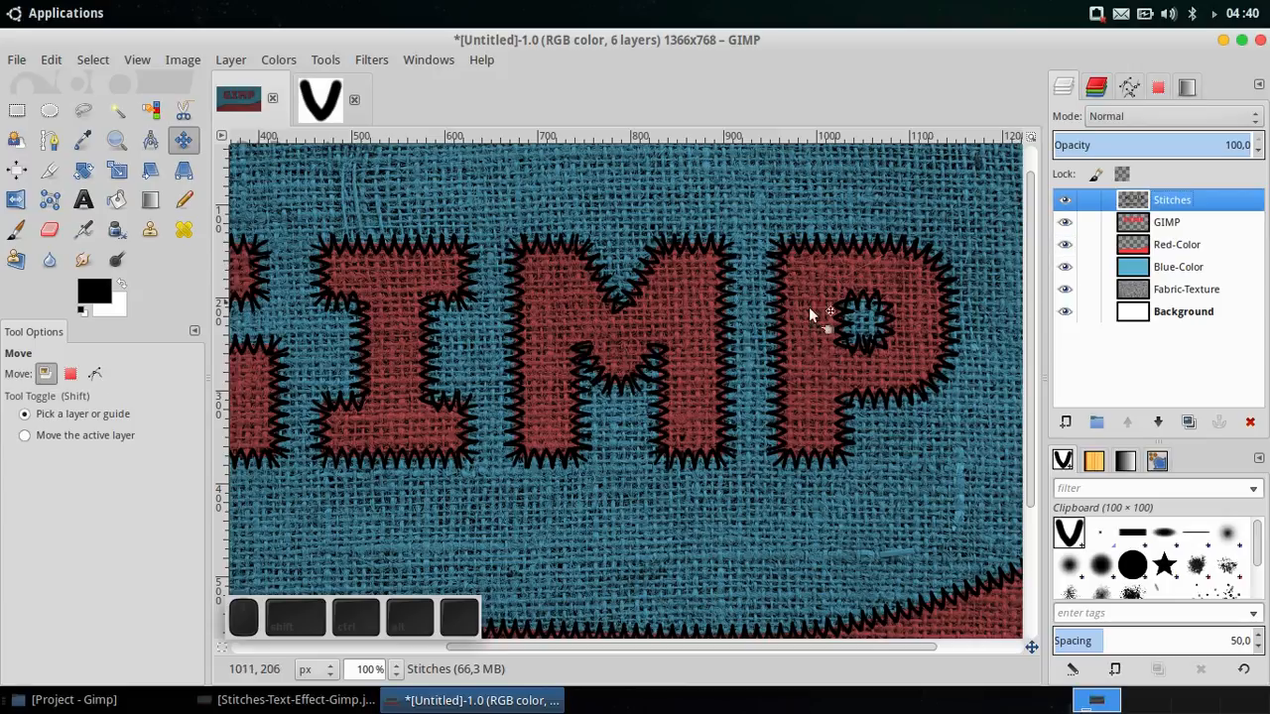
Step: Apply Colors > Invert to the Stitches layer
click(279, 59)
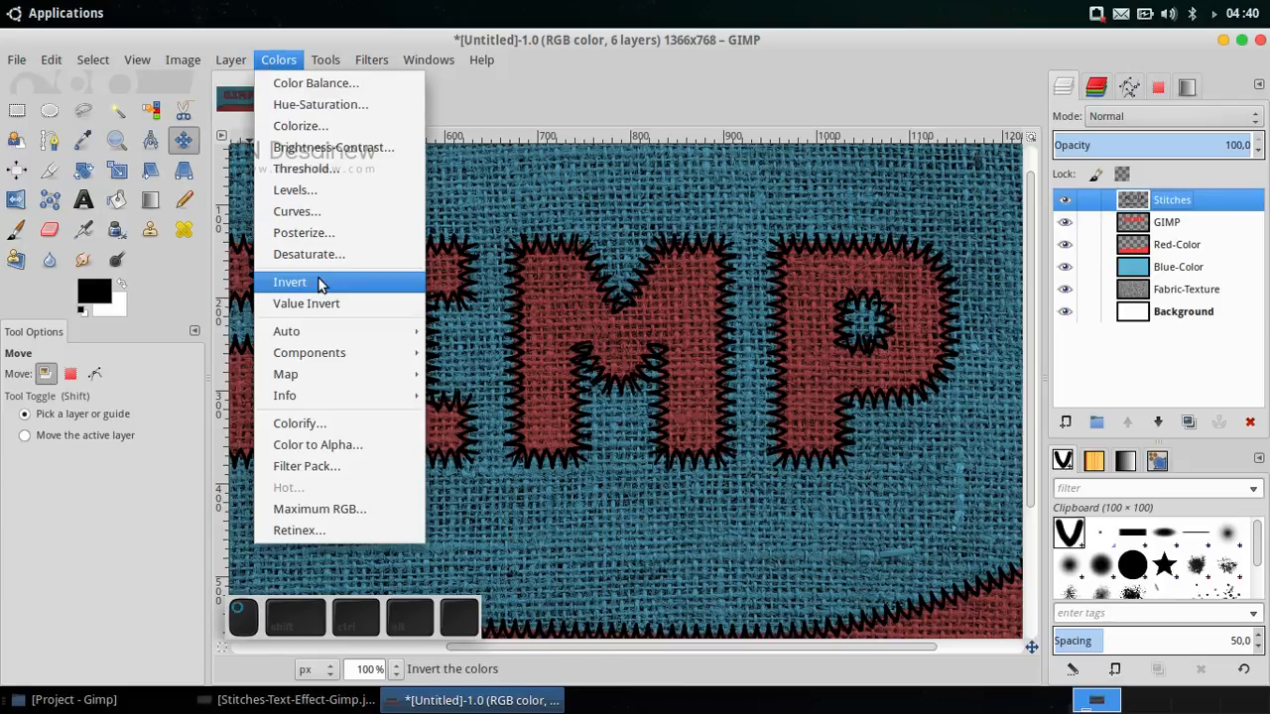
click(290, 282)
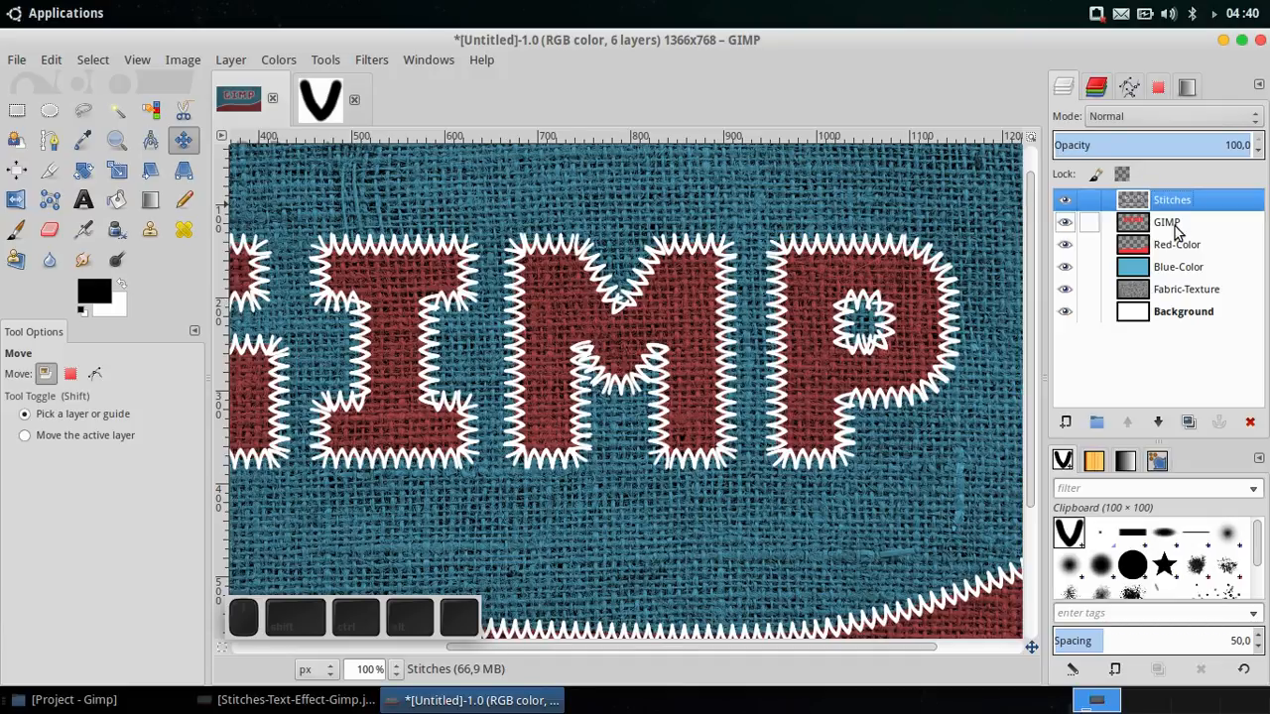
Step: Duplicate the Stitches layer, rename the copy Stitches-Shadow, and hide Stitches-Bevel
click(1189, 422)
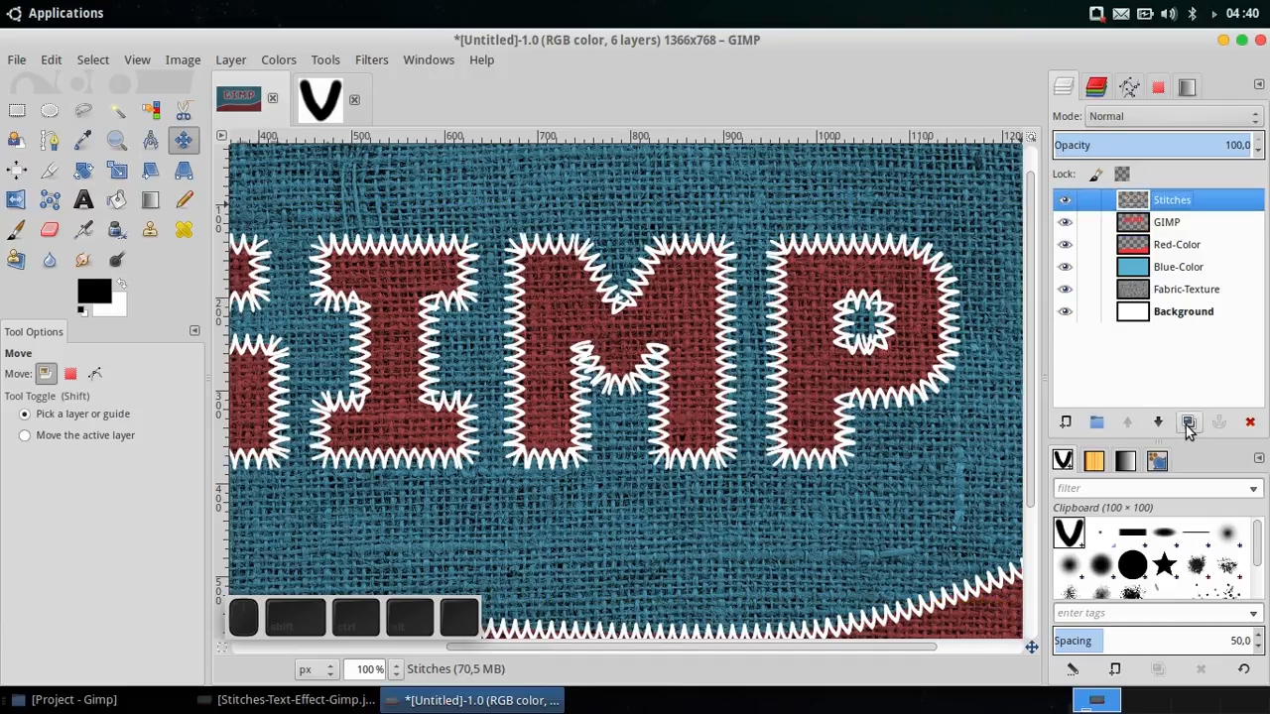
click(1188, 422)
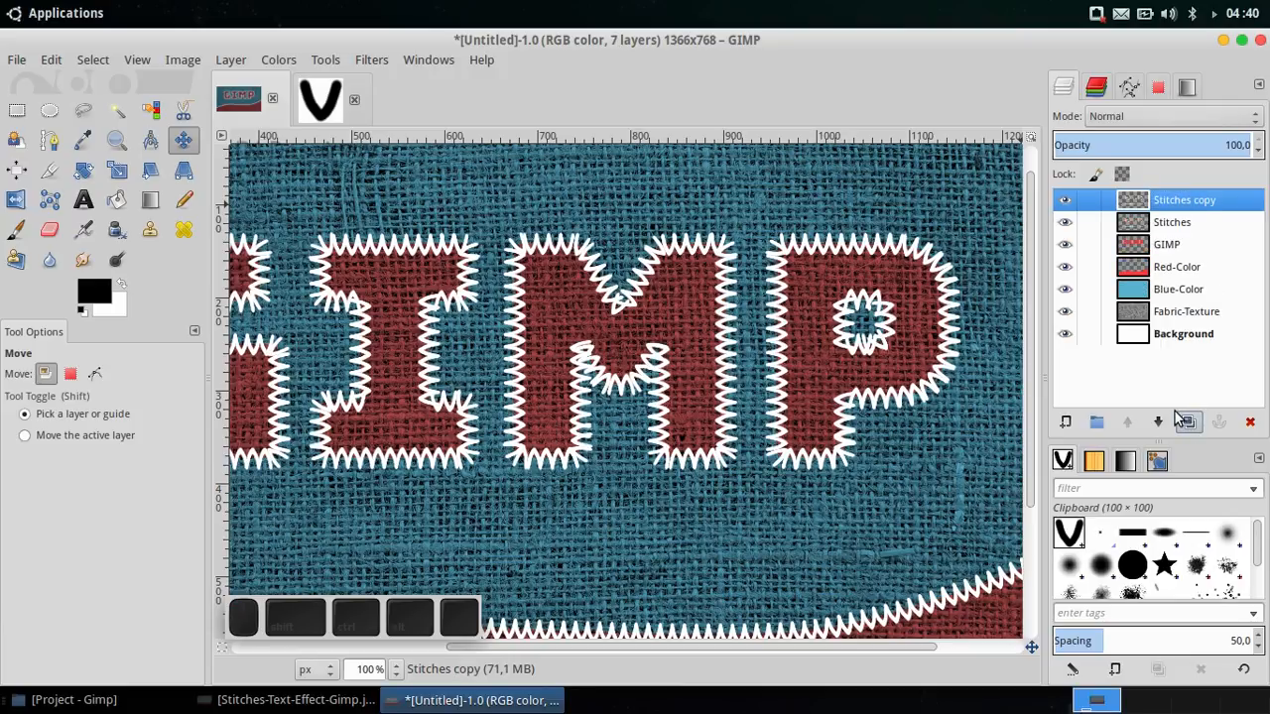
mouse_move(1158, 422)
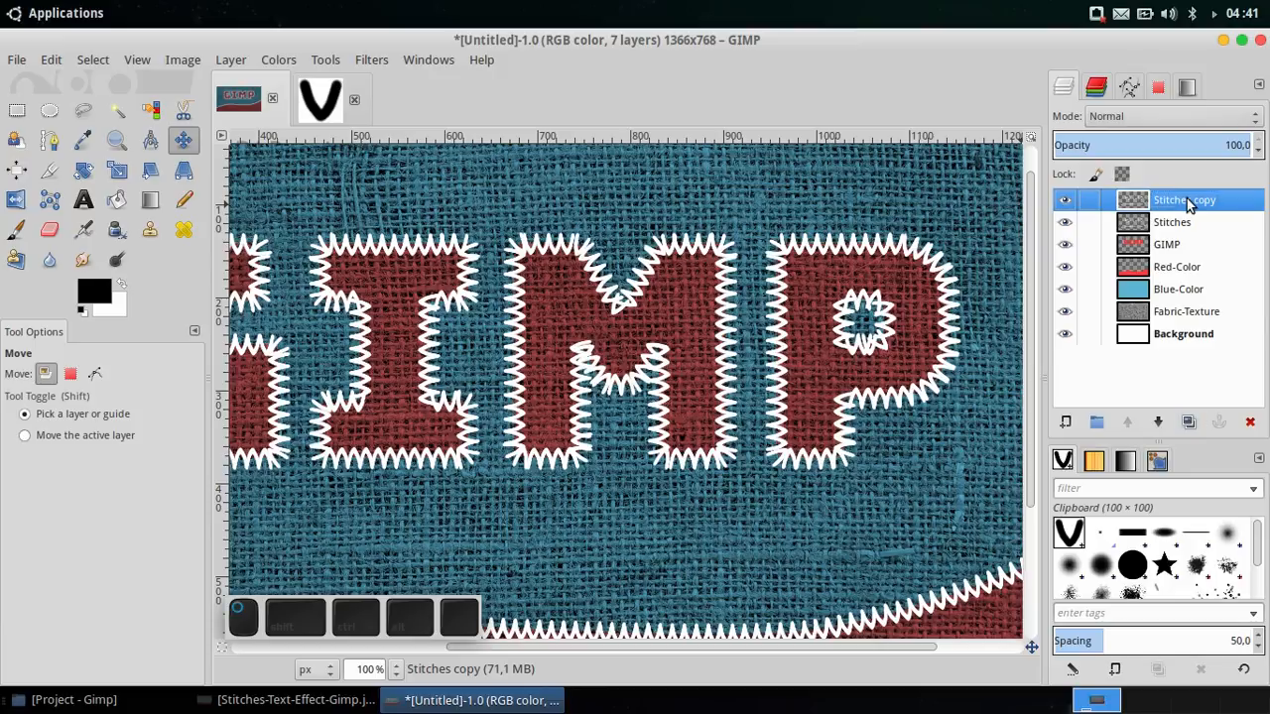
double_click(1185, 200)
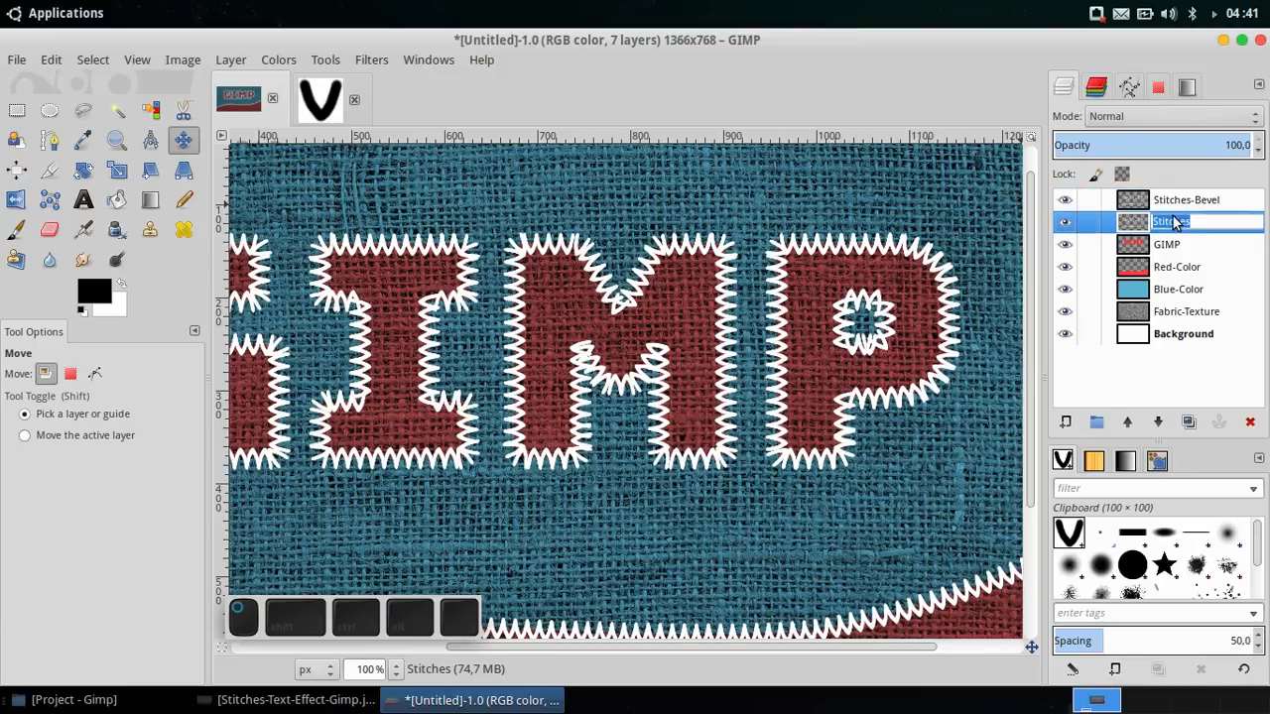
text(Stitches-Shadow)
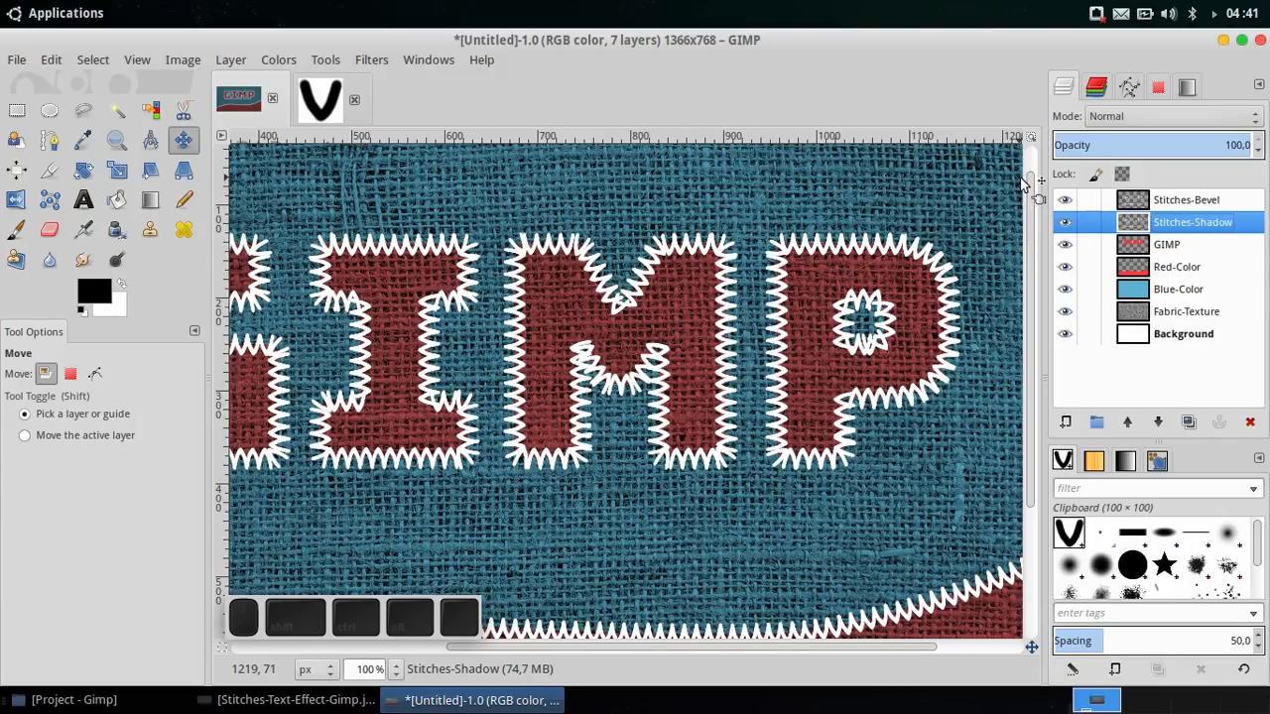
mouse_move(1027, 177)
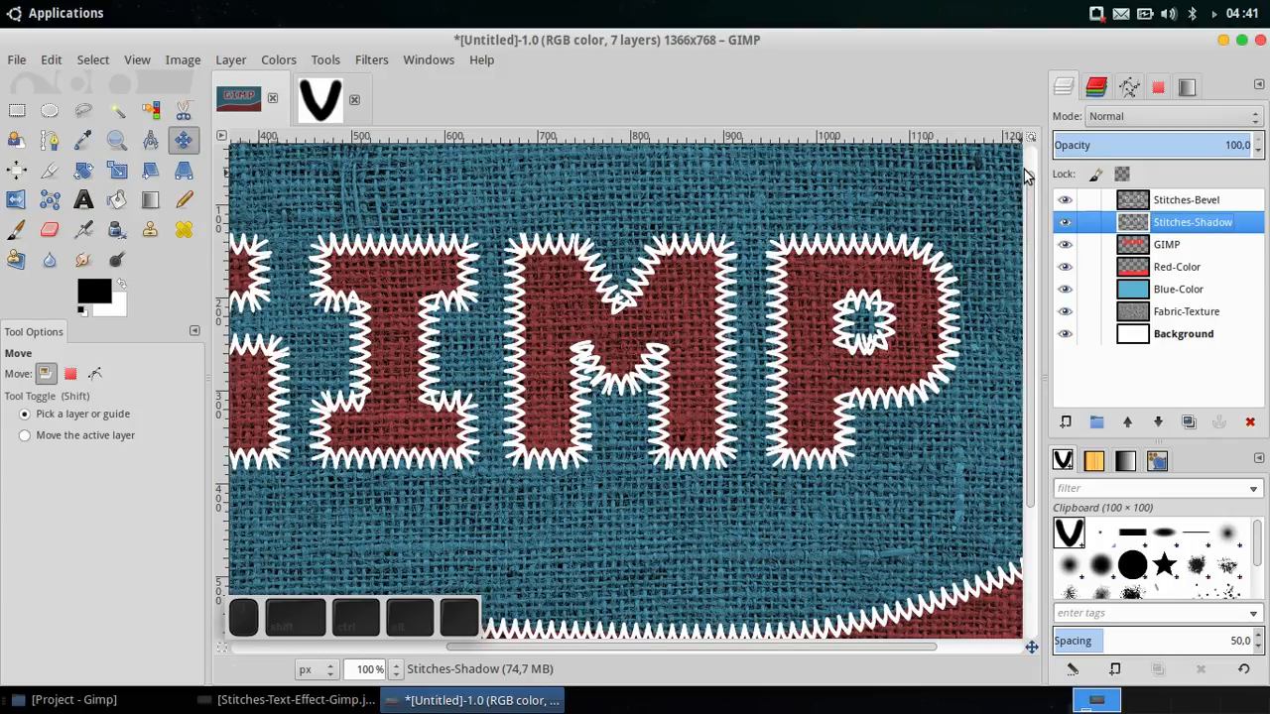
click(1066, 200)
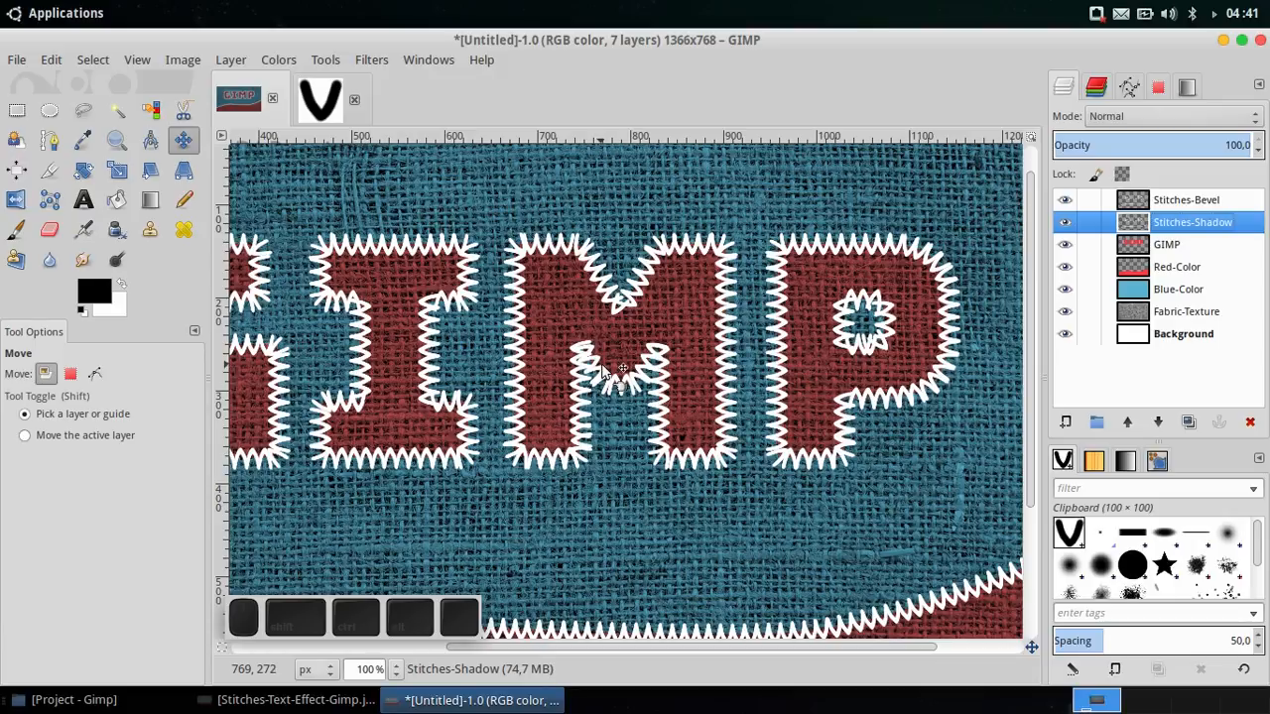
mouse_move(615, 373)
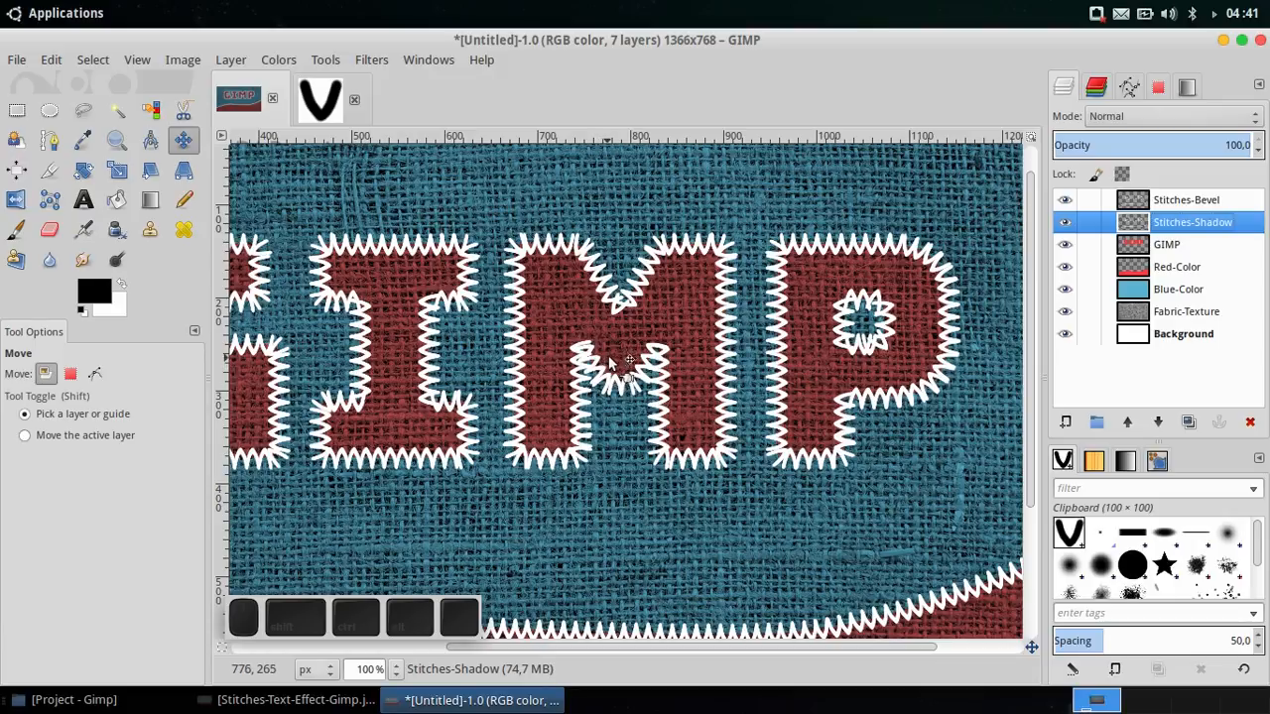
click(1066, 199)
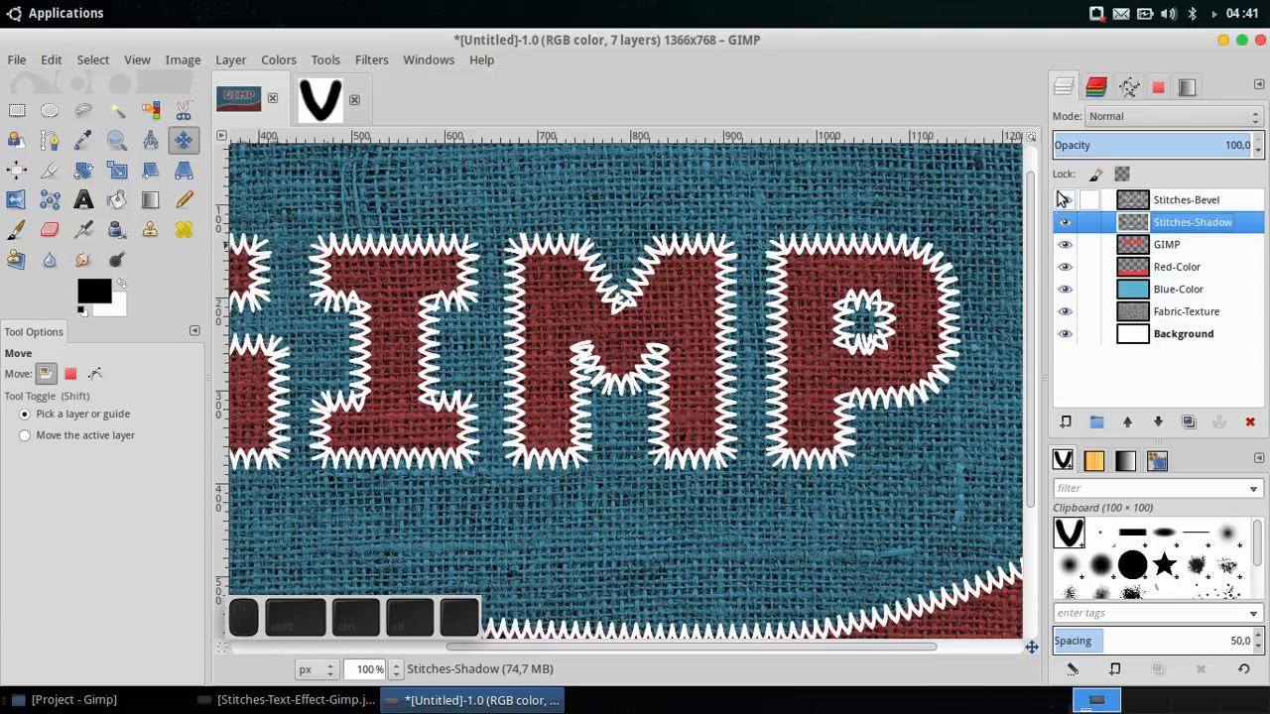
click(1065, 199)
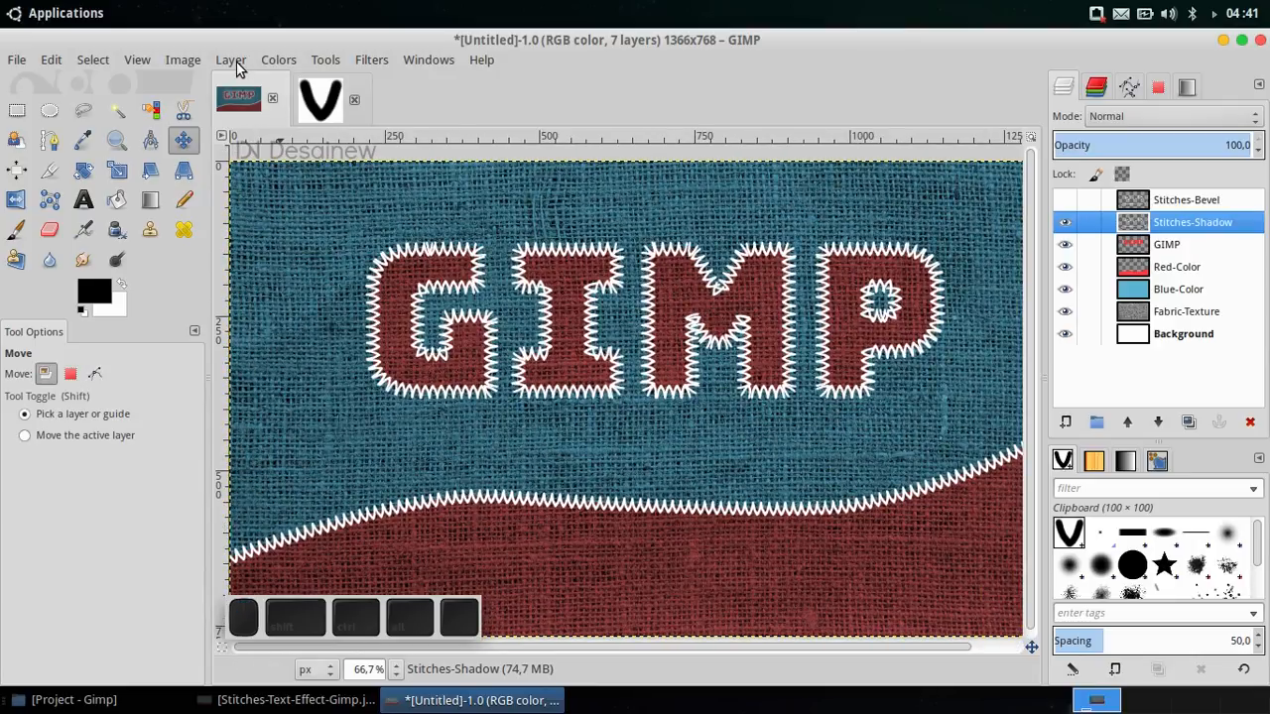
Step: Add a Drop Shadow (distance 3, size 5) merged into the Stitches-Shadow layer
click(230, 59)
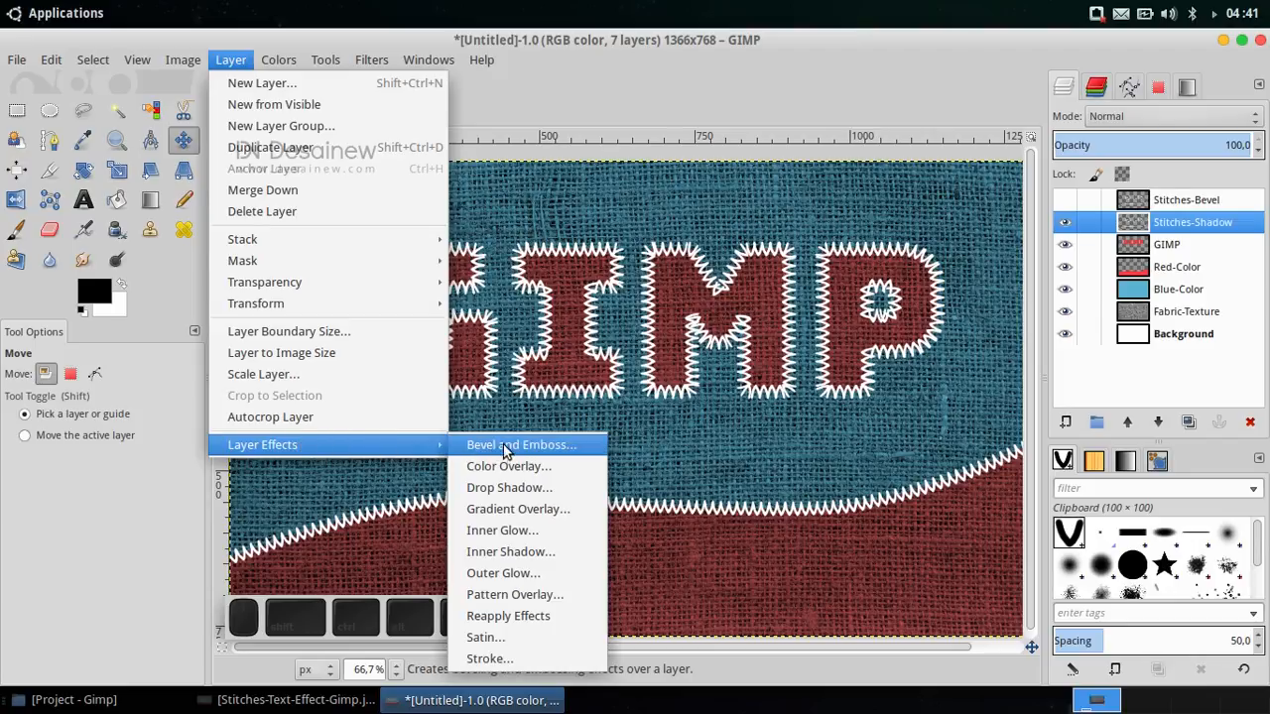
mouse_move(536, 530)
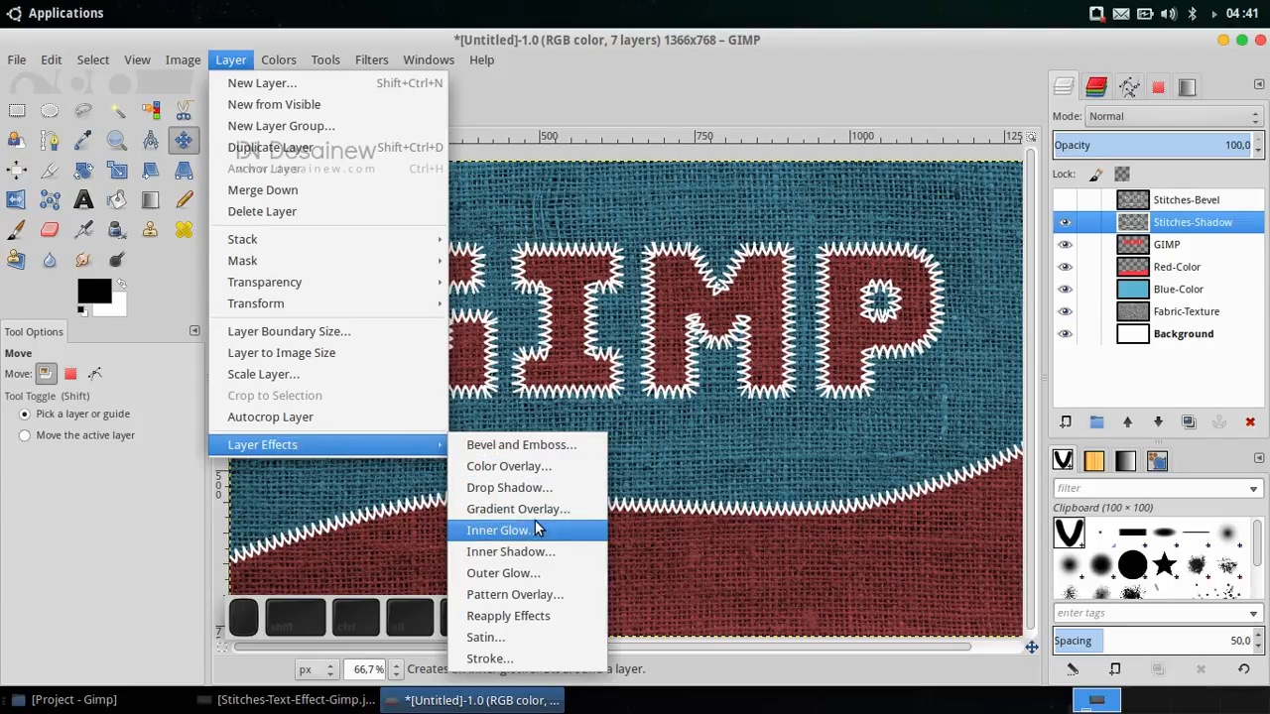
mouse_move(503, 573)
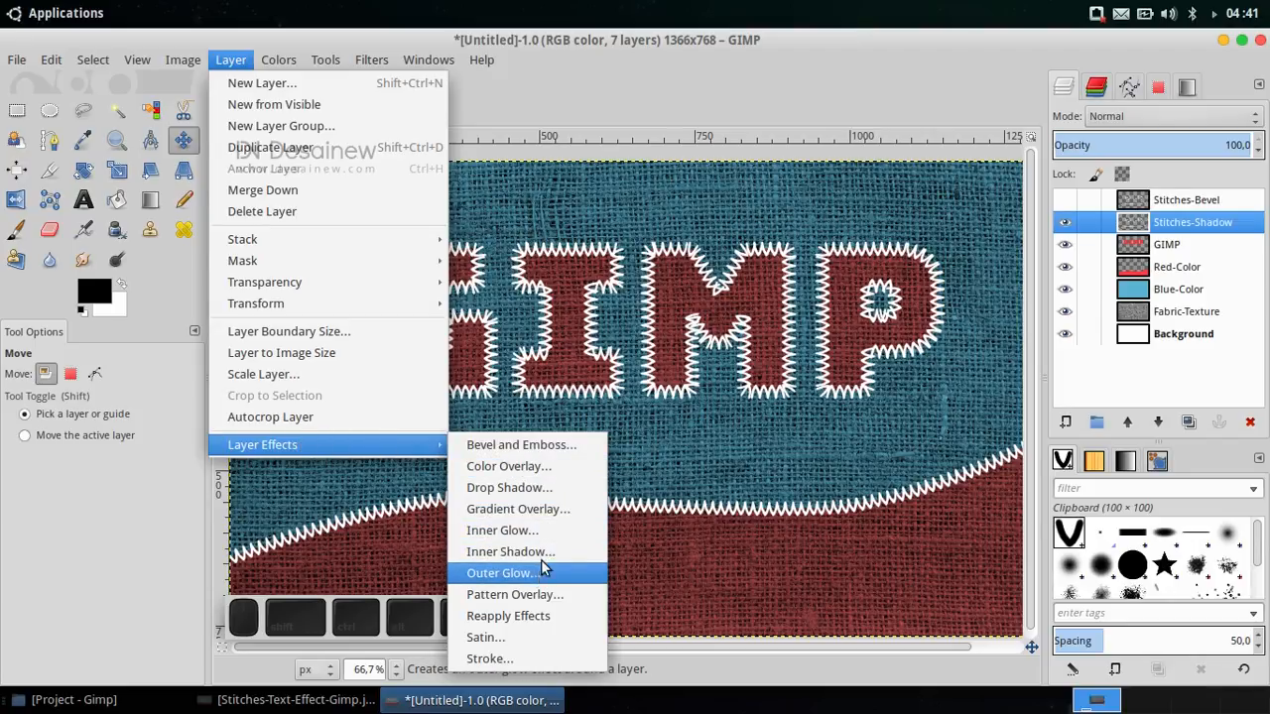
click(509, 487)
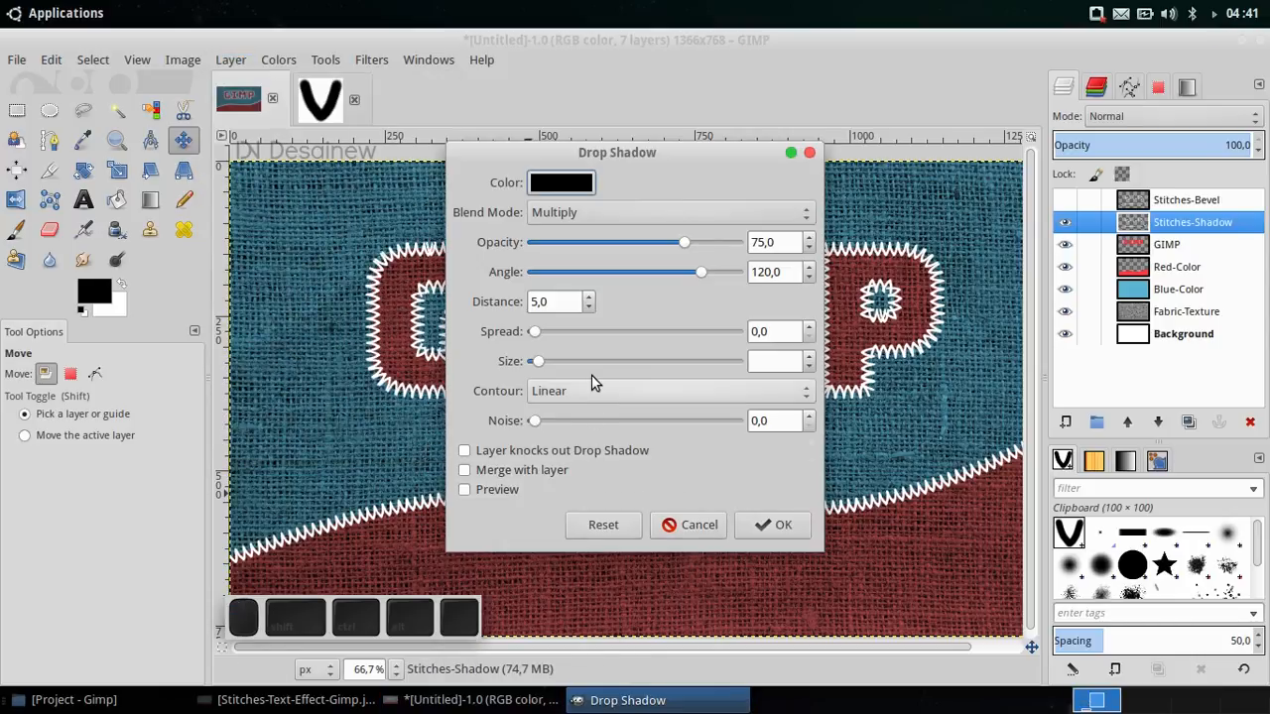
mouse_move(591, 364)
text(5)
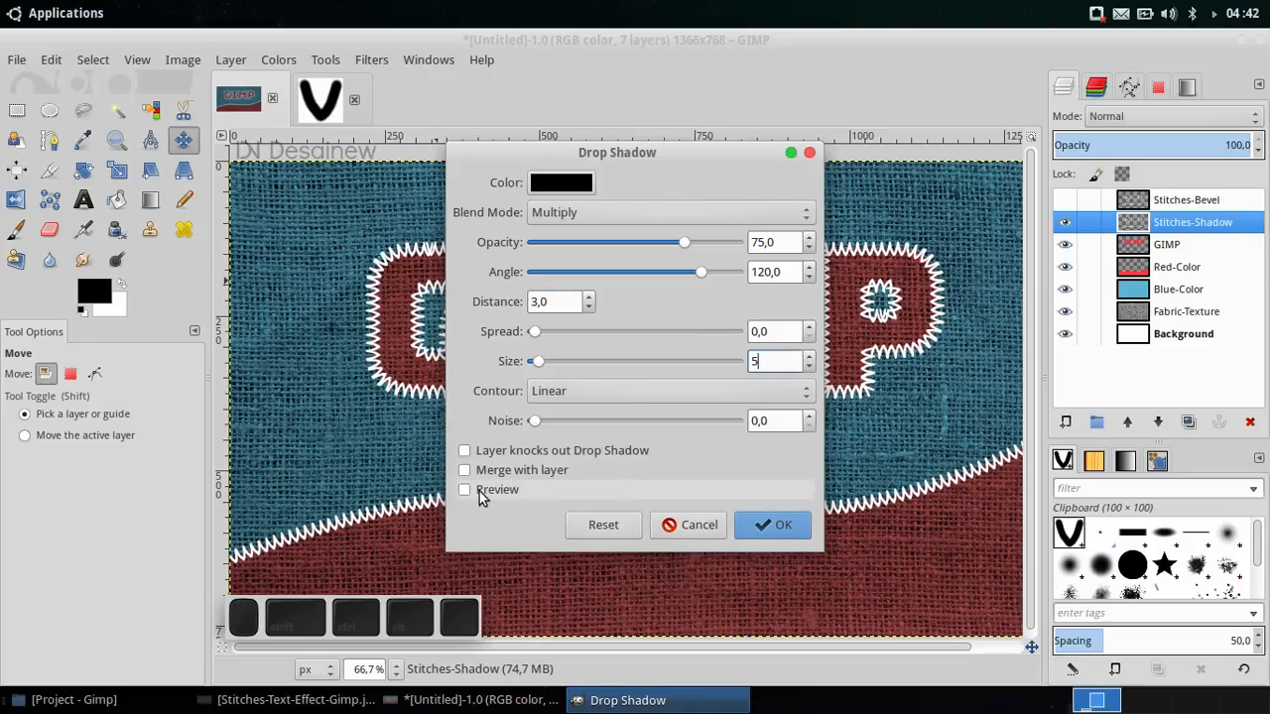
click(464, 489)
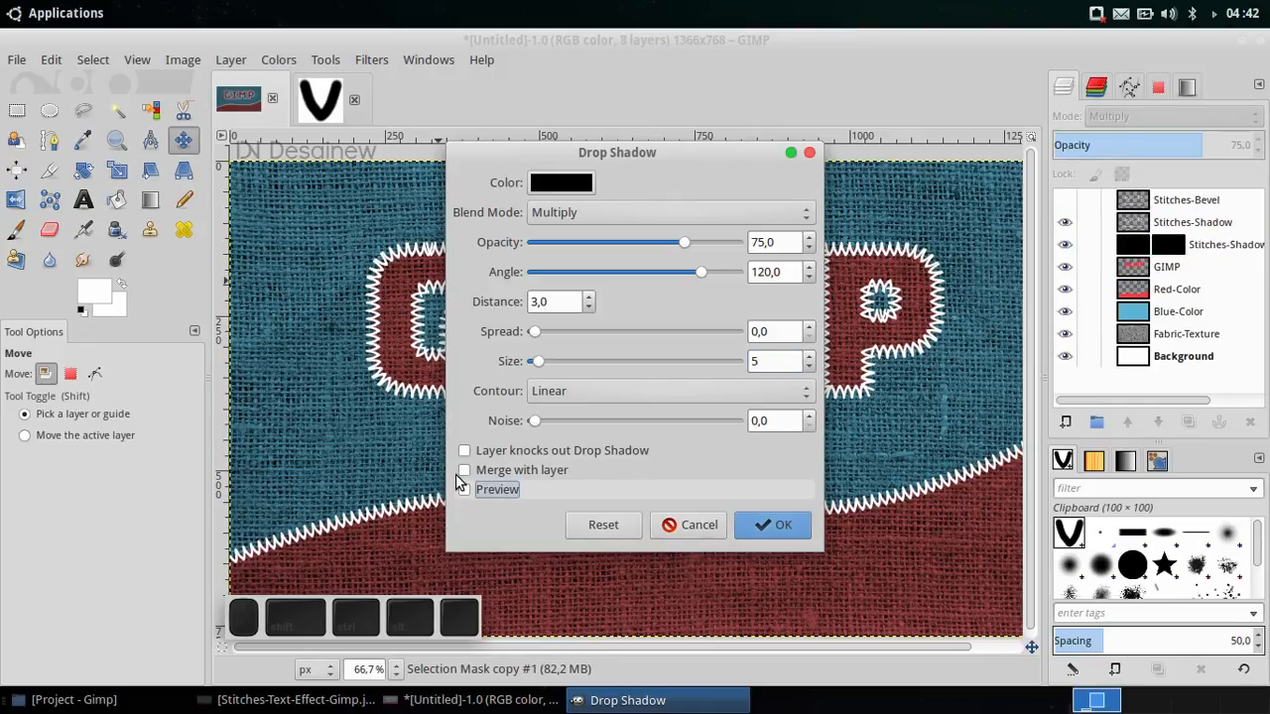
click(465, 469)
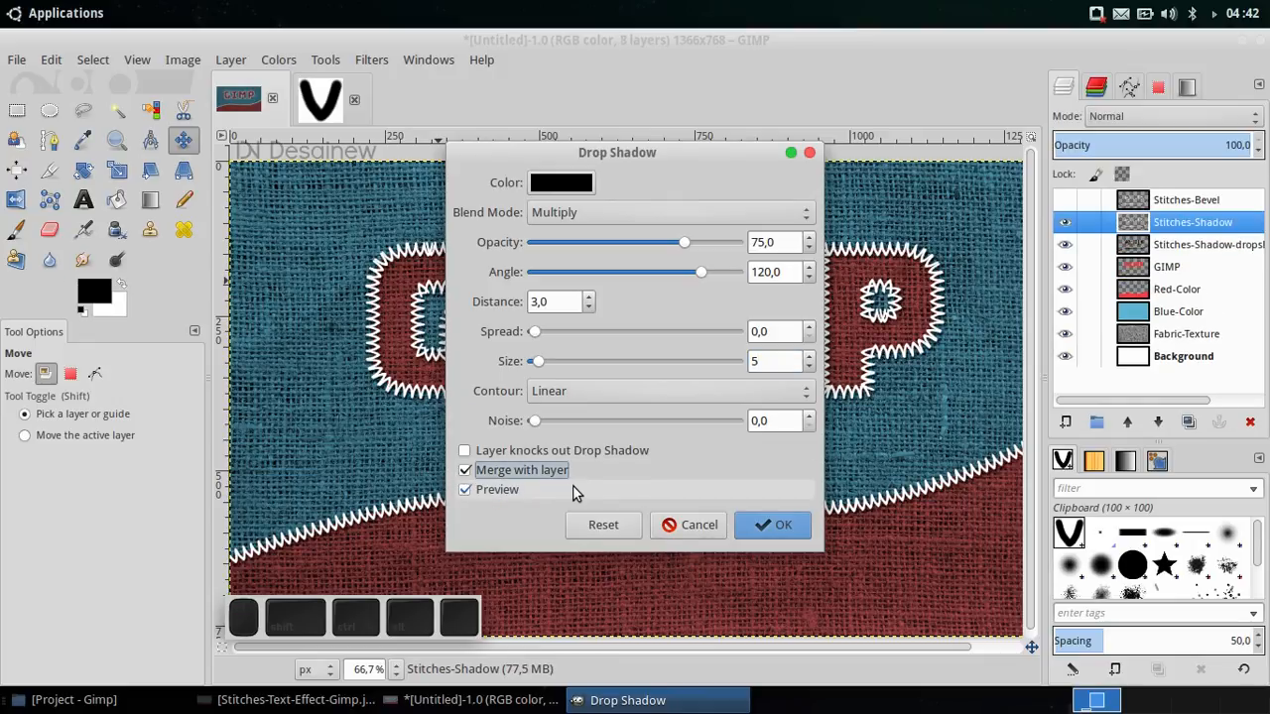
click(783, 524)
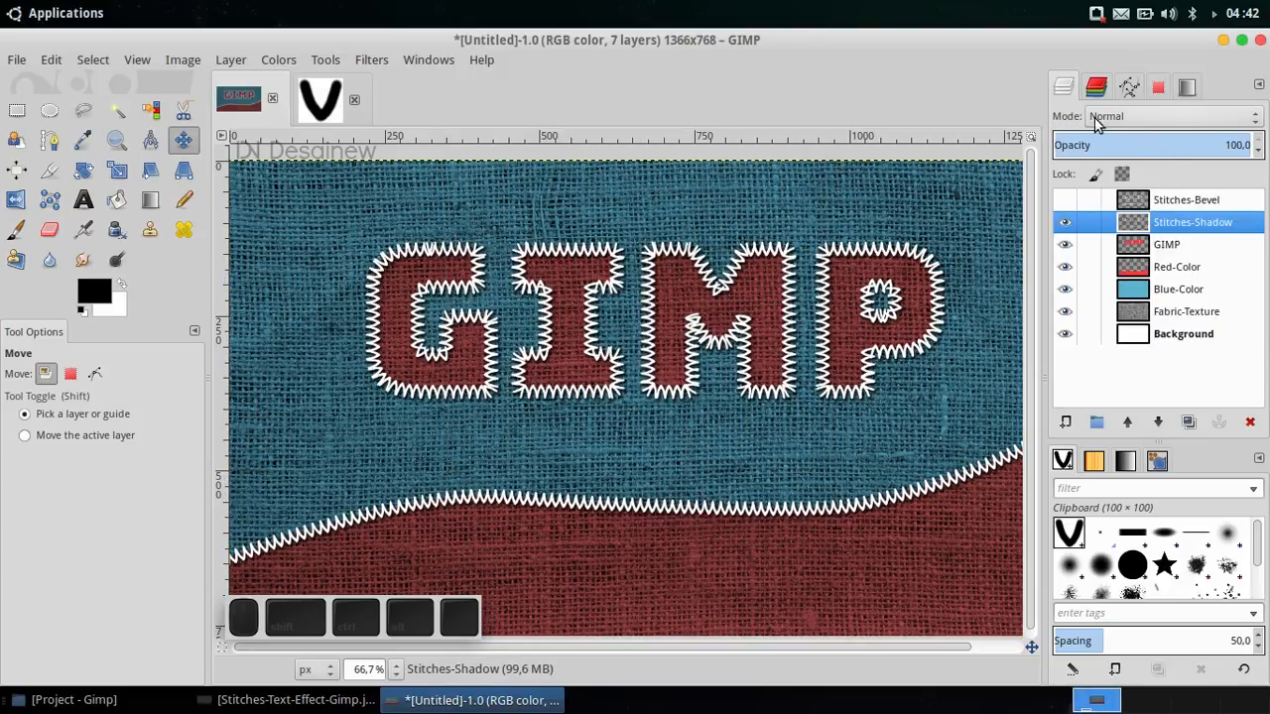
Step: Set Stitches-Shadow to Multiply mode and zoom in on the shadowed stitches
click(1171, 116)
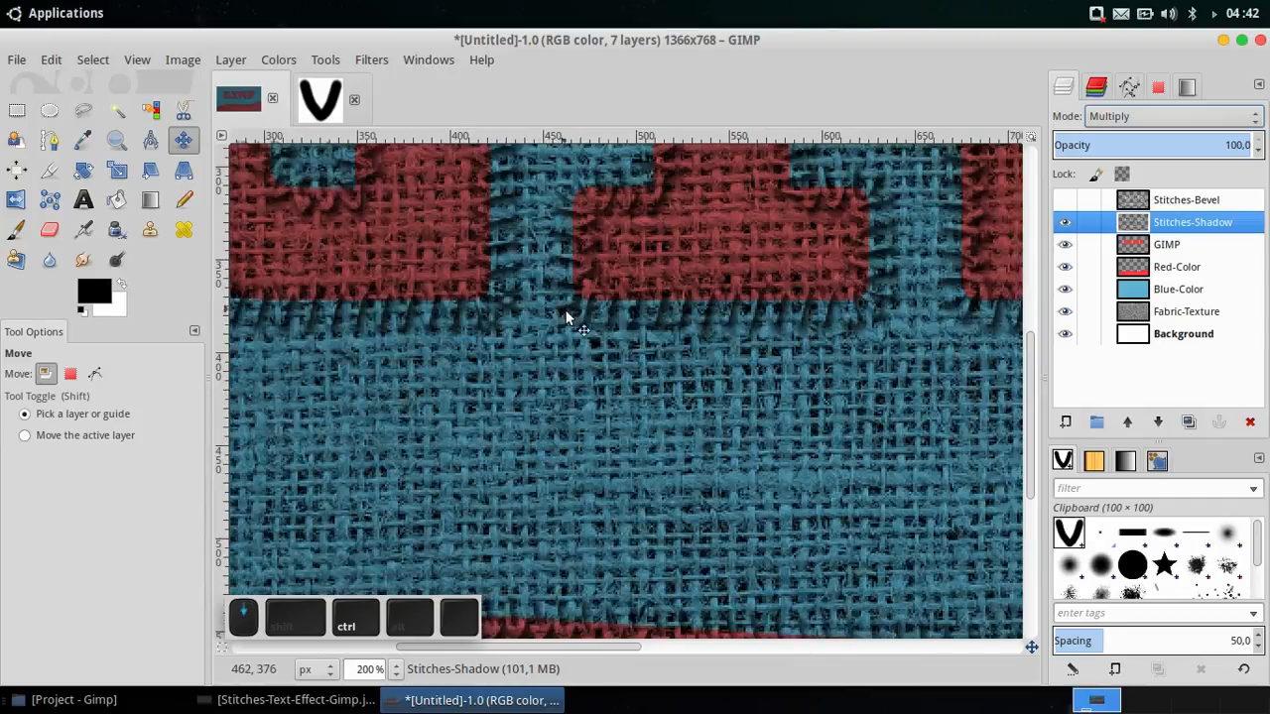
drag(584, 317, 797, 371)
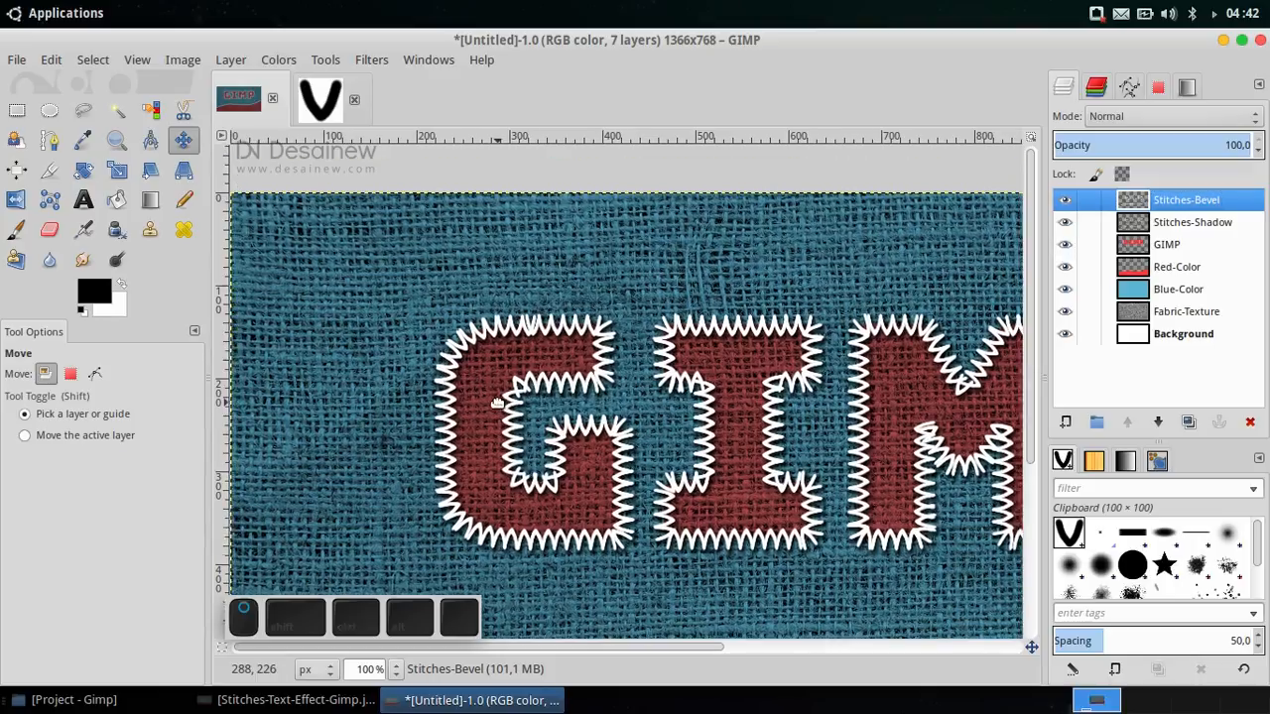
Step: Apply a merged Inner Bevel (depth 10, size 6, soften 2, Cone contour) to Stitches-Bevel
click(230, 59)
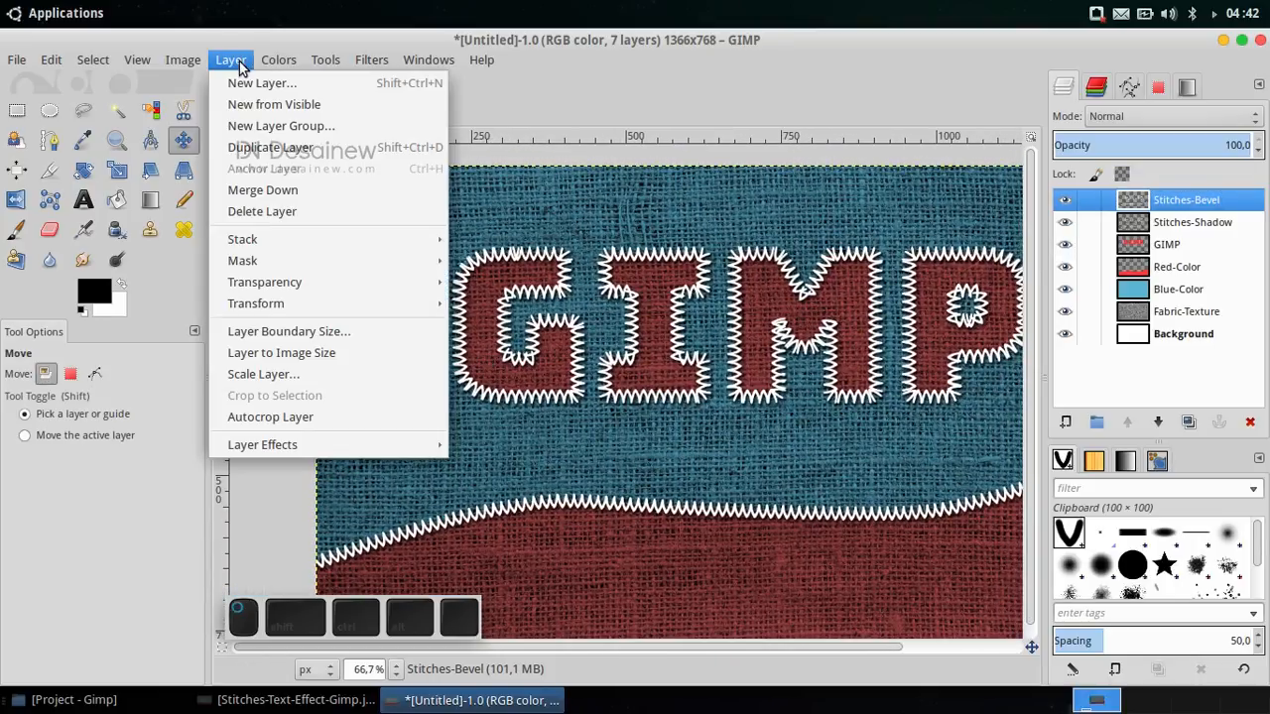
mouse_move(262, 444)
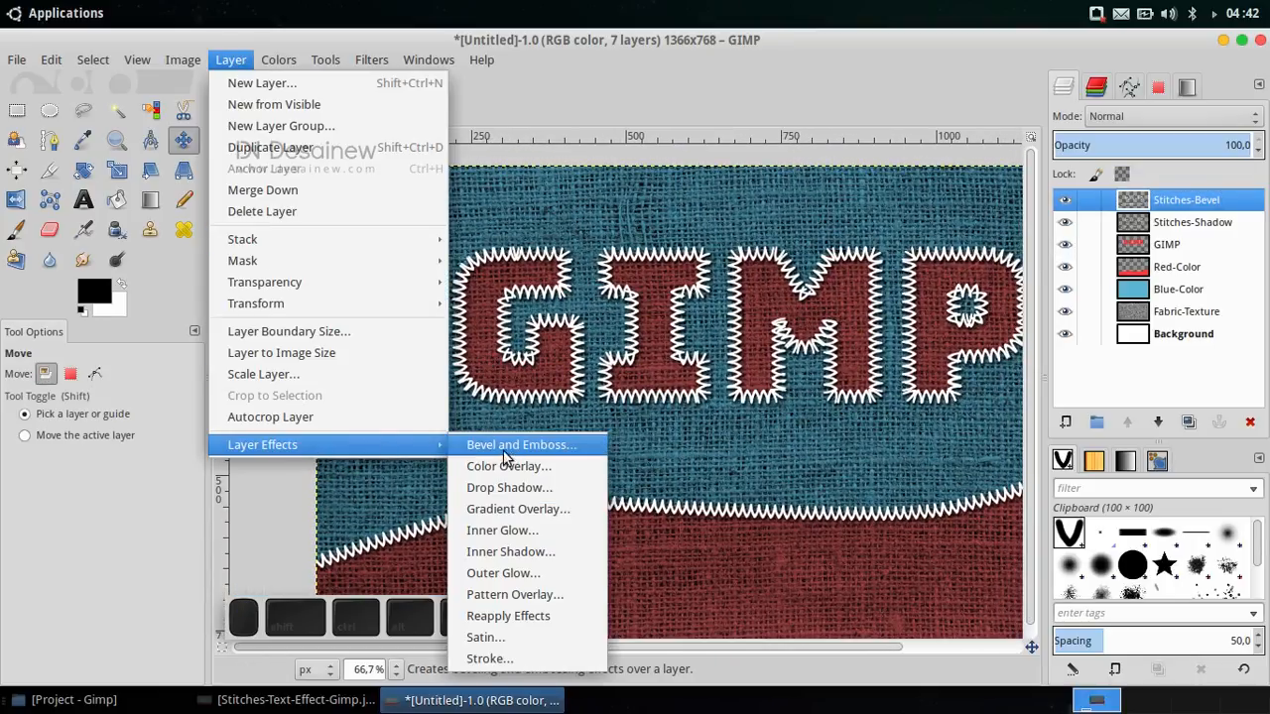
click(520, 445)
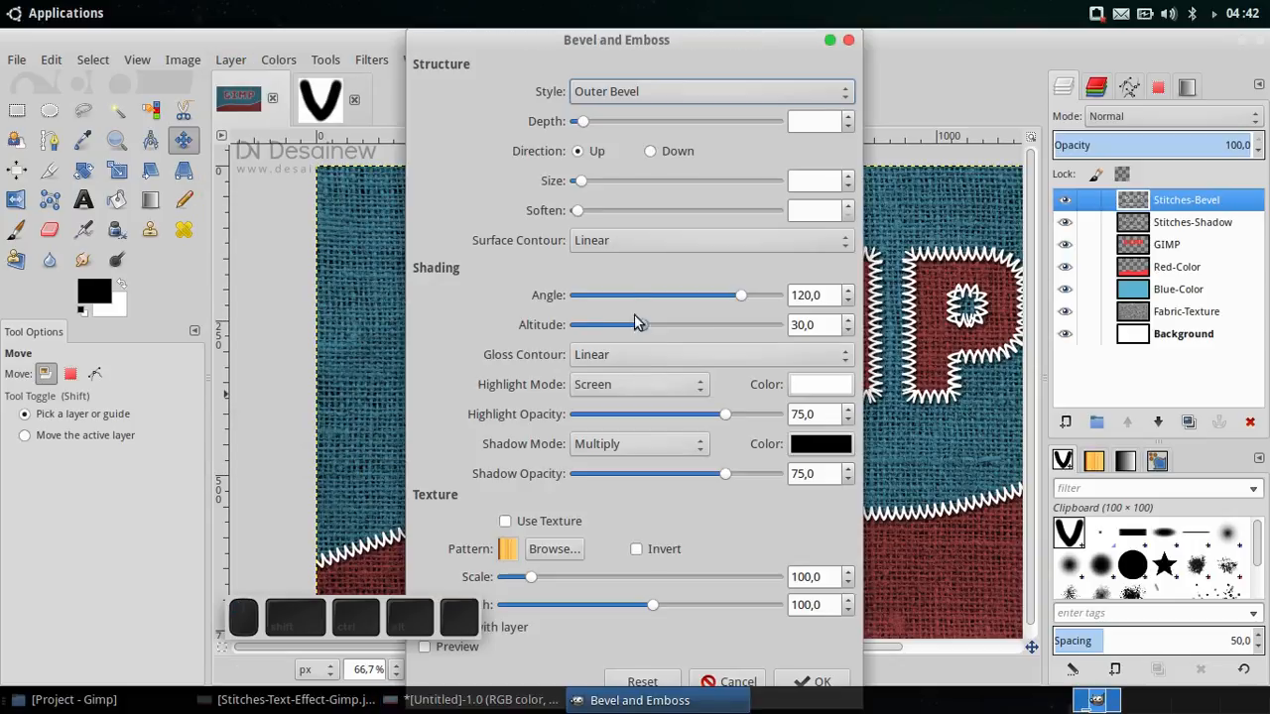
click(709, 91)
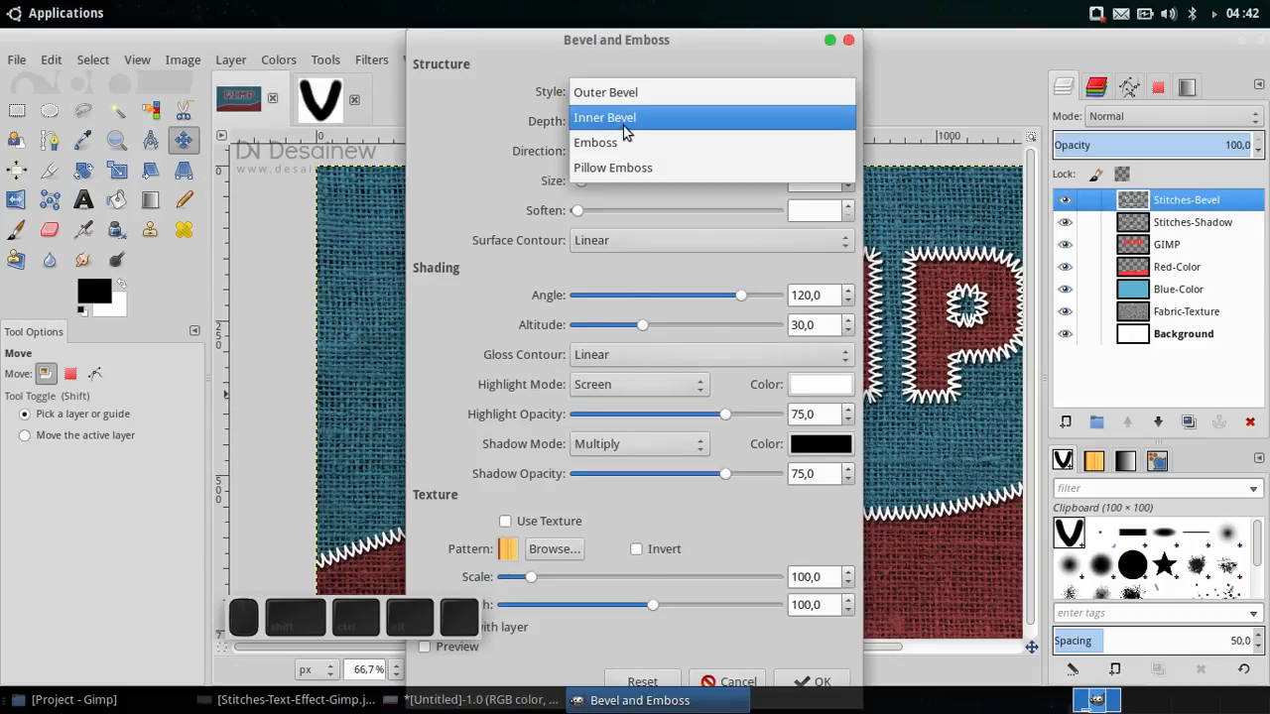
click(604, 117)
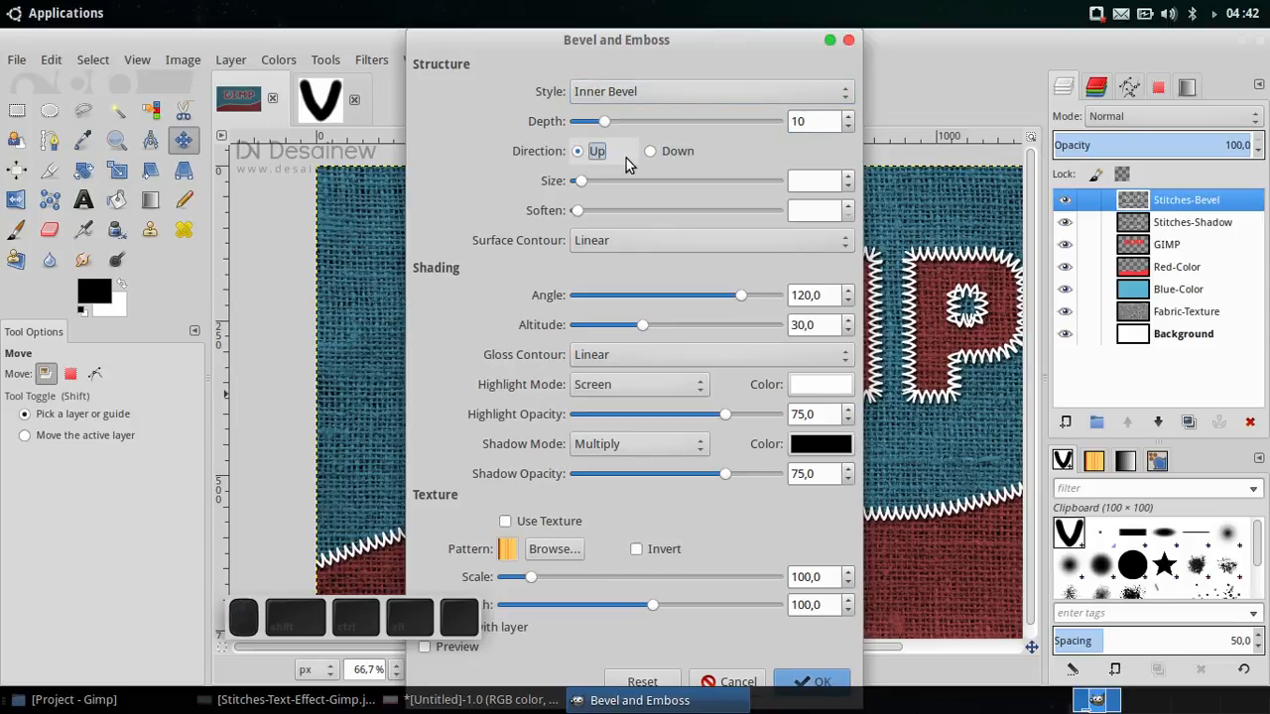
mouse_move(779, 206)
text(2)
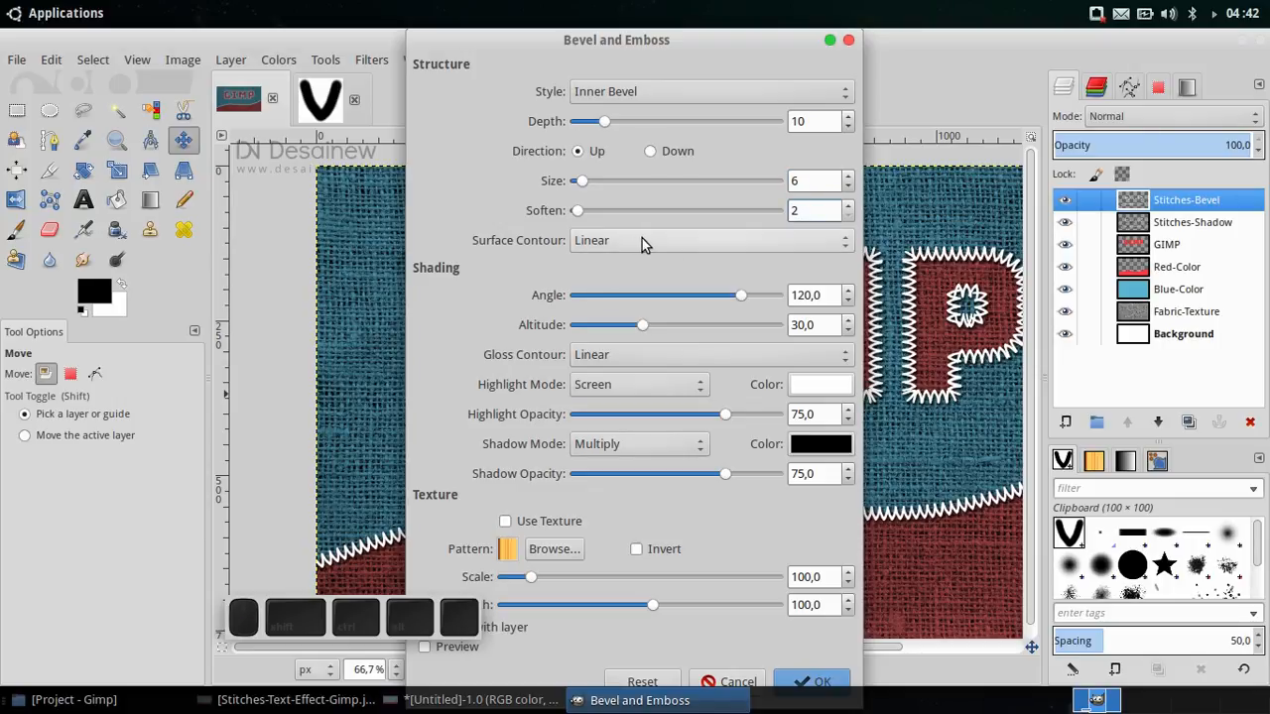
click(710, 240)
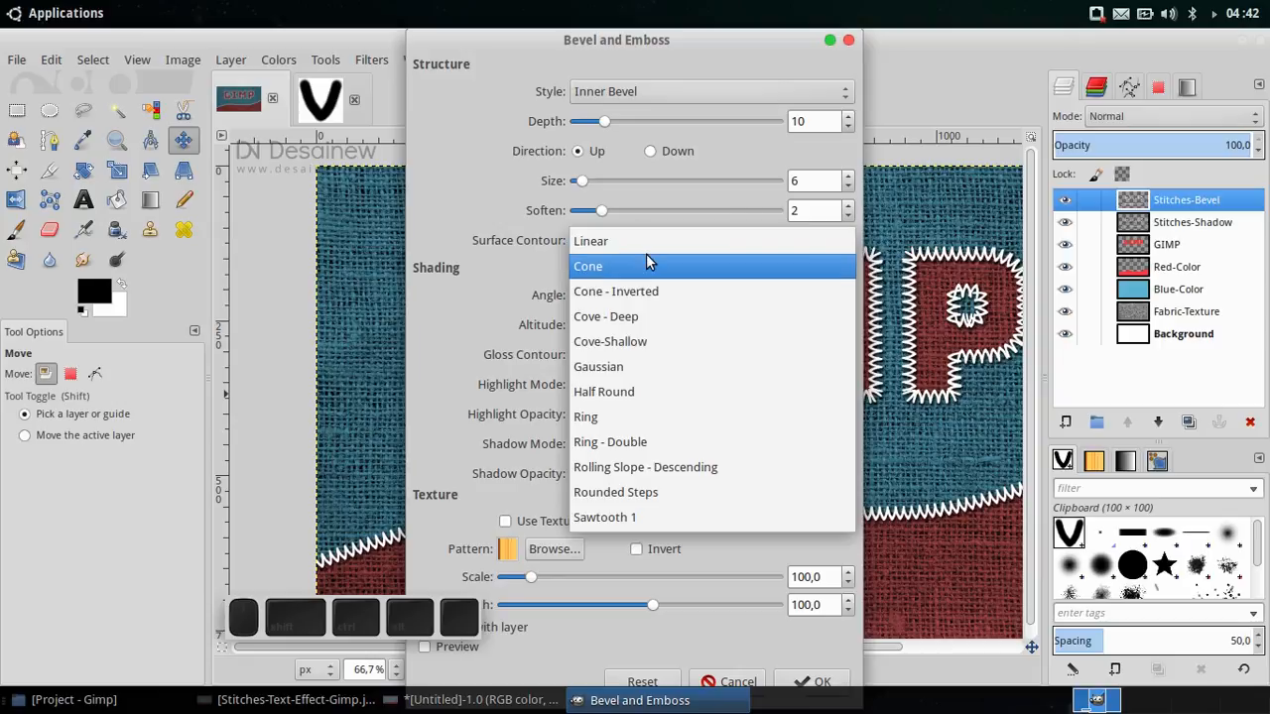
mouse_move(604, 391)
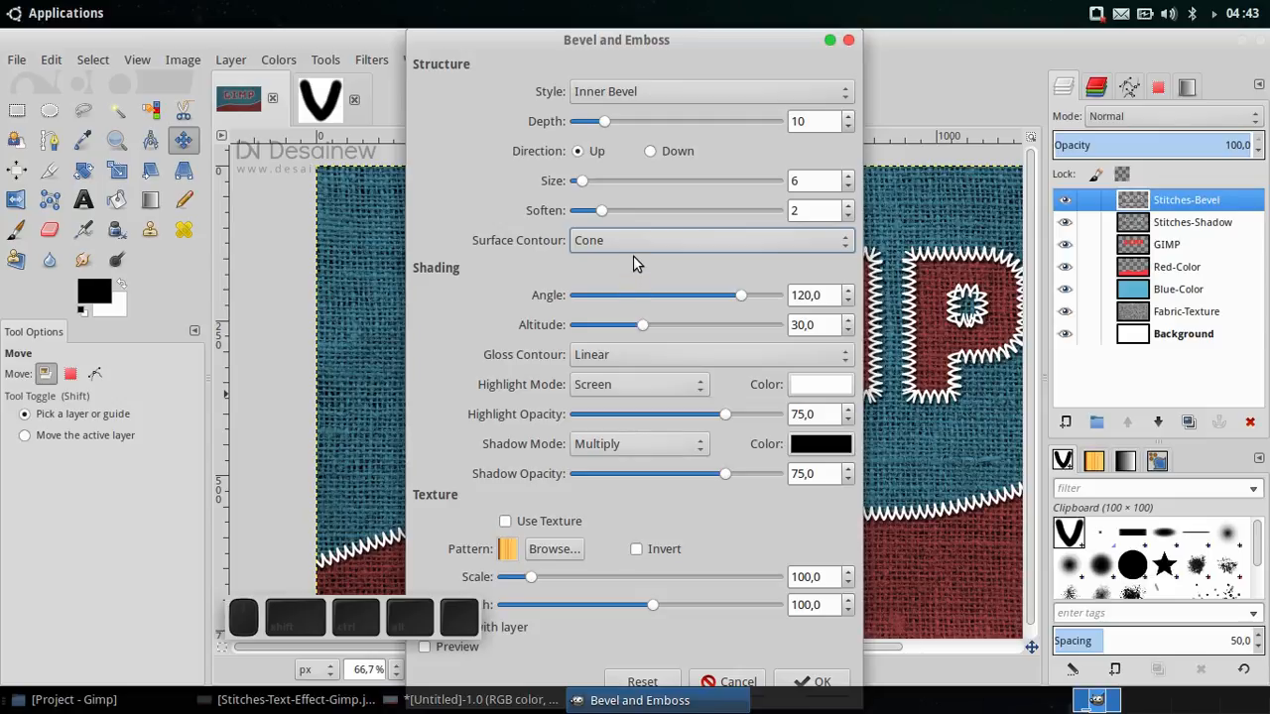
mouse_move(769, 42)
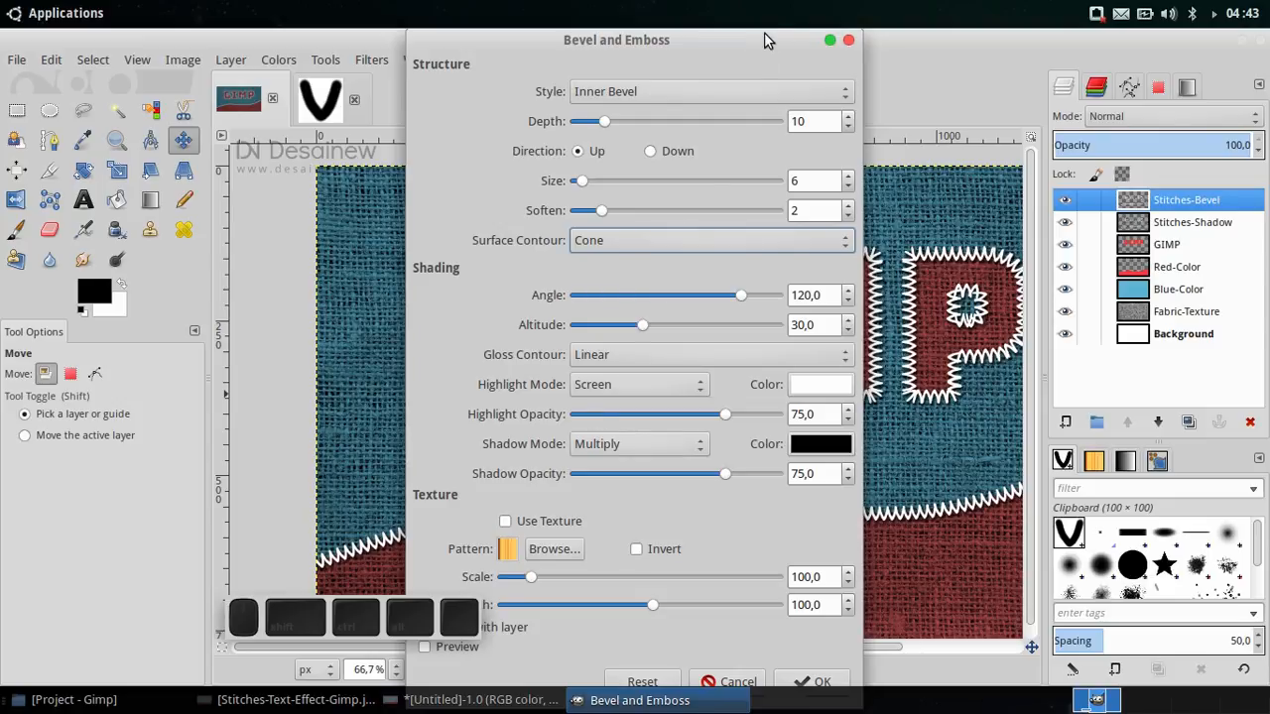
drag(616, 40, 810, 40)
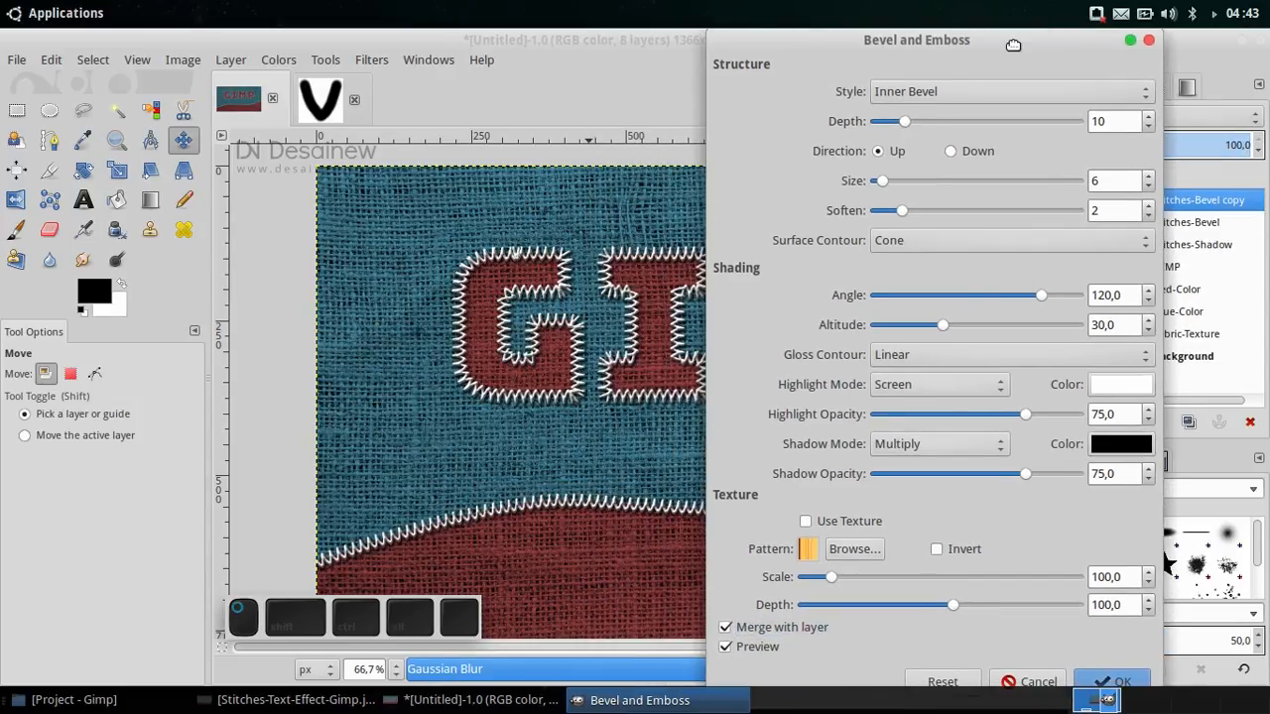
click(1122, 681)
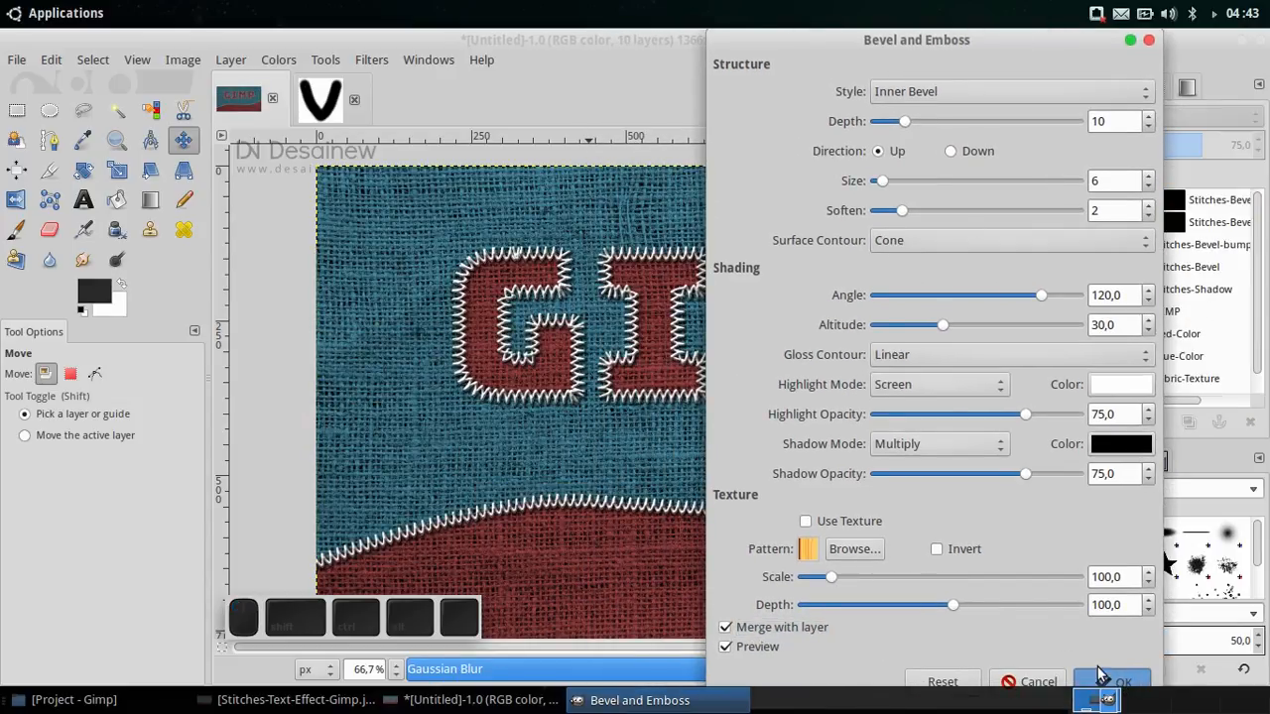
click(1123, 681)
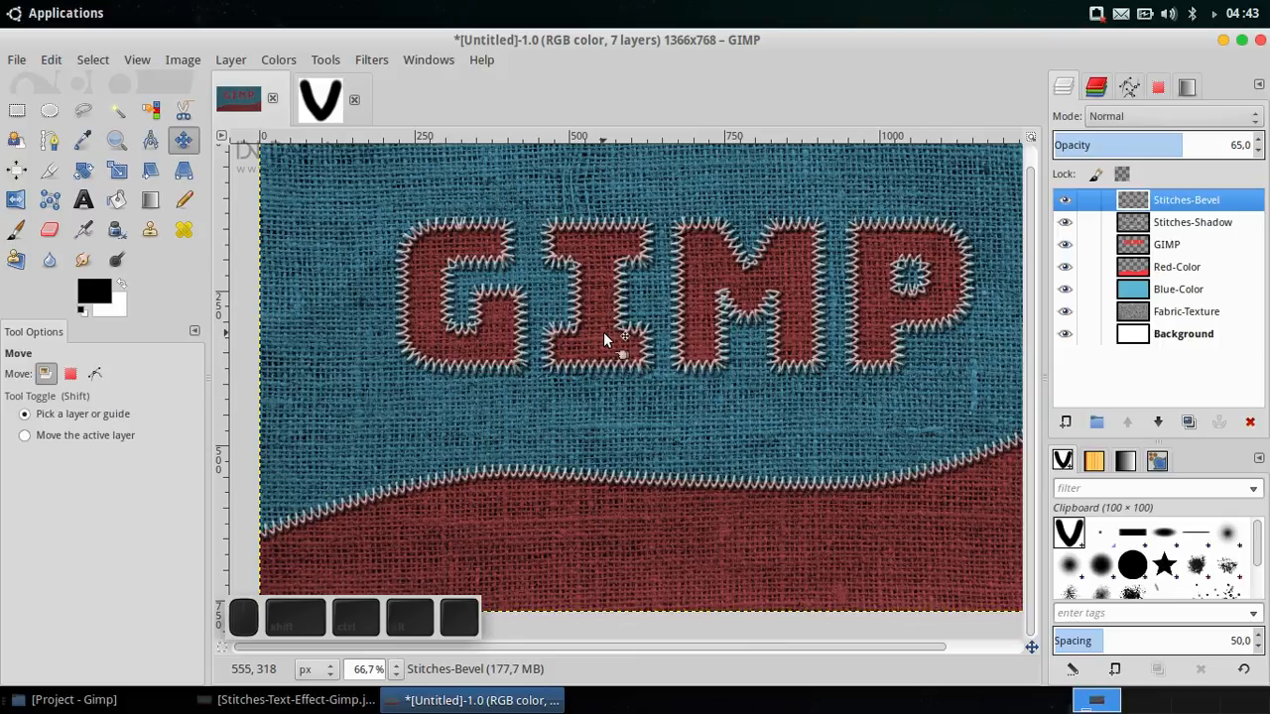
Step: Add the Lightning layer, make white the foreground colour, and cancel the Lens Effect filter
click(1066, 423)
text(Lightning)
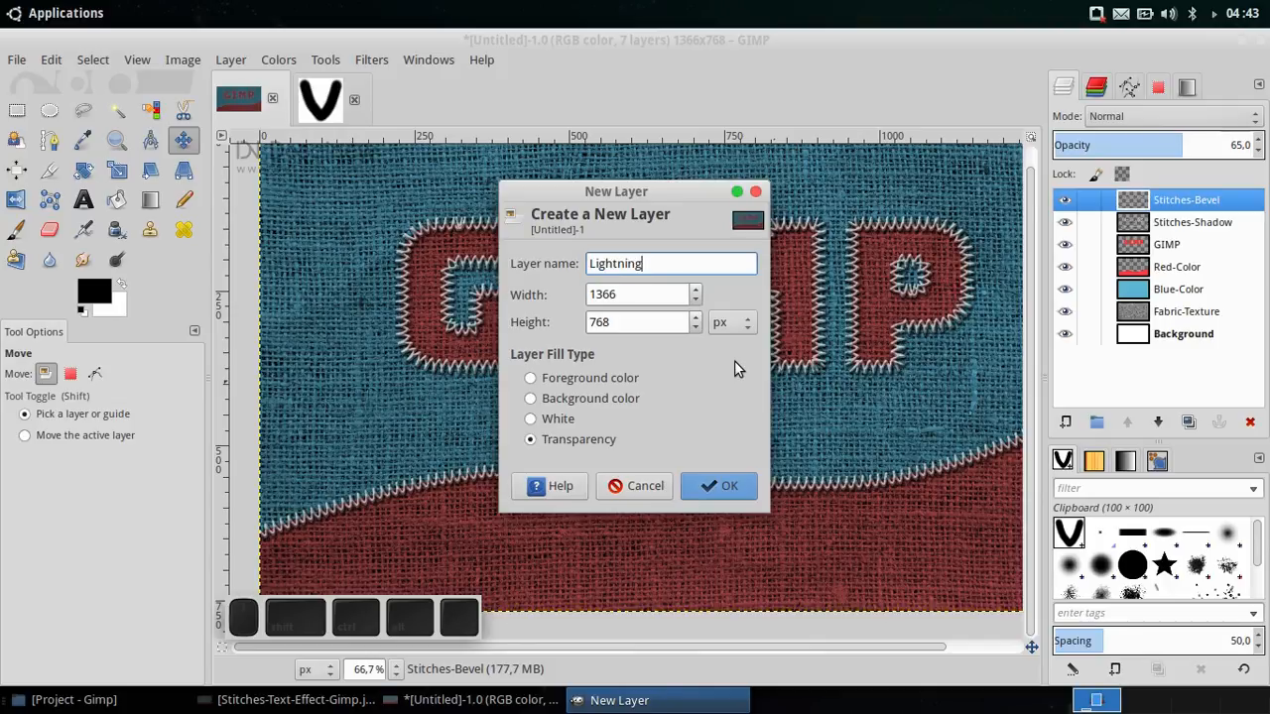
click(720, 486)
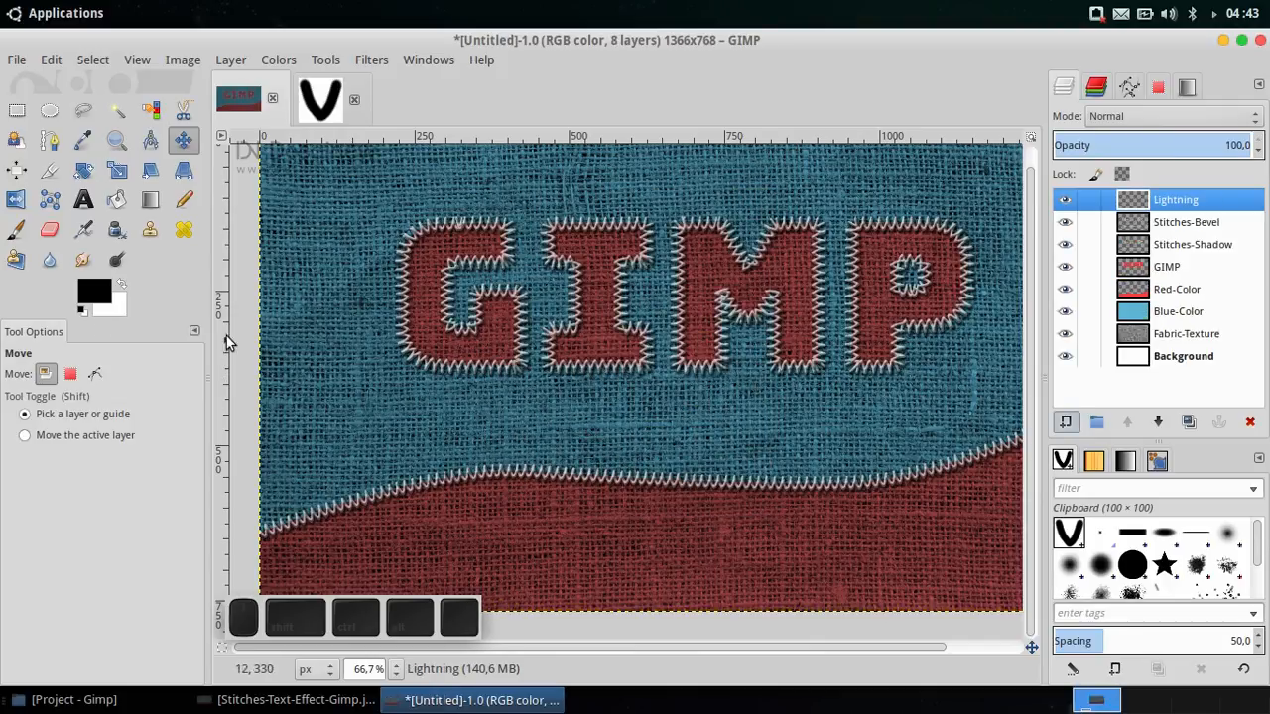
mouse_move(94, 291)
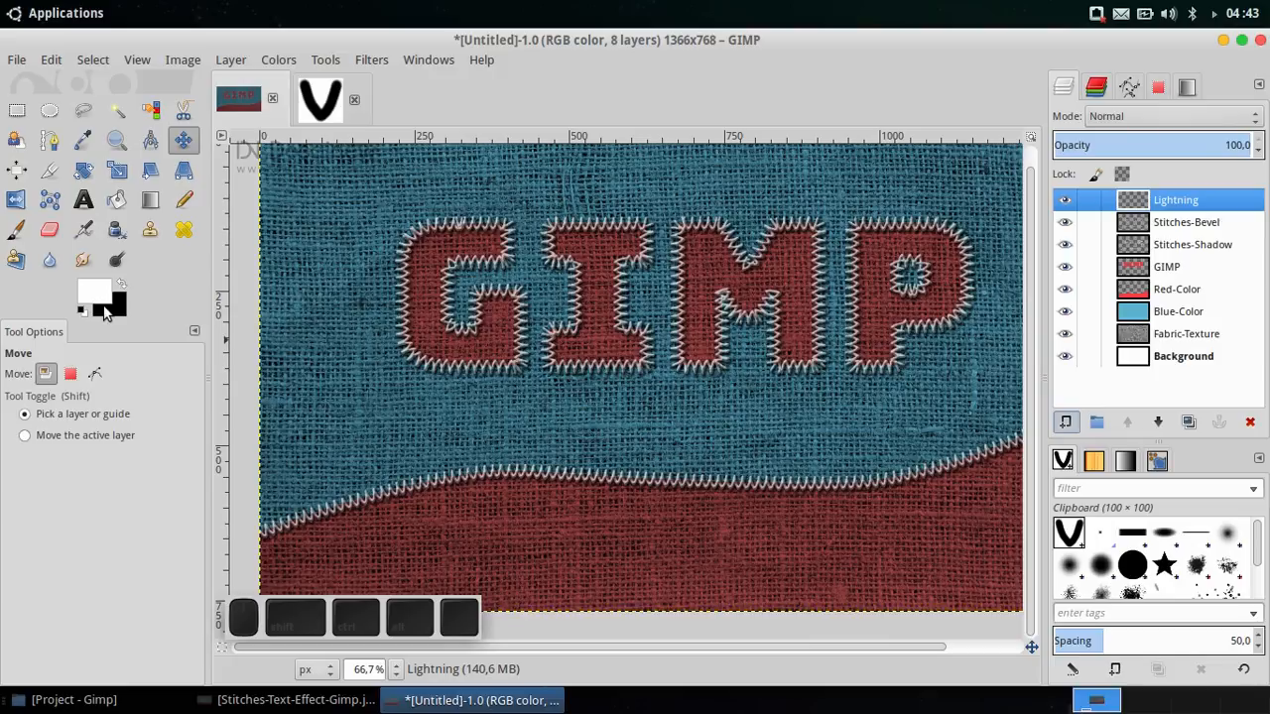
mouse_move(104, 308)
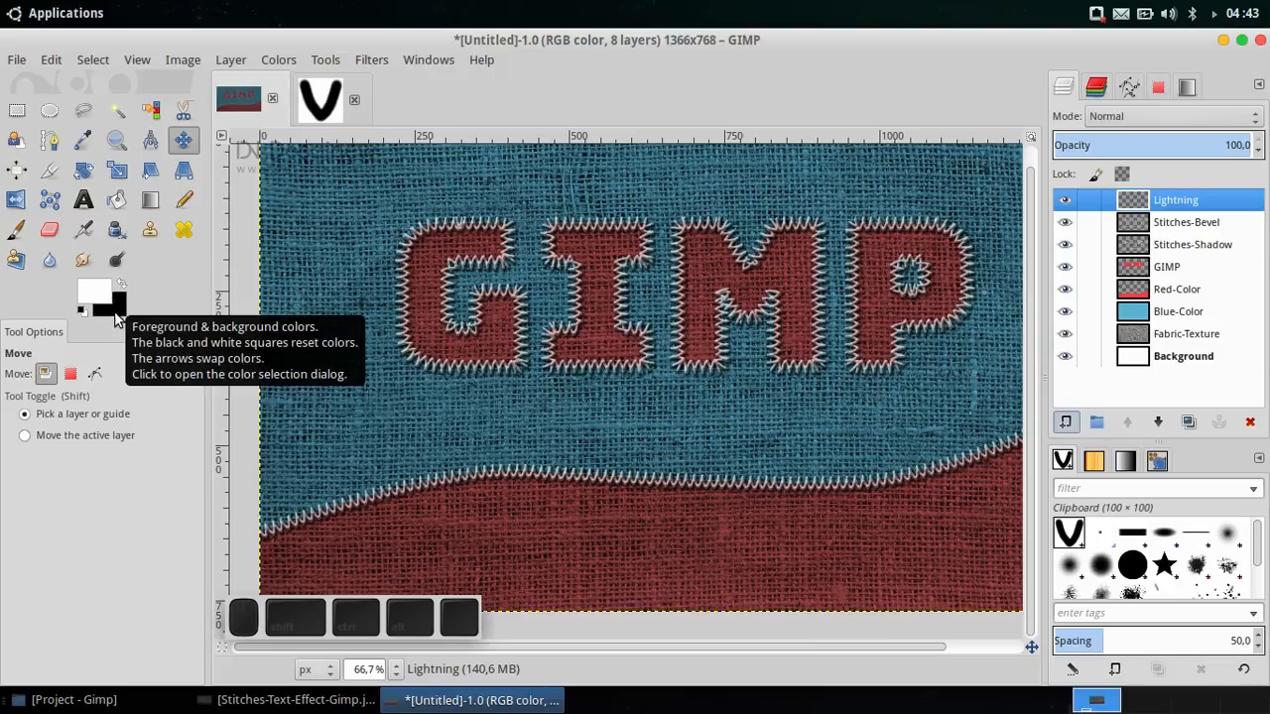
mouse_move(95, 298)
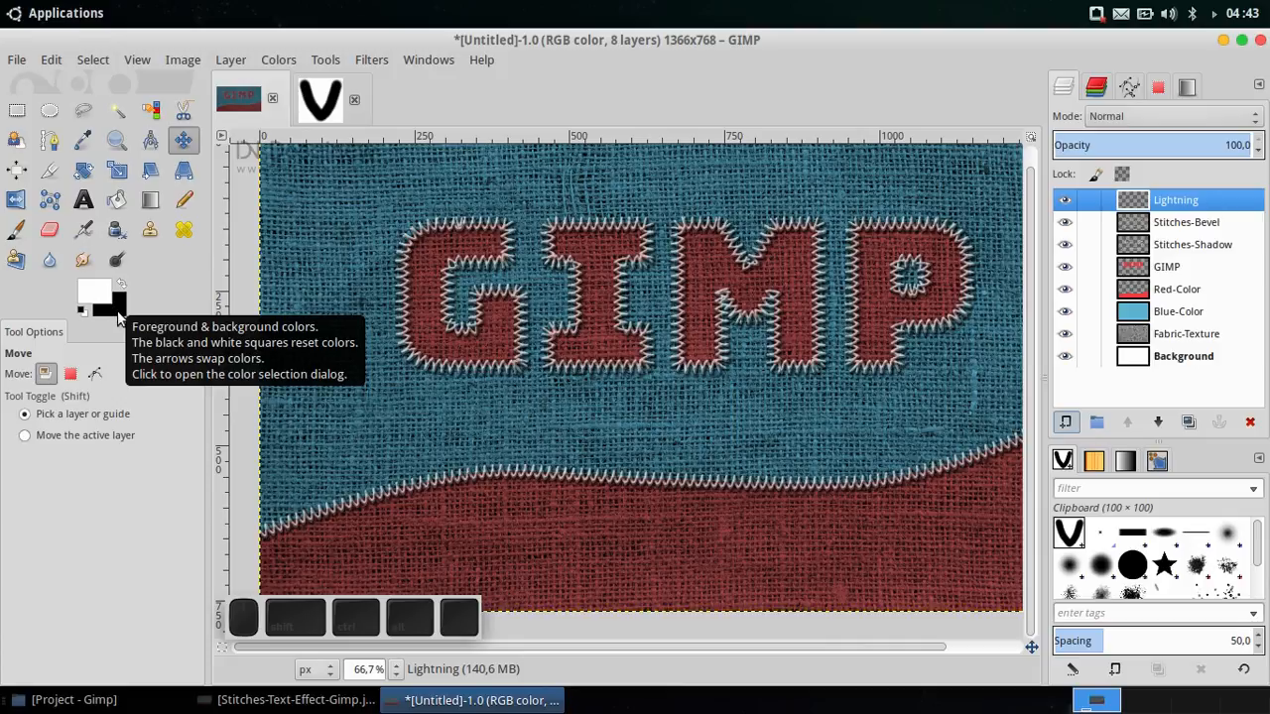
mouse_move(340, 211)
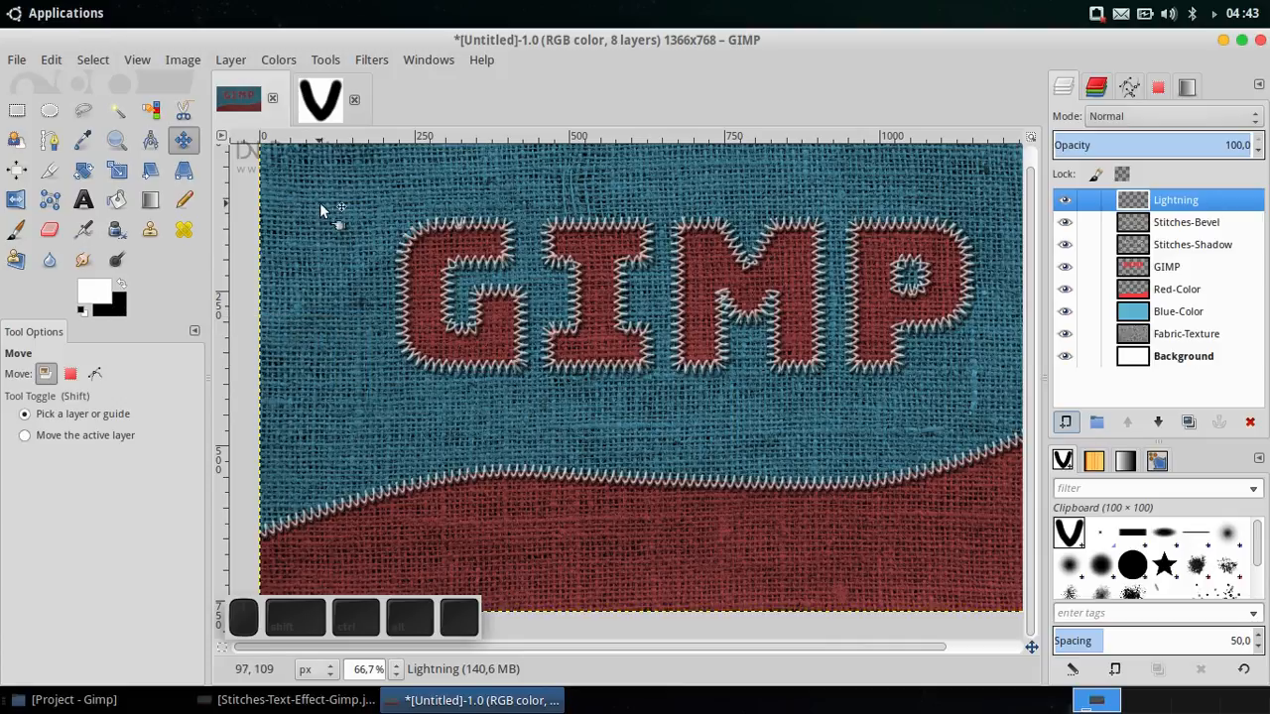
mouse_move(346, 206)
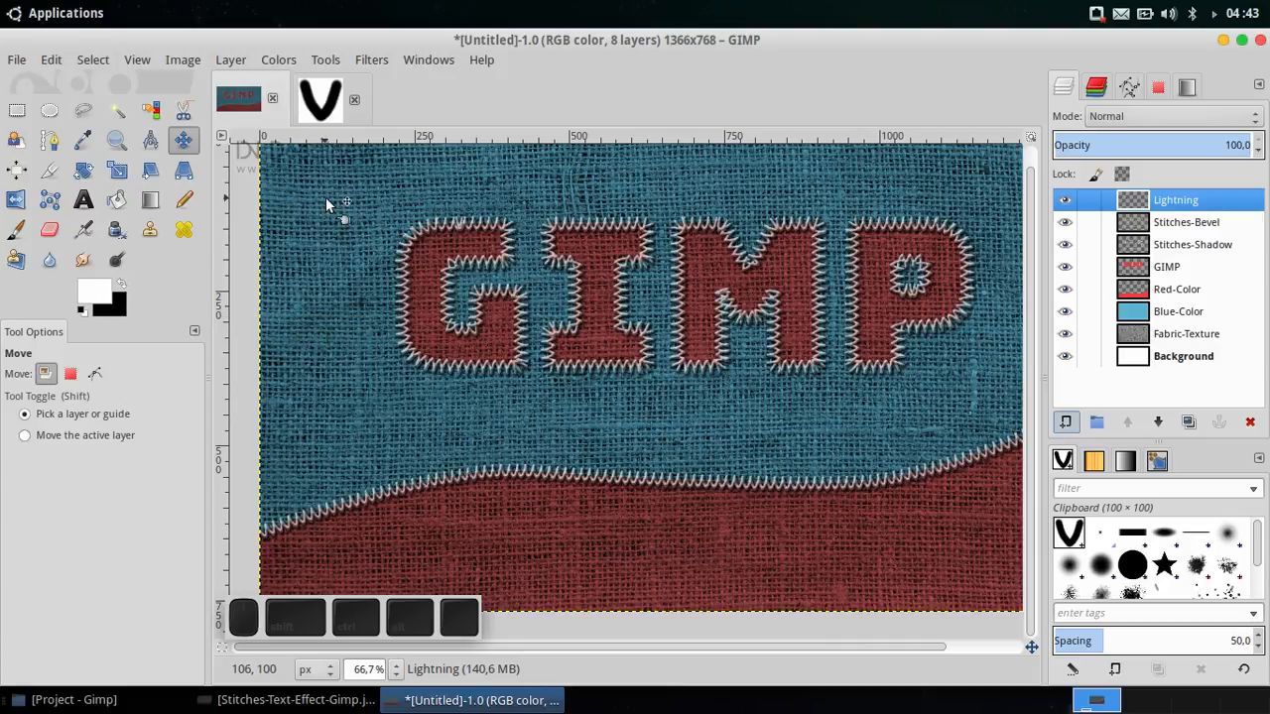
mouse_move(404, 66)
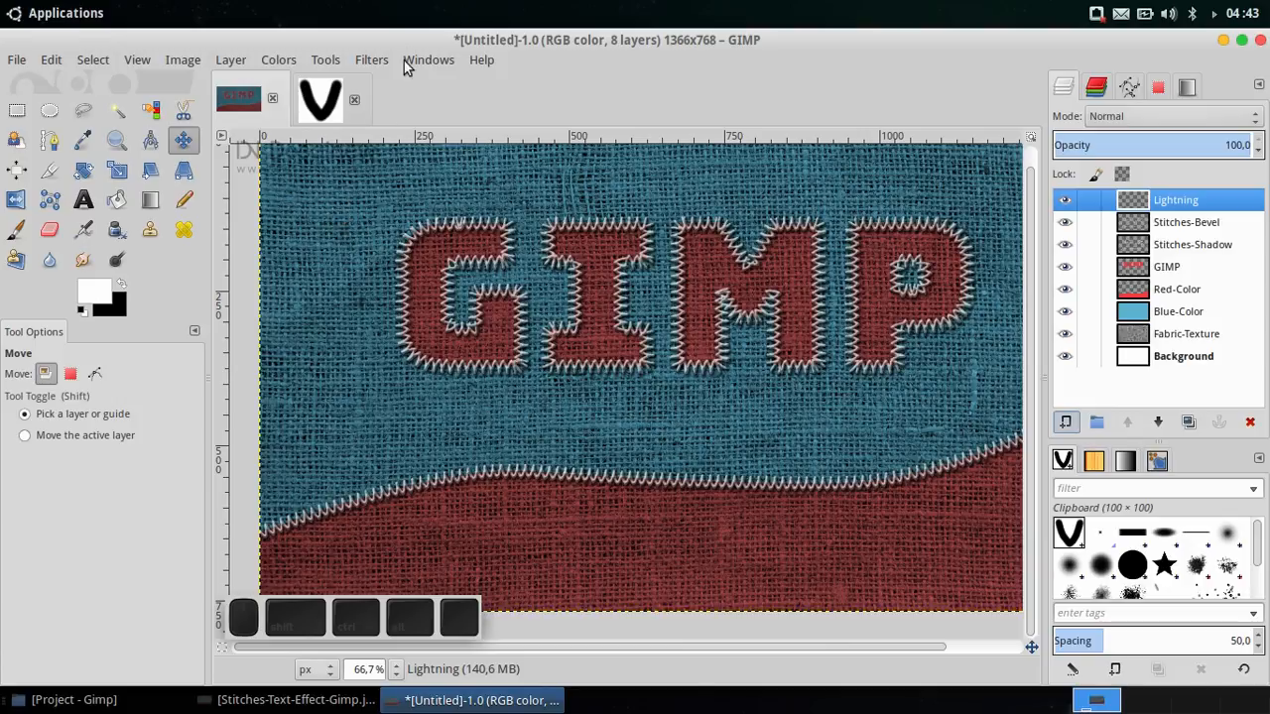
click(372, 59)
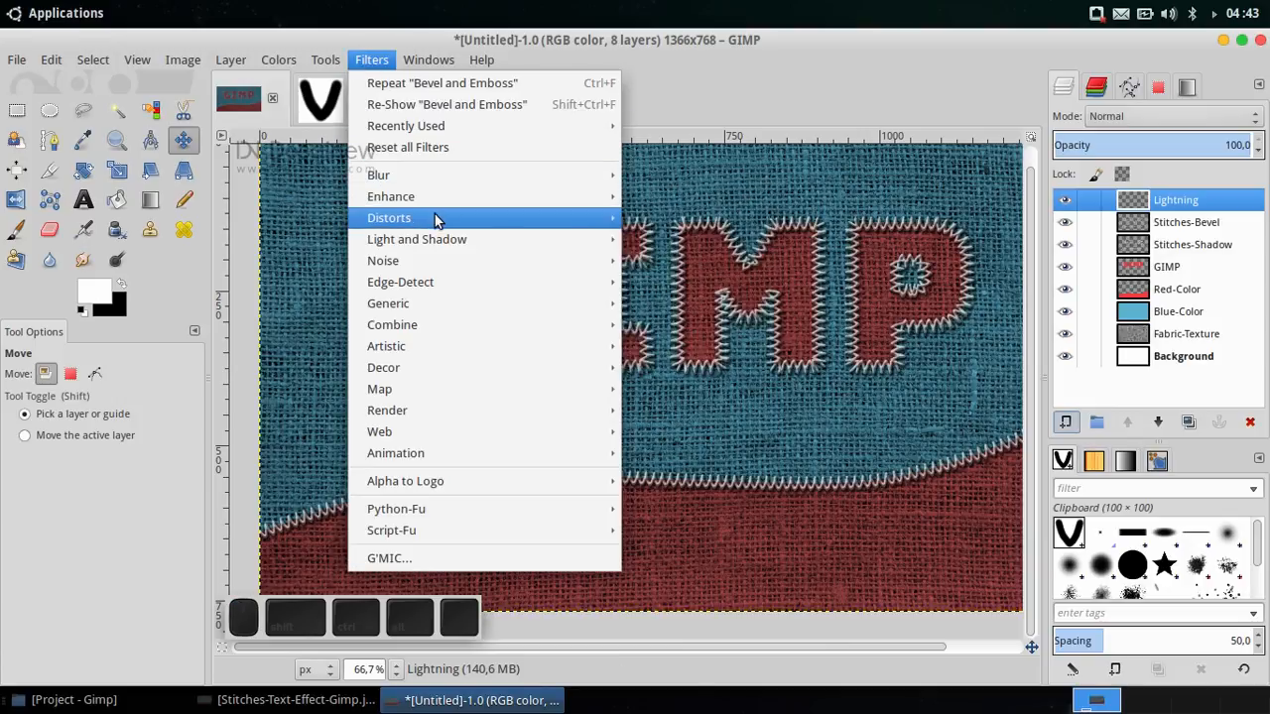
click(389, 217)
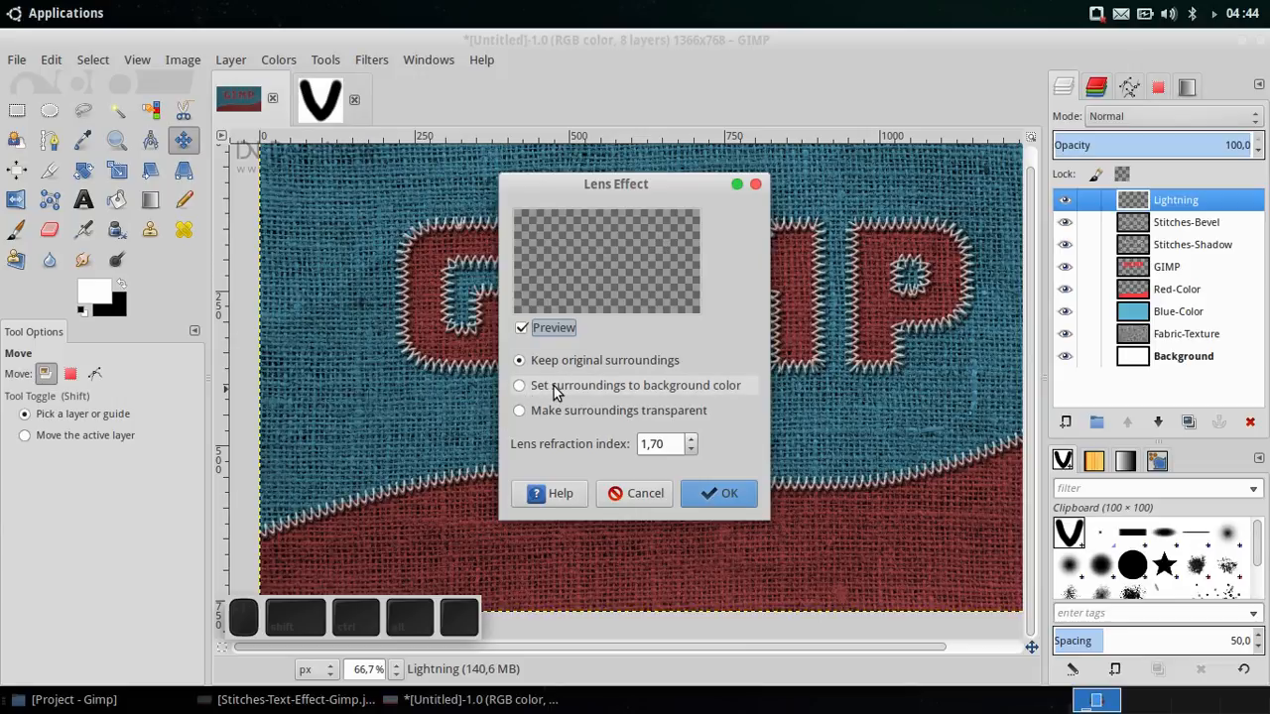
click(519, 385)
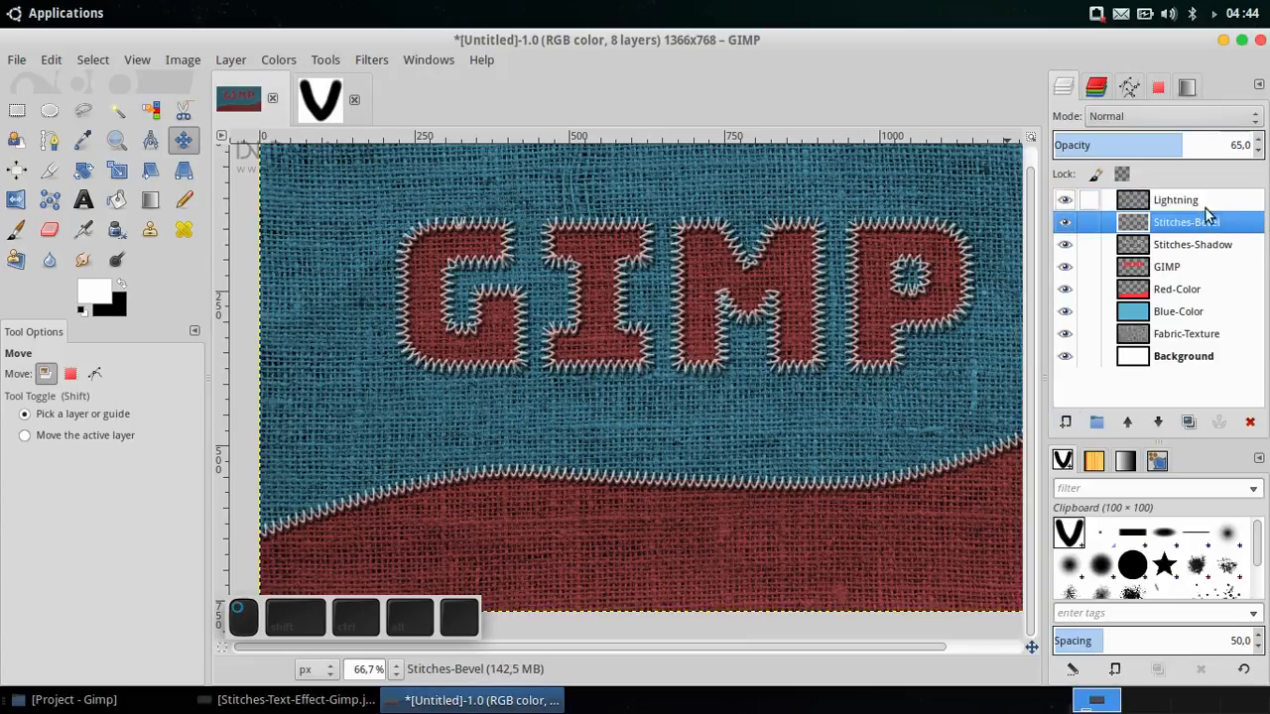
Step: Delete the empty Lightning layer and add a new white-filled layer named Lightning
click(1250, 422)
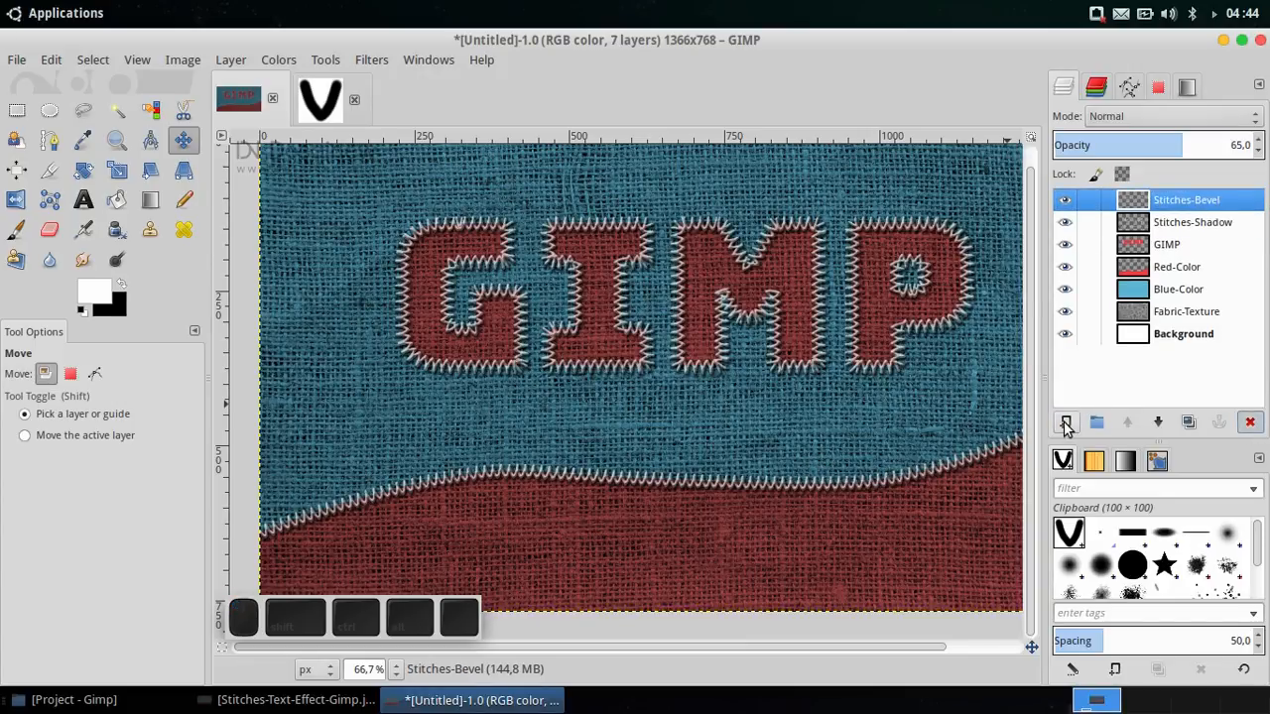
click(1065, 423)
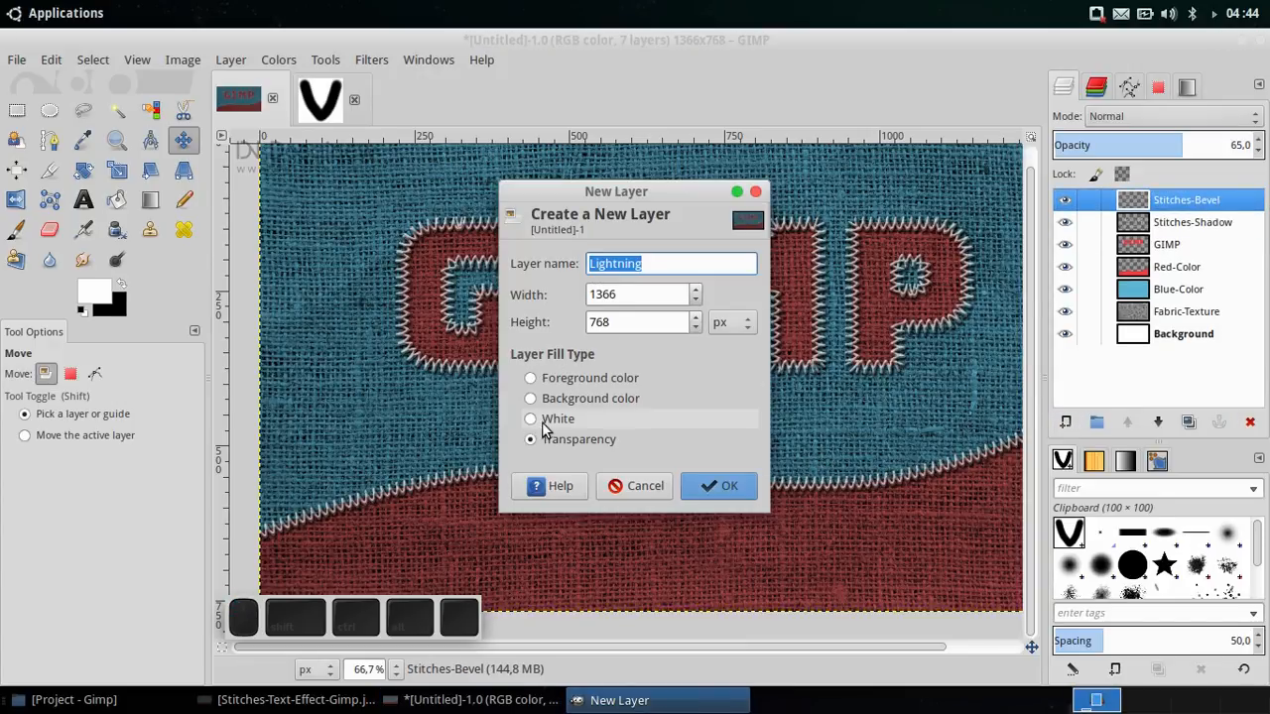
click(729, 486)
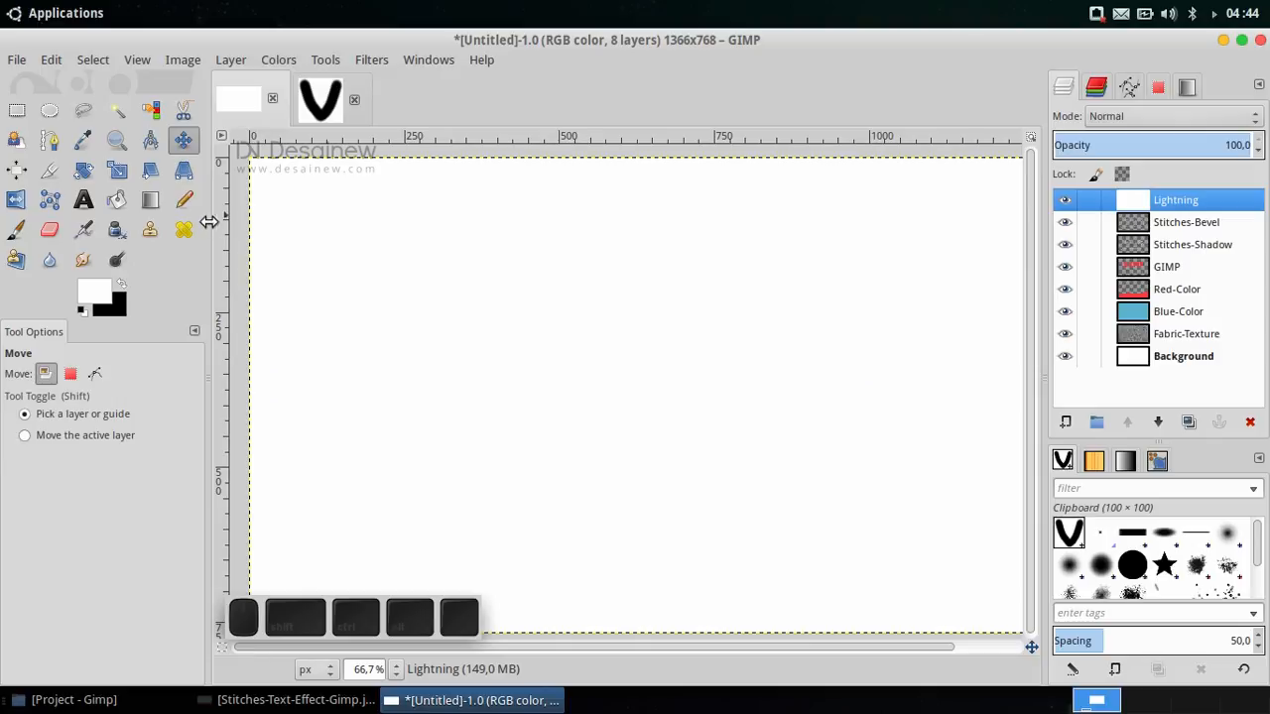
mouse_move(94, 293)
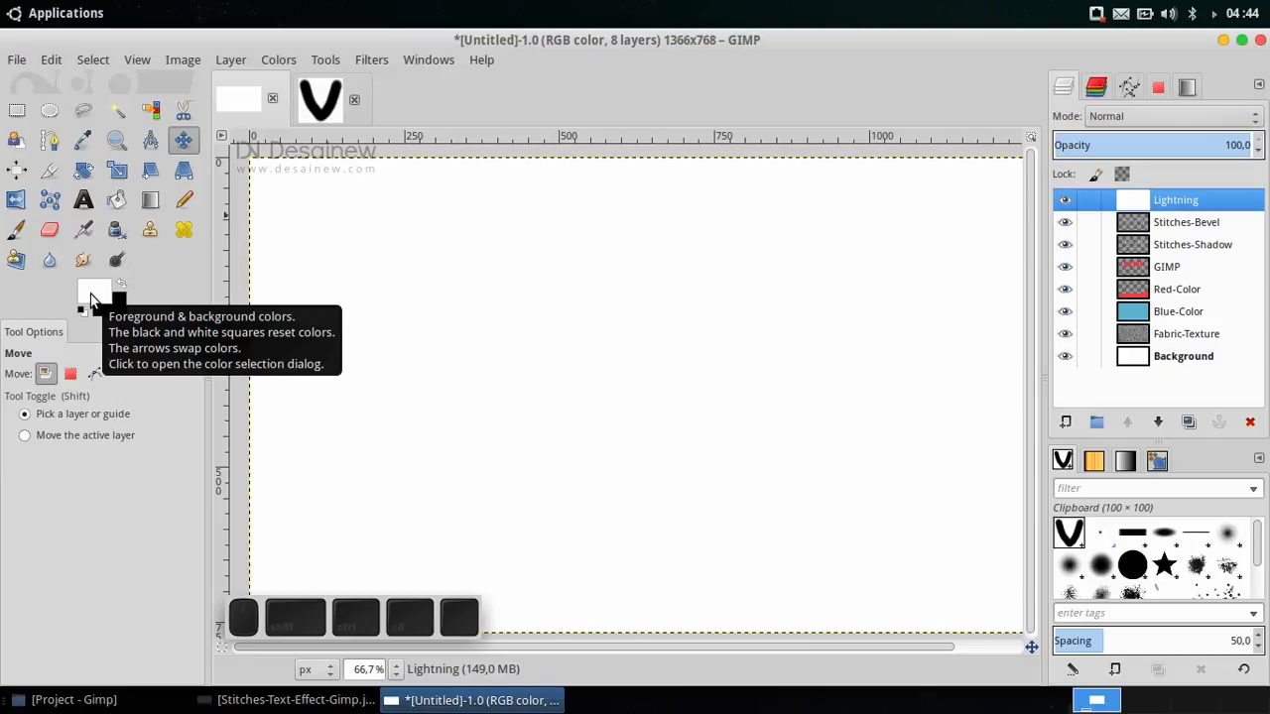
mouse_move(112, 317)
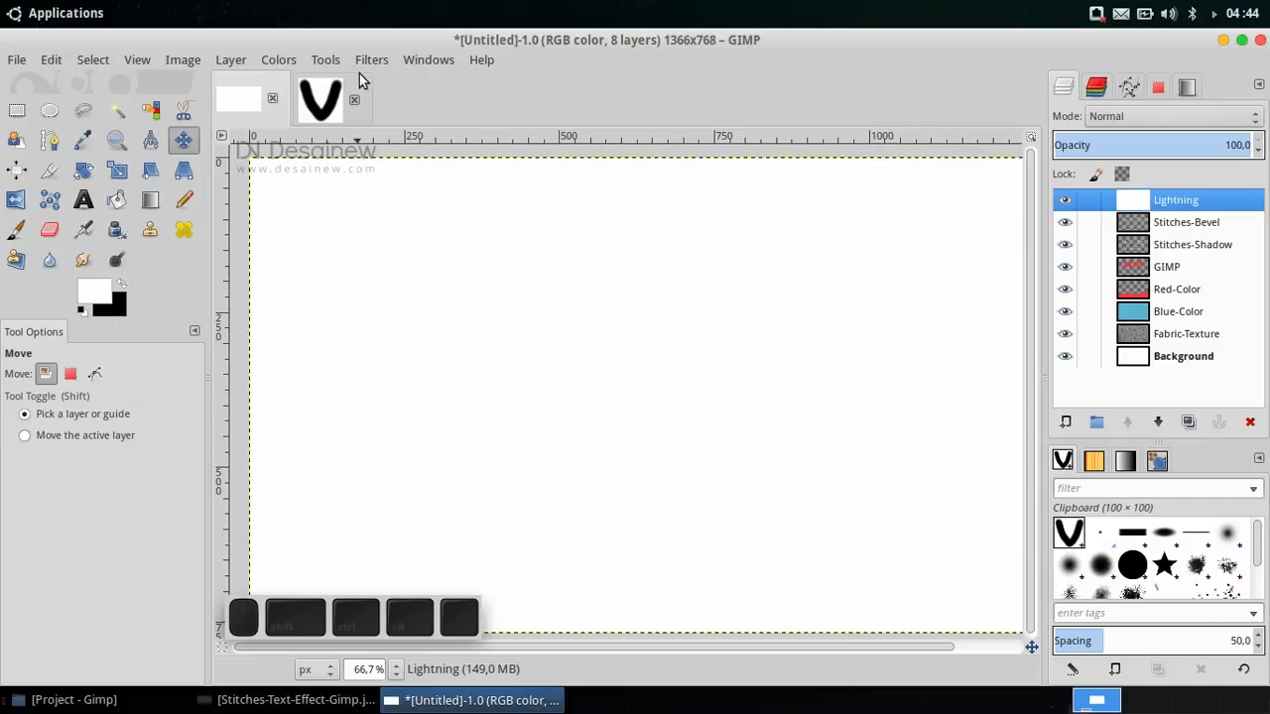
Step: Apply the Lens Effect filter with surroundings set to the black background colour
click(372, 60)
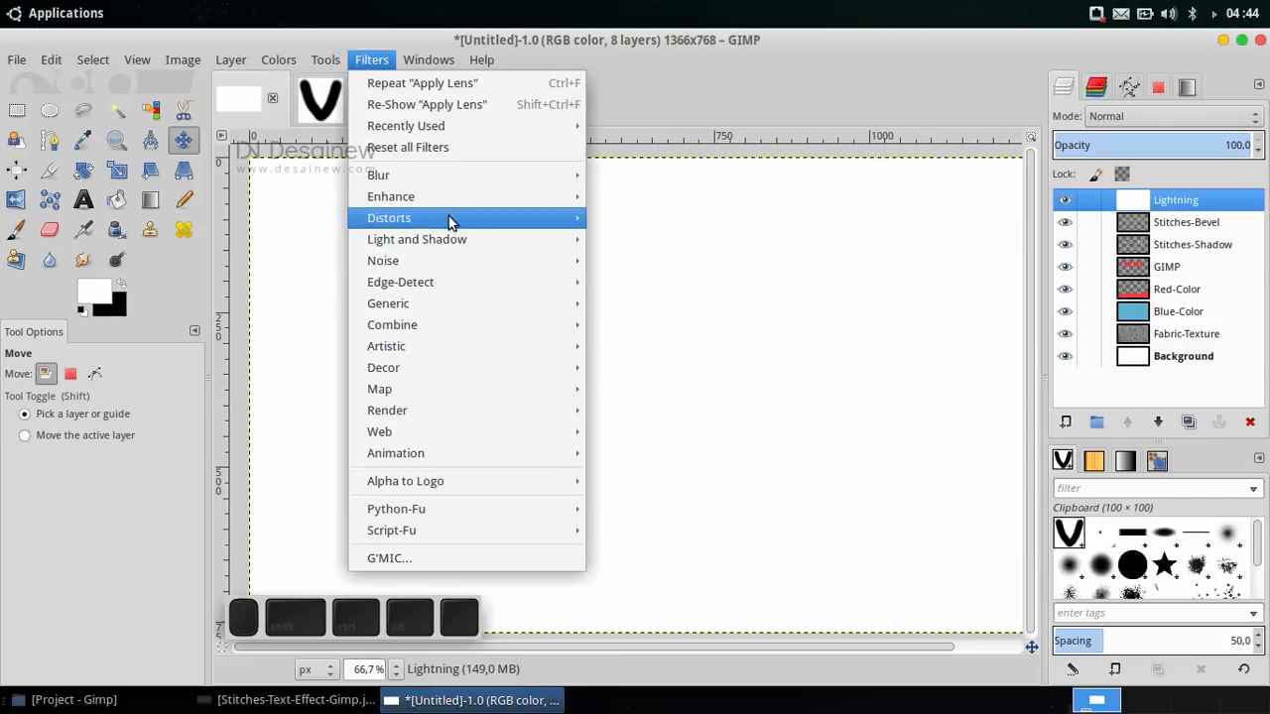
click(388, 217)
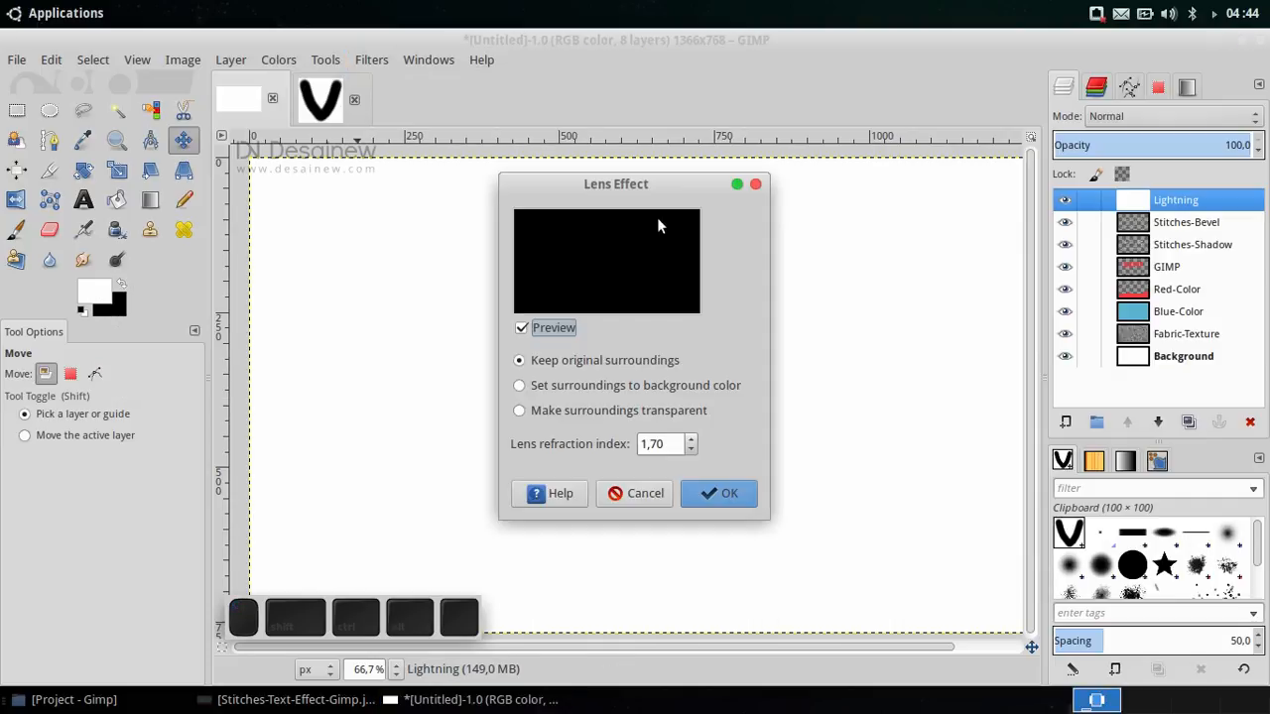
click(519, 385)
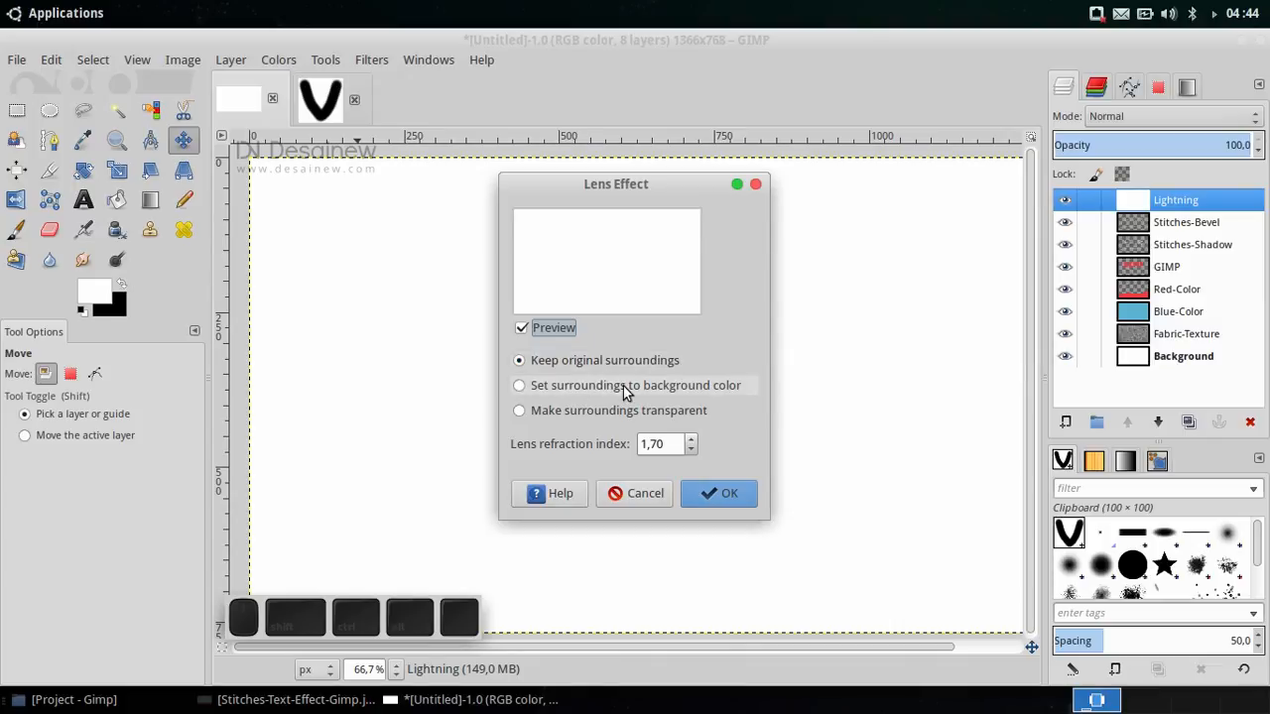
click(719, 493)
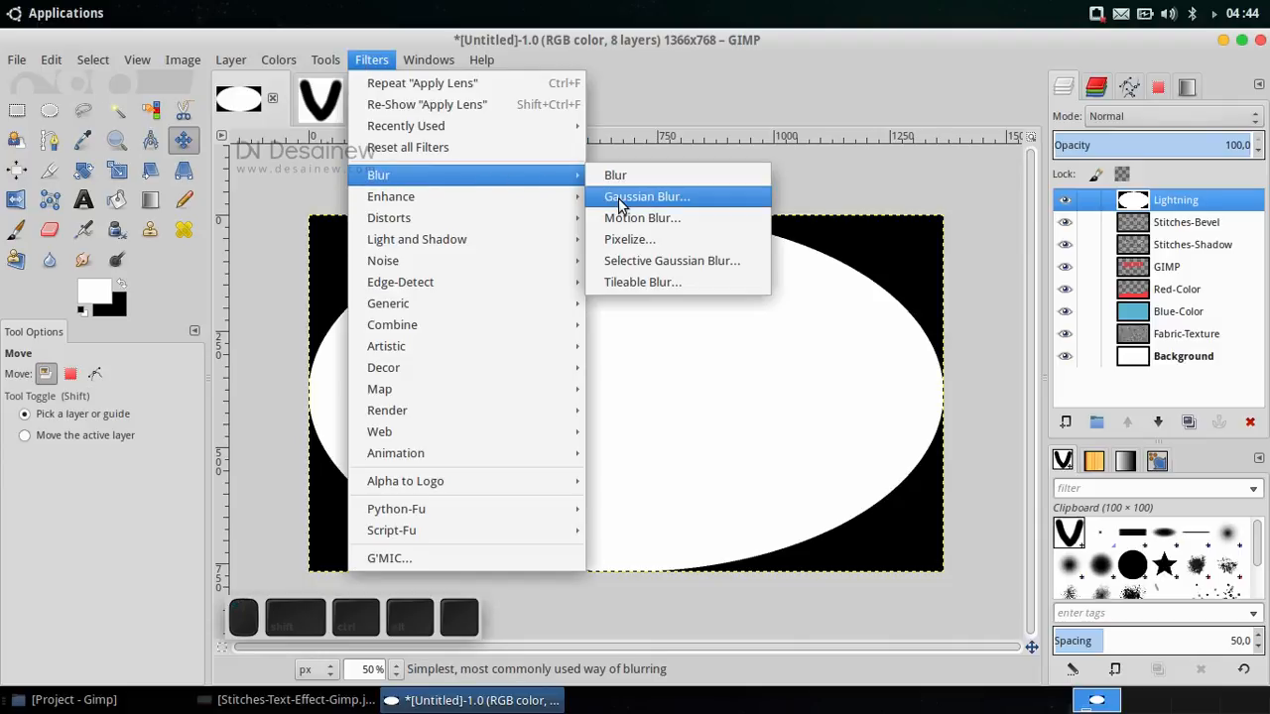
Step: Gaussian-blur the Lightning layer with radius 400 and set its mode to Soft light
click(646, 195)
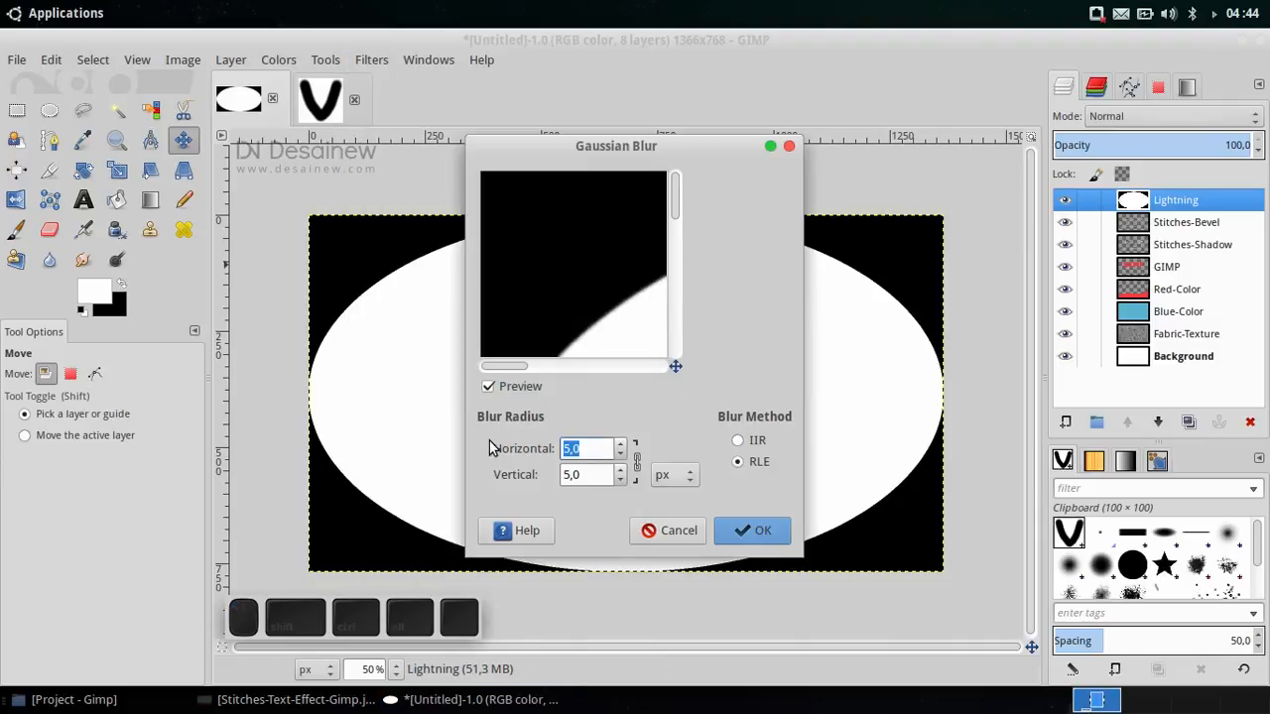
mouse_move(561, 415)
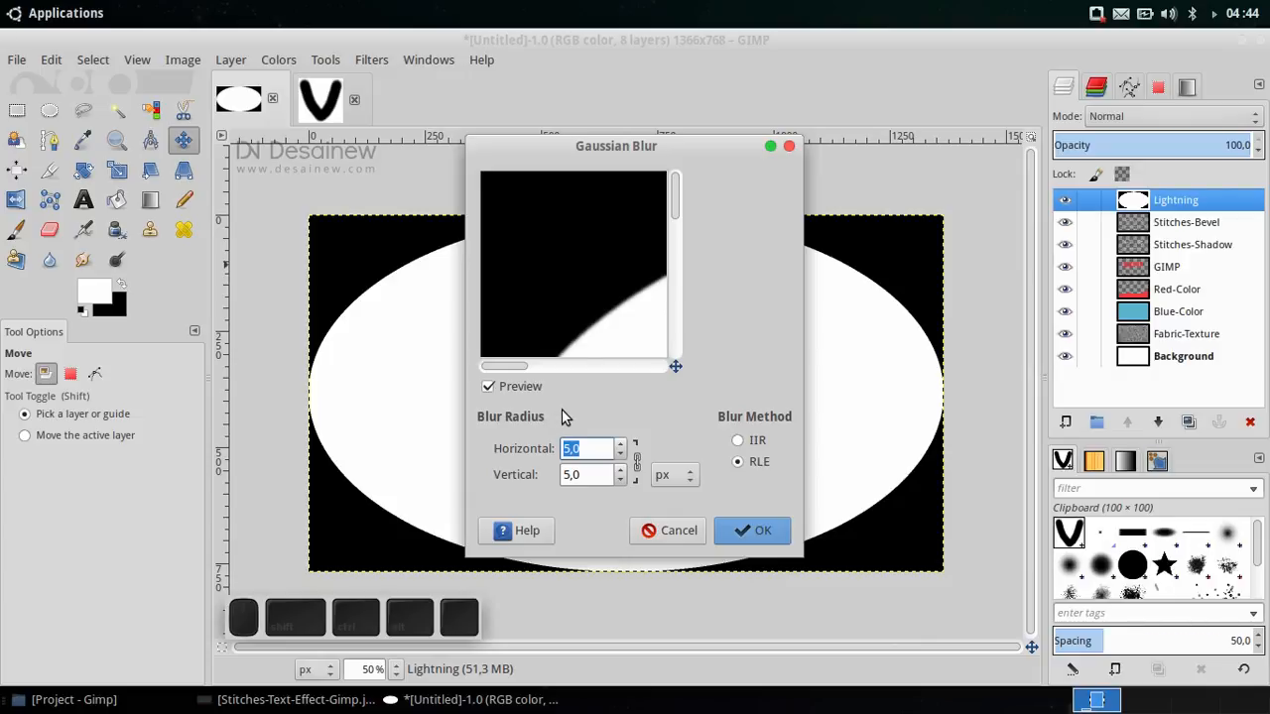
mouse_move(541, 449)
text(400)
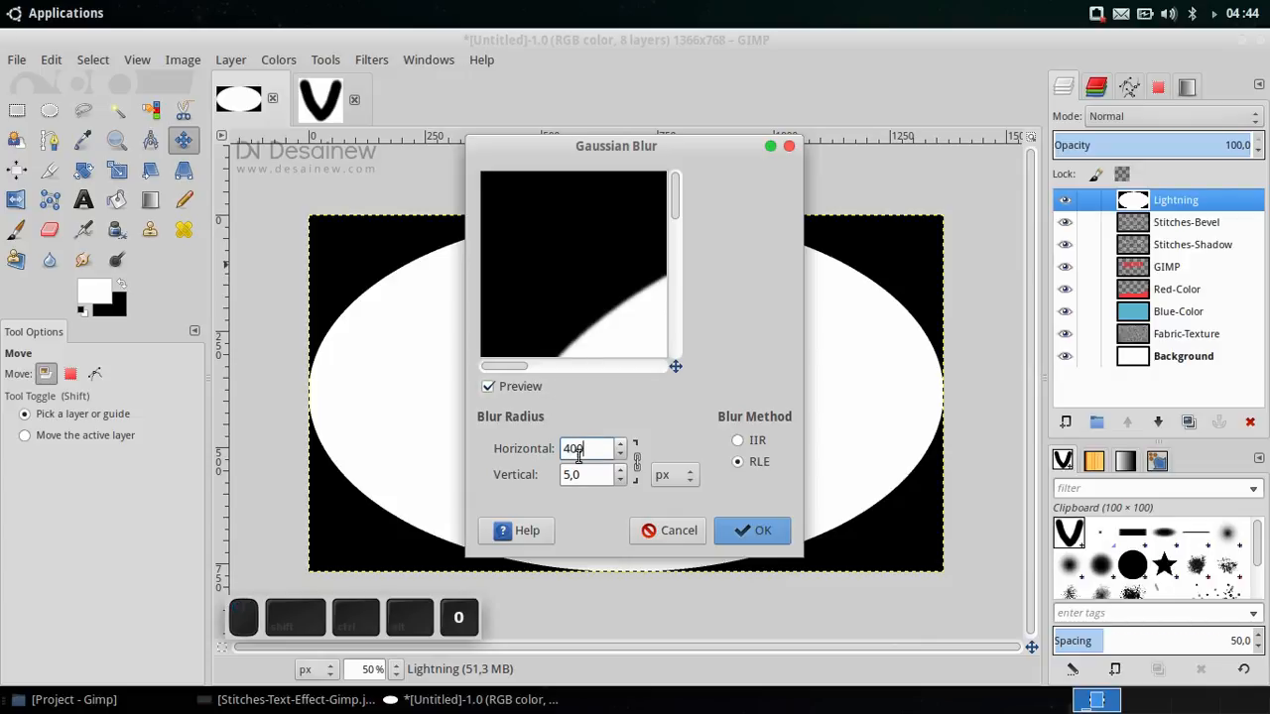
click(752, 530)
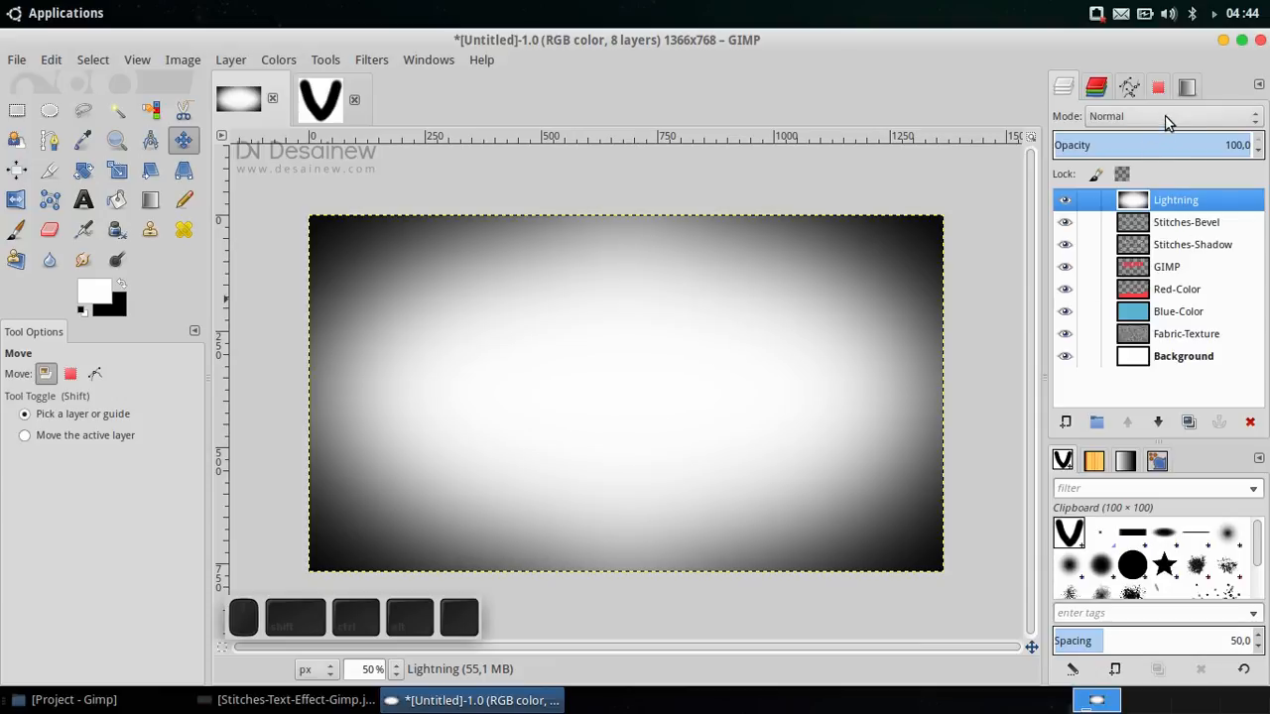
click(1170, 116)
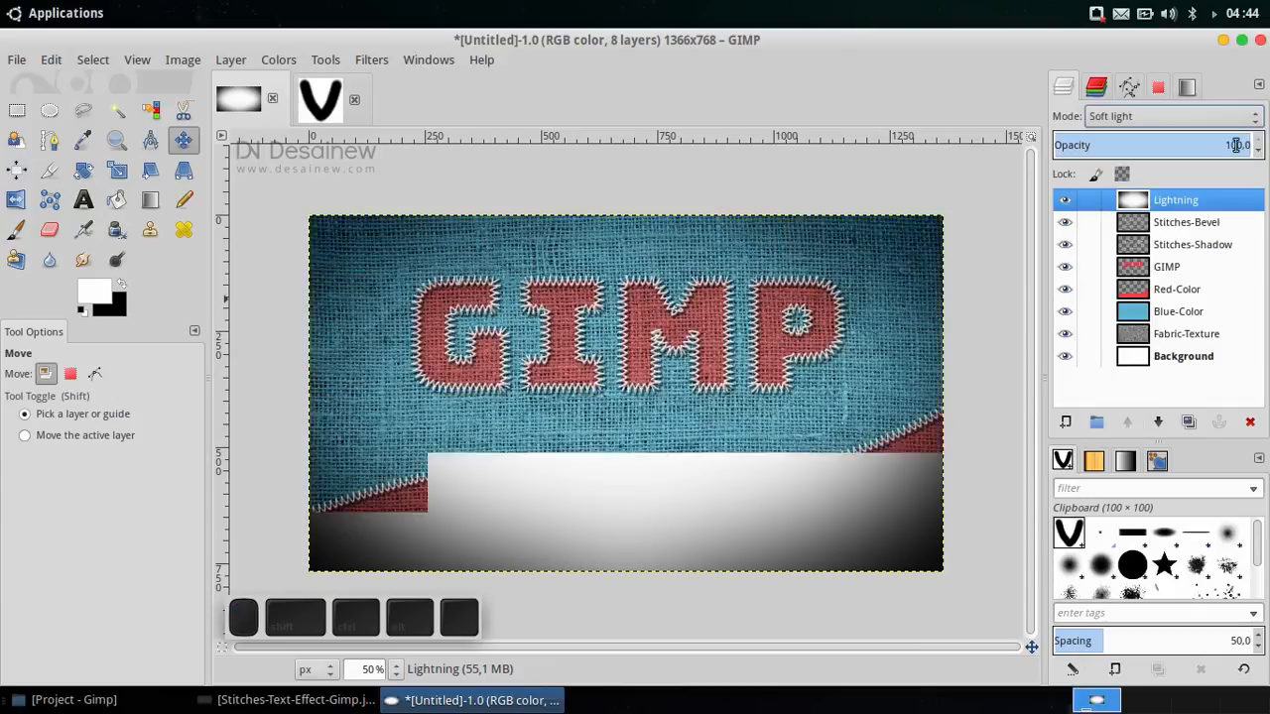